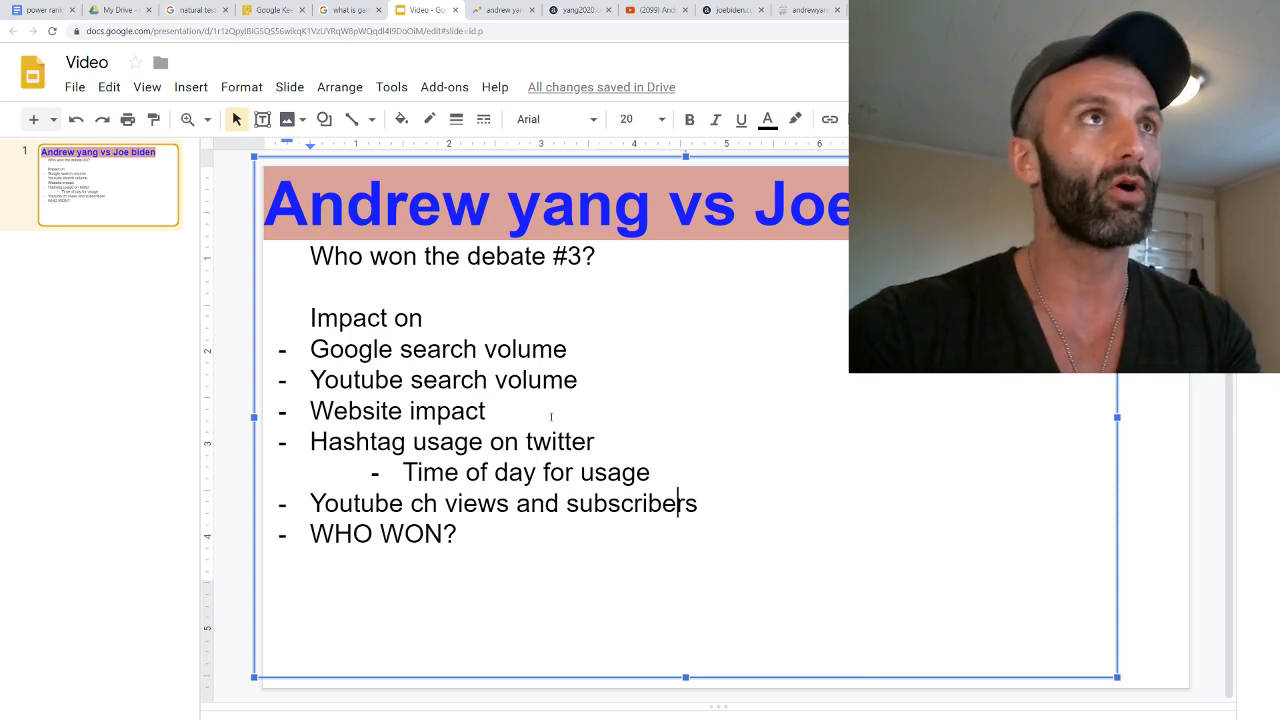
Switch to the Yang–Biden comparison, widen it to Past 90 days, and scroll to the state map
left_click(502, 9)
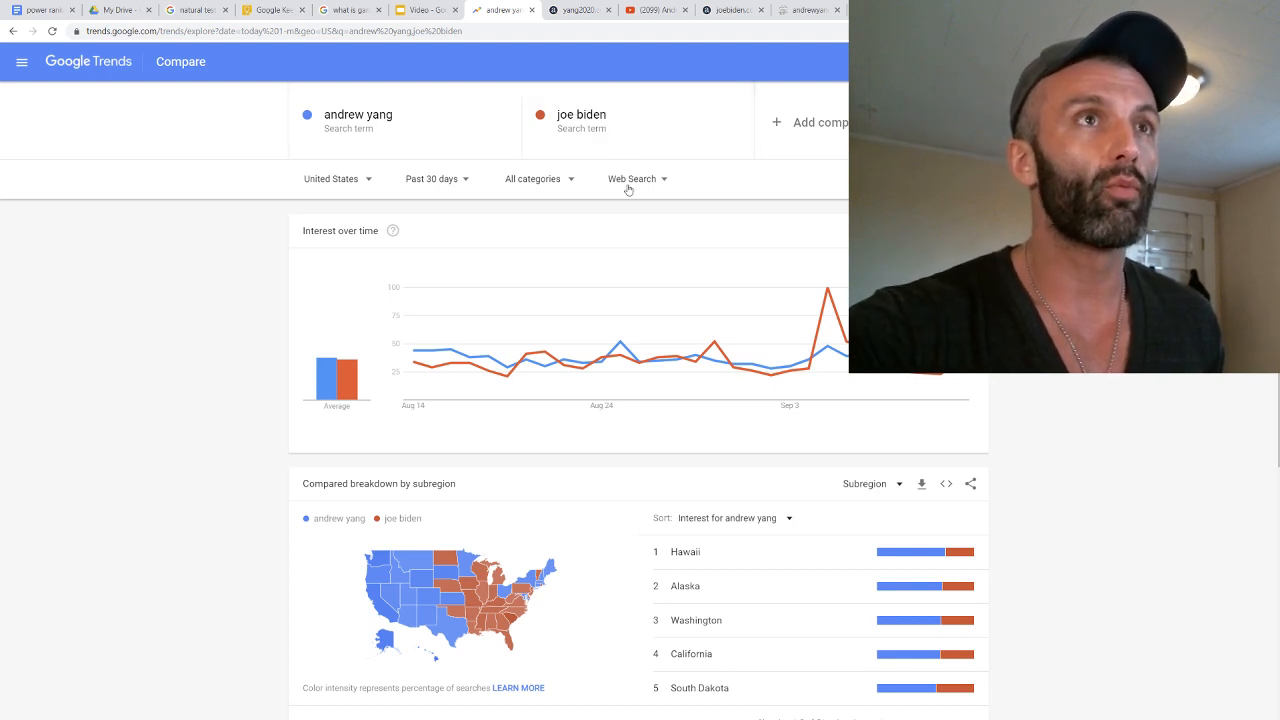
mouse_move(398, 207)
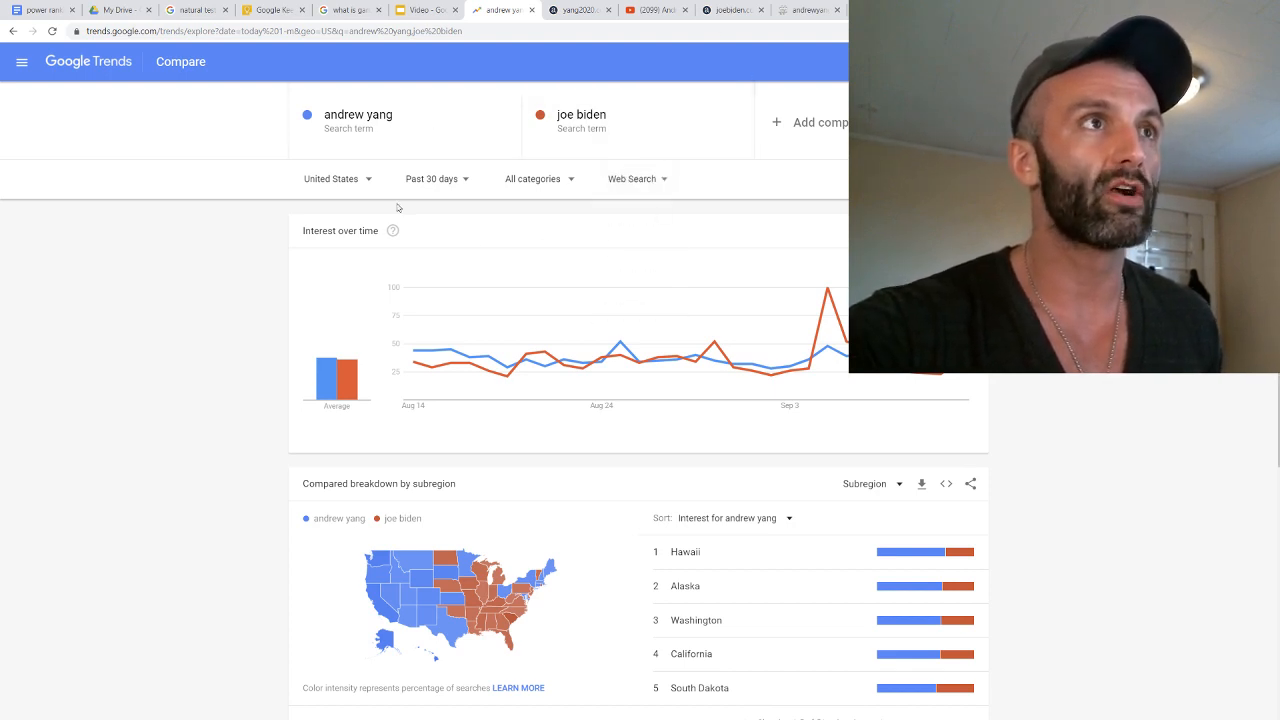
left_click(432, 178)
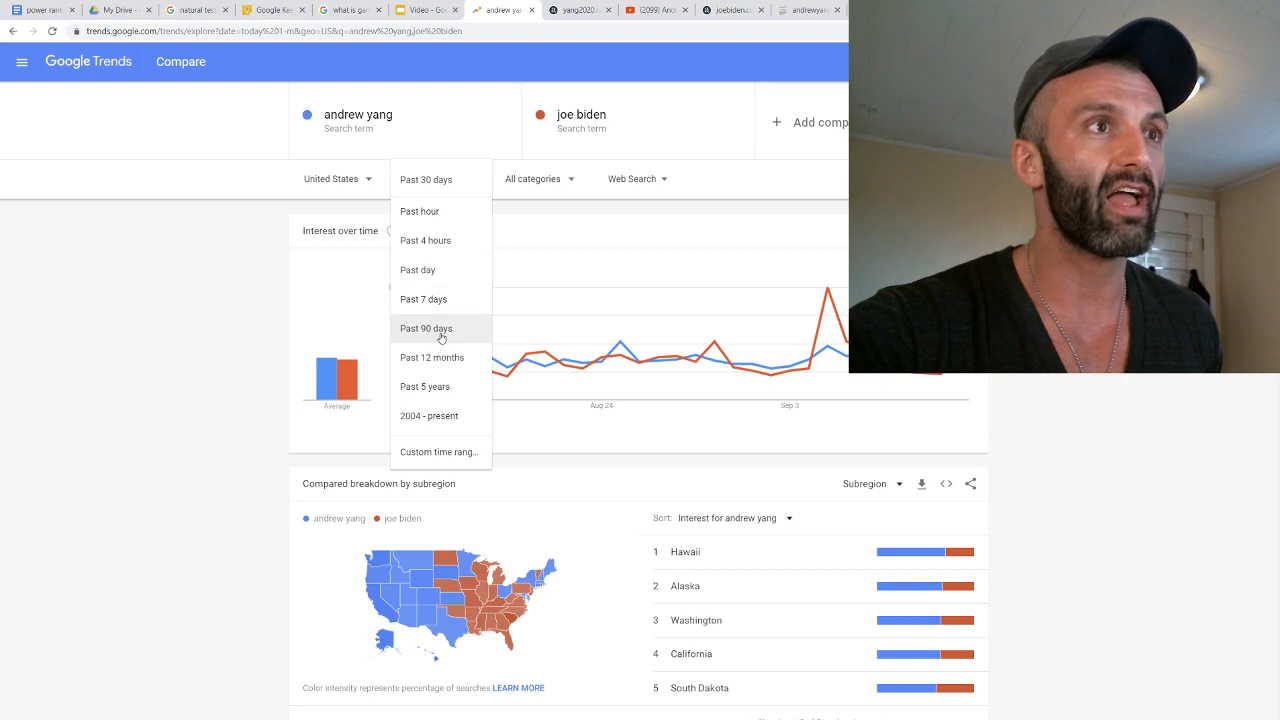
left_click(426, 328)
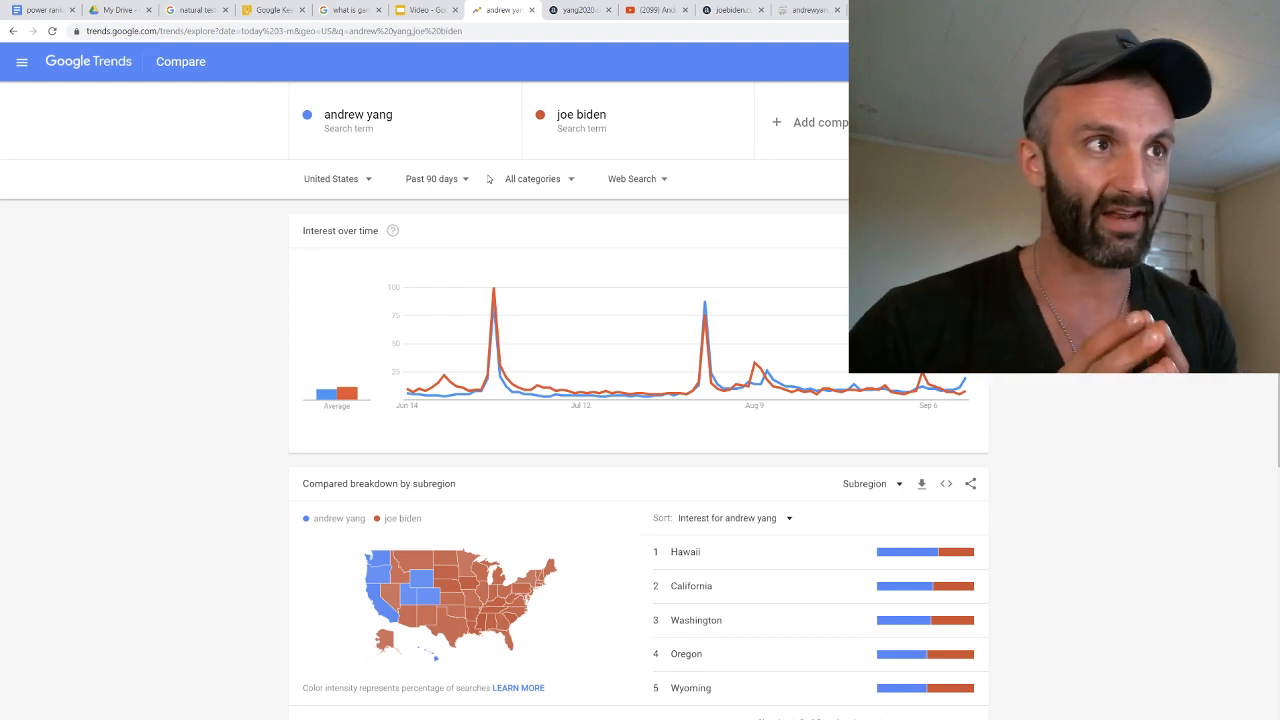
scroll("down", 3)
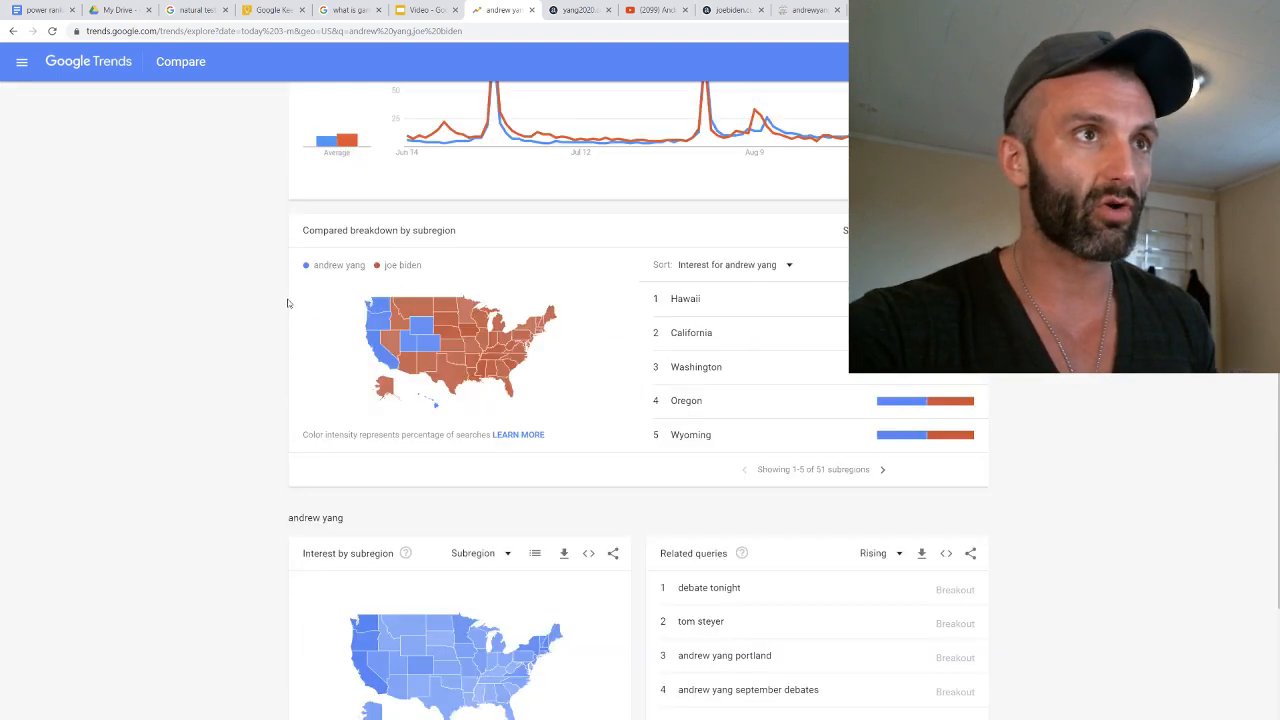
scroll("down", 3)
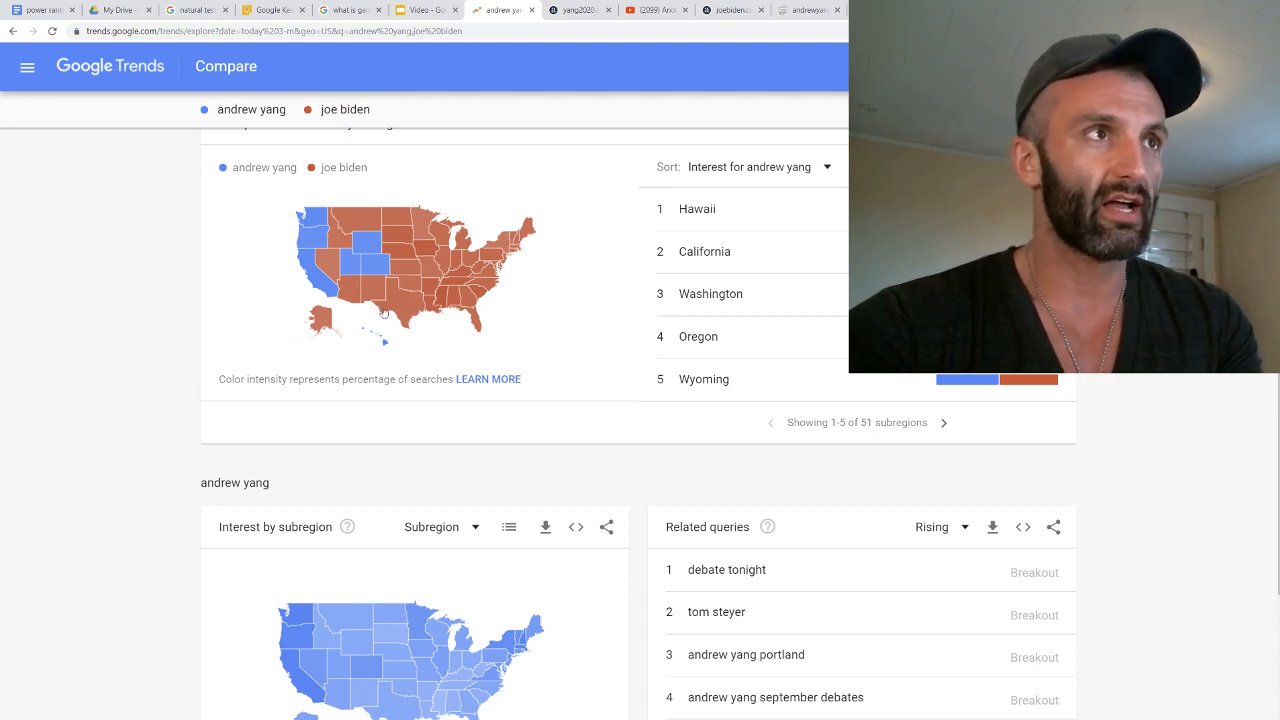
mouse_move(588, 527)
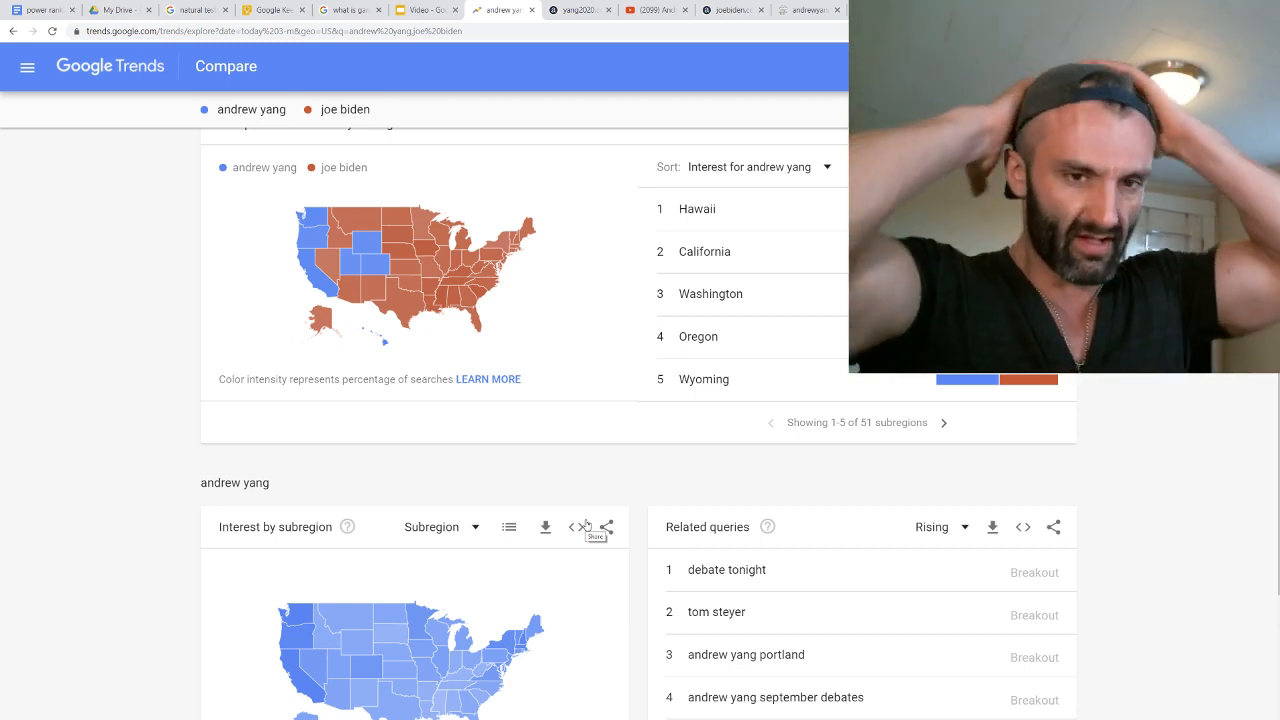
Set the Yang–Biden comparison to Past 30 days and review averages of 38 versus 36
scroll("up", 3)
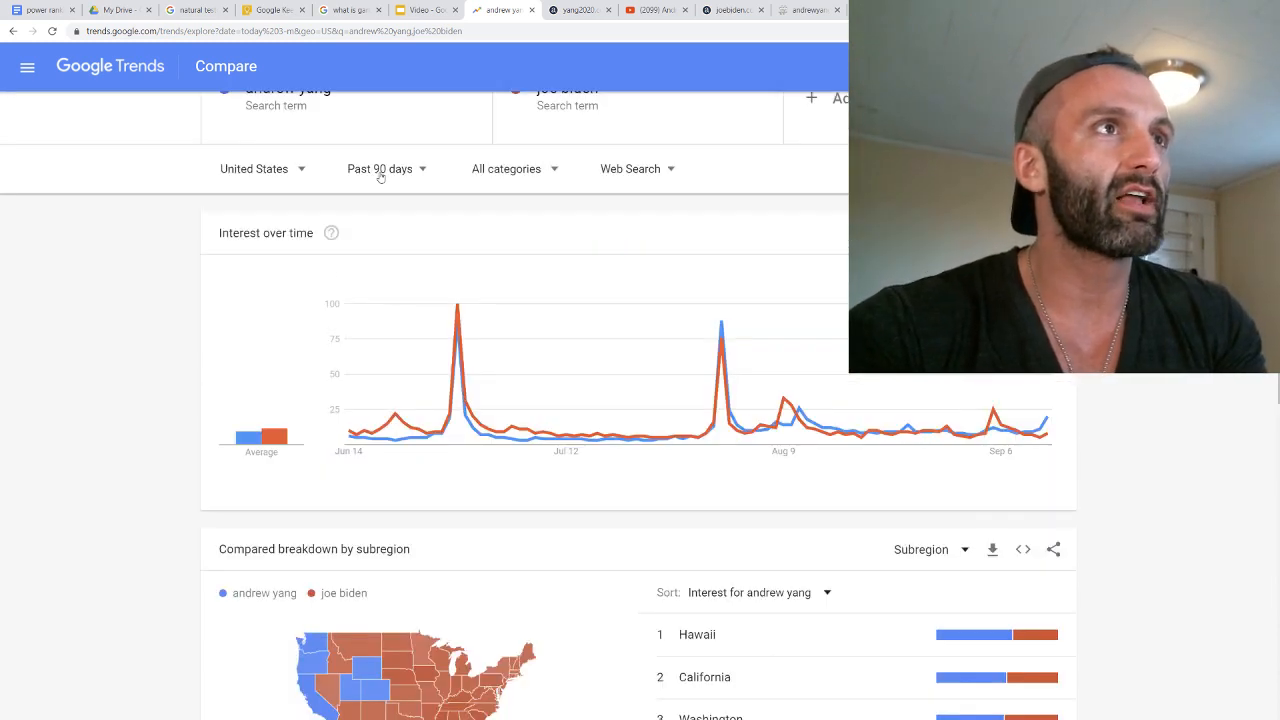
left_click(385, 168)
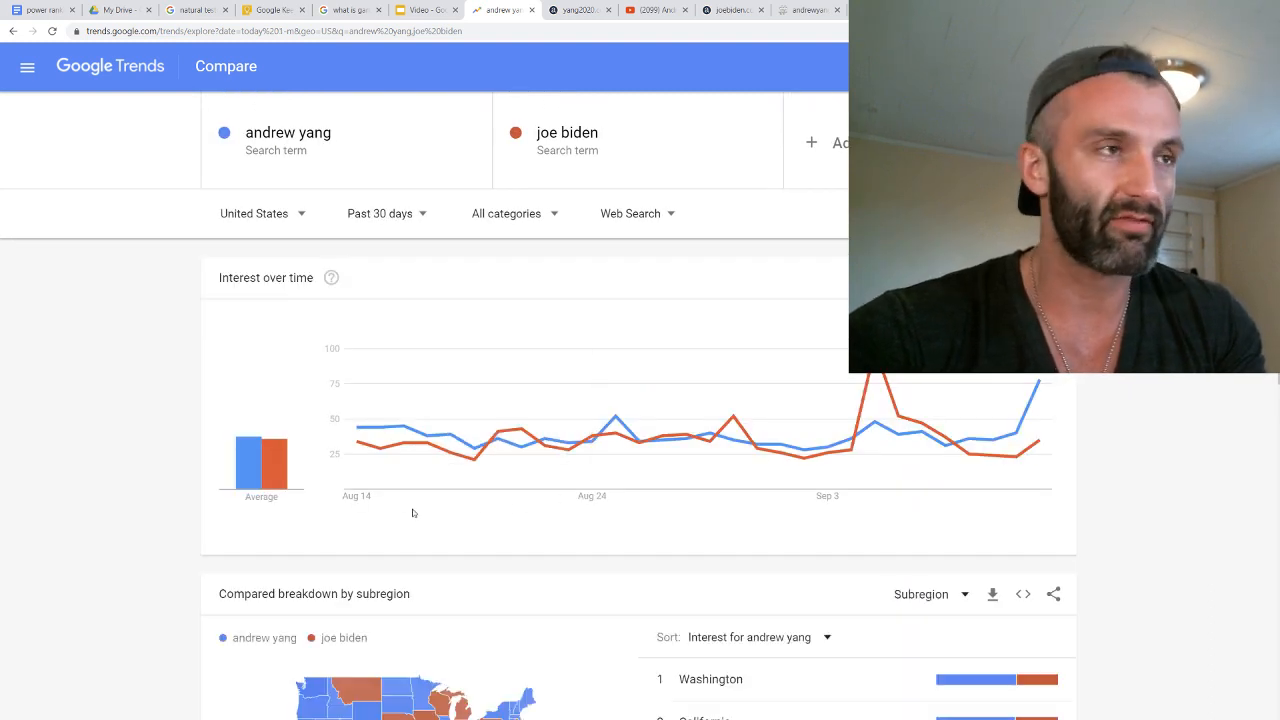
mouse_move(273, 458)
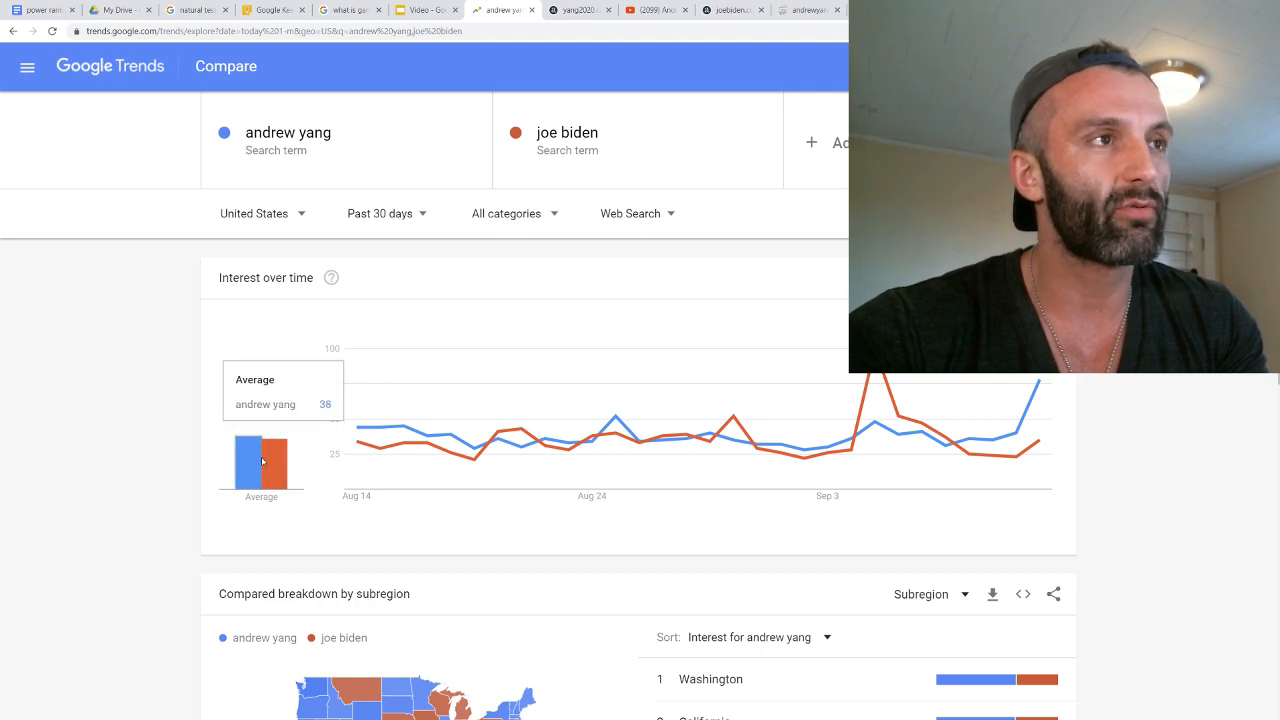
mouse_move(280, 463)
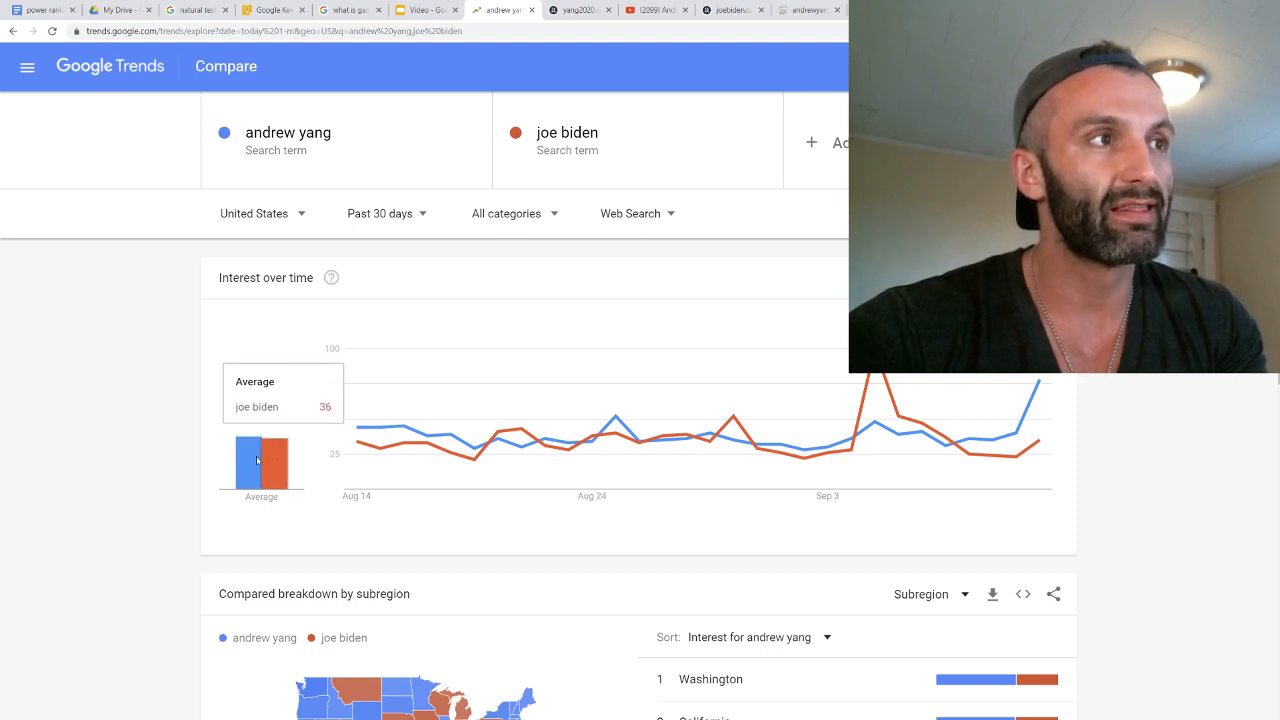
mouse_move(303, 463)
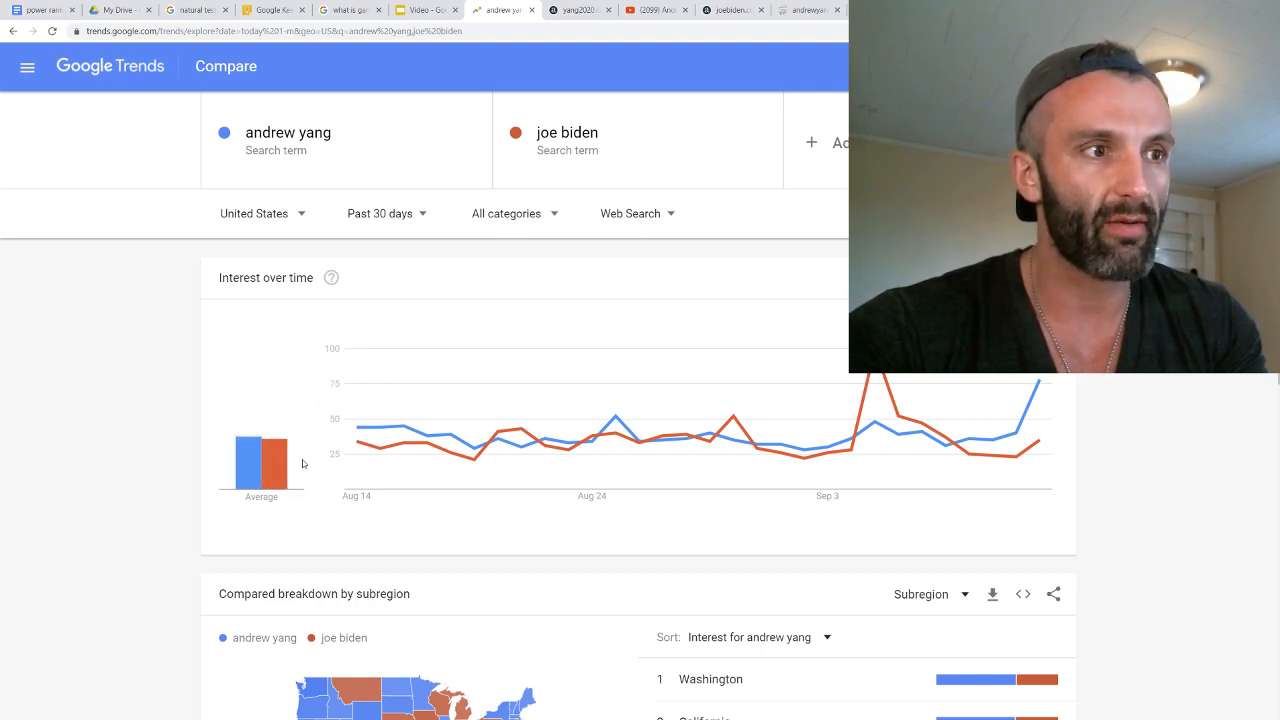
scroll("down", 3)
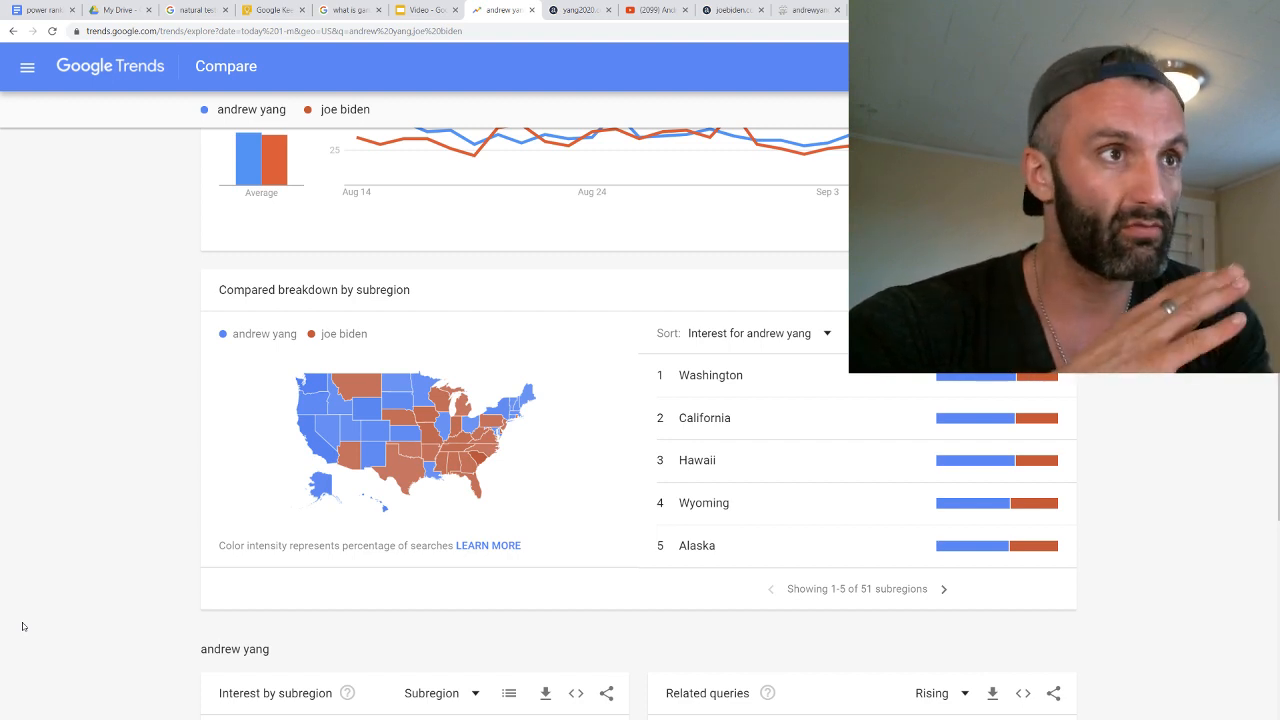
scroll("up", 3)
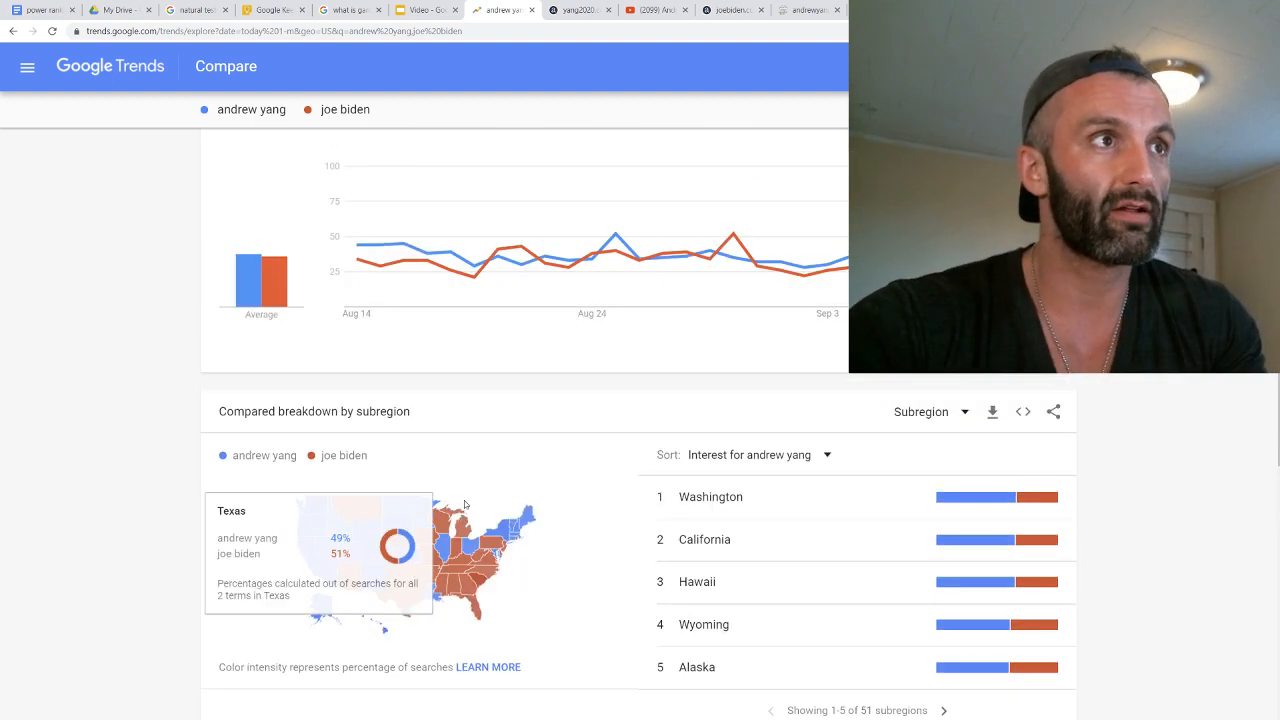
scroll("down", 3)
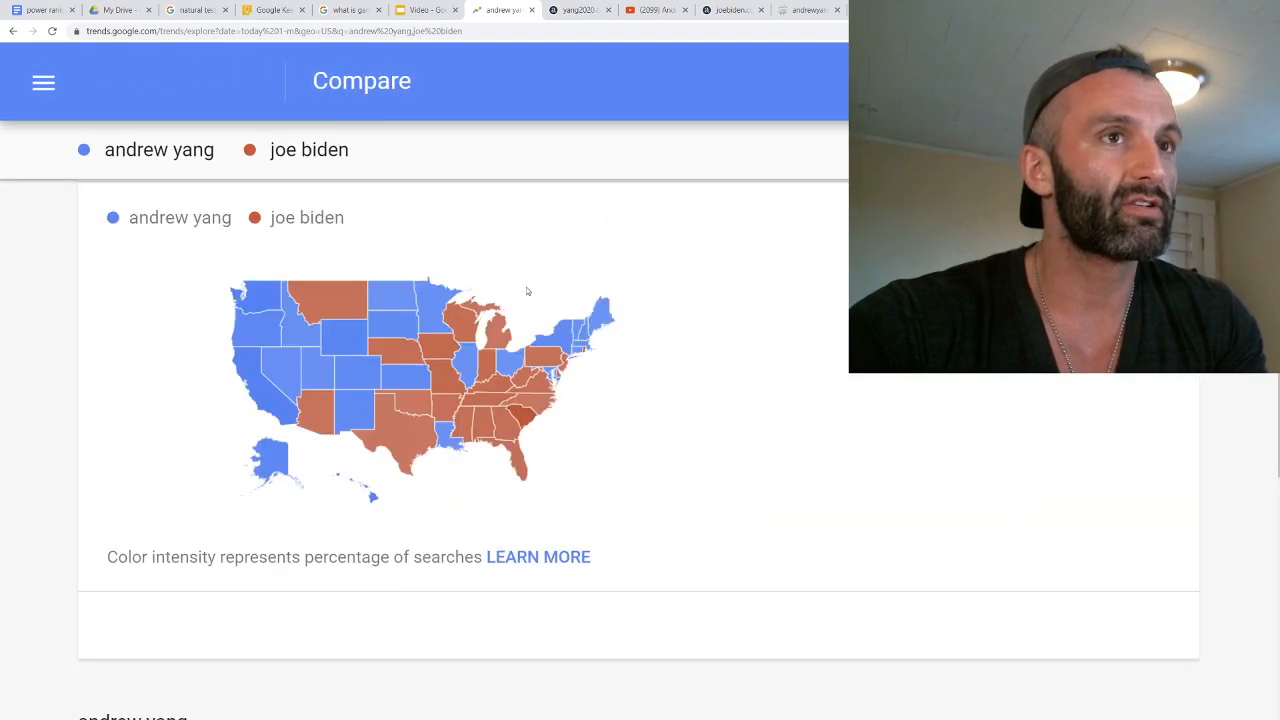
scroll("down", 3)
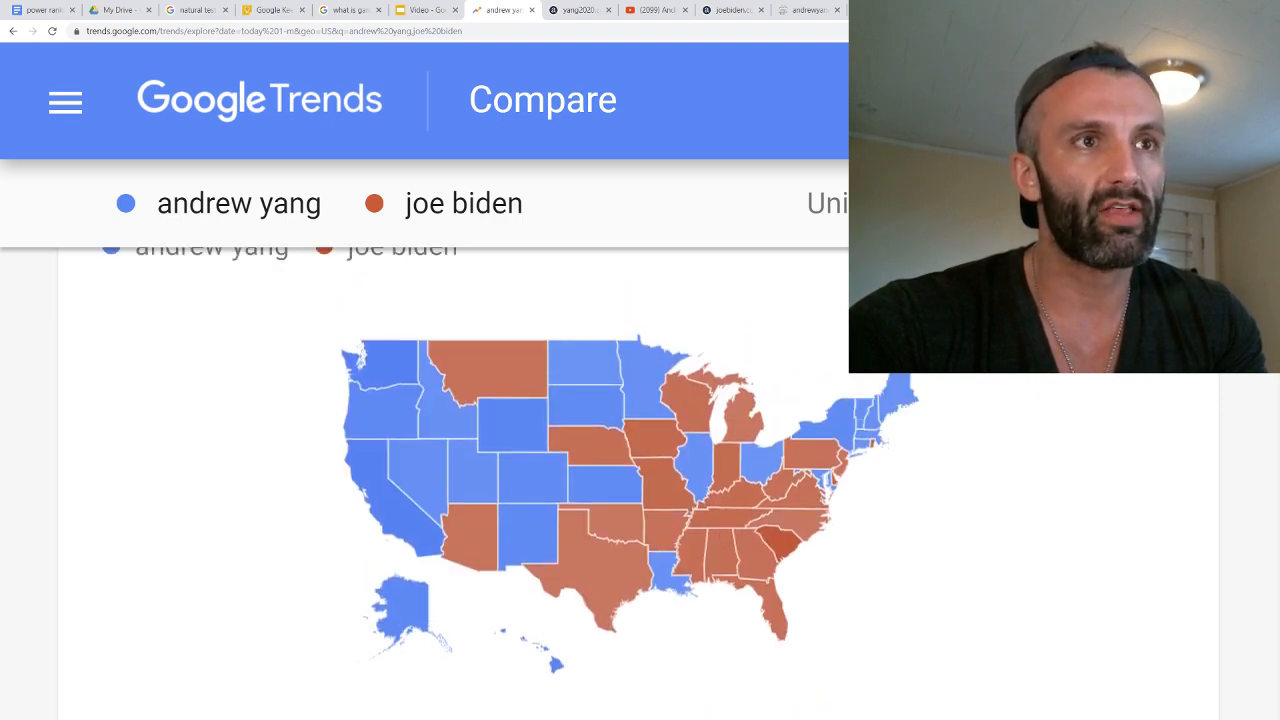
scroll("down", 3)
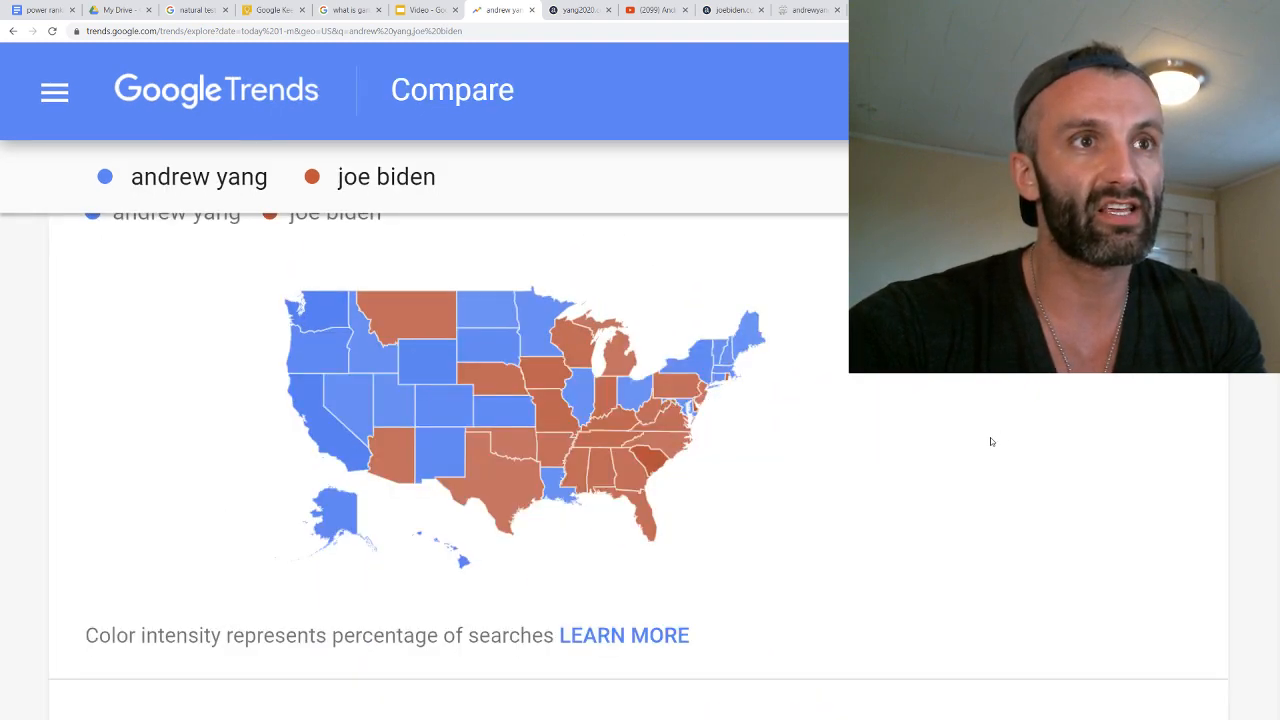
scroll("down", 3)
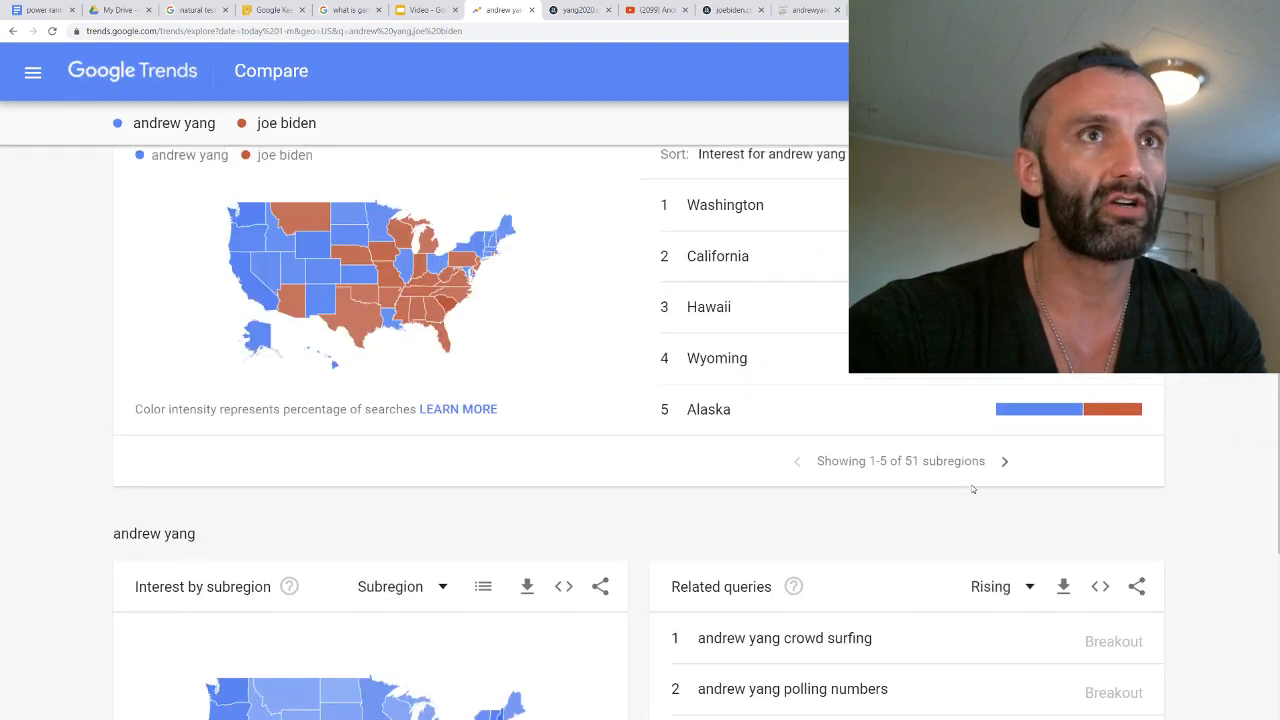
scroll("up", 3)
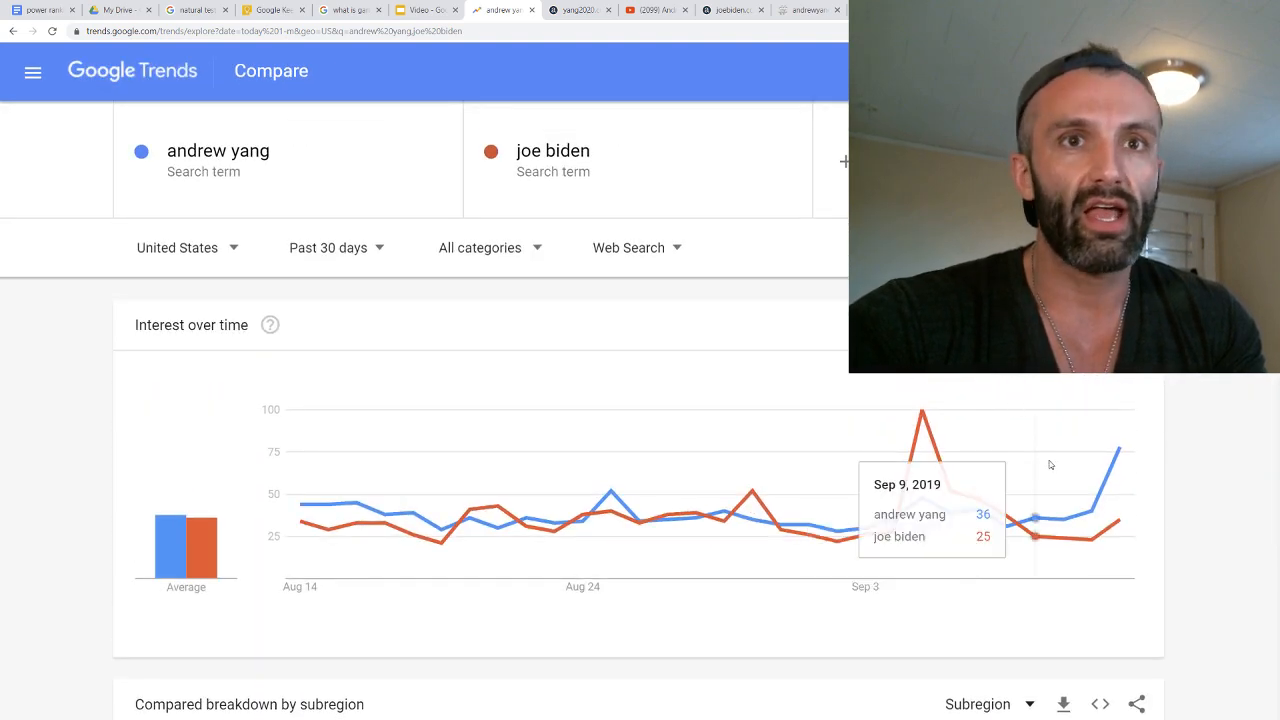
mouse_move(1100, 518)
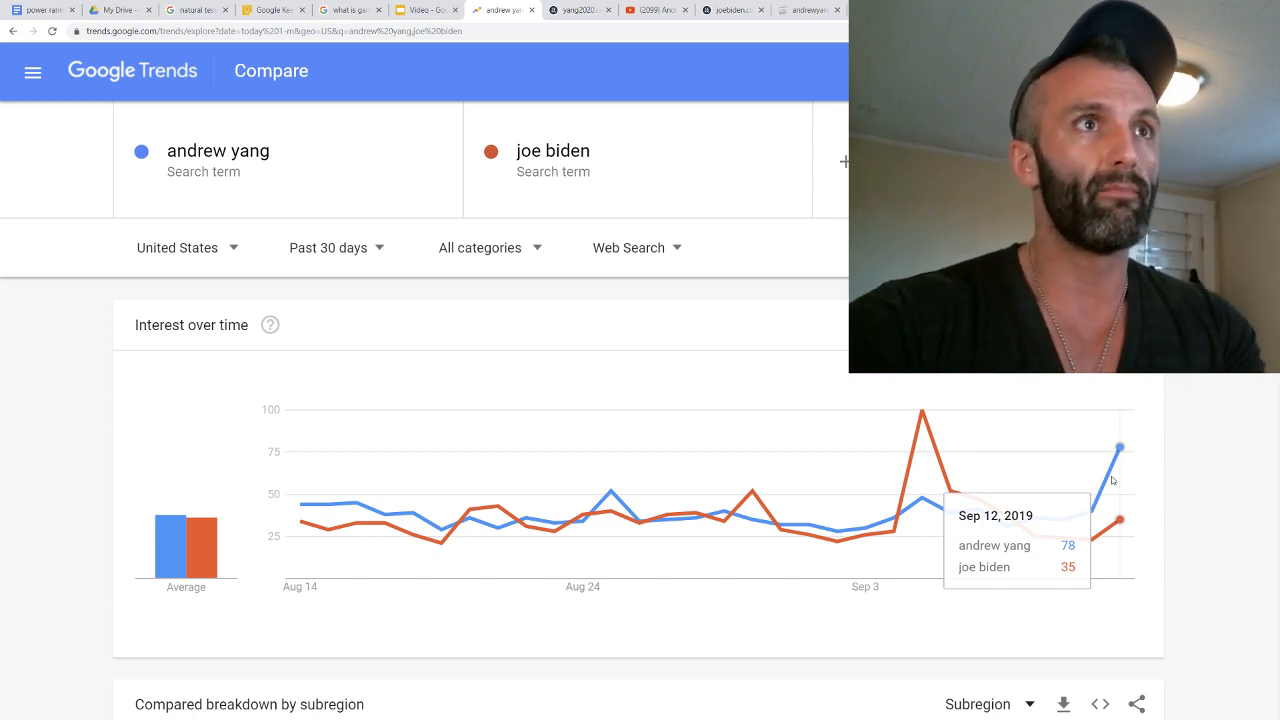
mouse_move(585, 370)
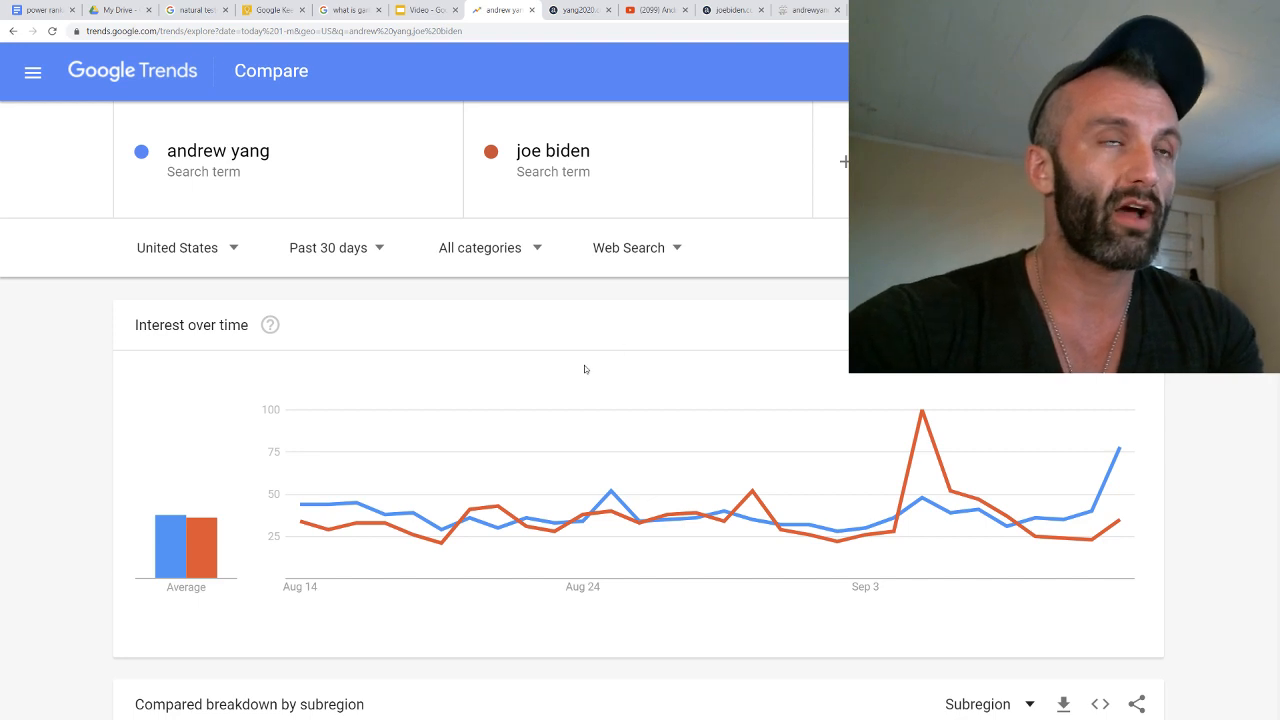
mouse_move(631, 283)
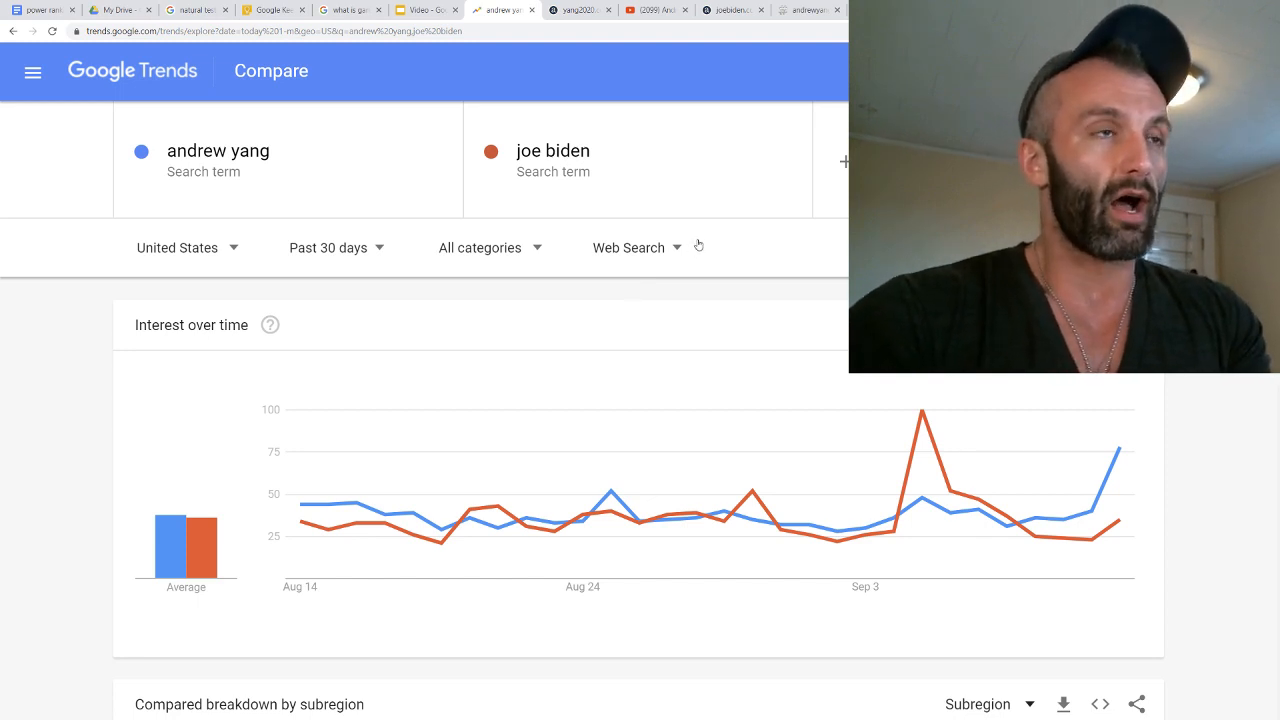
Narrow the Yang–Biden web search comparison to Past 7 days and scroll through the results
left_click(326, 247)
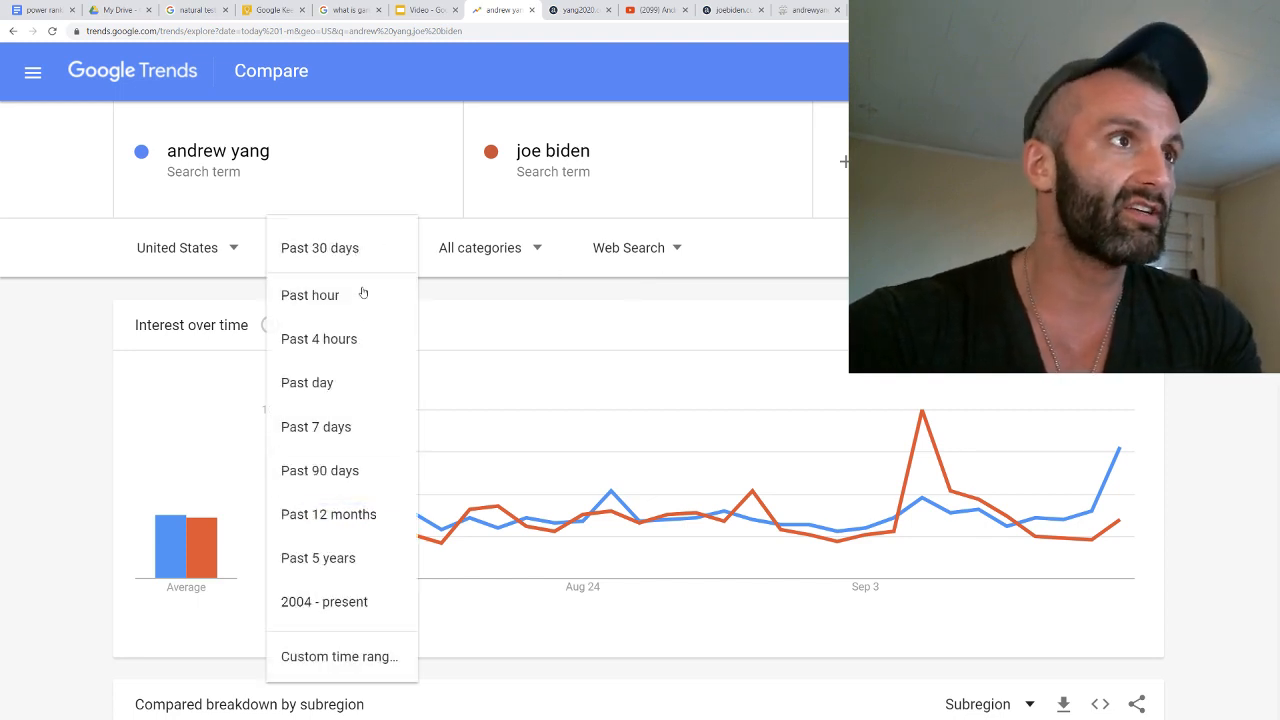
left_click(316, 427)
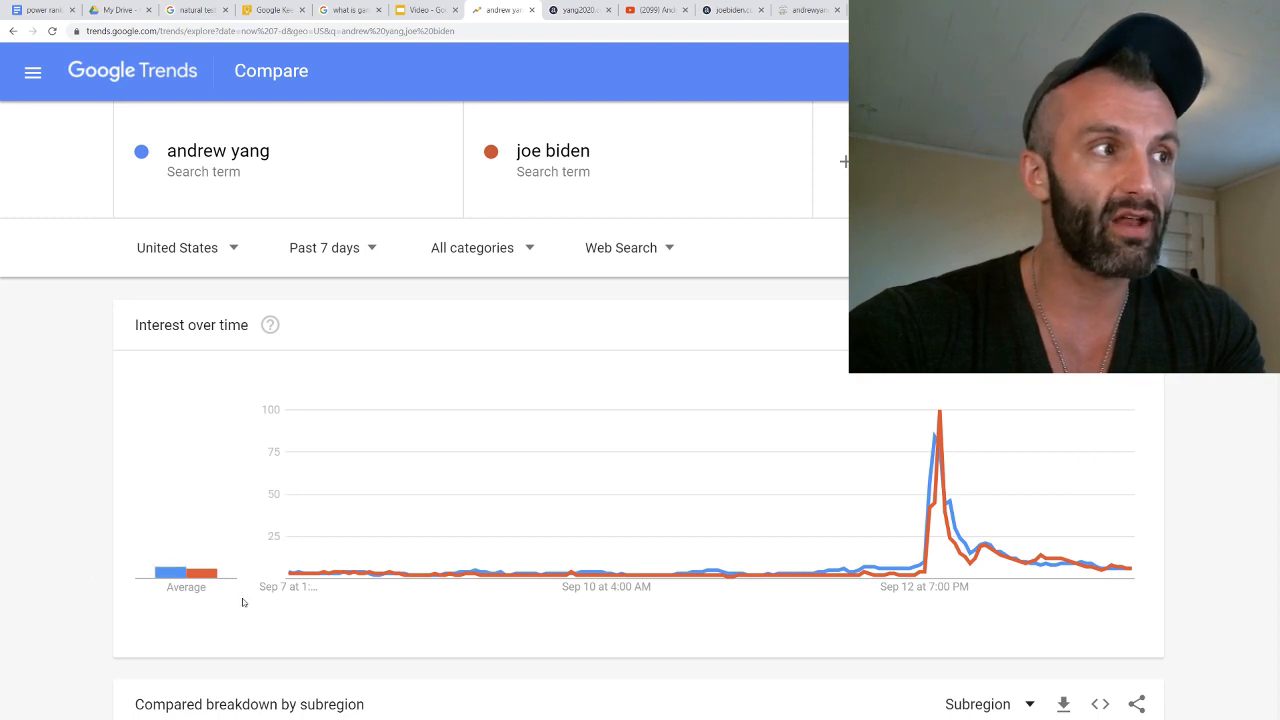
scroll("down", 3)
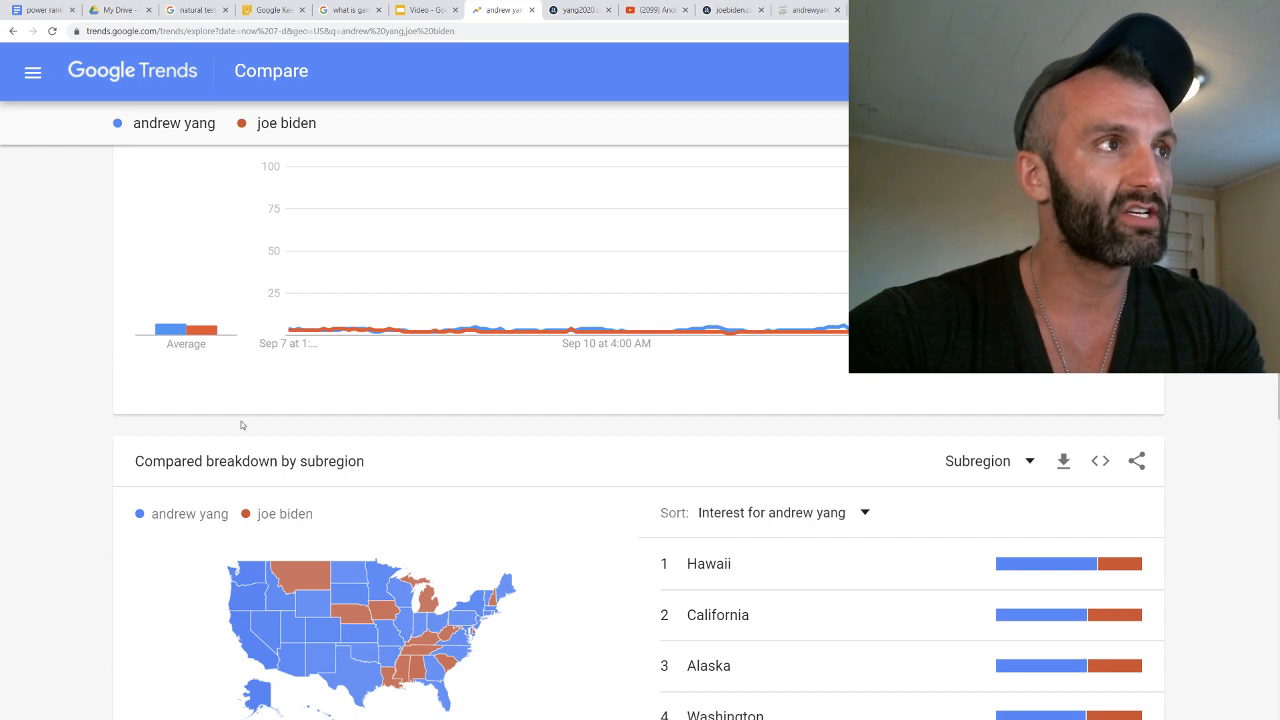
scroll("down", 3)
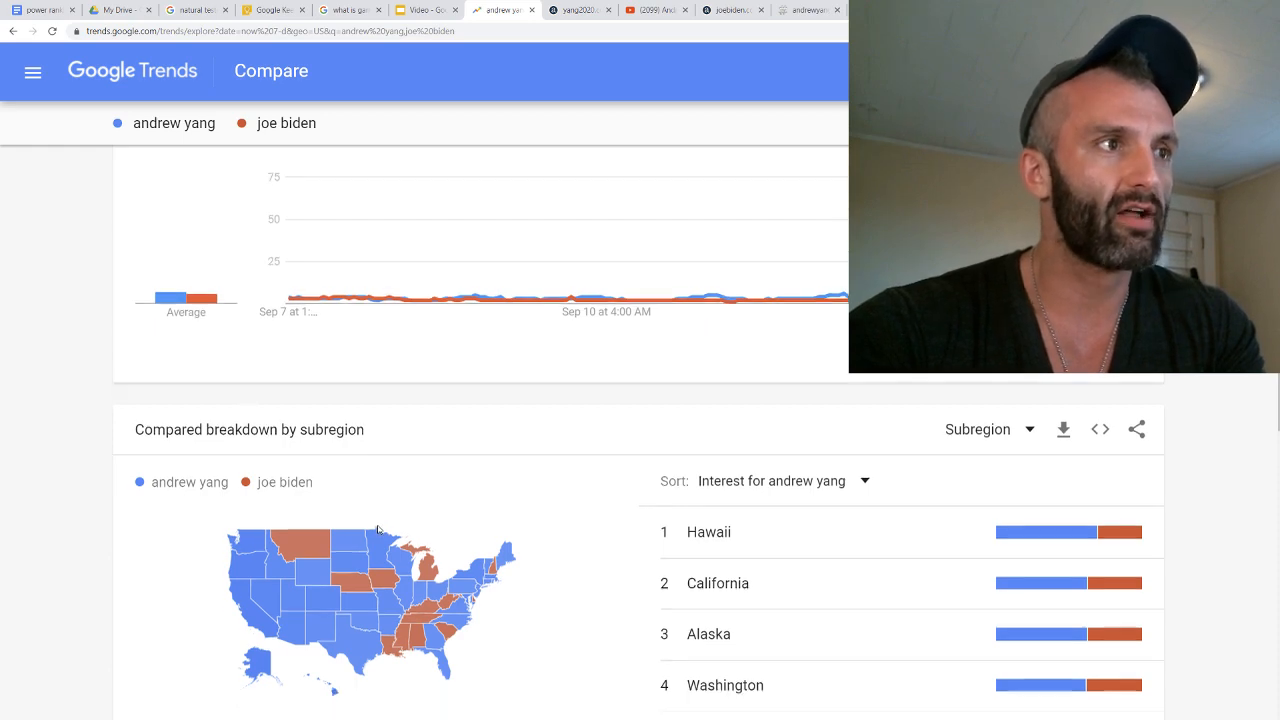
scroll("down", 3)
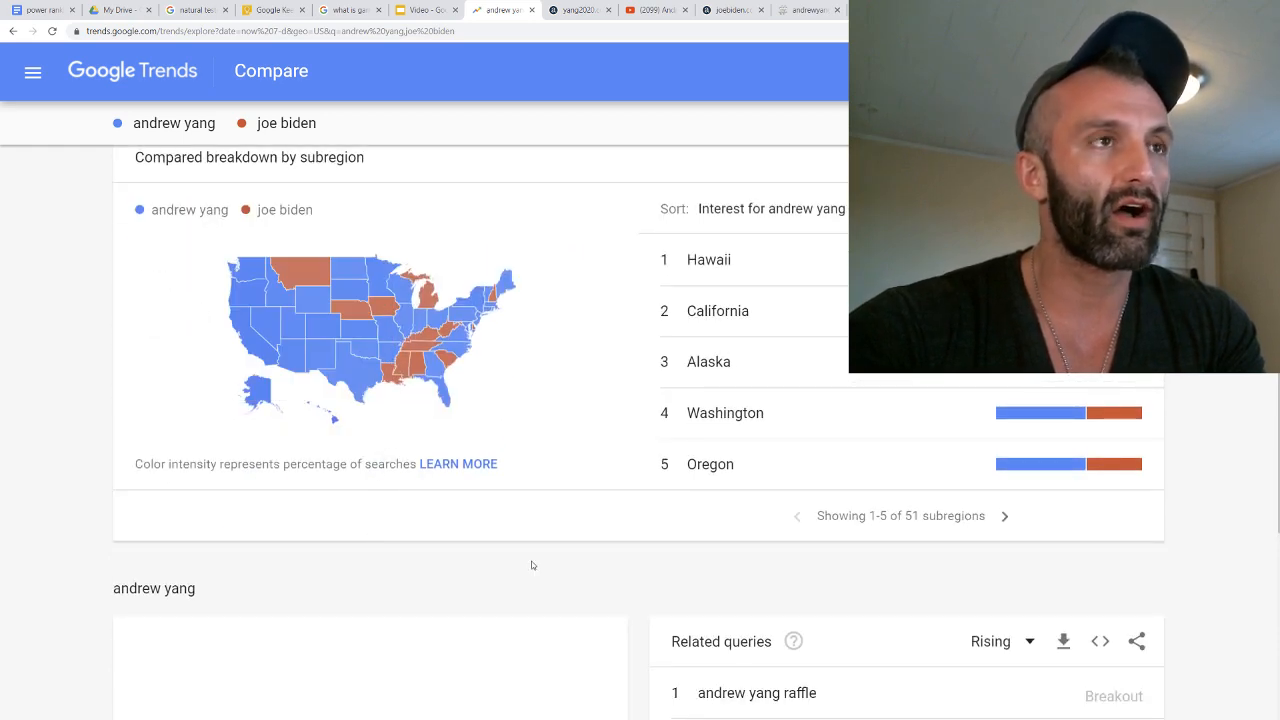
mouse_move(540, 612)
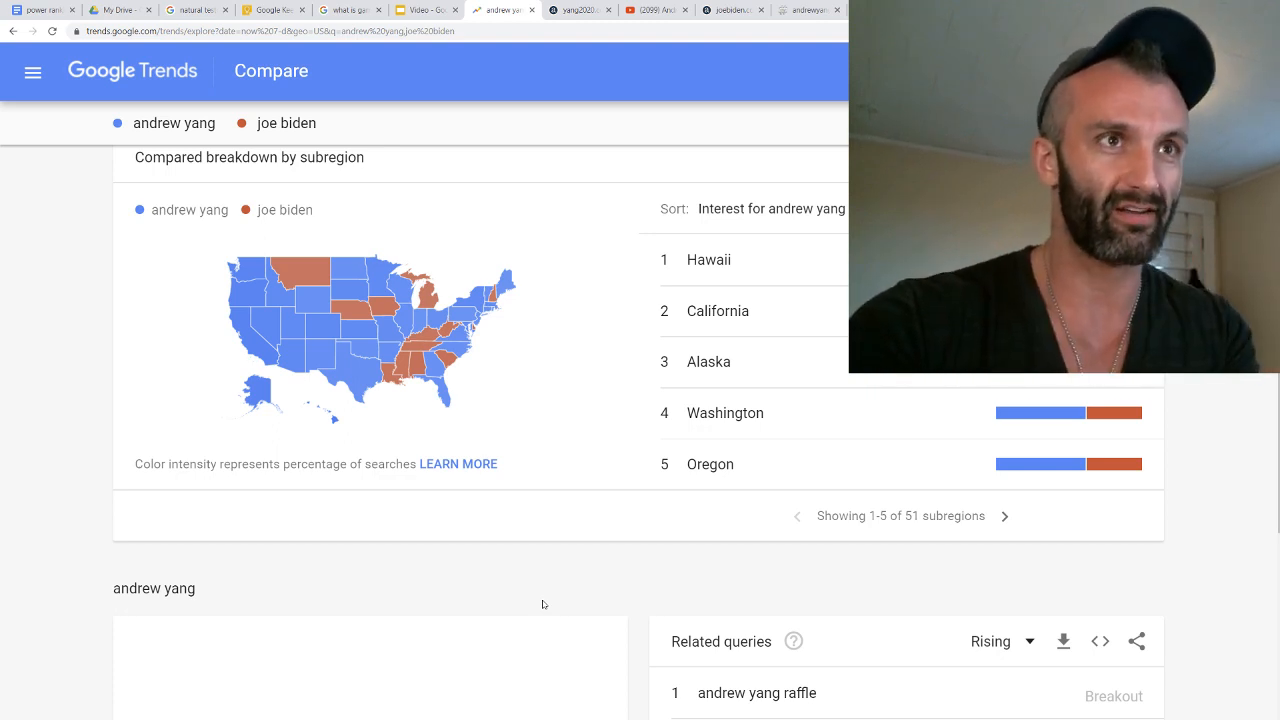
scroll("up", 3)
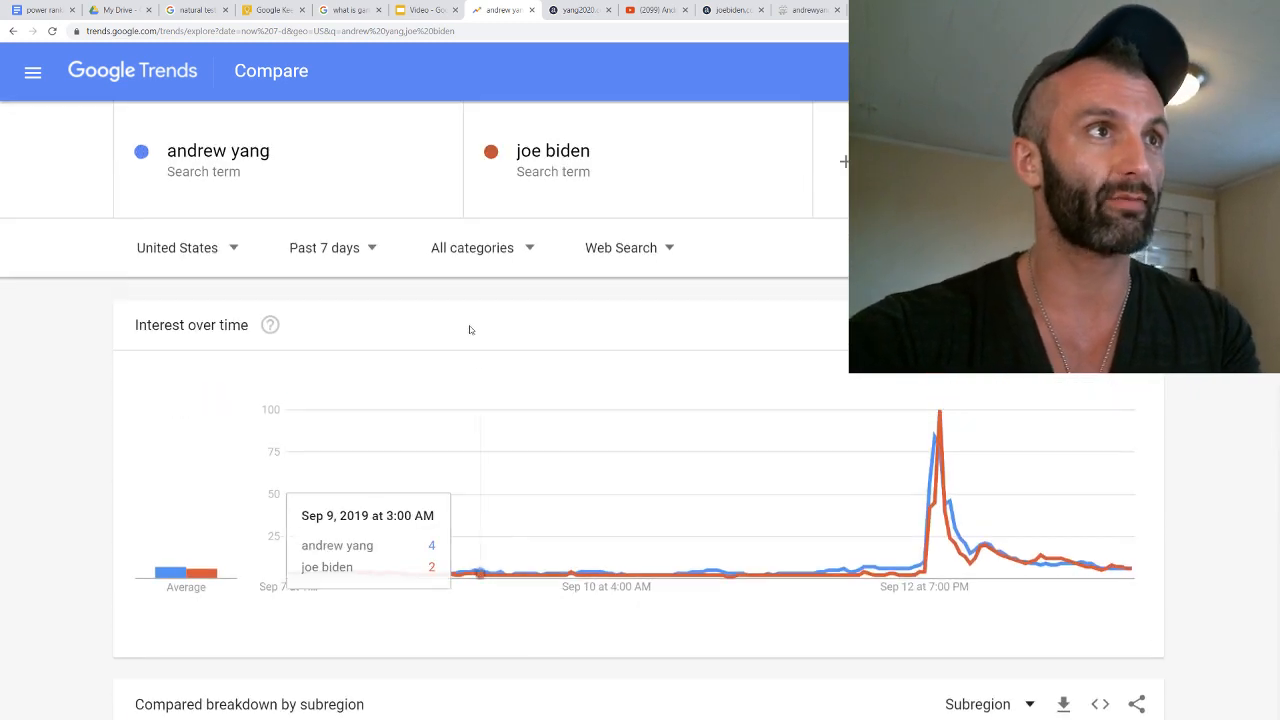
Set the comparison to Past day and review Yang's average of 26 and the state breakdown
left_click(324, 247)
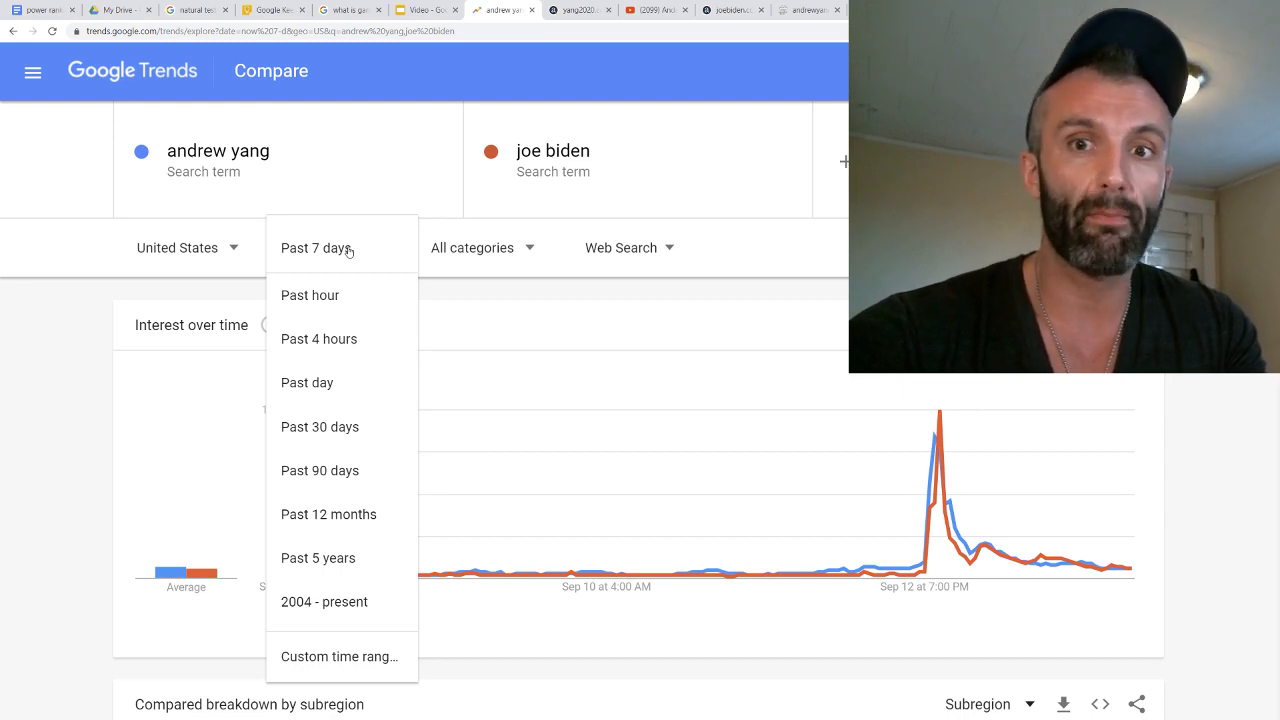
mouse_move(370, 427)
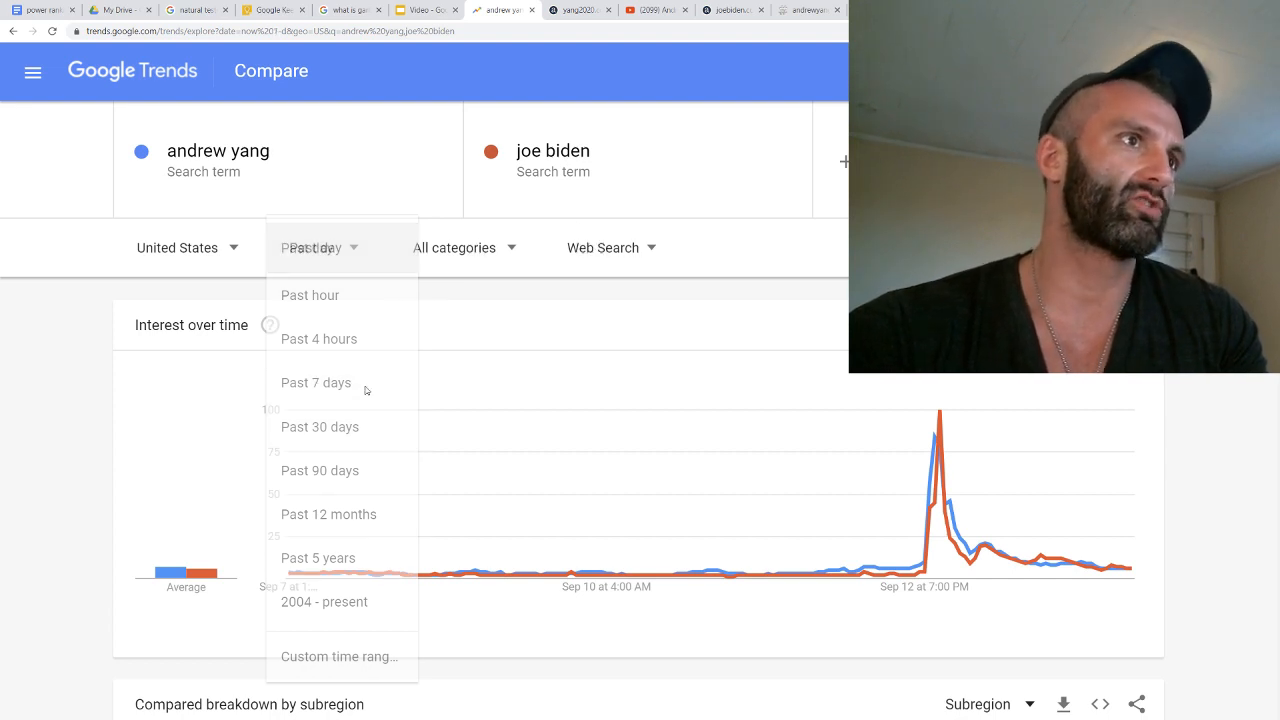
left_click(315, 247)
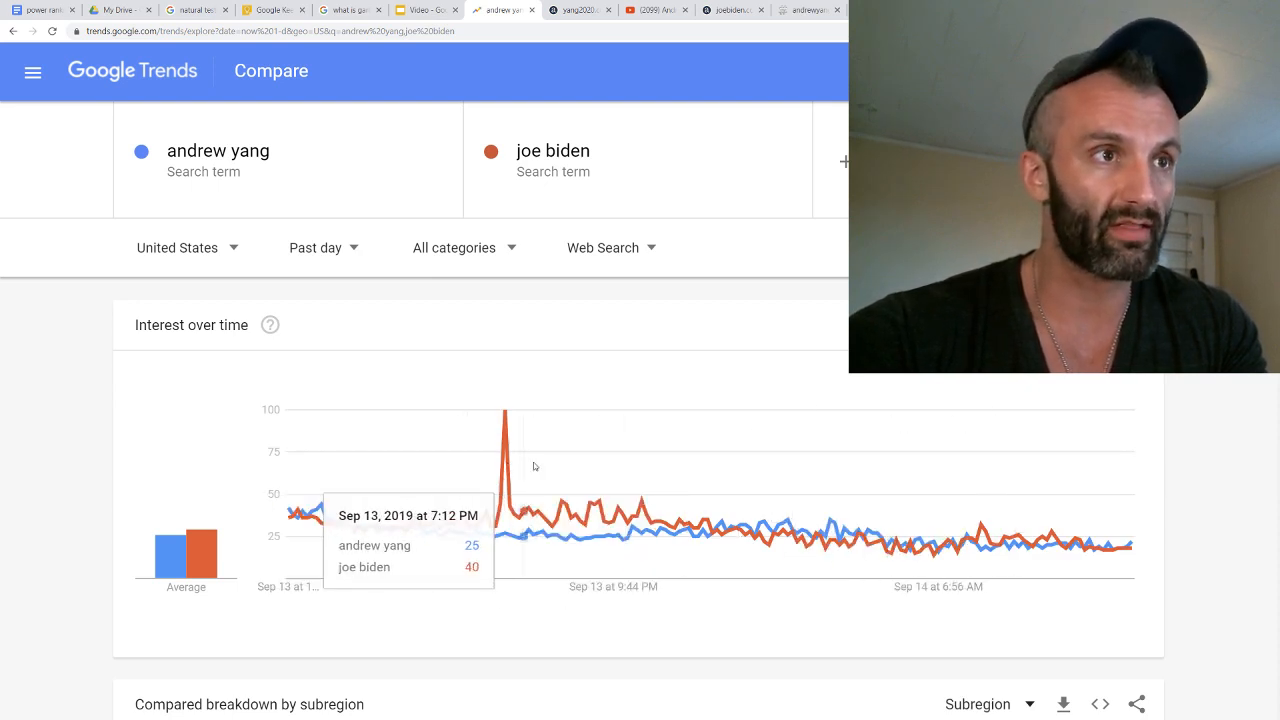
mouse_move(1013, 527)
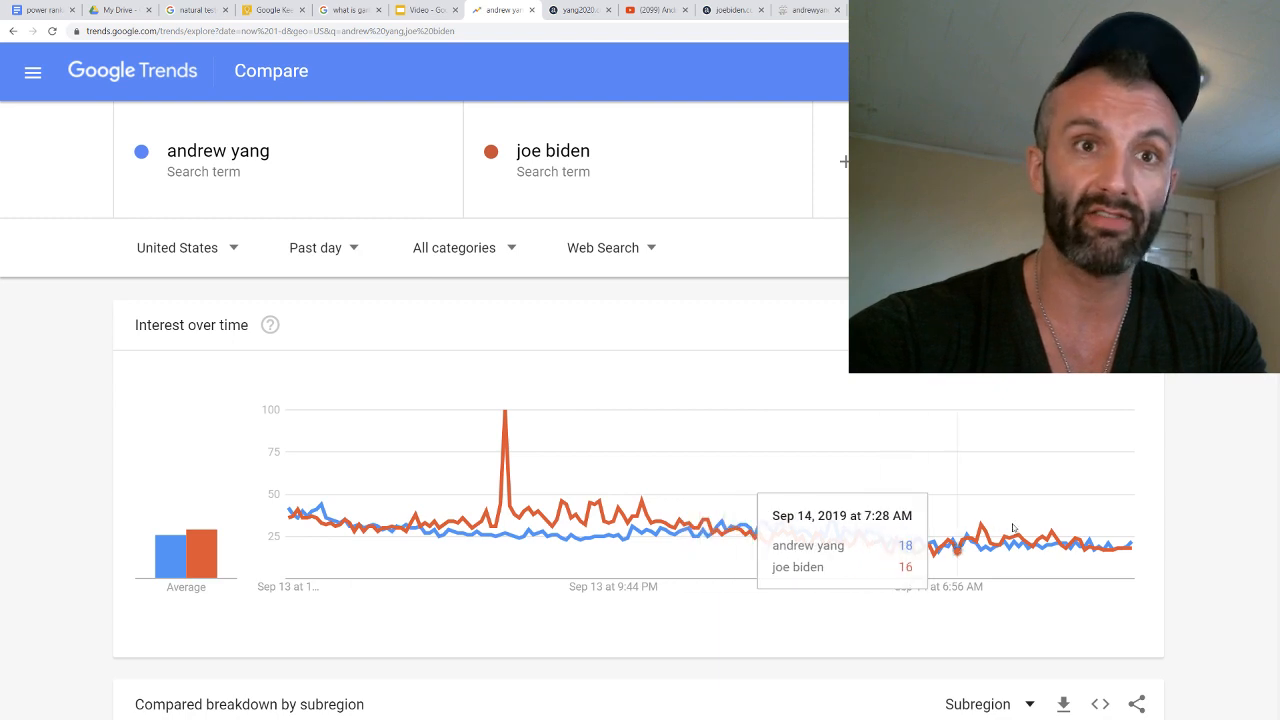
mouse_move(975, 545)
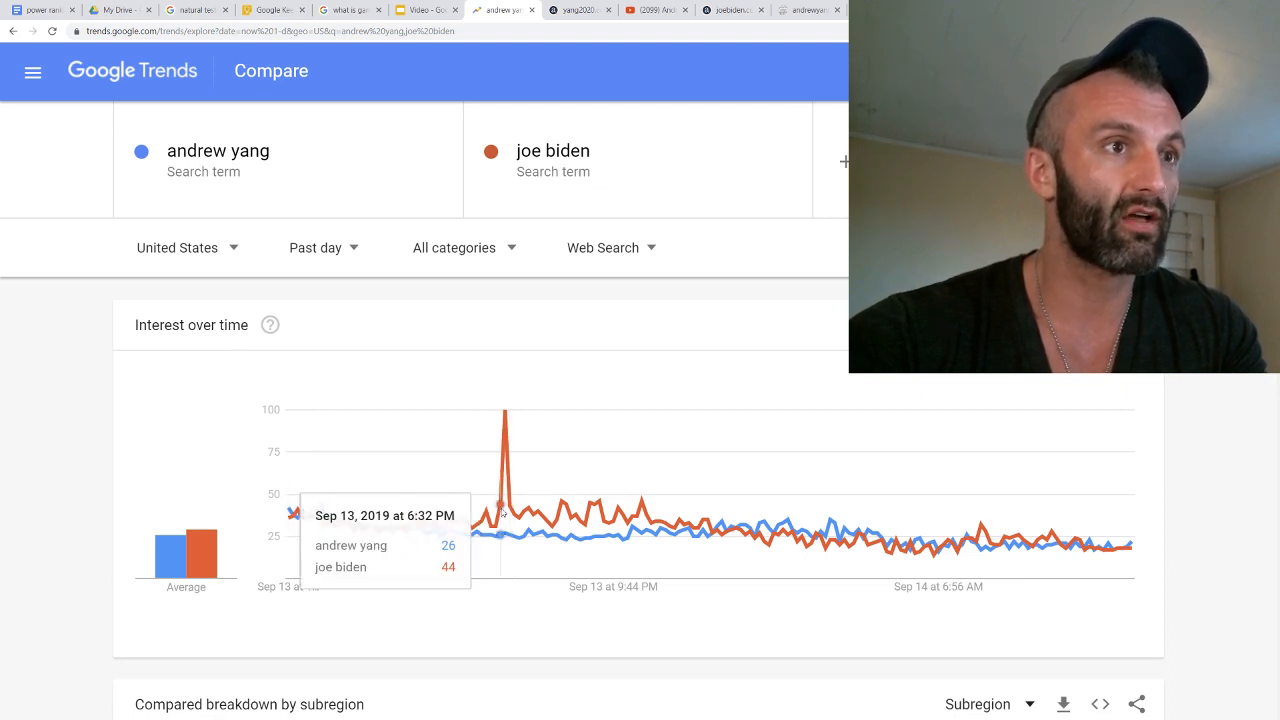
mouse_move(505, 510)
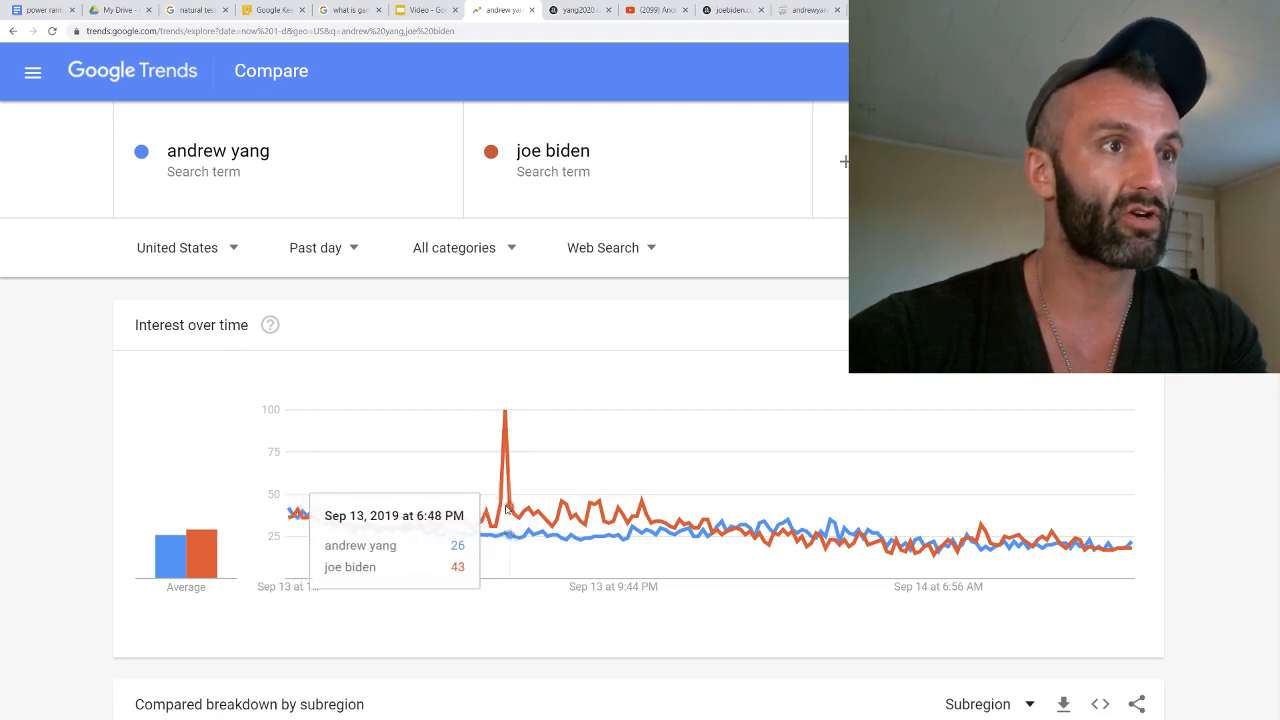
mouse_move(564, 298)
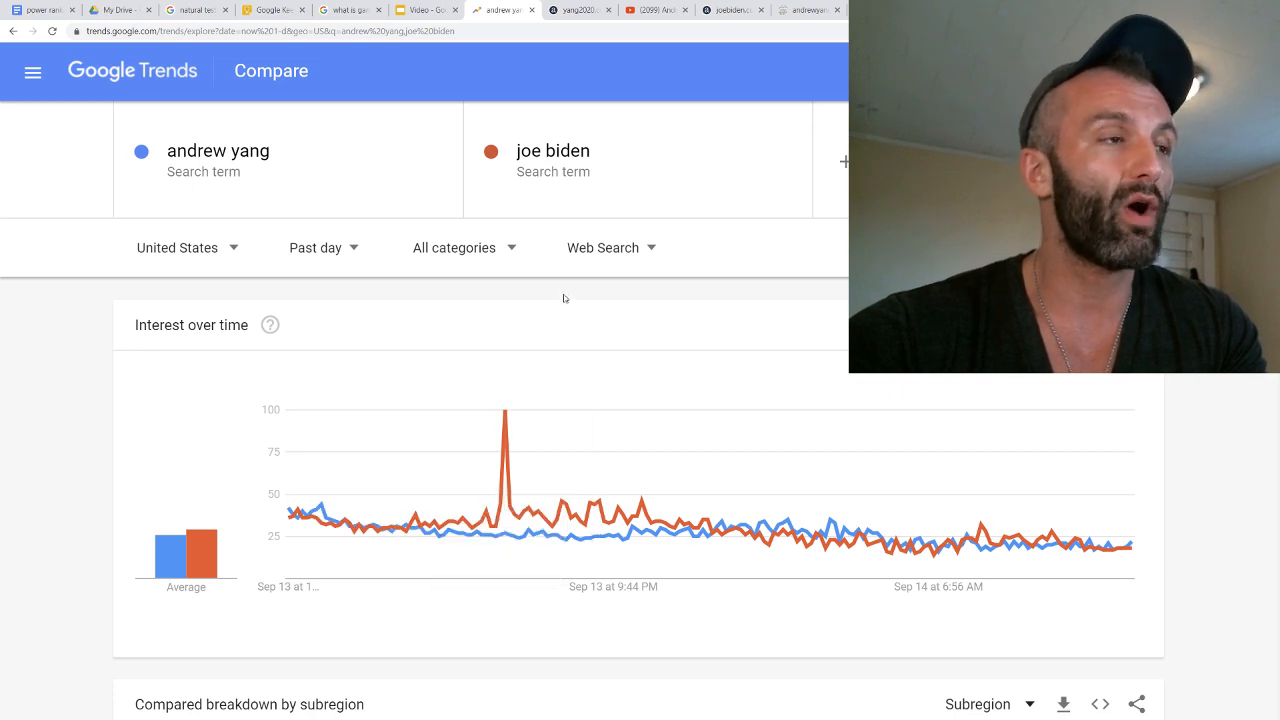
scroll("down", 3)
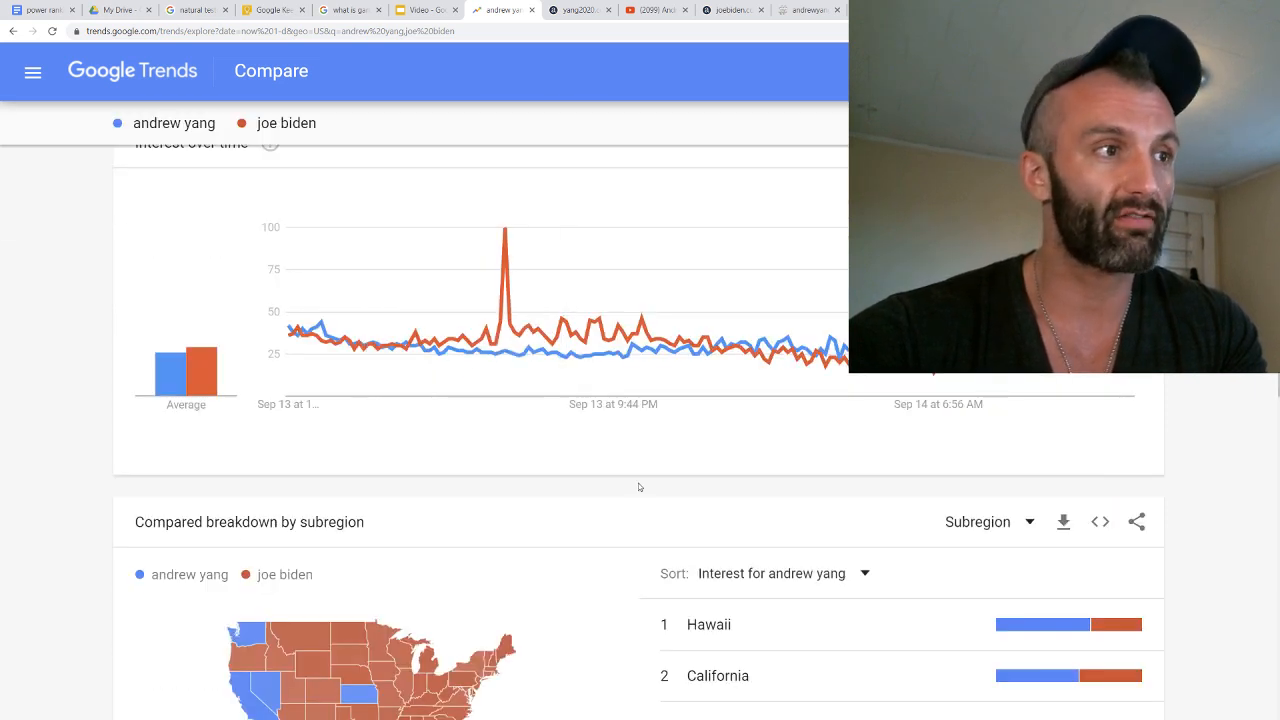
scroll("down", 3)
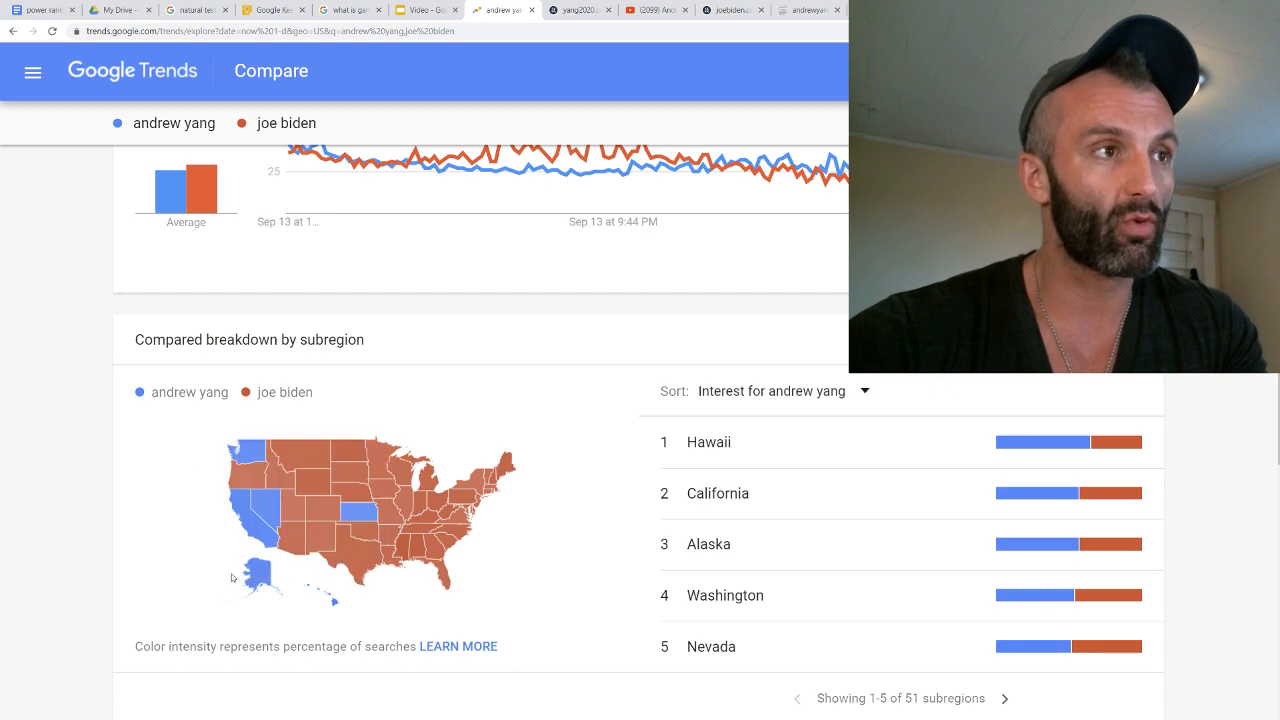
scroll("up", 3)
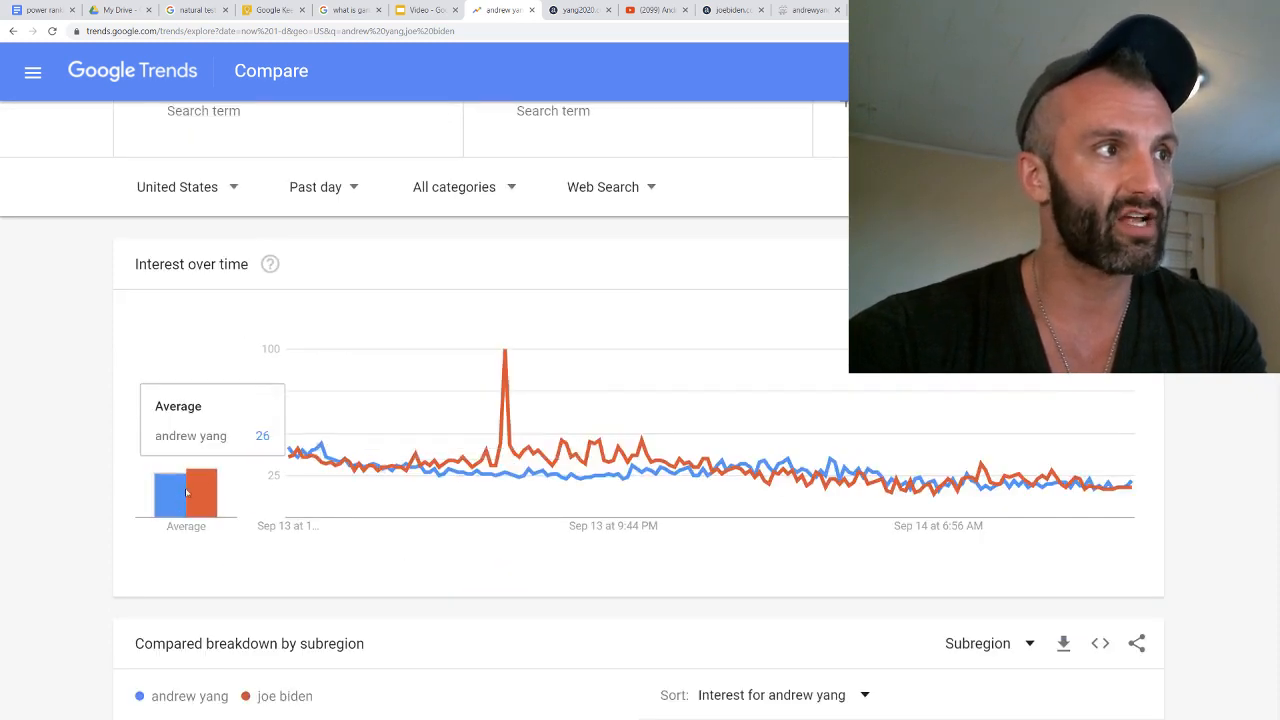
mouse_move(512, 455)
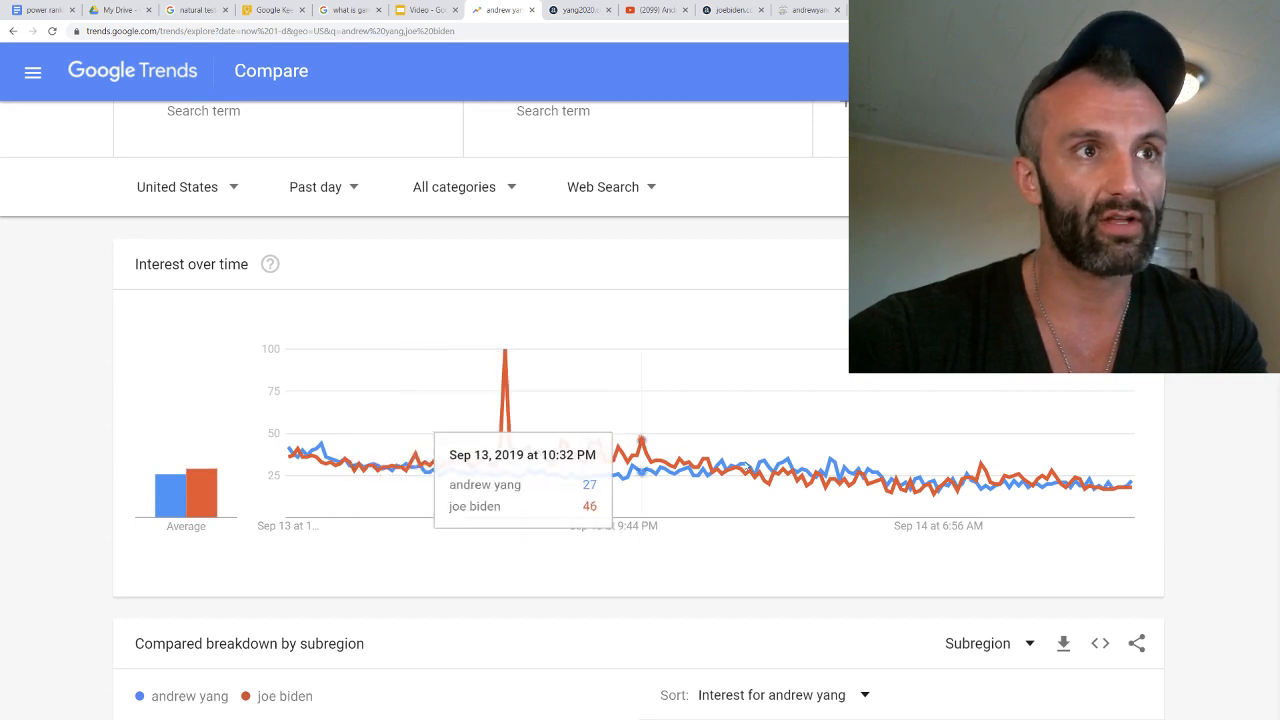
mouse_move(490, 468)
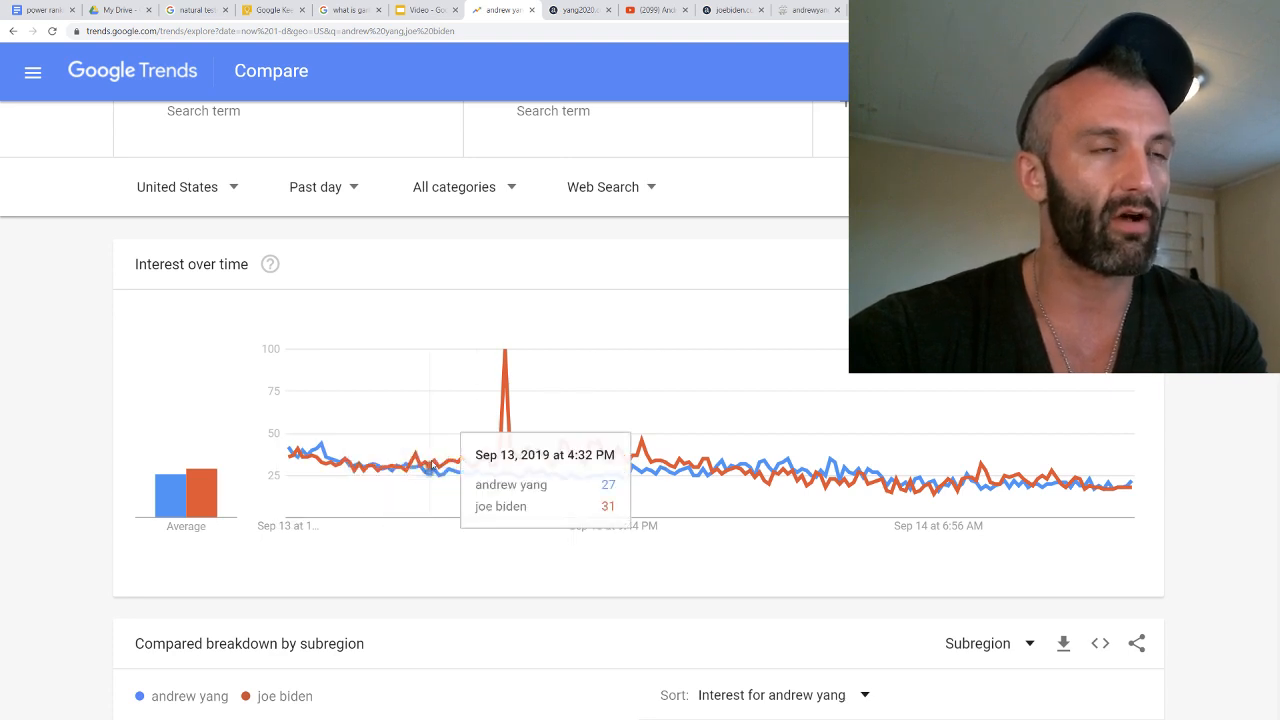
mouse_move(679, 471)
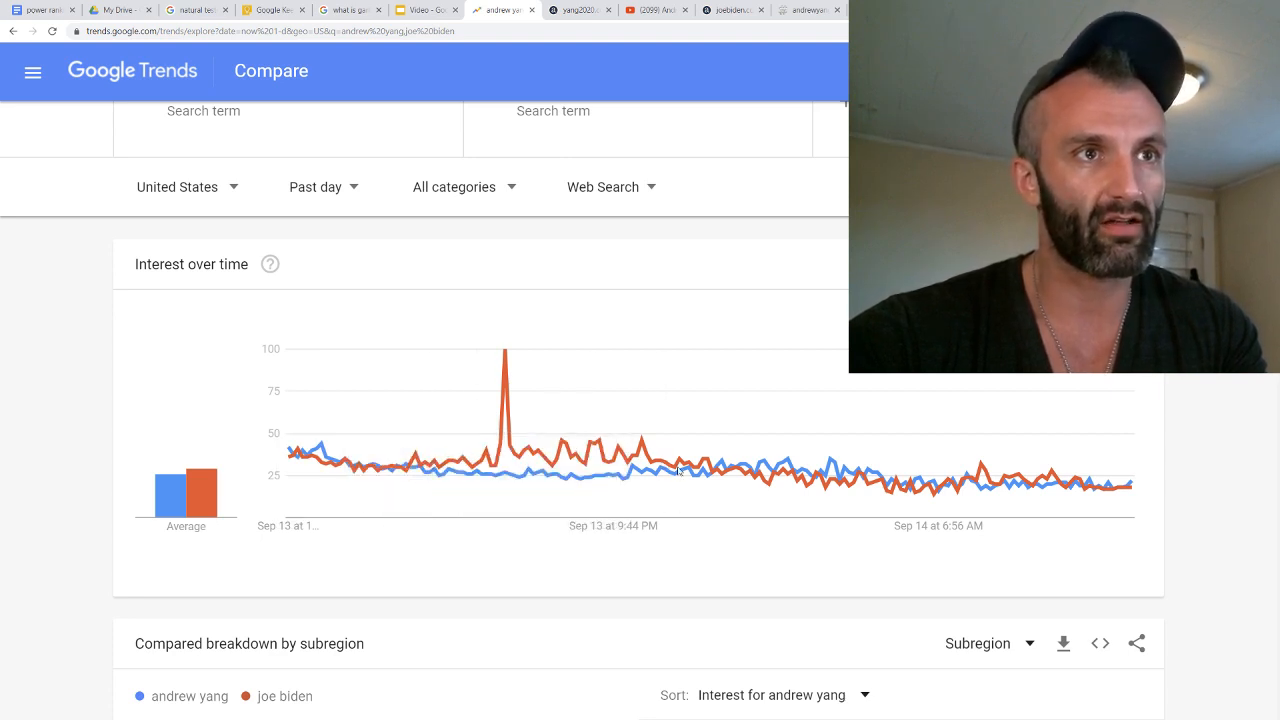
mouse_move(710, 470)
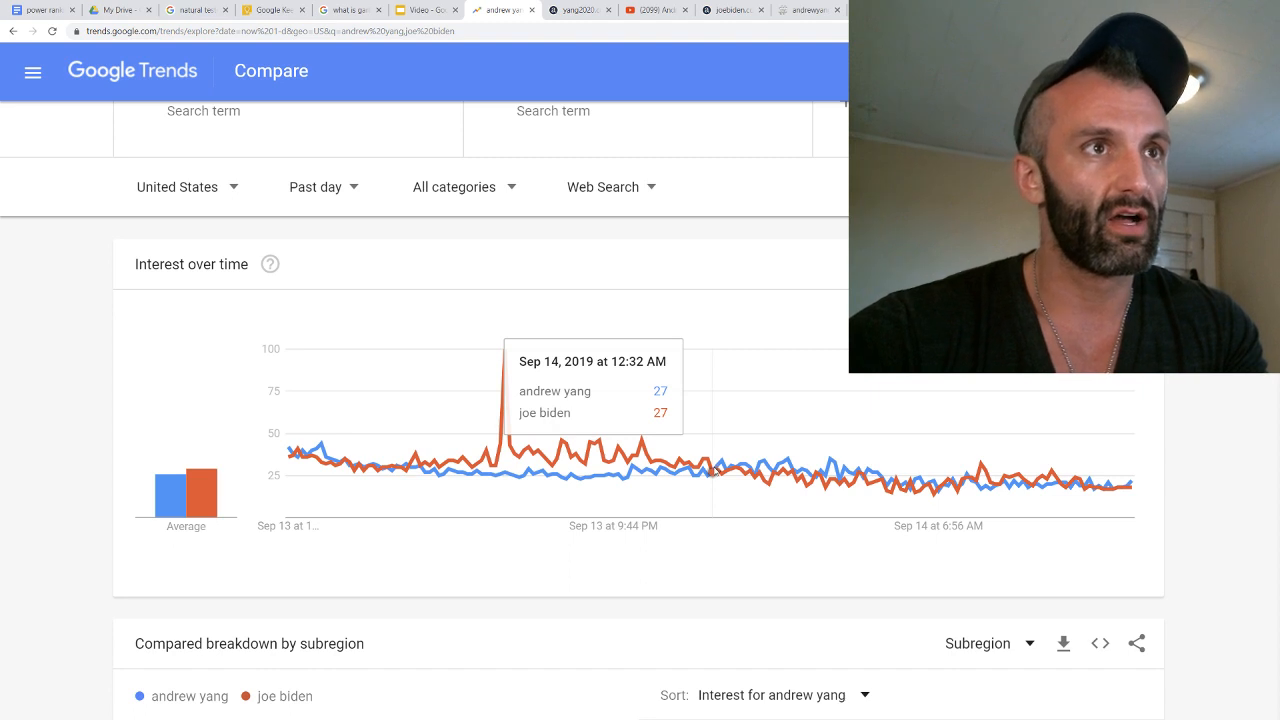
mouse_move(790, 470)
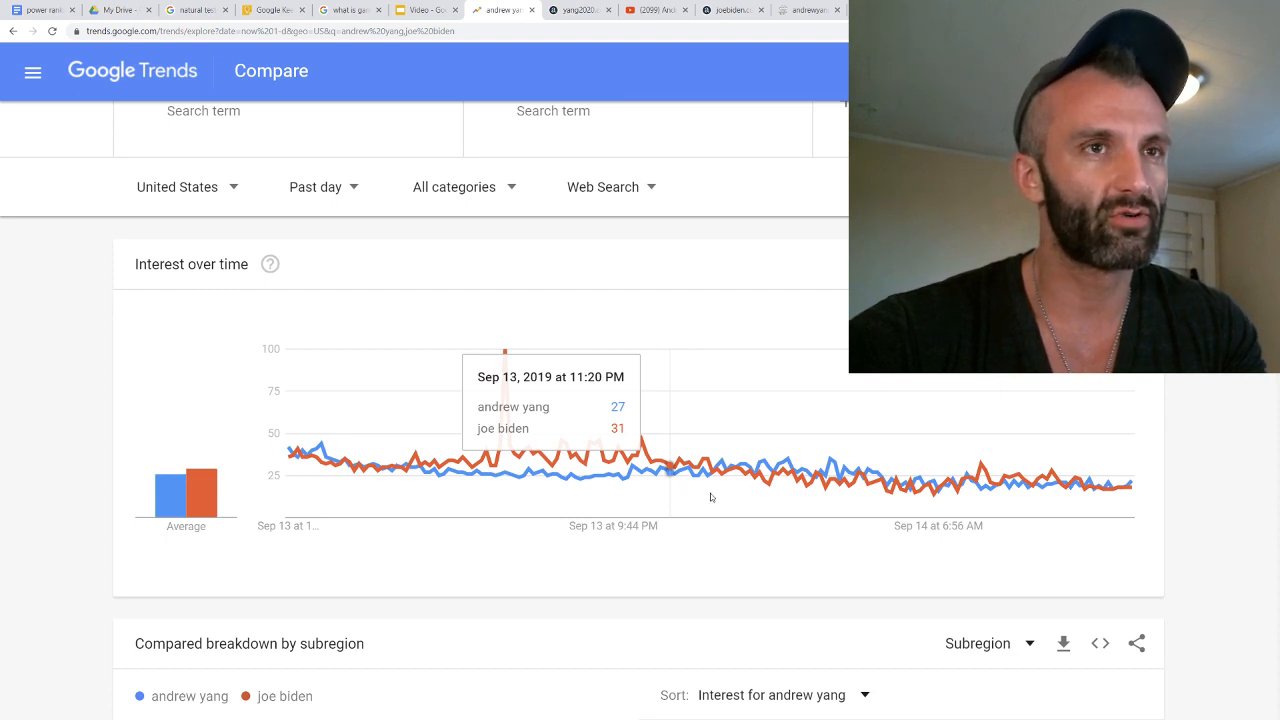
mouse_move(373, 337)
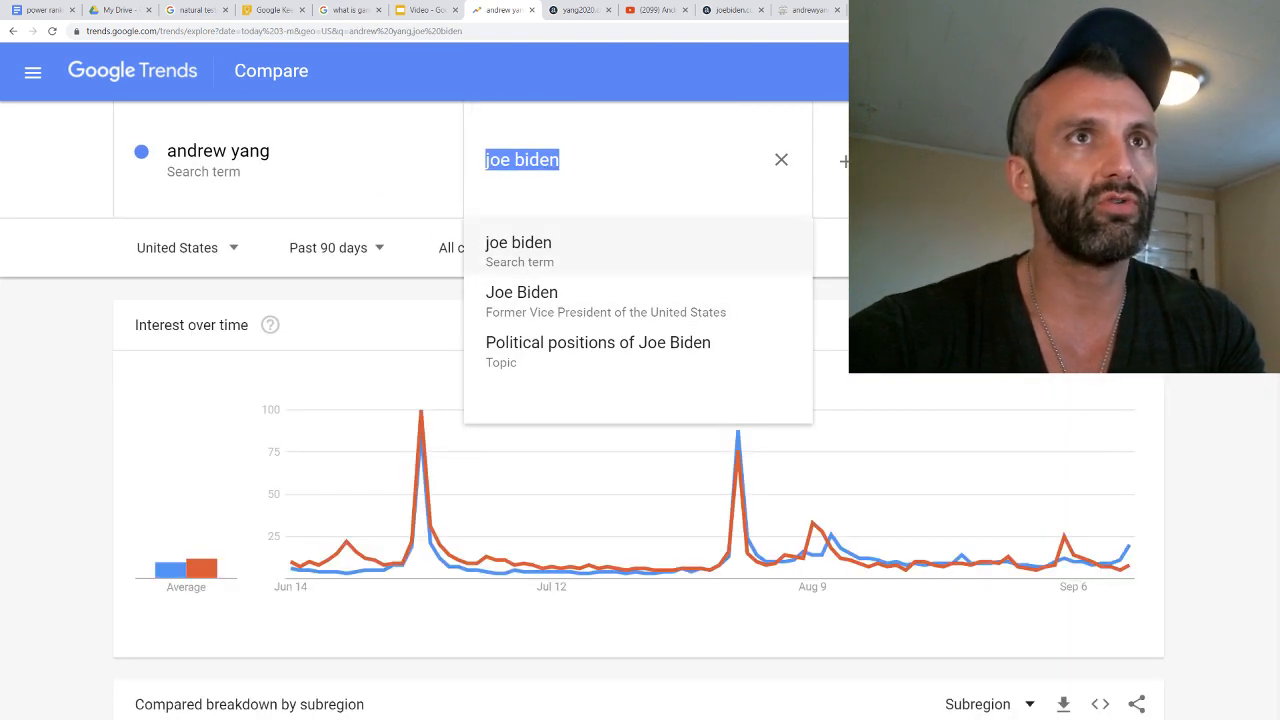
Switch the search source from Web Search to YouTube Search and view the averages
left_click(518, 242)
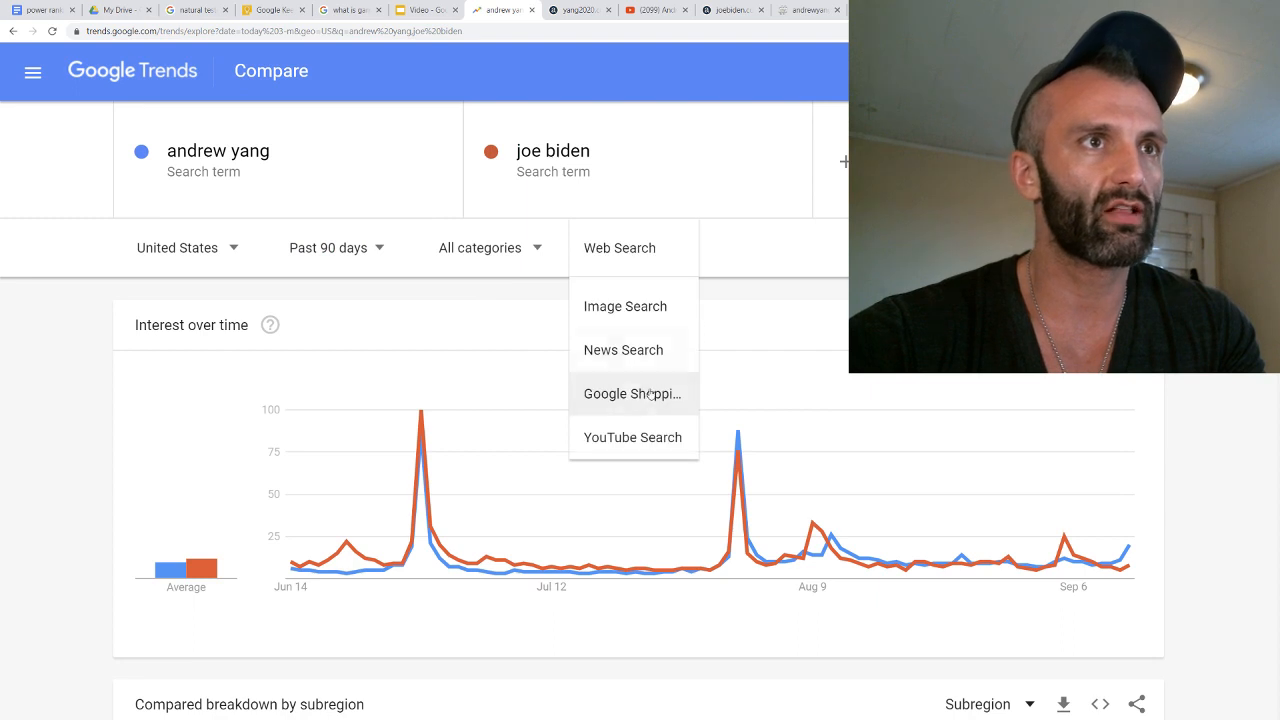
left_click(632, 437)
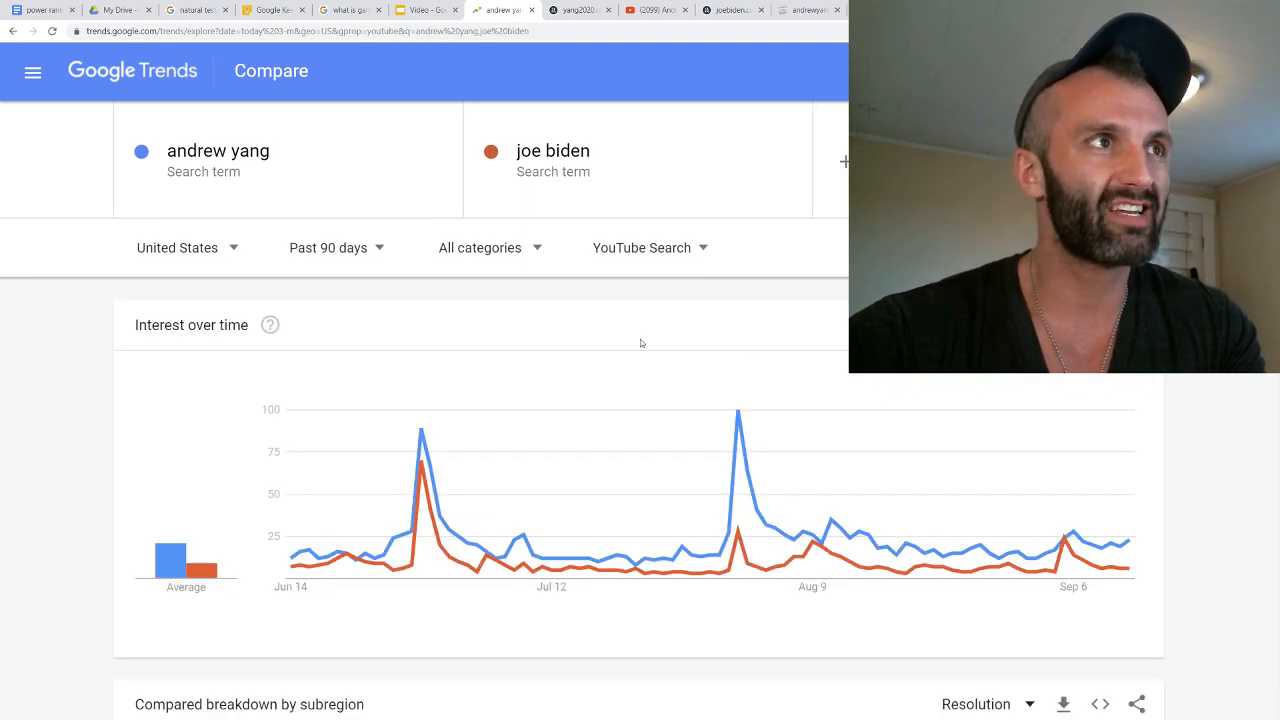
scroll("down", 3)
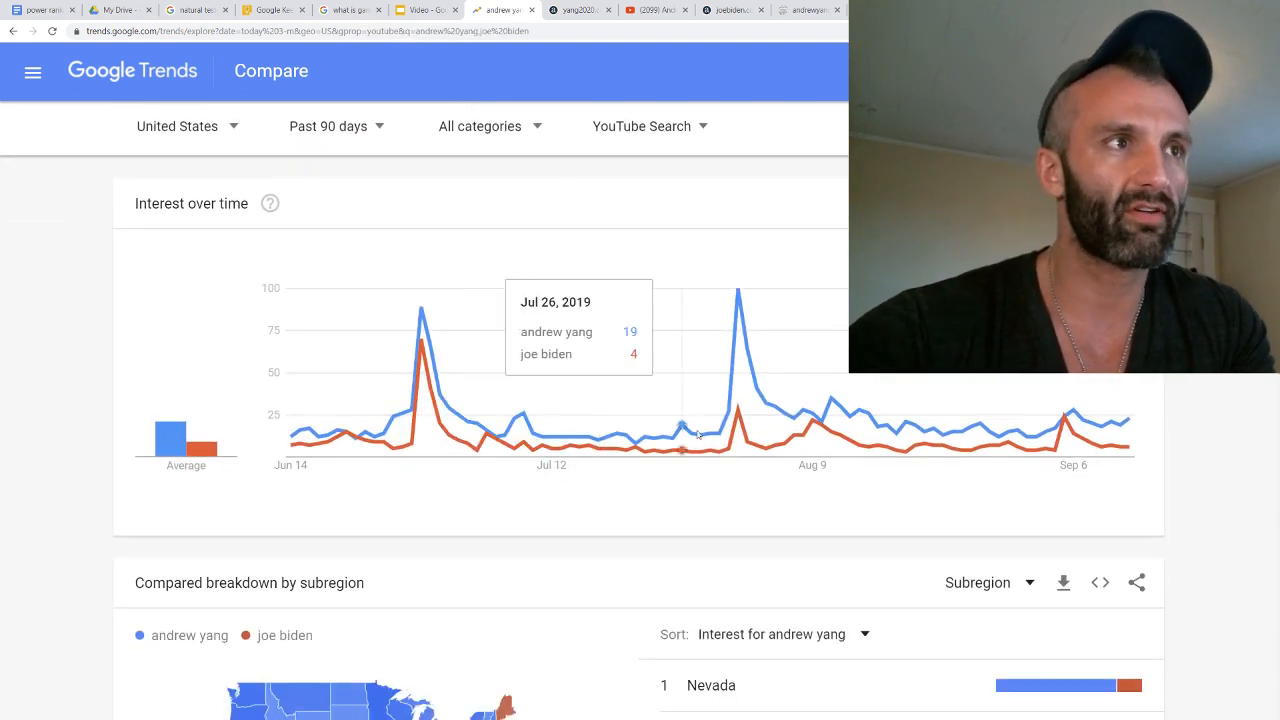
mouse_move(185, 437)
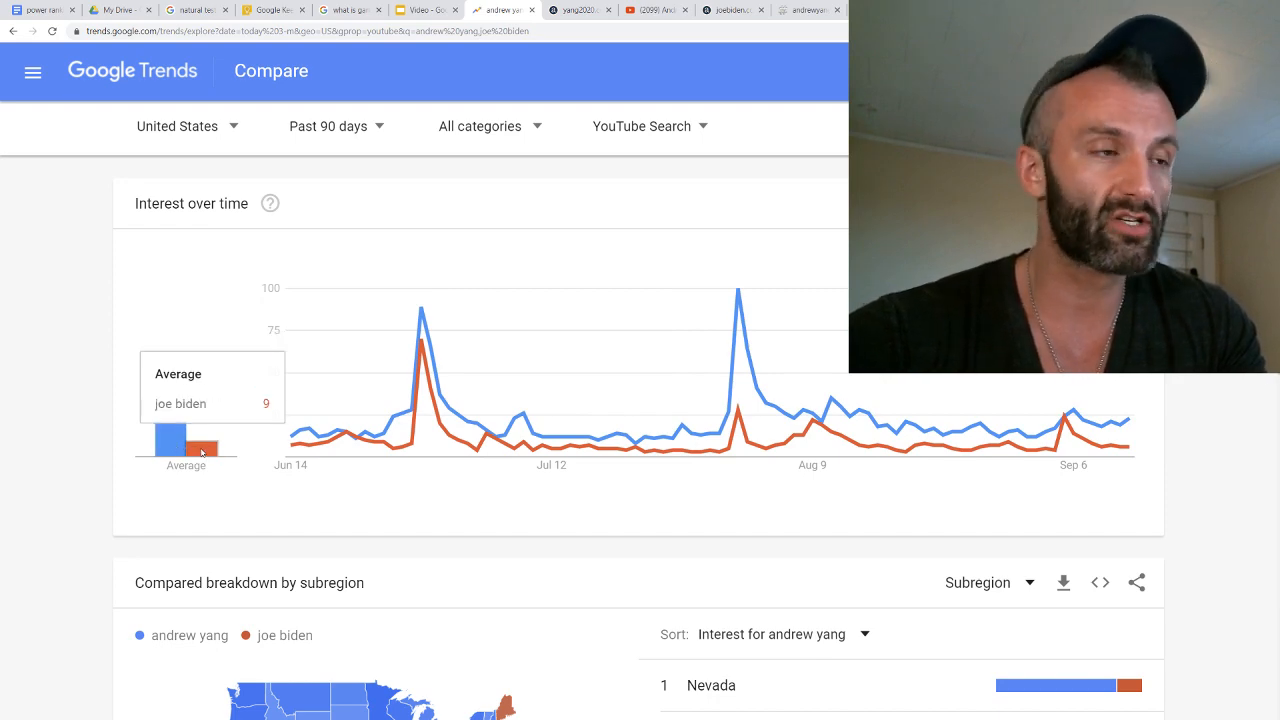
scroll("down", 3)
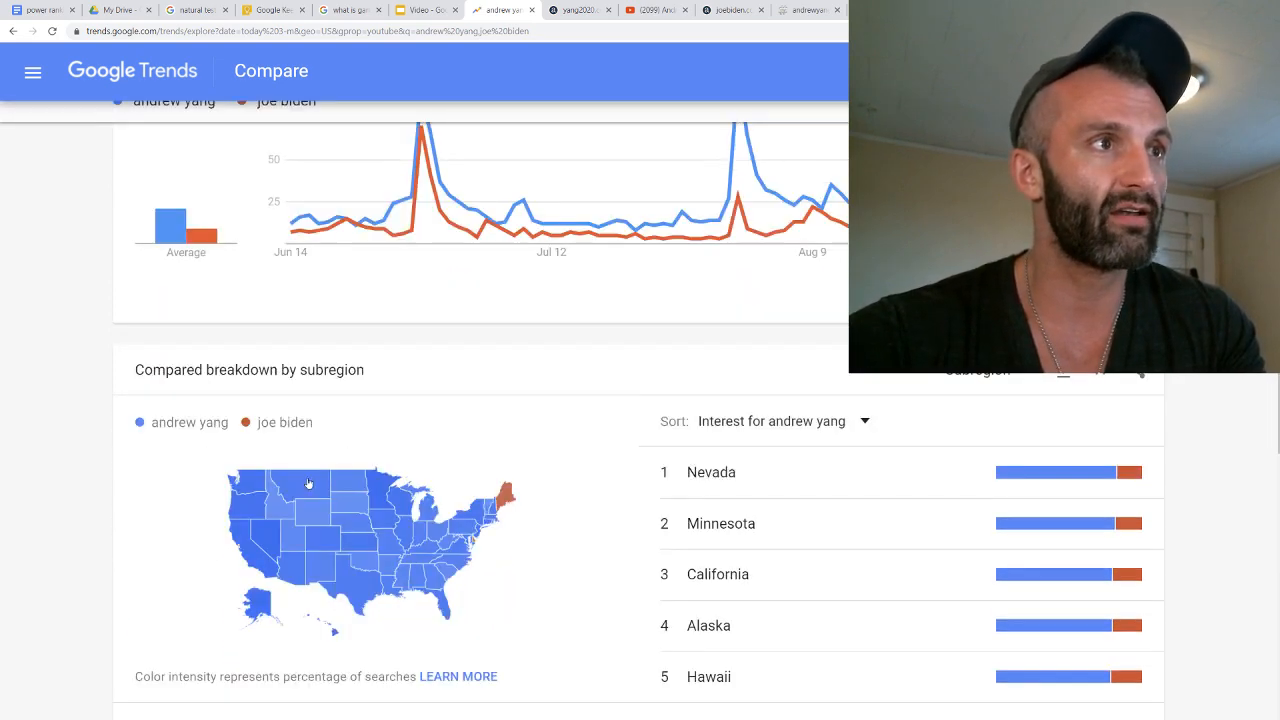
scroll("down", 3)
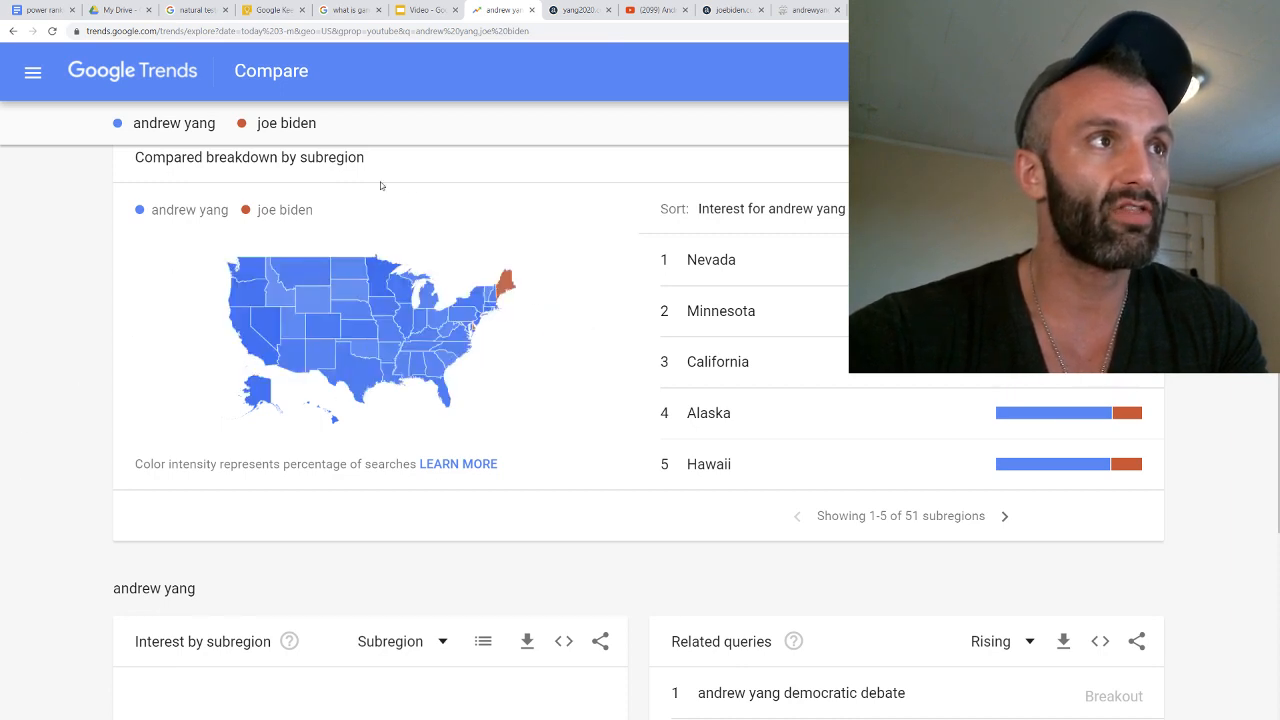
mouse_move(607, 323)
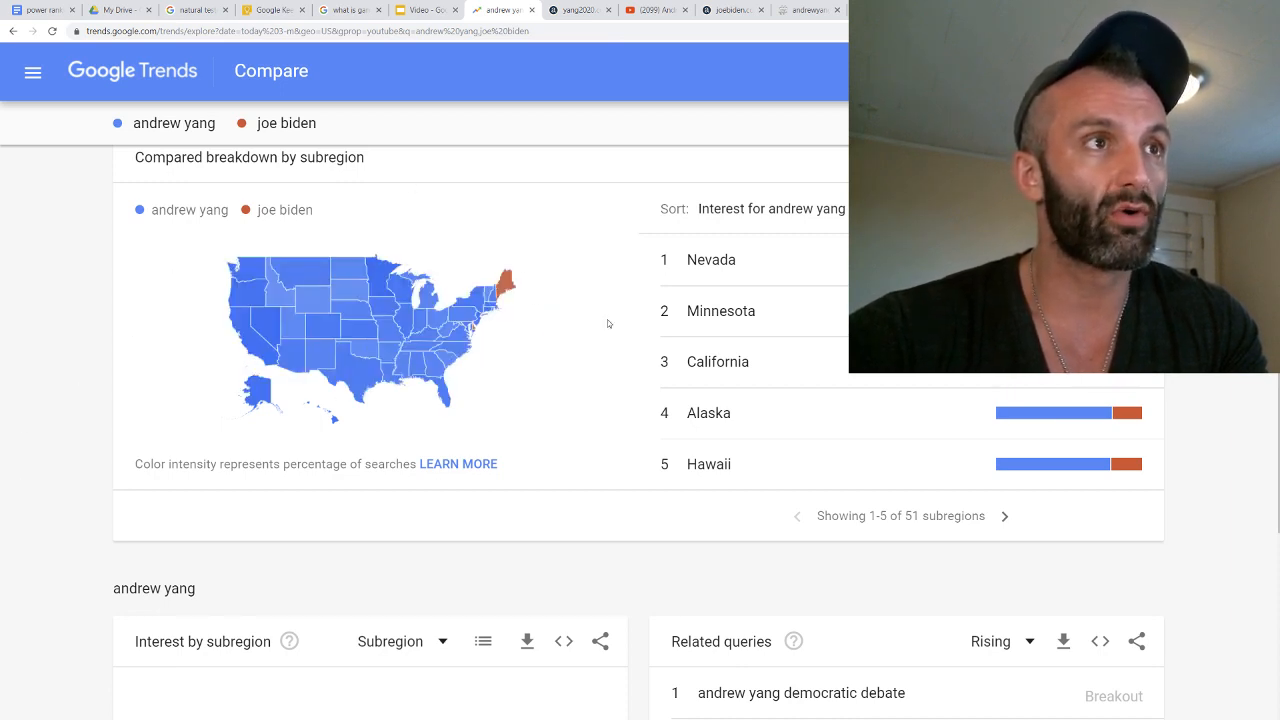
mouse_move(477, 330)
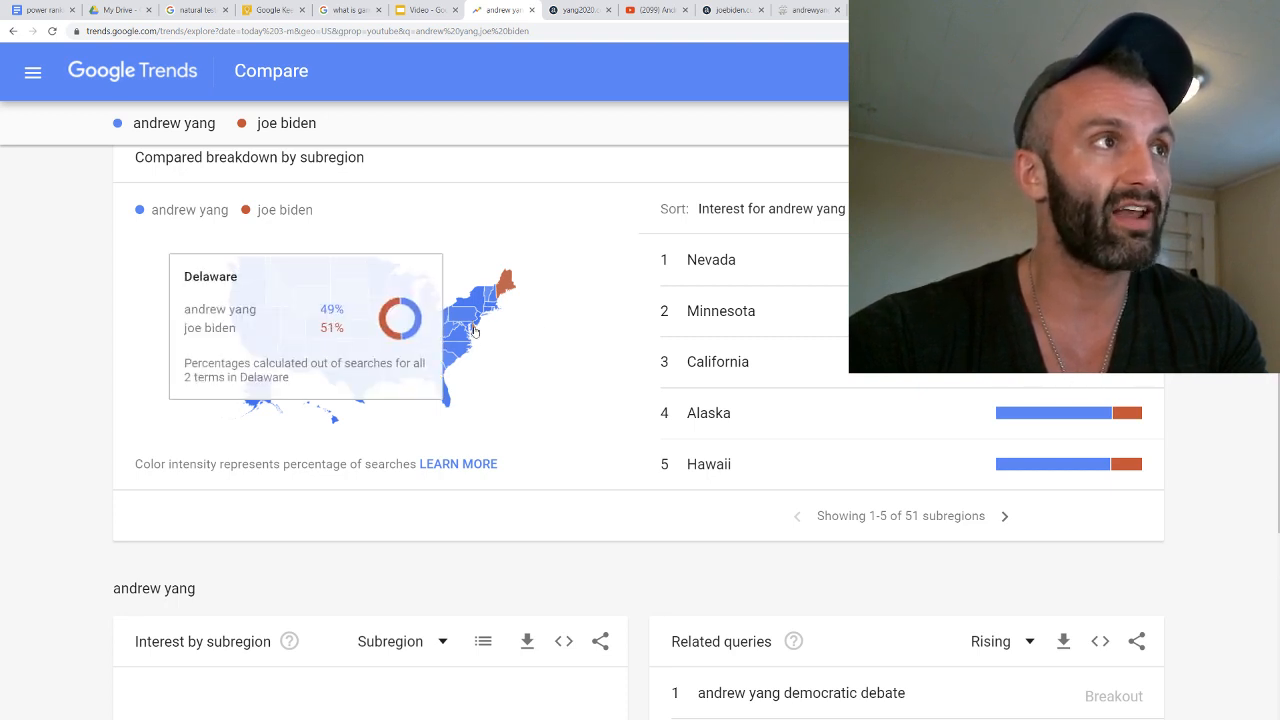
mouse_move(505, 285)
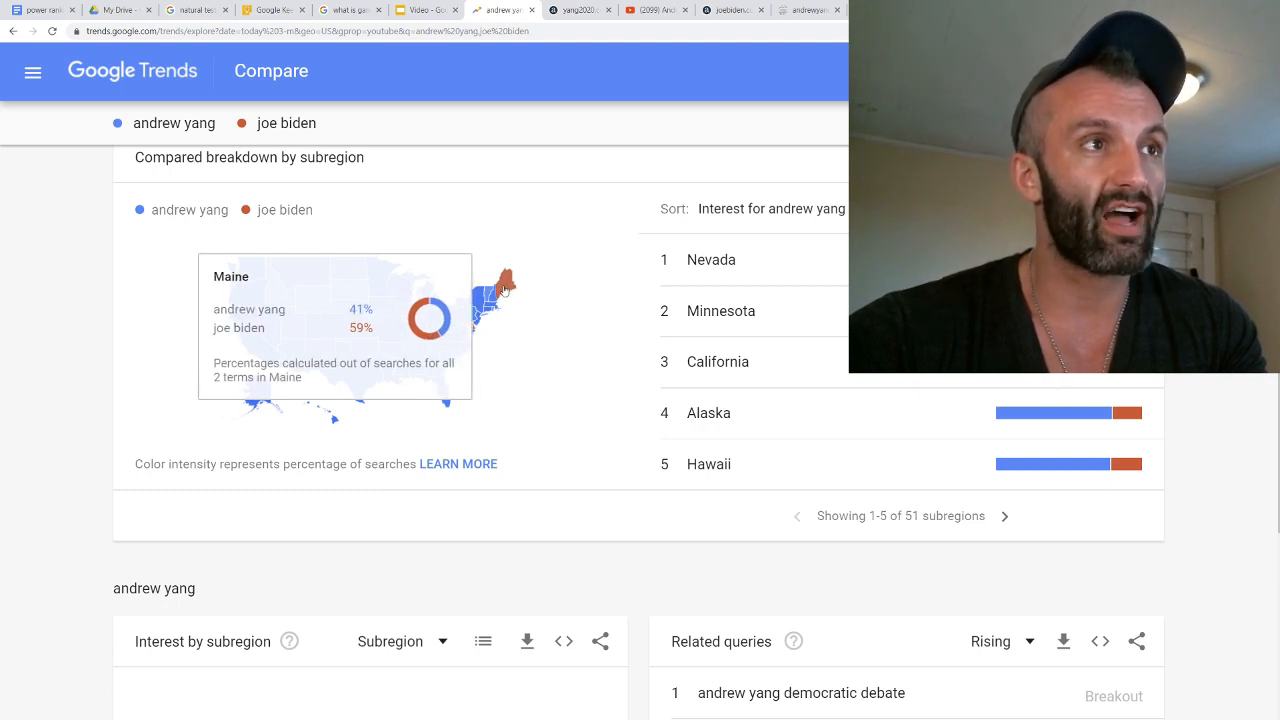
mouse_move(177, 318)
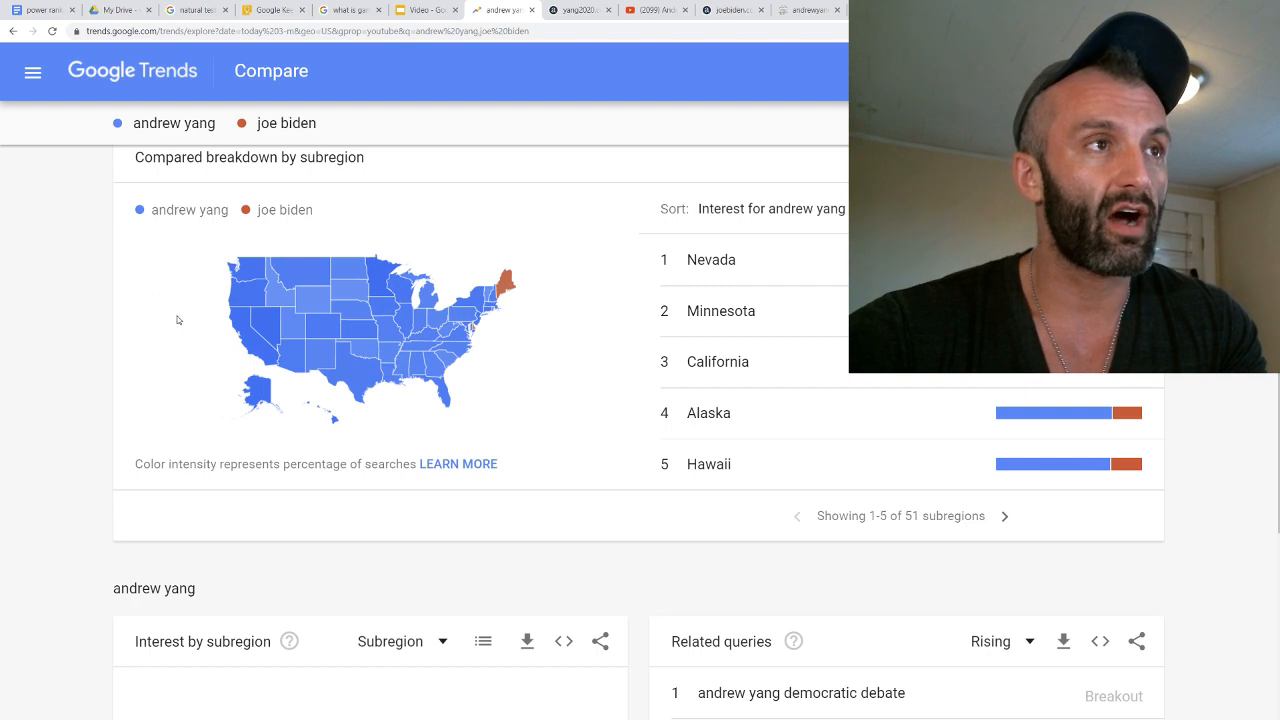
mouse_move(340, 320)
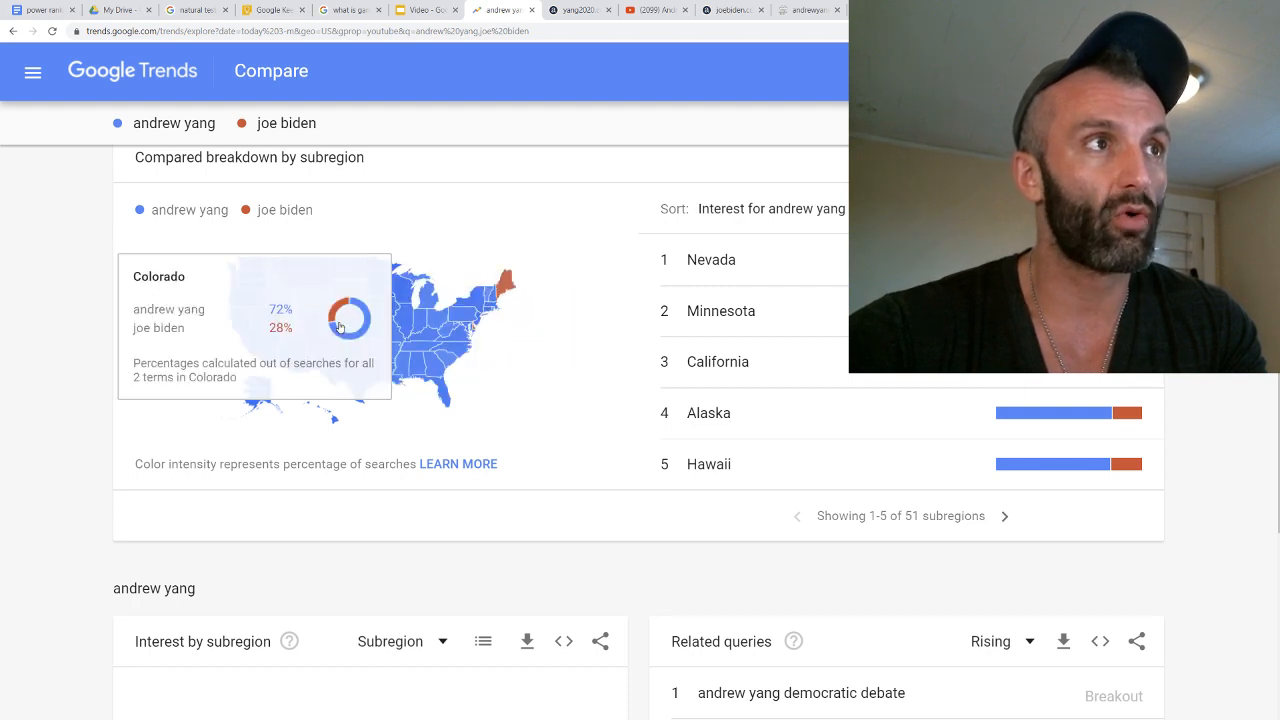
mouse_move(420, 362)
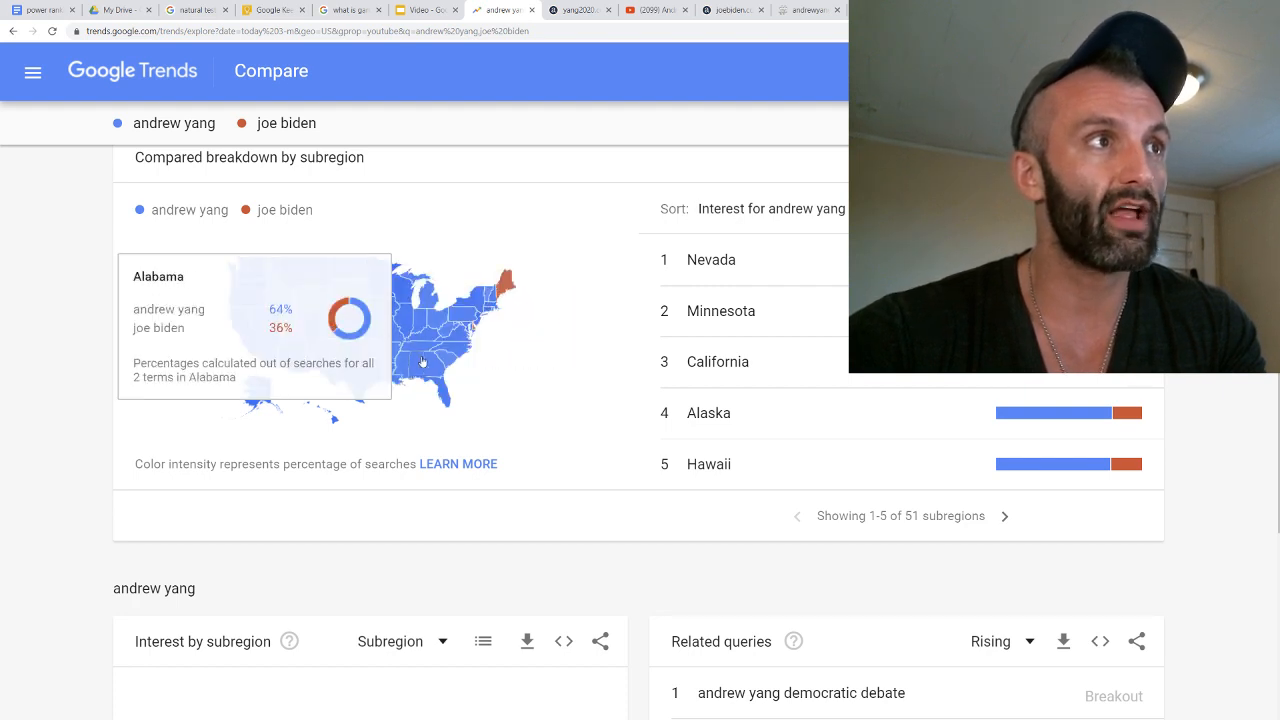
mouse_move(445, 325)
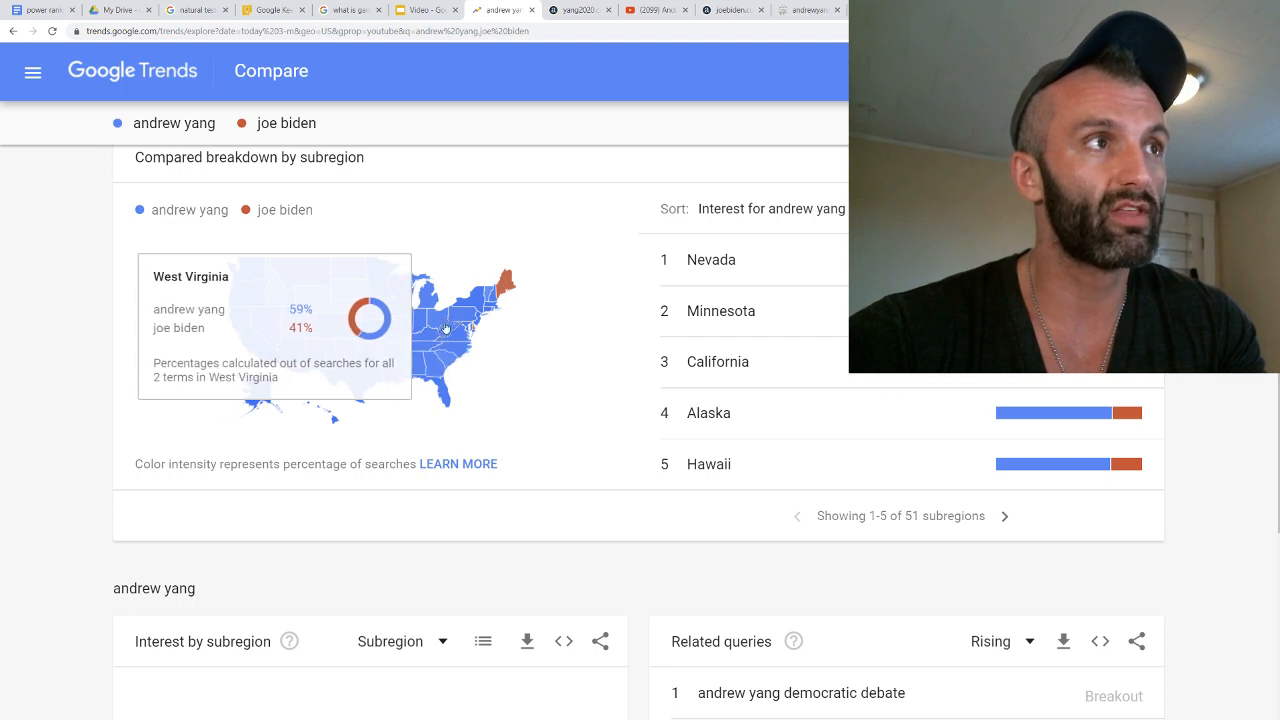
mouse_move(438, 323)
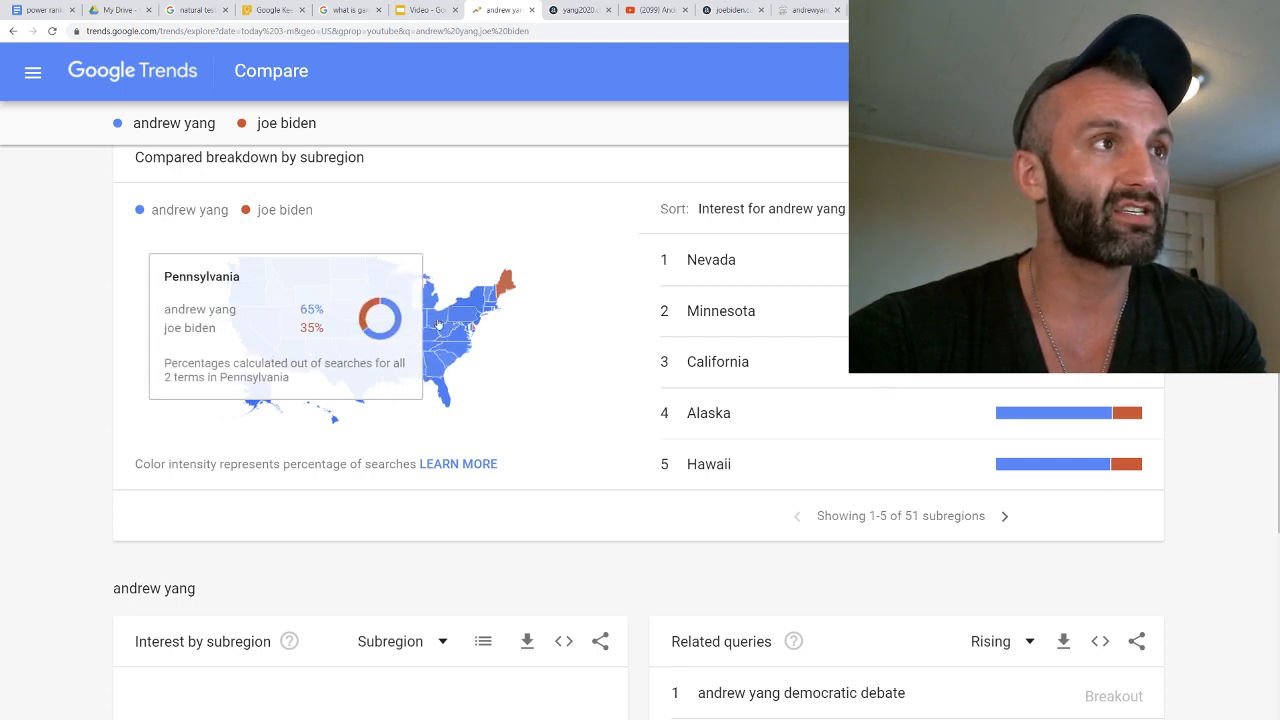
mouse_move(405, 290)
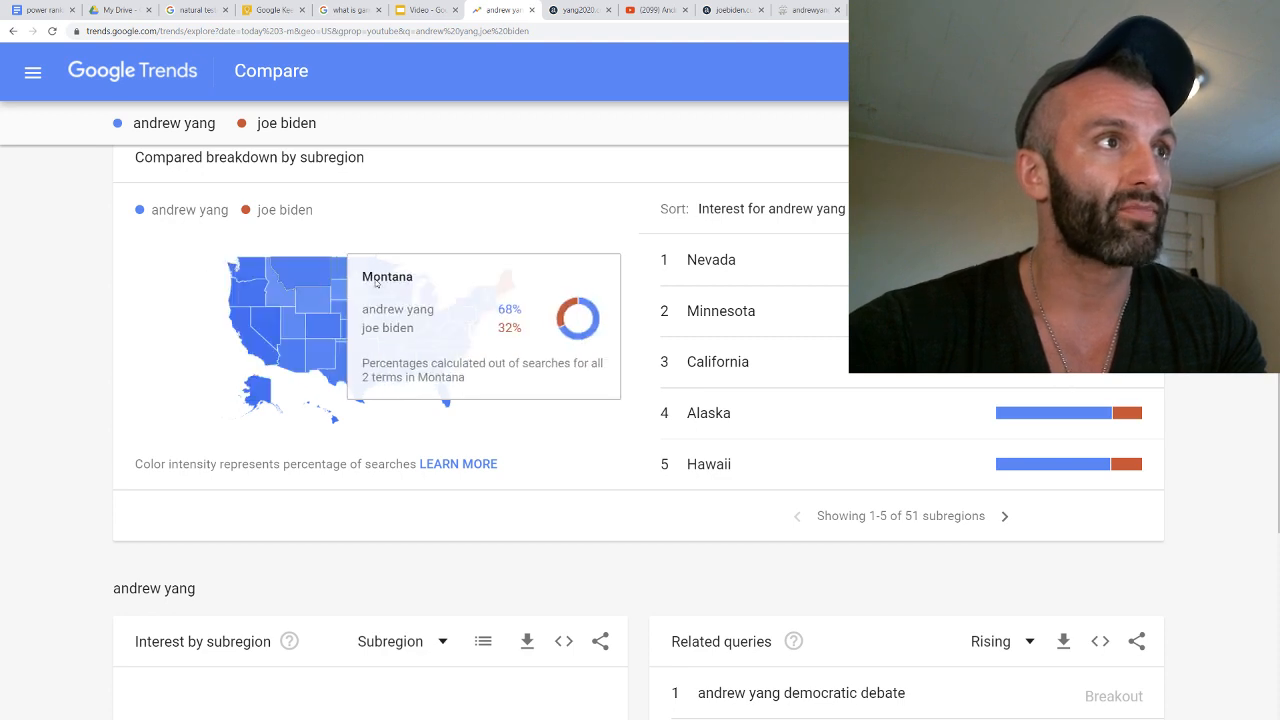
mouse_move(377, 295)
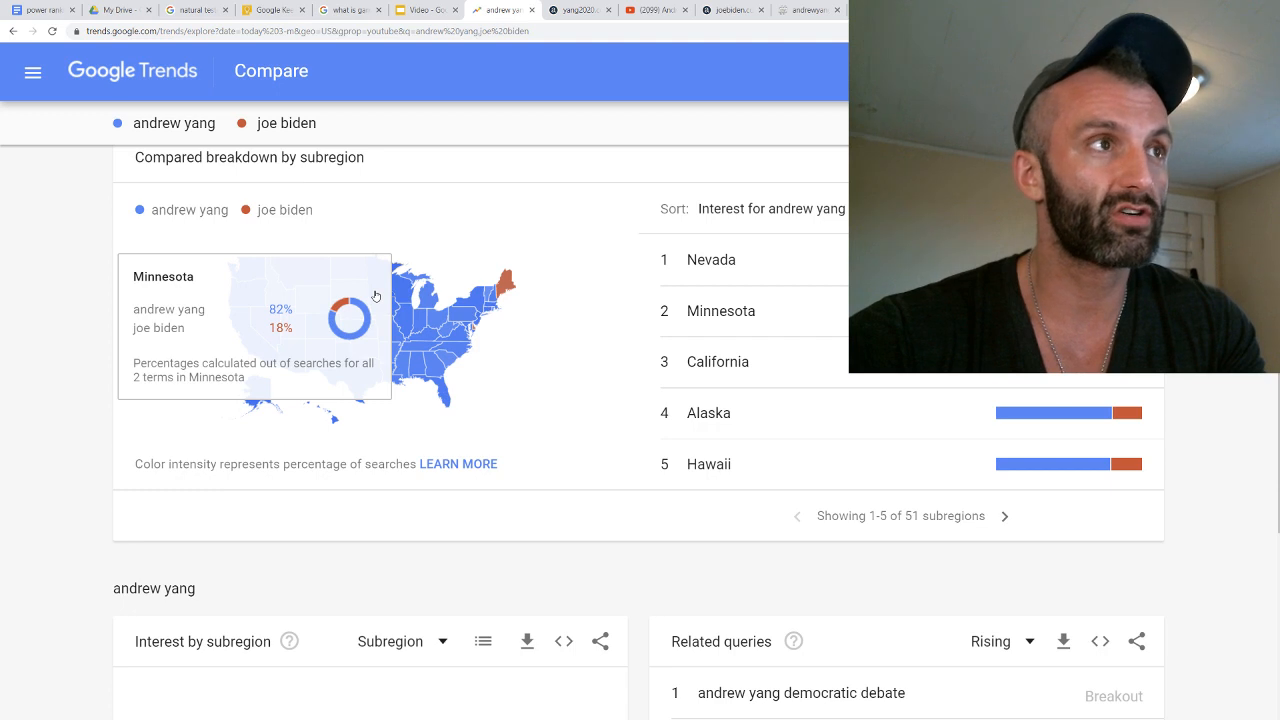
mouse_move(248, 323)
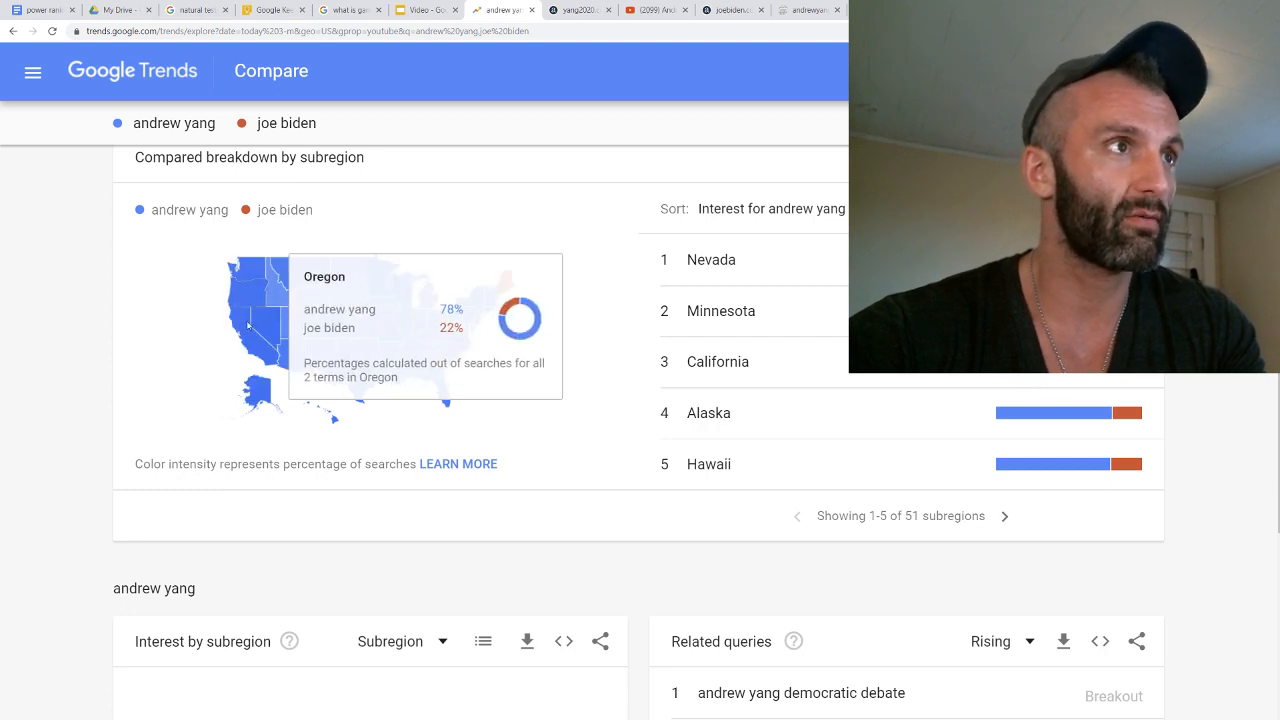
mouse_move(249, 340)
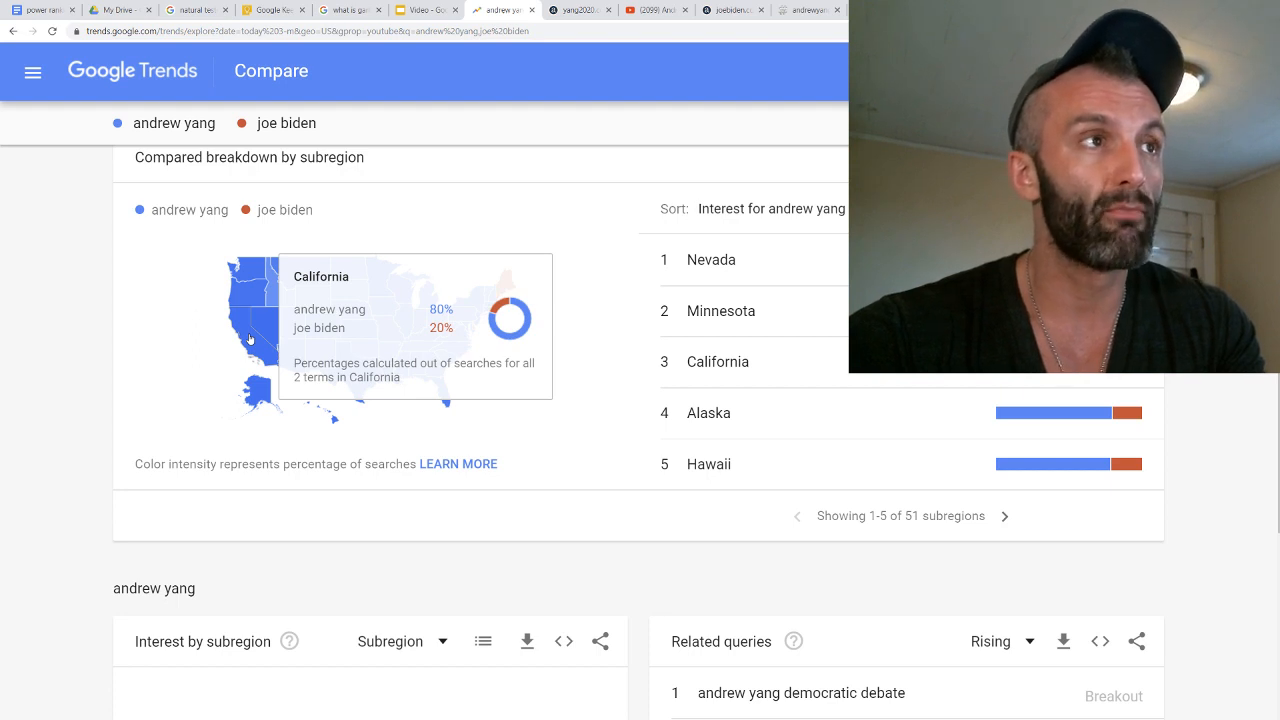
mouse_move(290, 310)
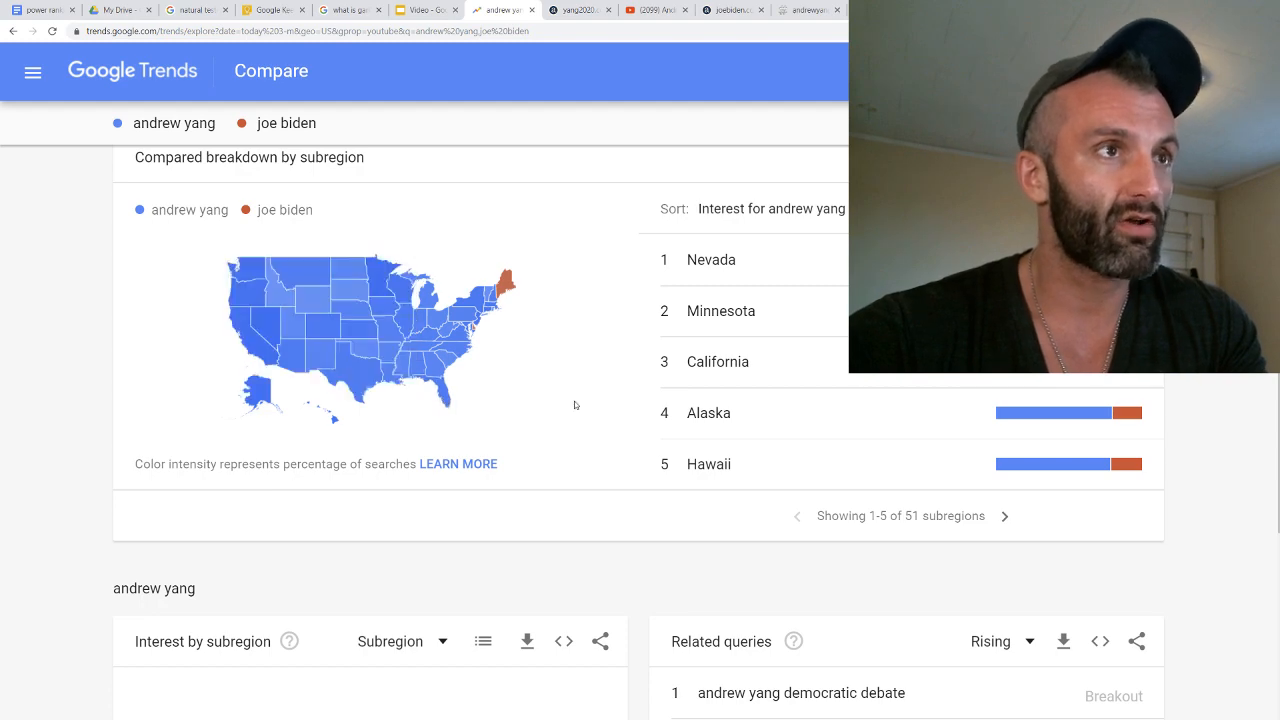
Change the YouTube-search Yang–Biden comparison's time range to Past 30 days
scroll("up", 3)
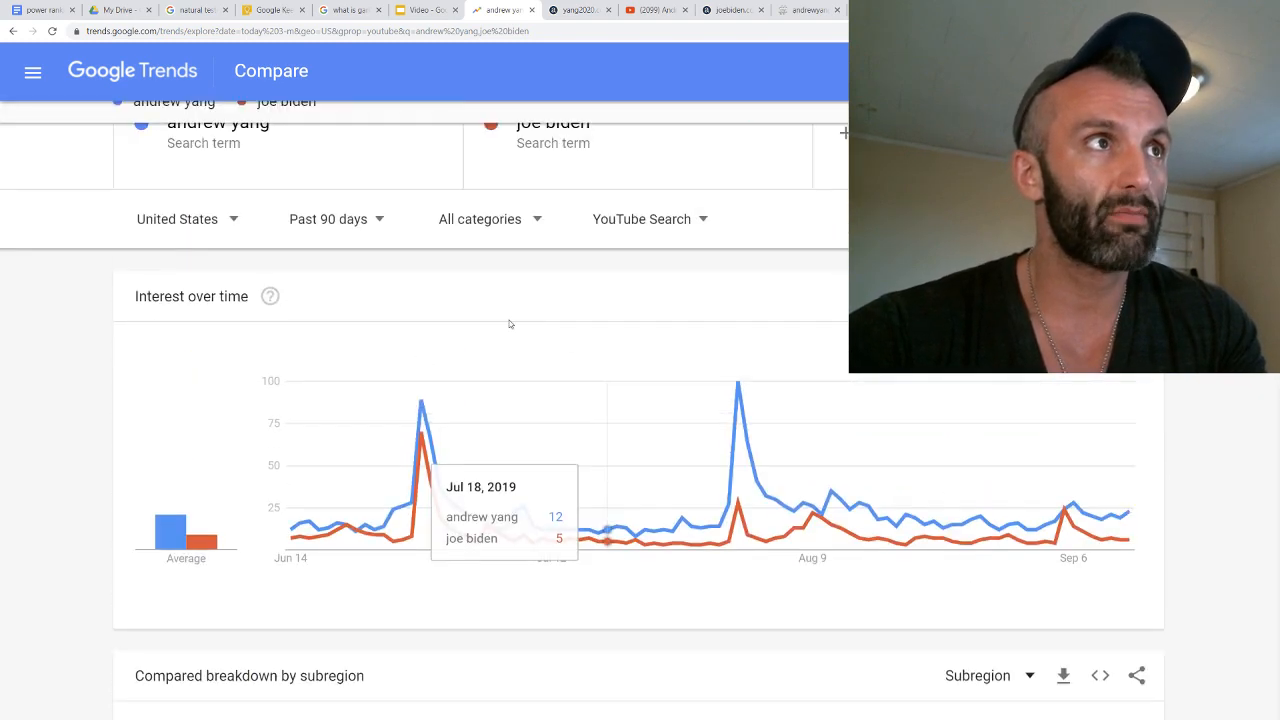
left_click(327, 219)
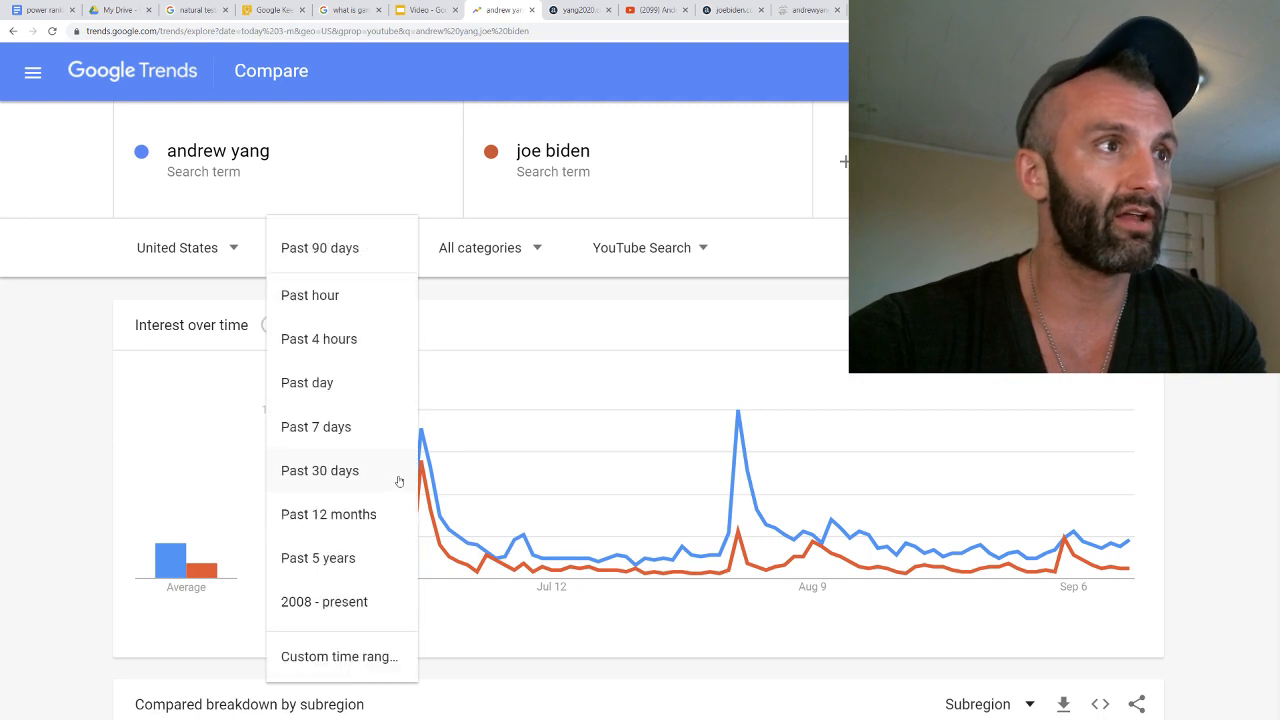
left_click(319, 470)
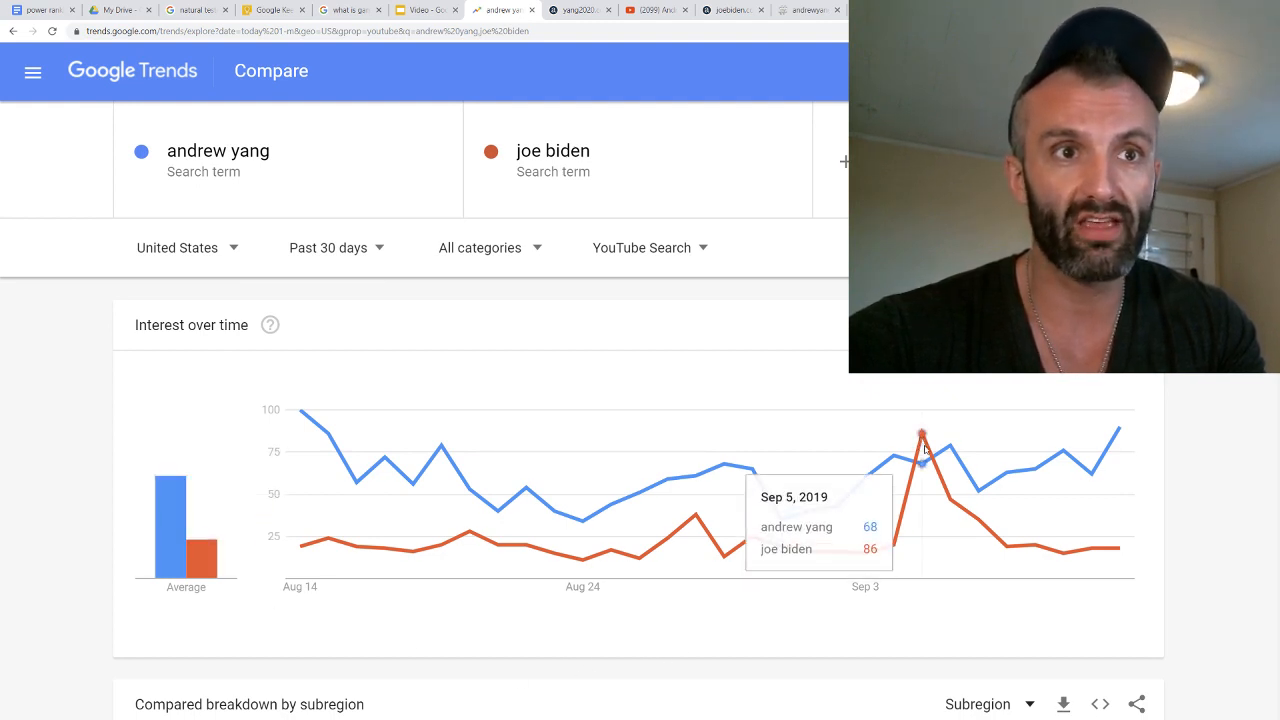
mouse_move(905, 515)
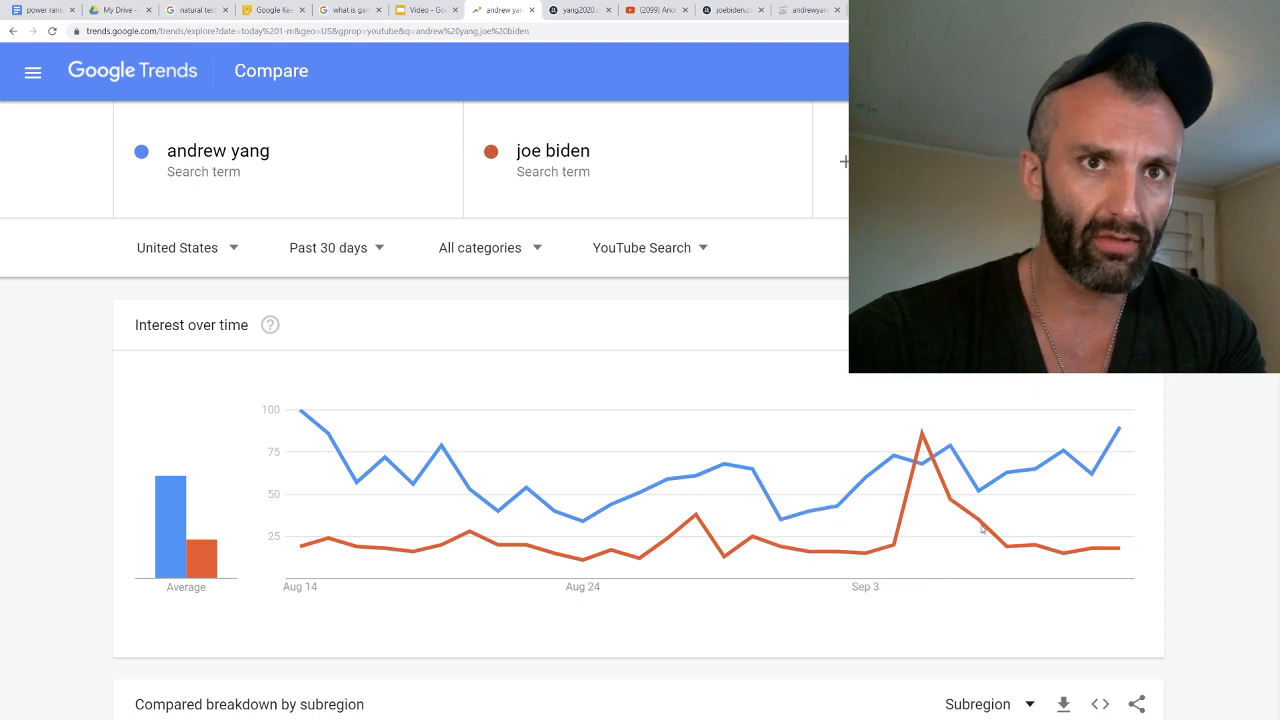
mouse_move(893, 543)
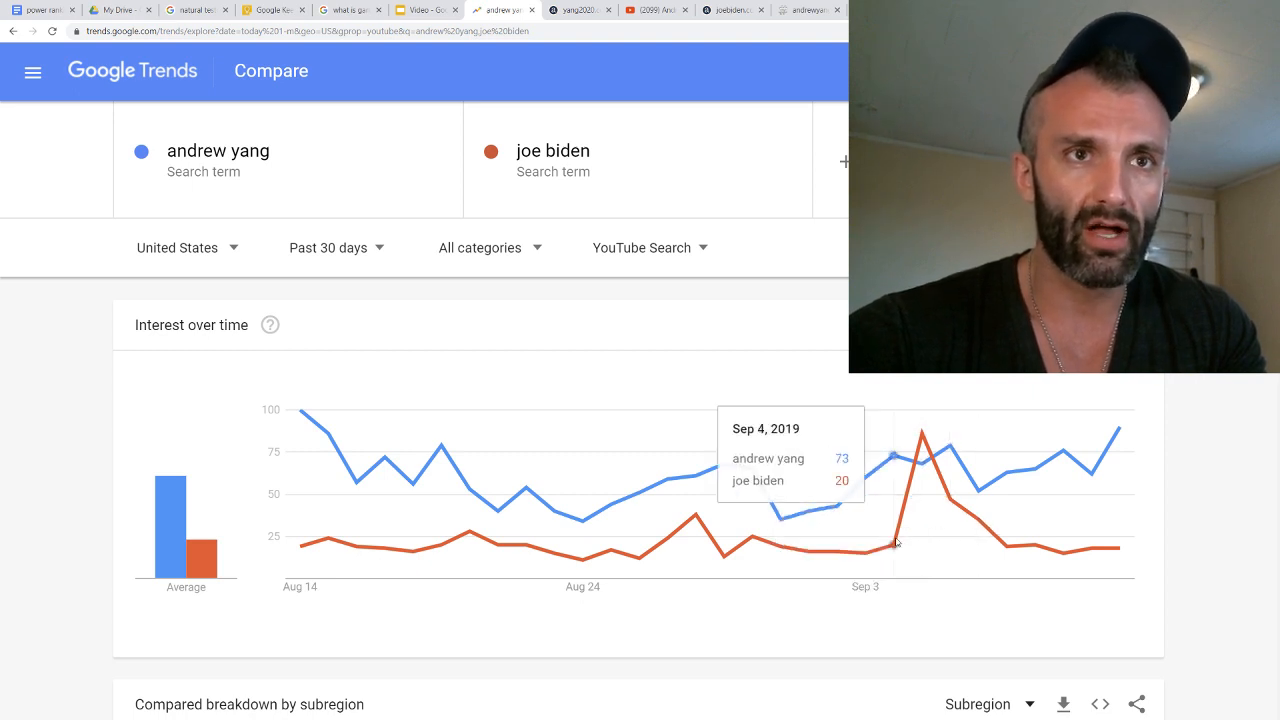
mouse_move(320, 365)
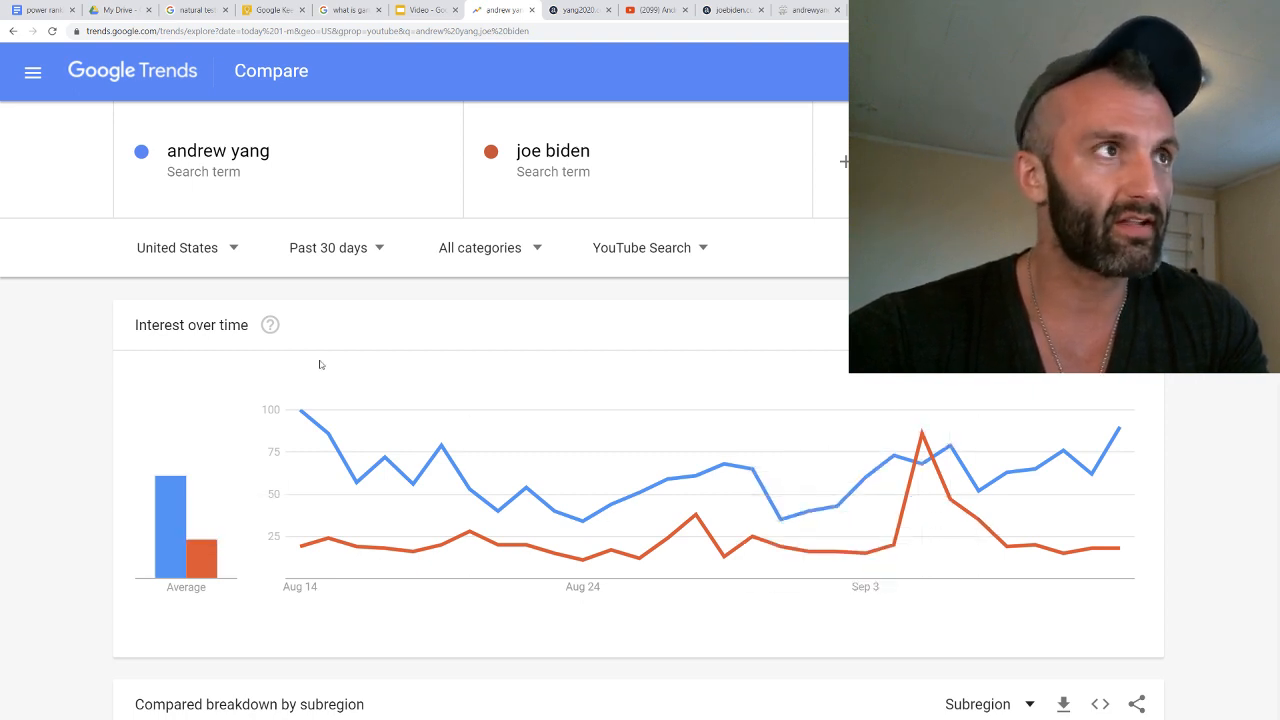
left_click(335, 247)
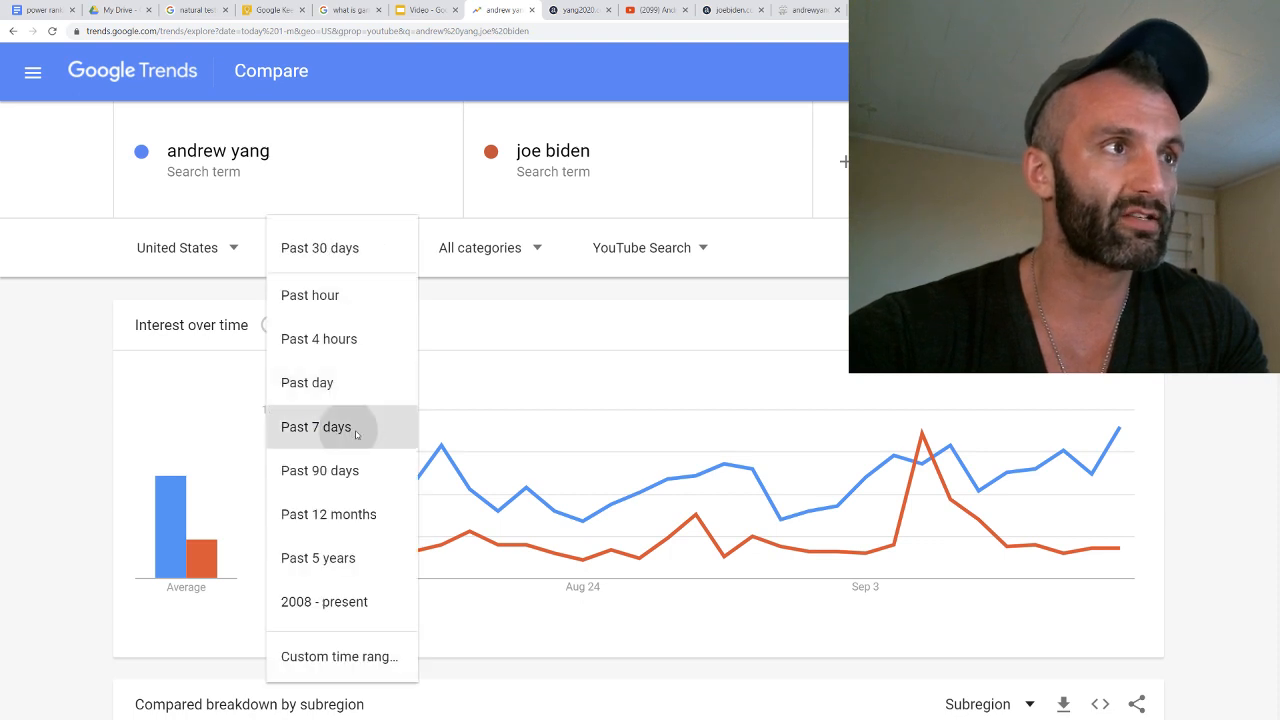
left_click(315, 427)
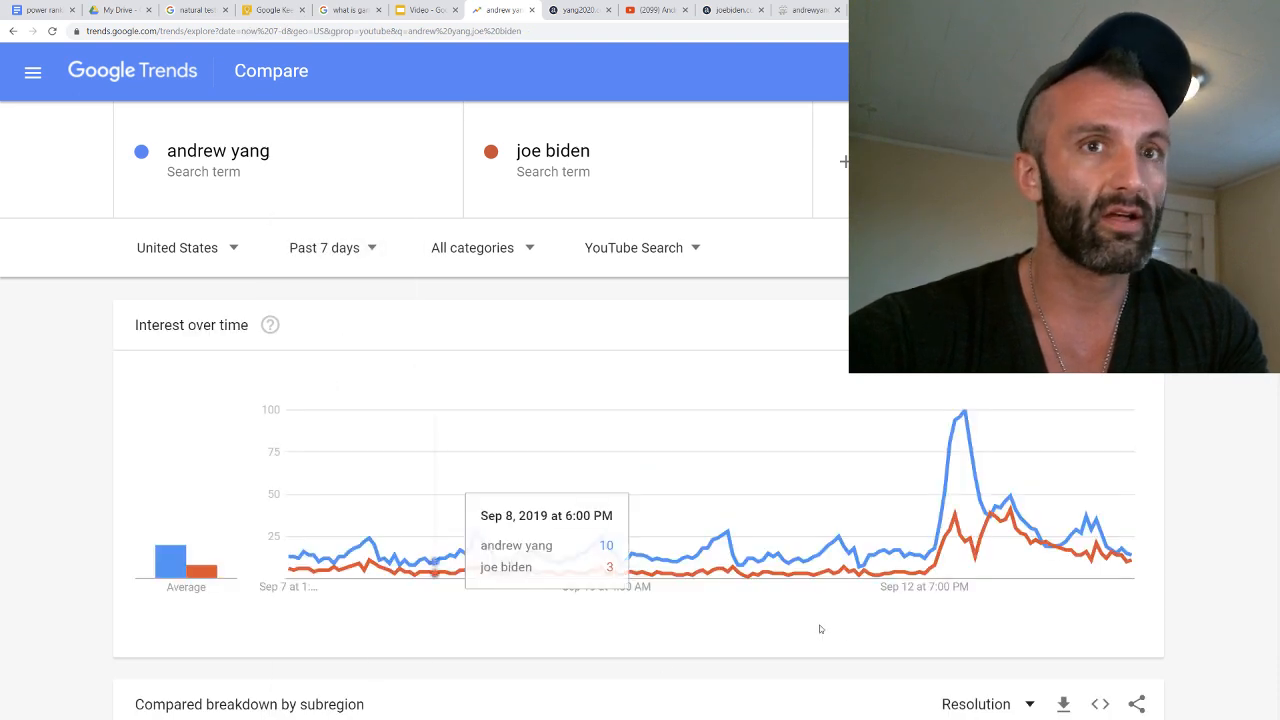
mouse_move(170, 555)
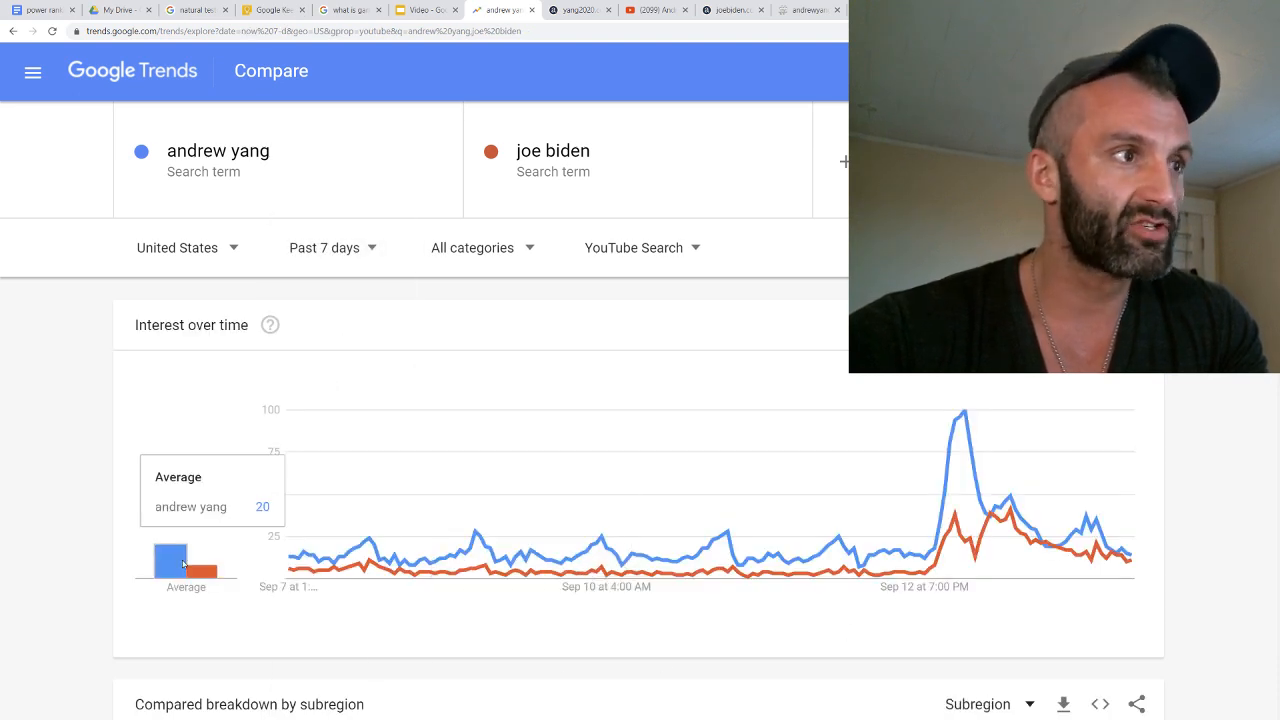
mouse_move(203, 570)
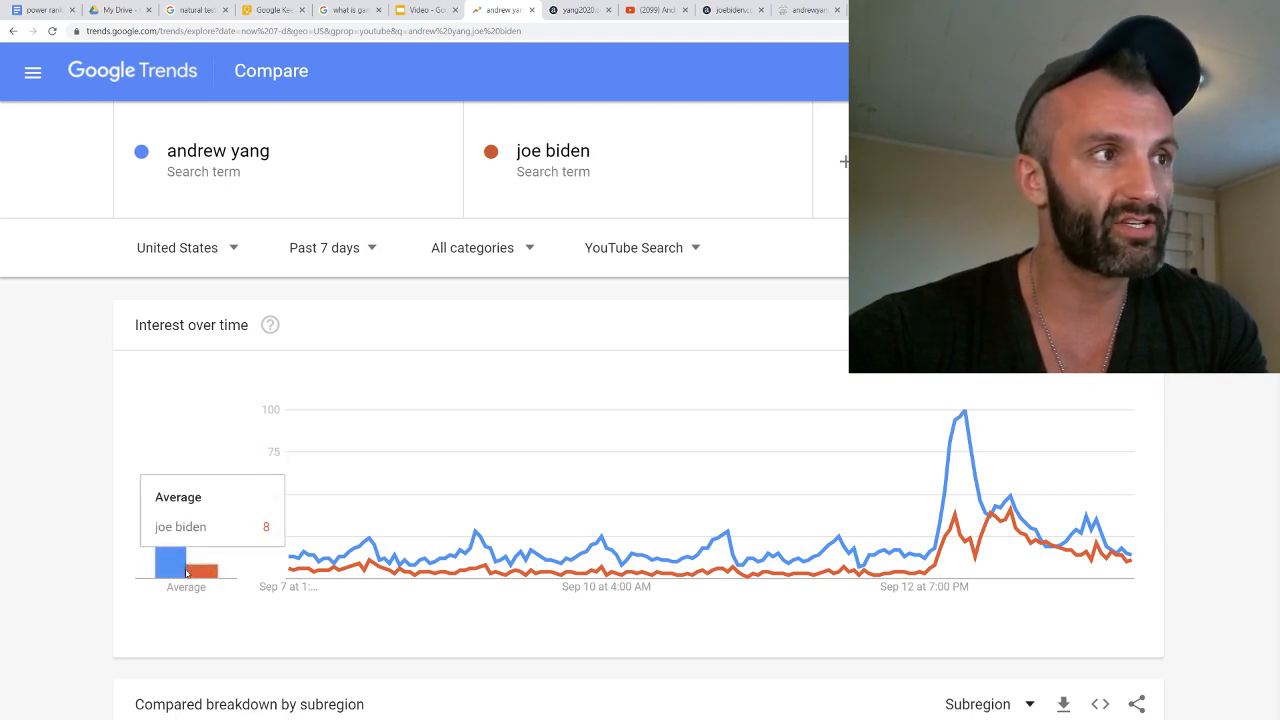
mouse_move(566, 667)
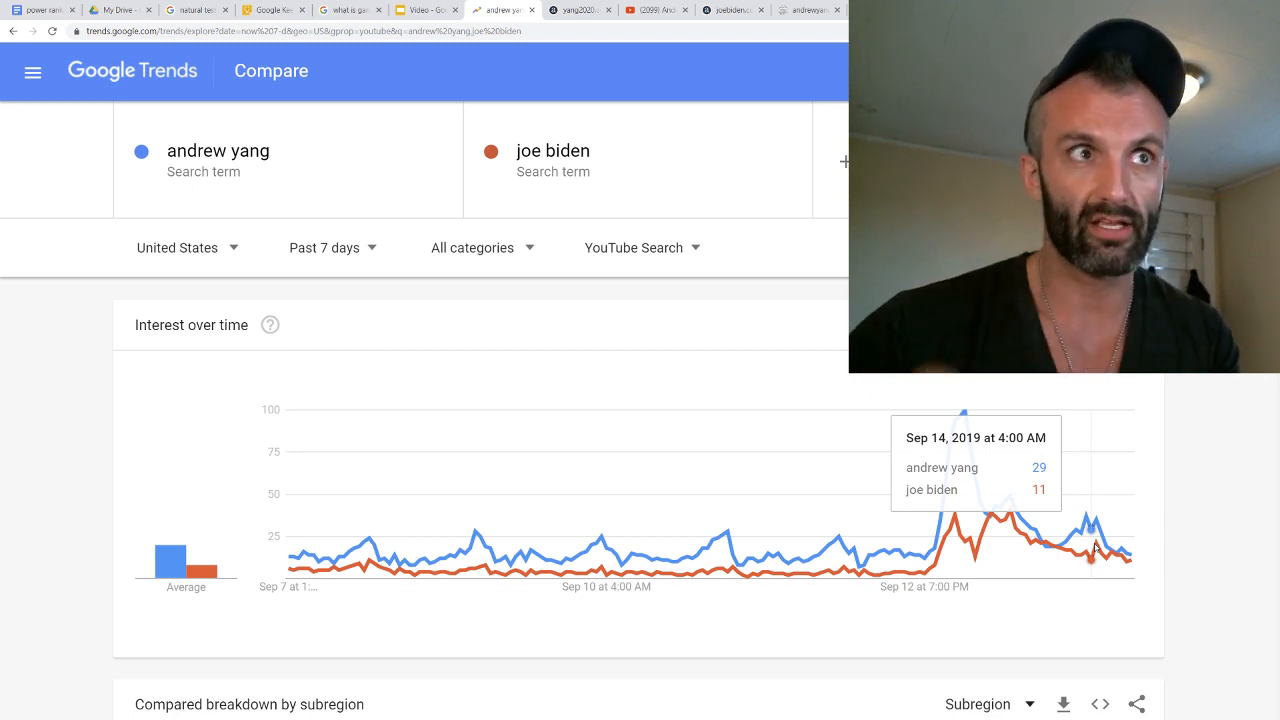
mouse_move(1095, 547)
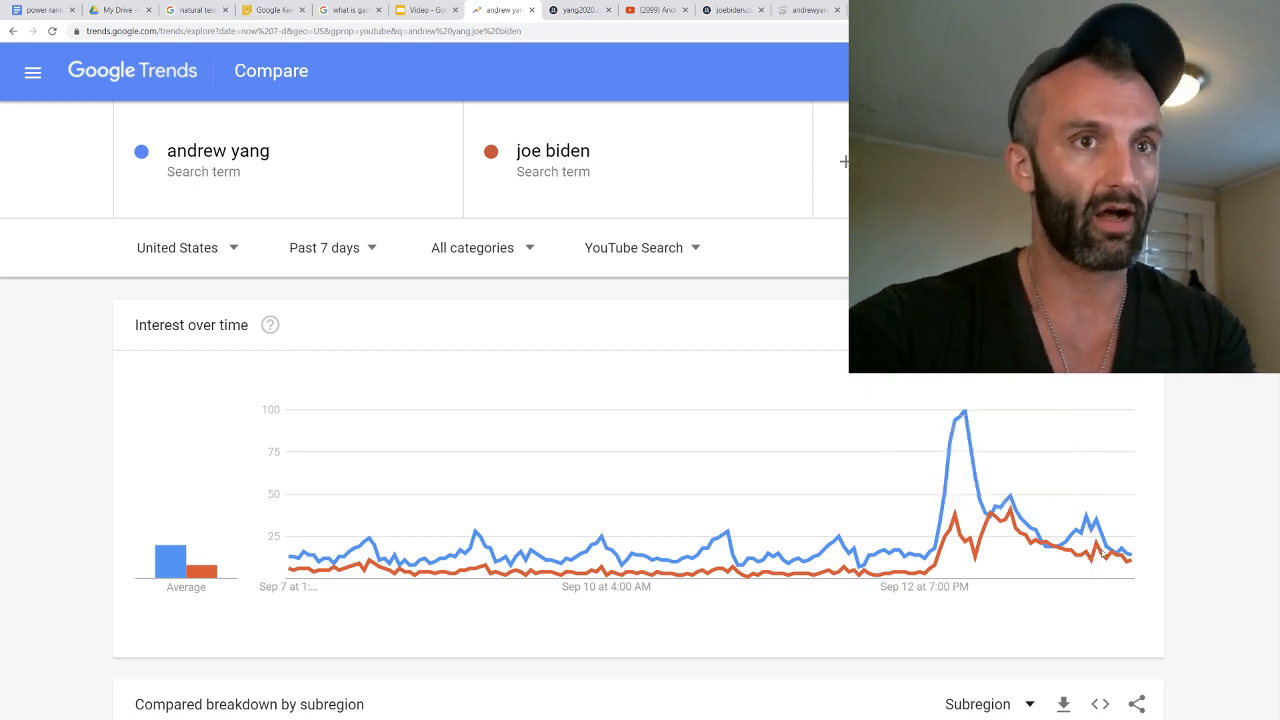
scroll("down", 3)
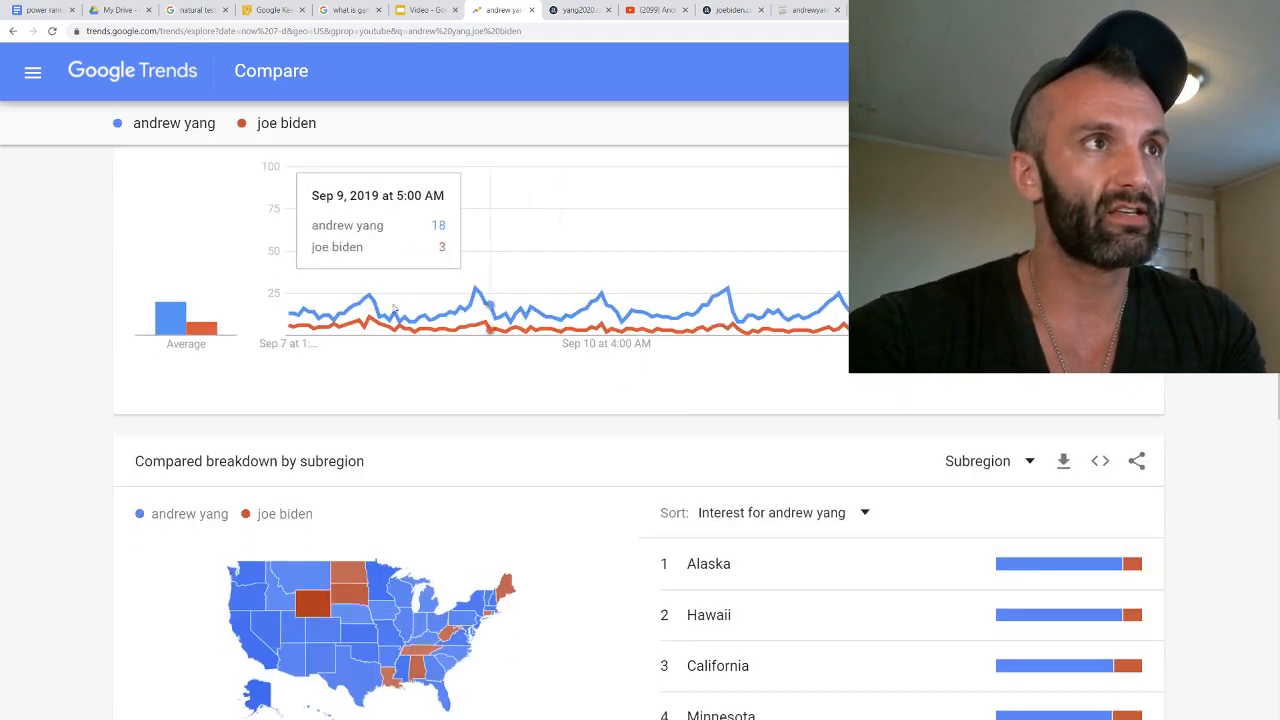
mouse_move(420, 322)
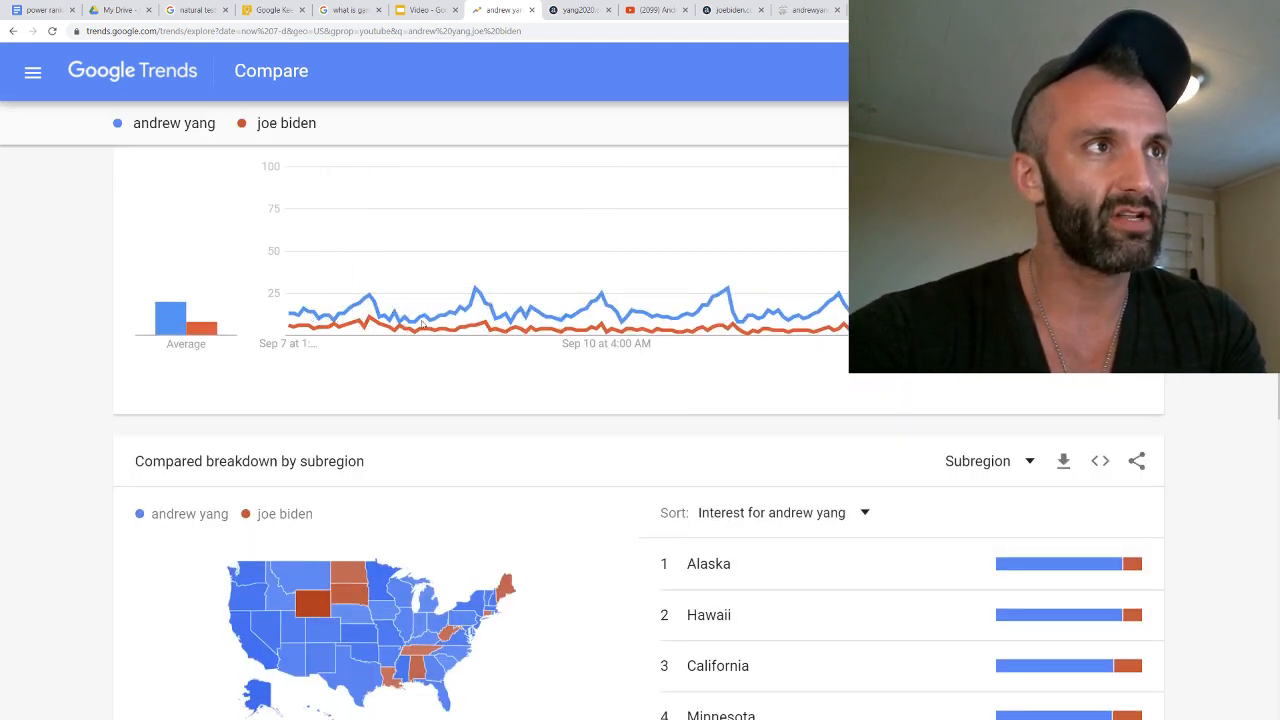
mouse_move(475, 290)
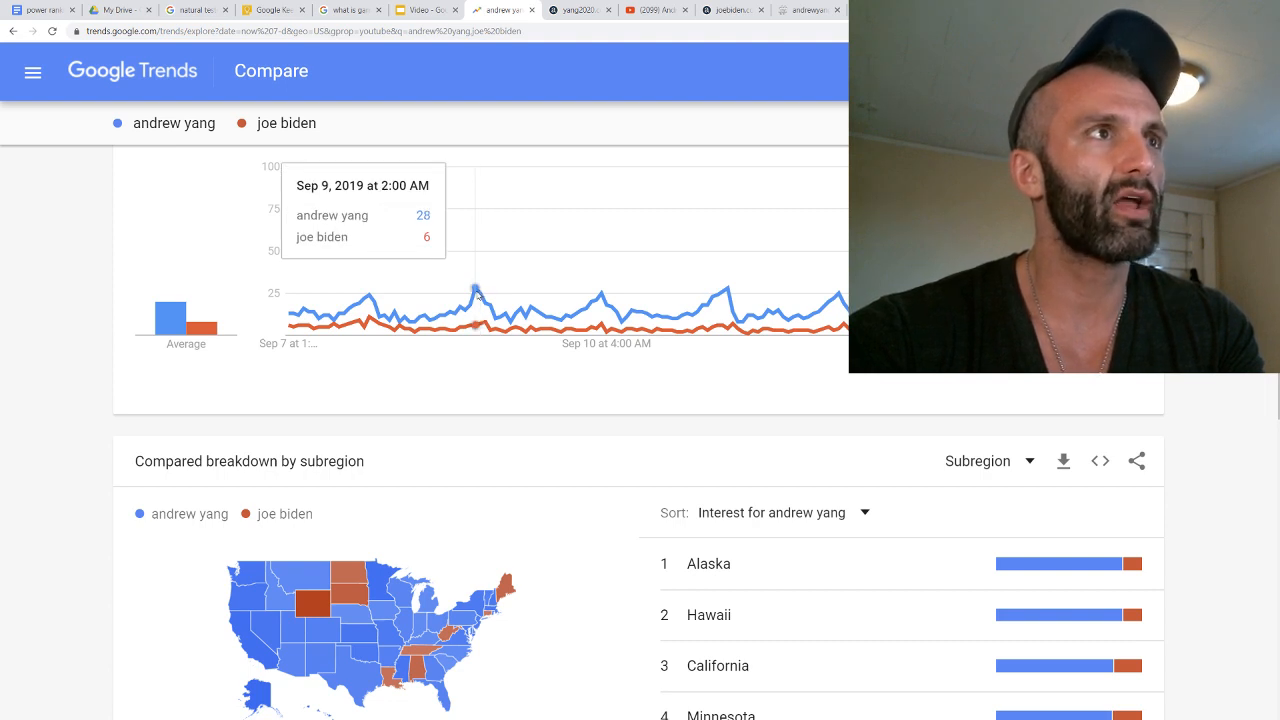
mouse_move(600, 305)
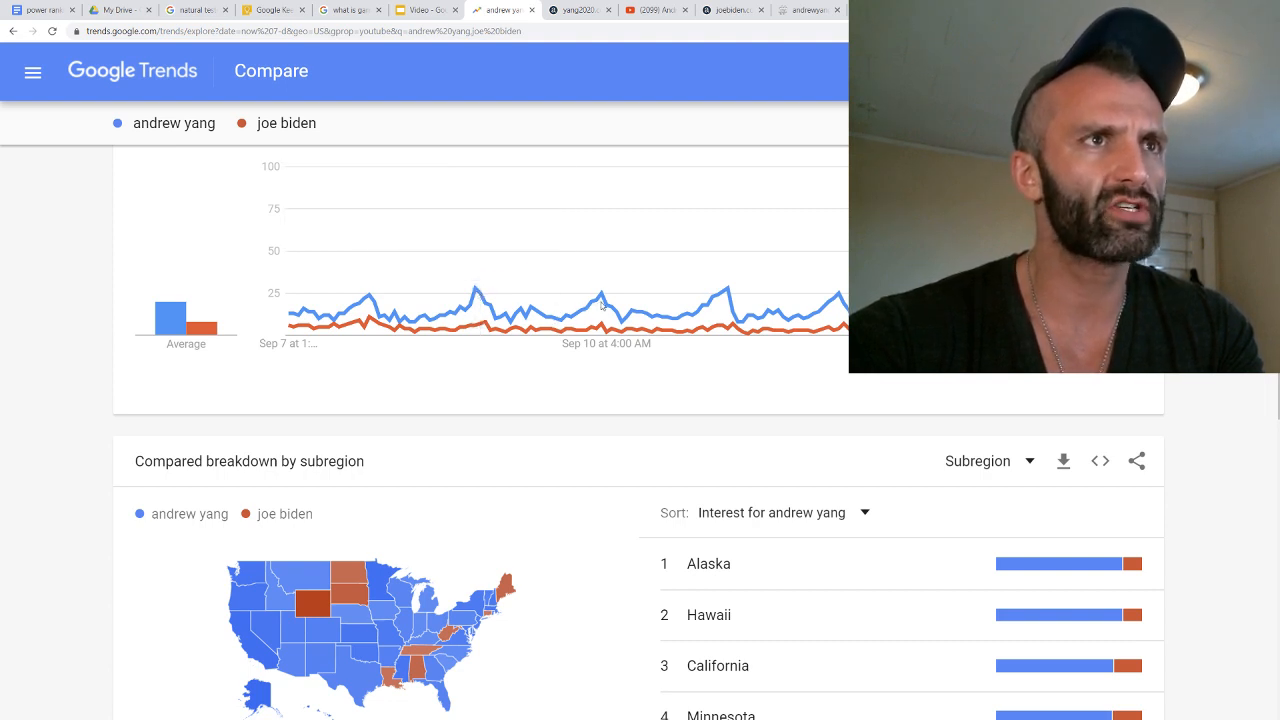
mouse_move(601, 296)
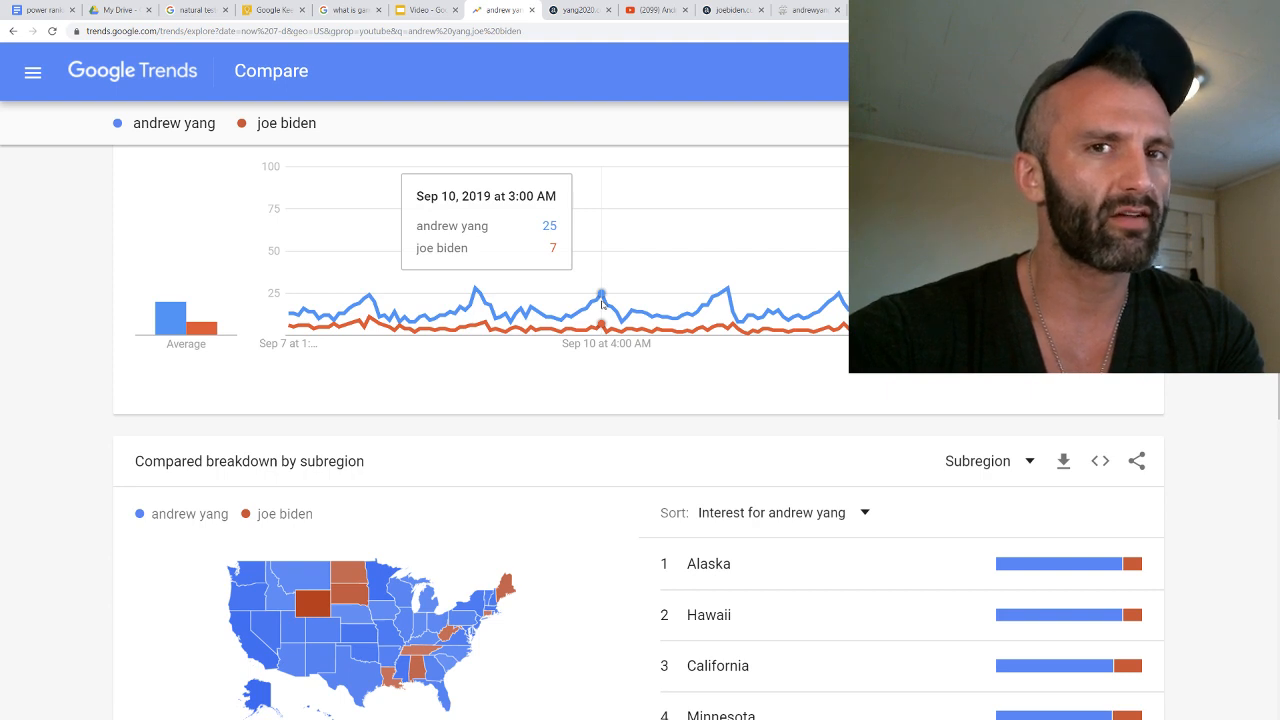
mouse_move(725, 293)
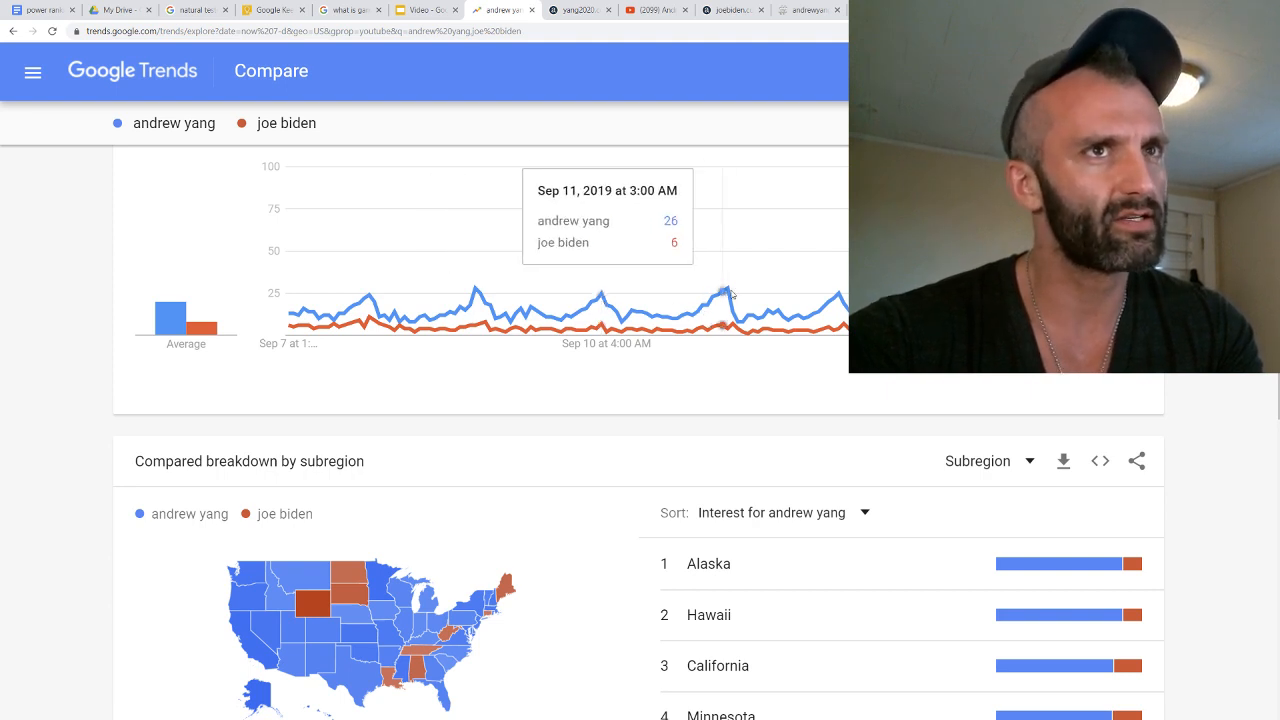
mouse_move(728, 292)
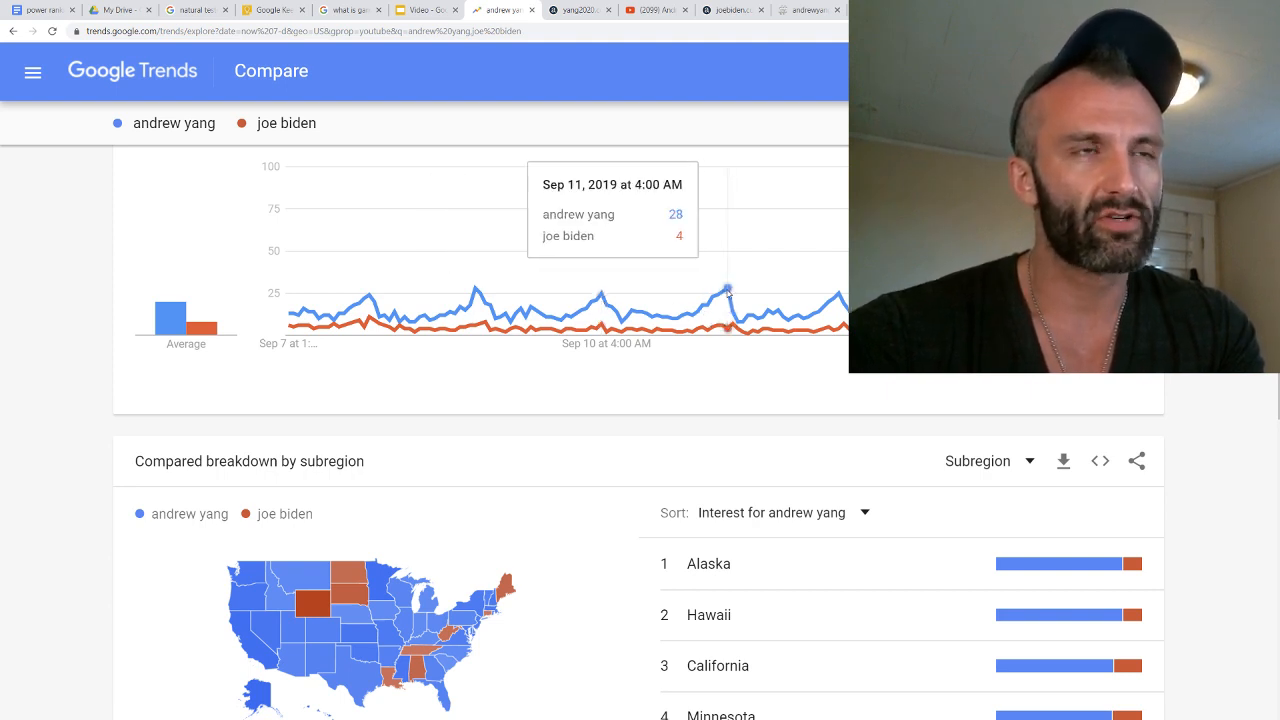
mouse_move(715, 290)
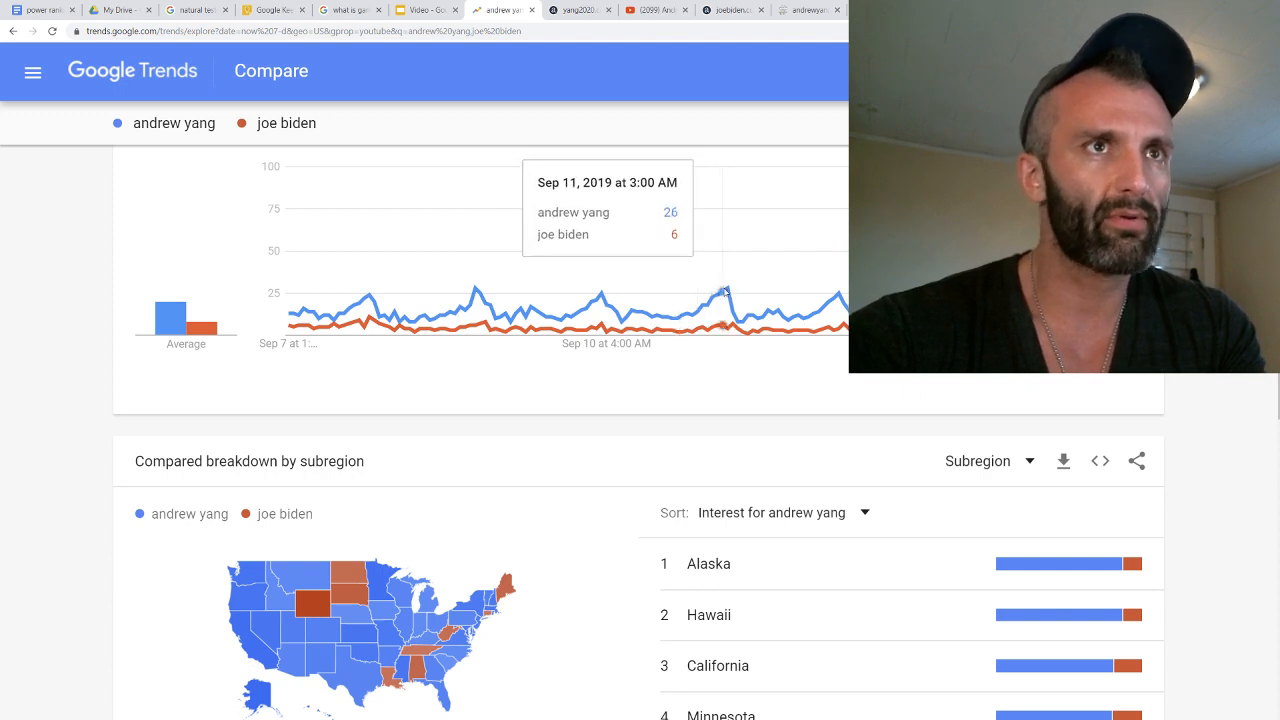
mouse_move(815, 305)
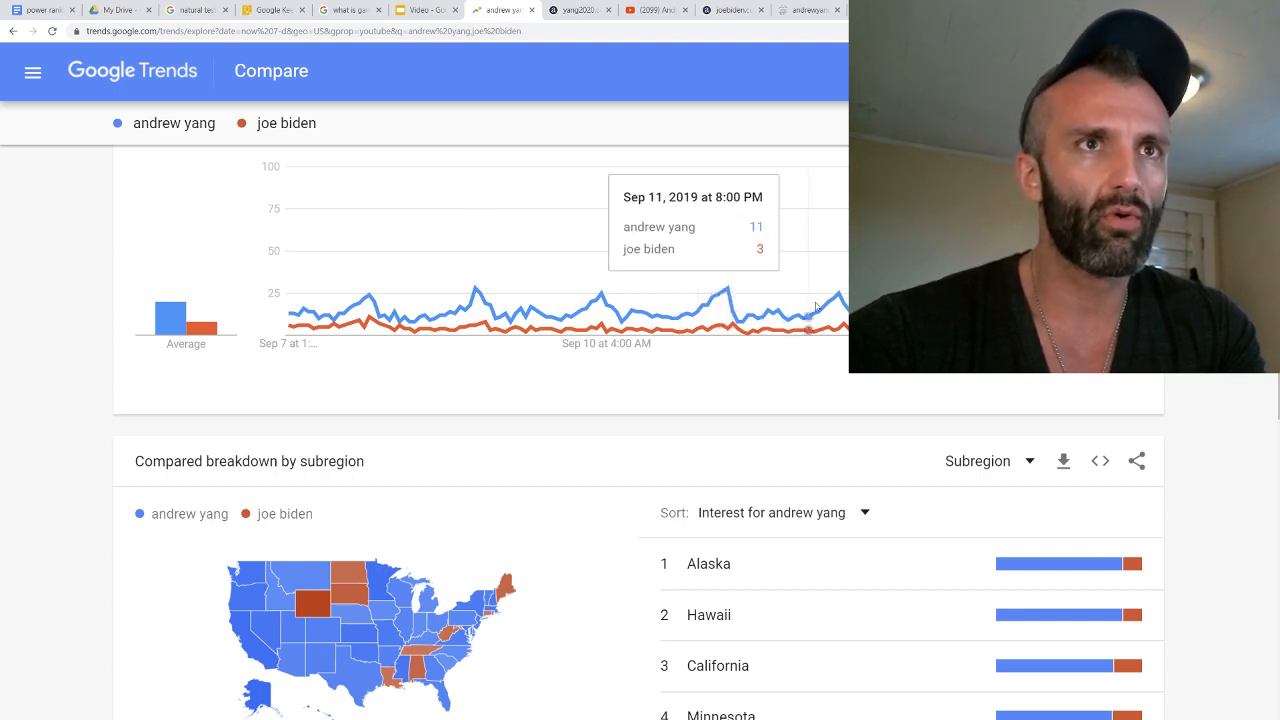
mouse_move(838, 304)
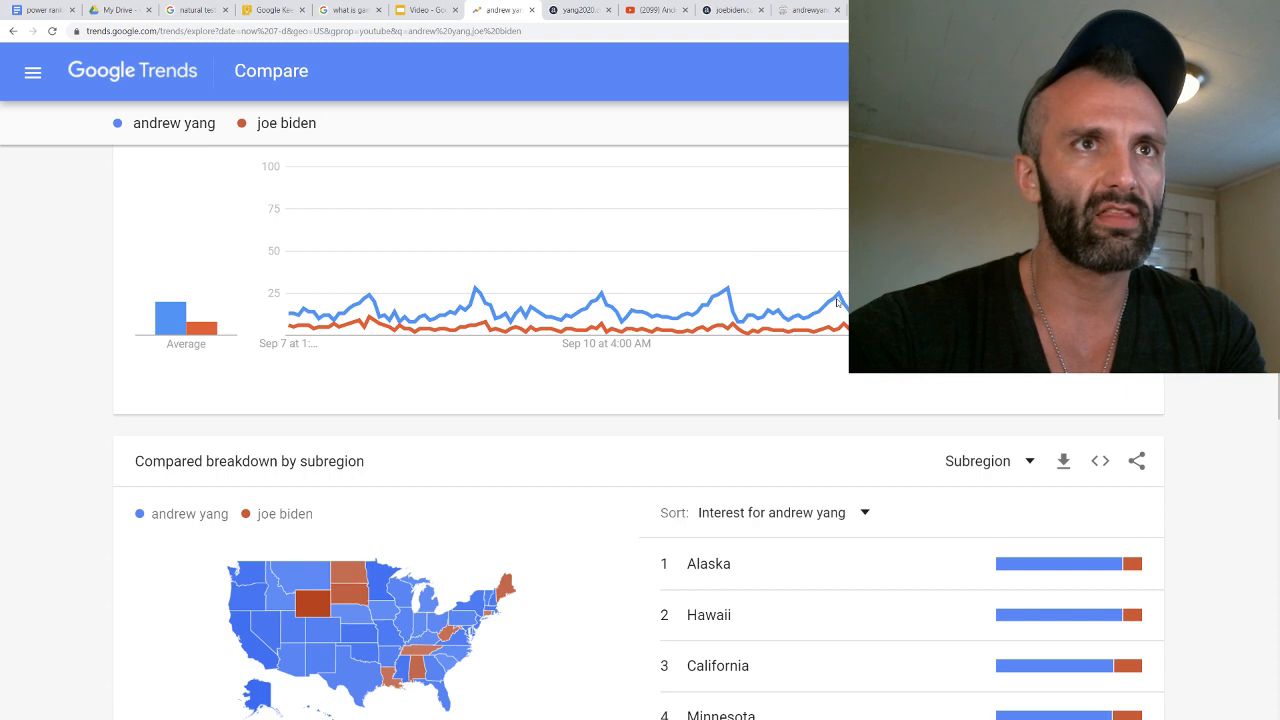
mouse_move(830, 302)
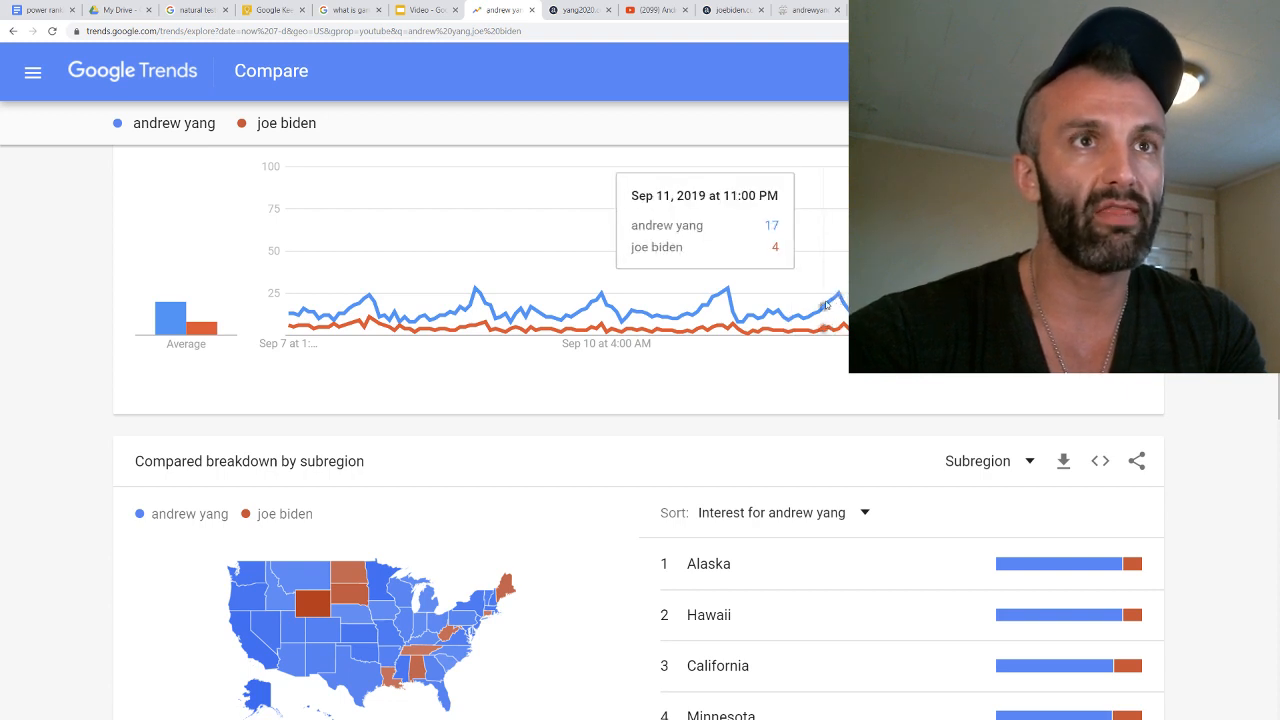
mouse_move(815, 305)
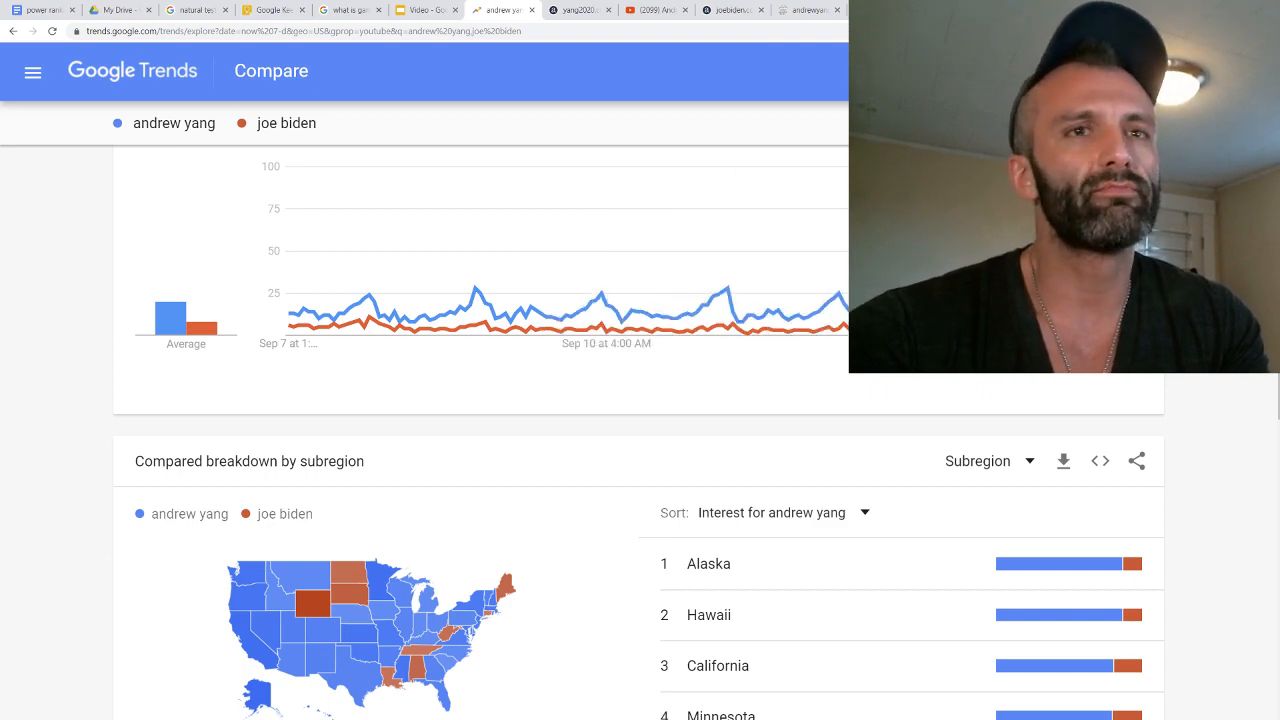
scroll("up", 3)
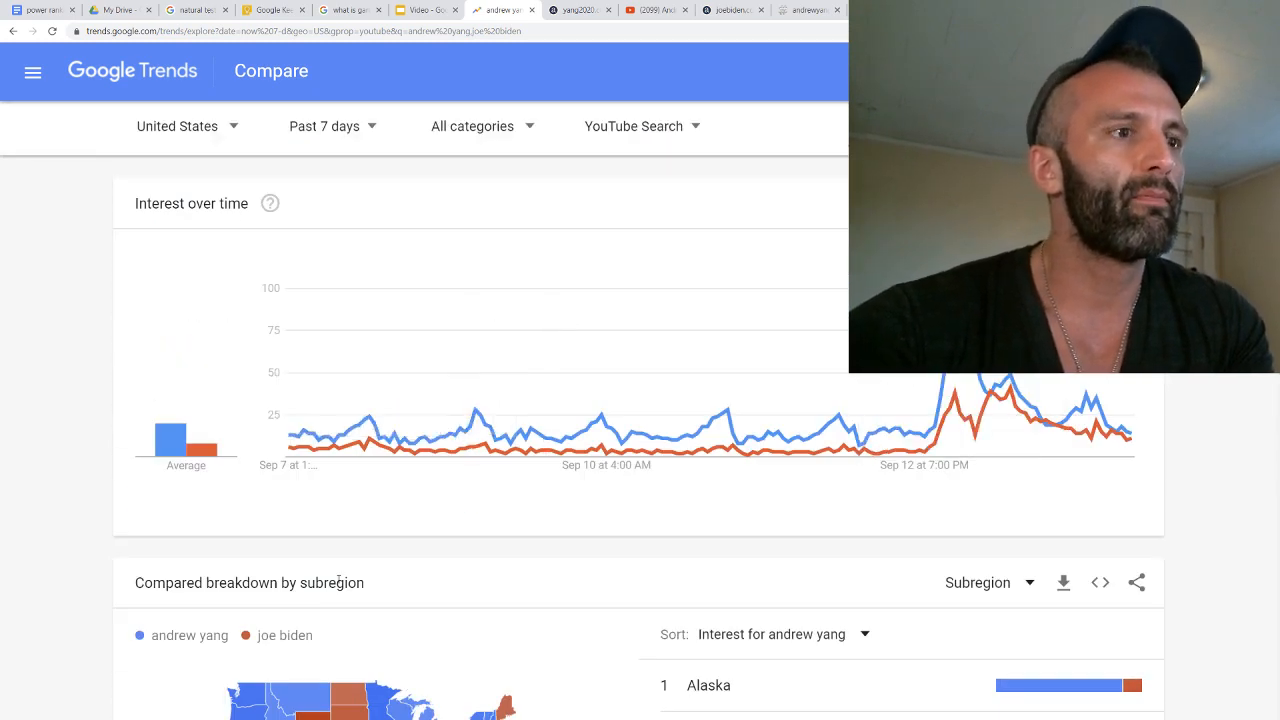
scroll("down", 3)
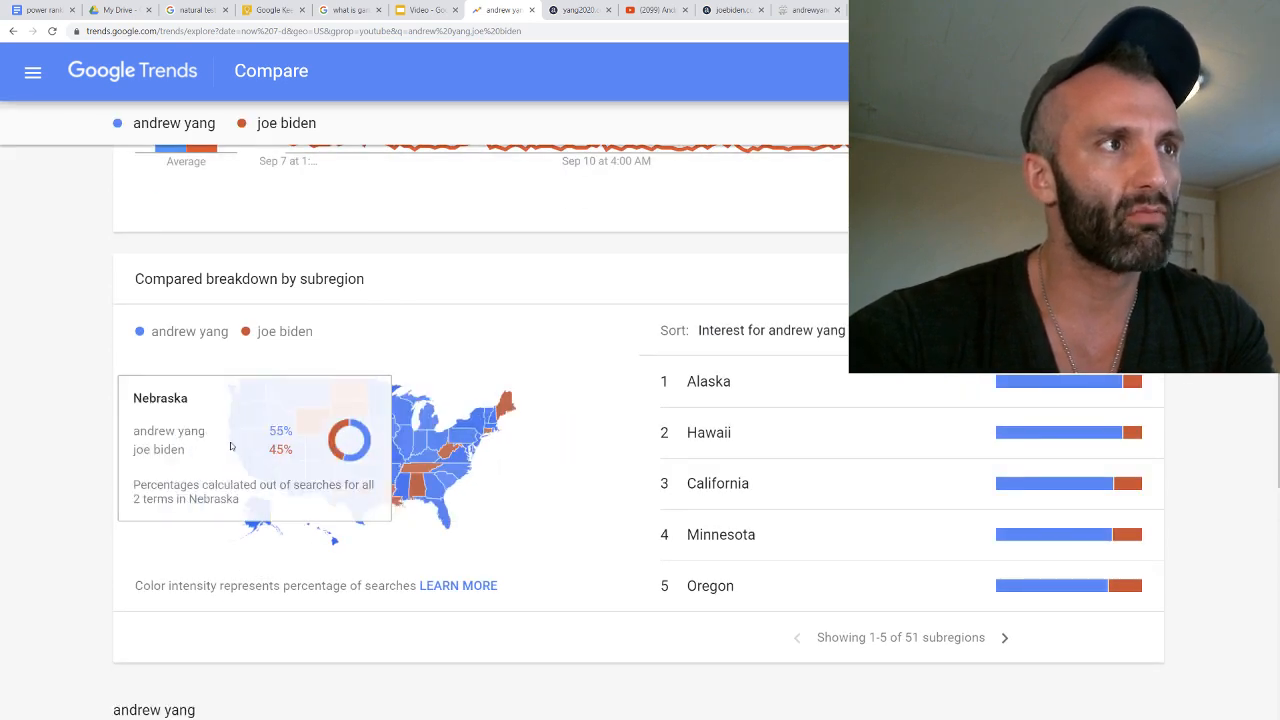
mouse_move(325, 427)
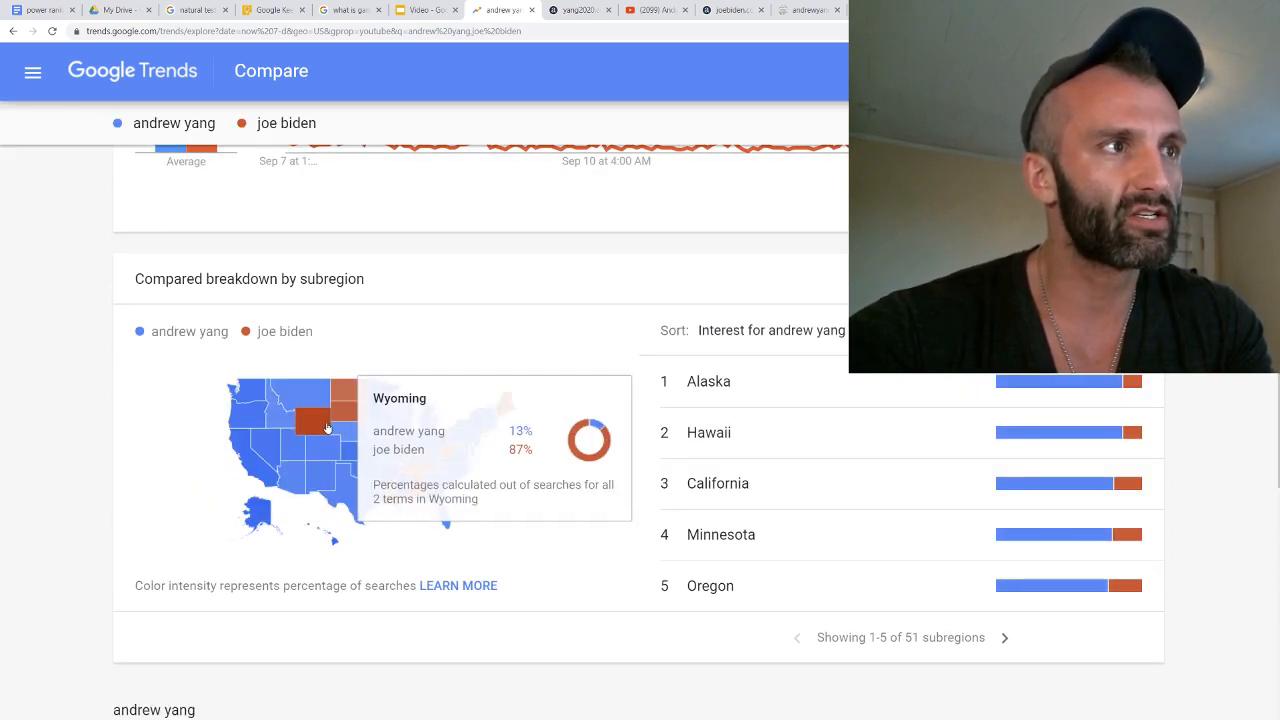
mouse_move(614, 366)
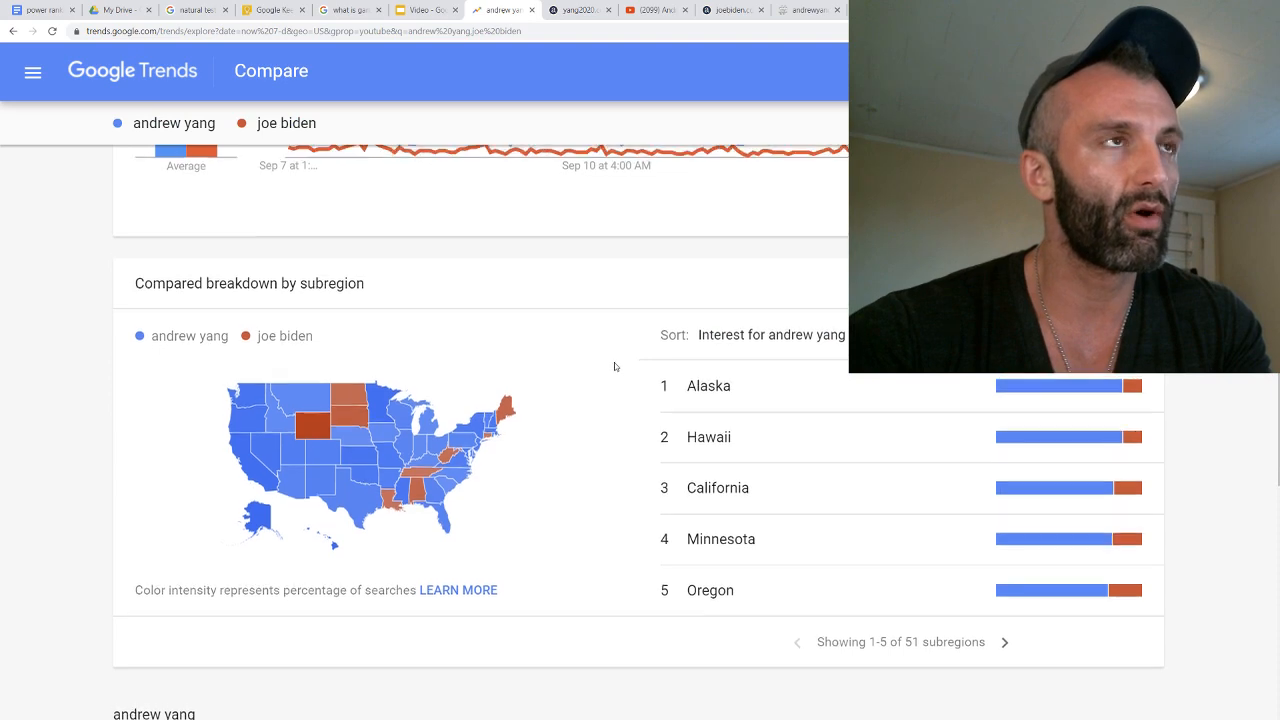
Change the YouTube-search comparison's time range from Past 7 days to Past day
scroll("up", 3)
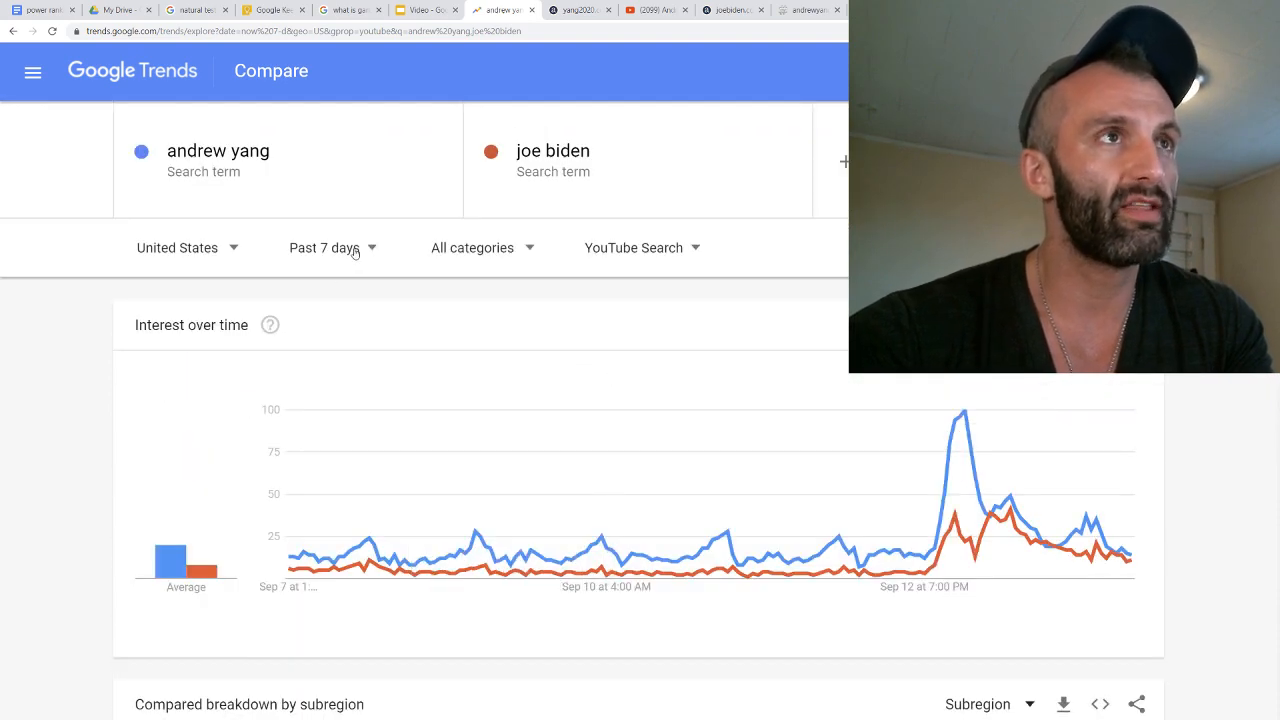
left_click(325, 247)
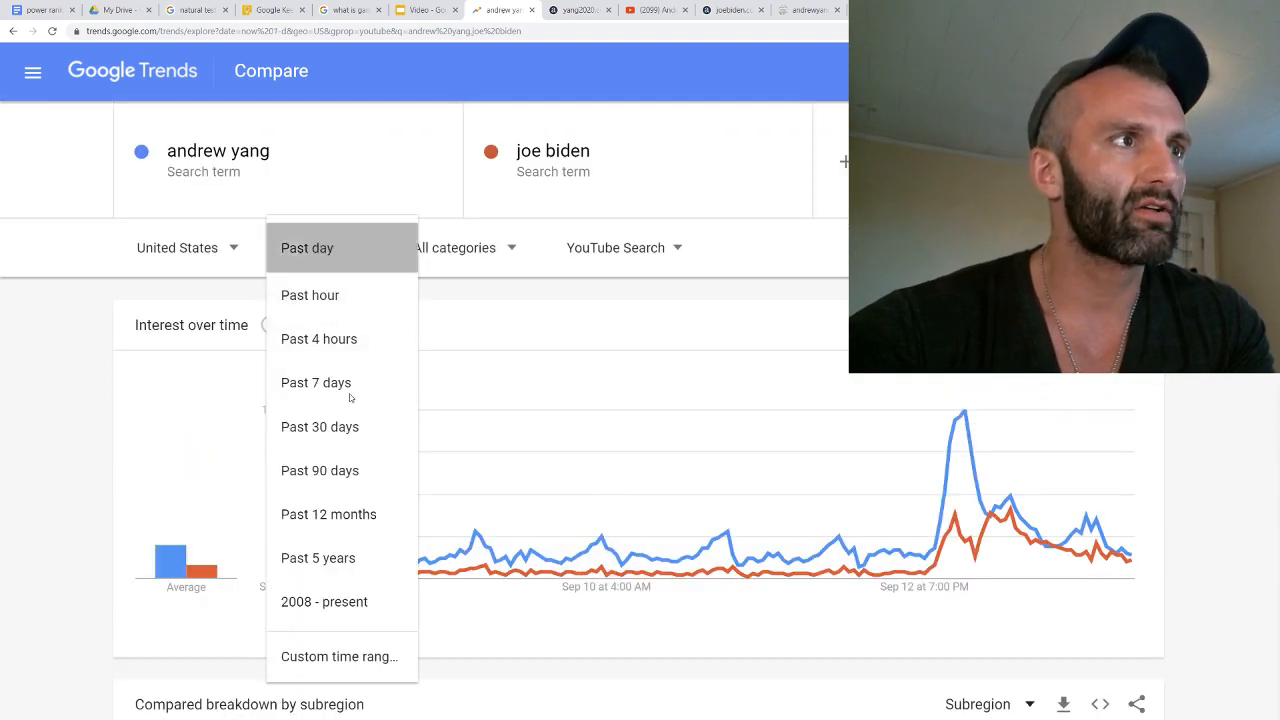
left_click(307, 247)
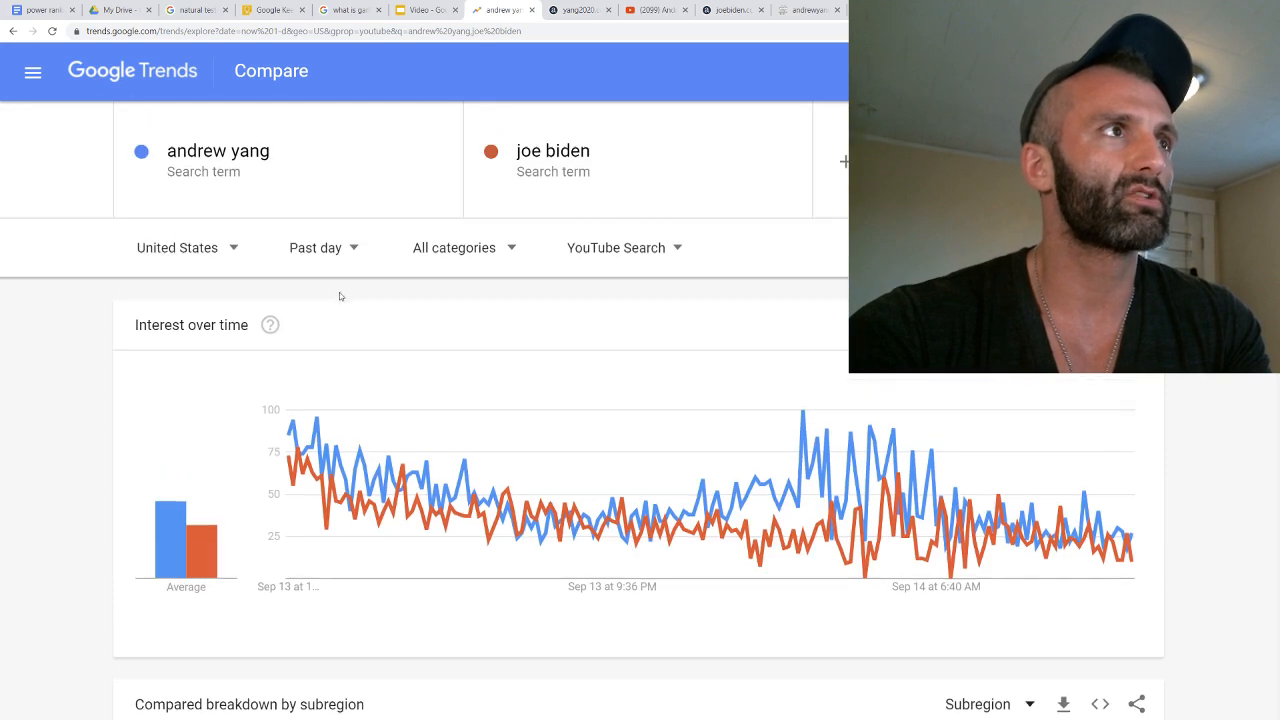
mouse_move(200, 550)
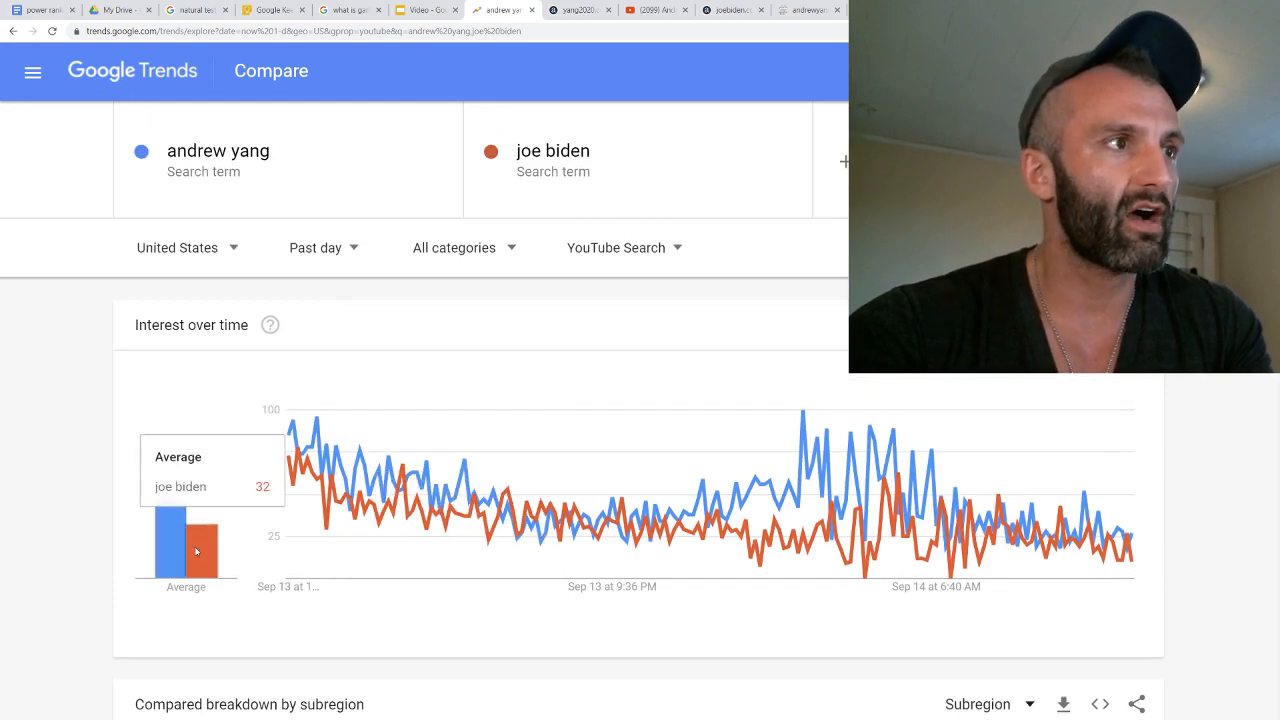
mouse_move(383, 437)
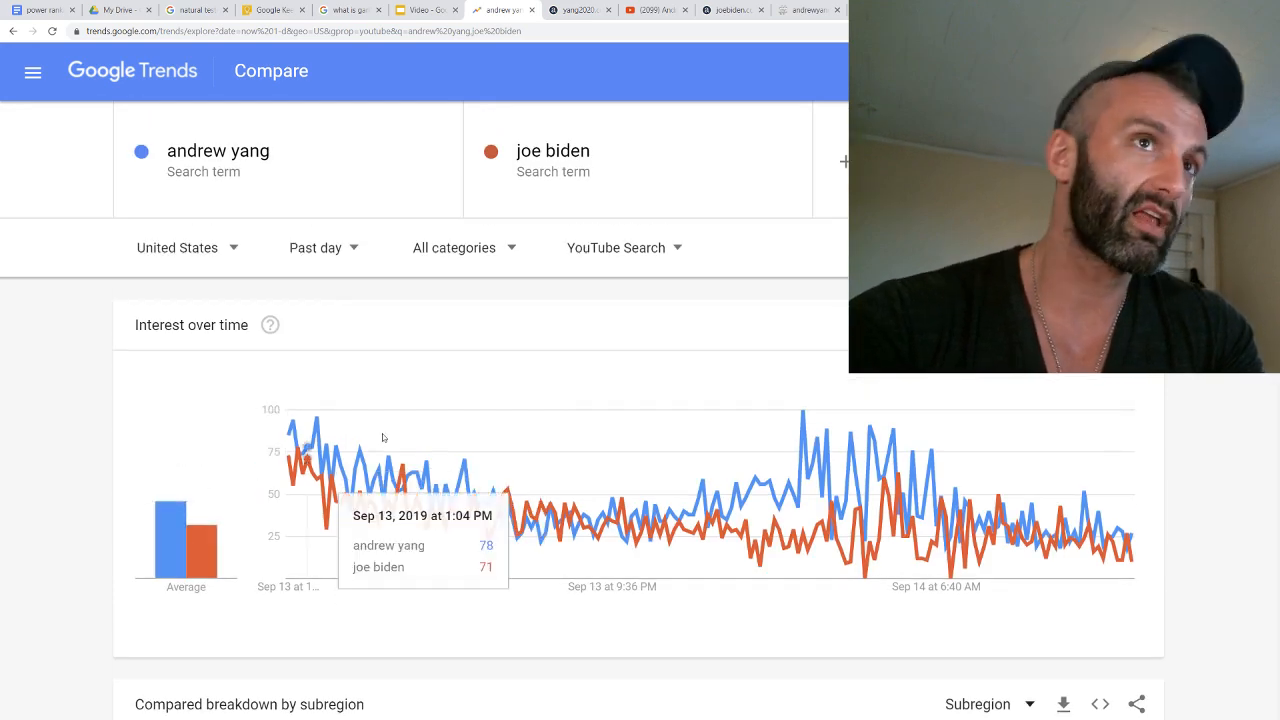
mouse_move(754, 295)
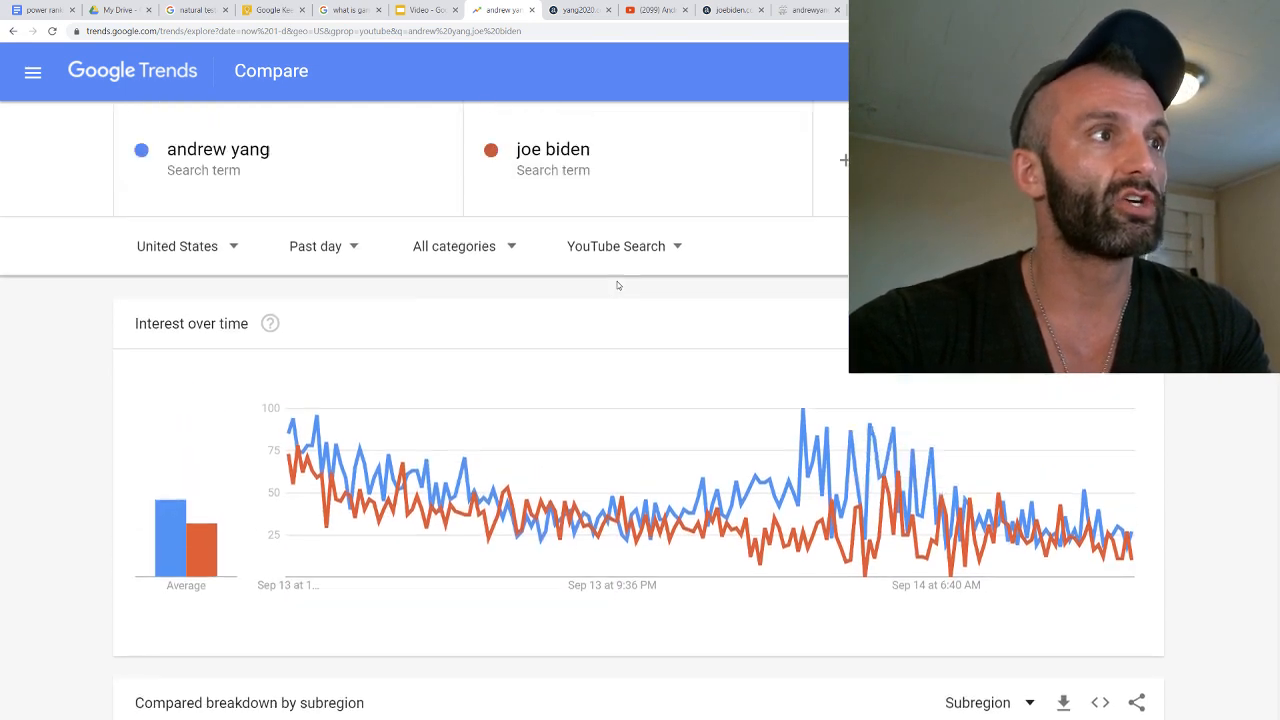
mouse_move(204, 540)
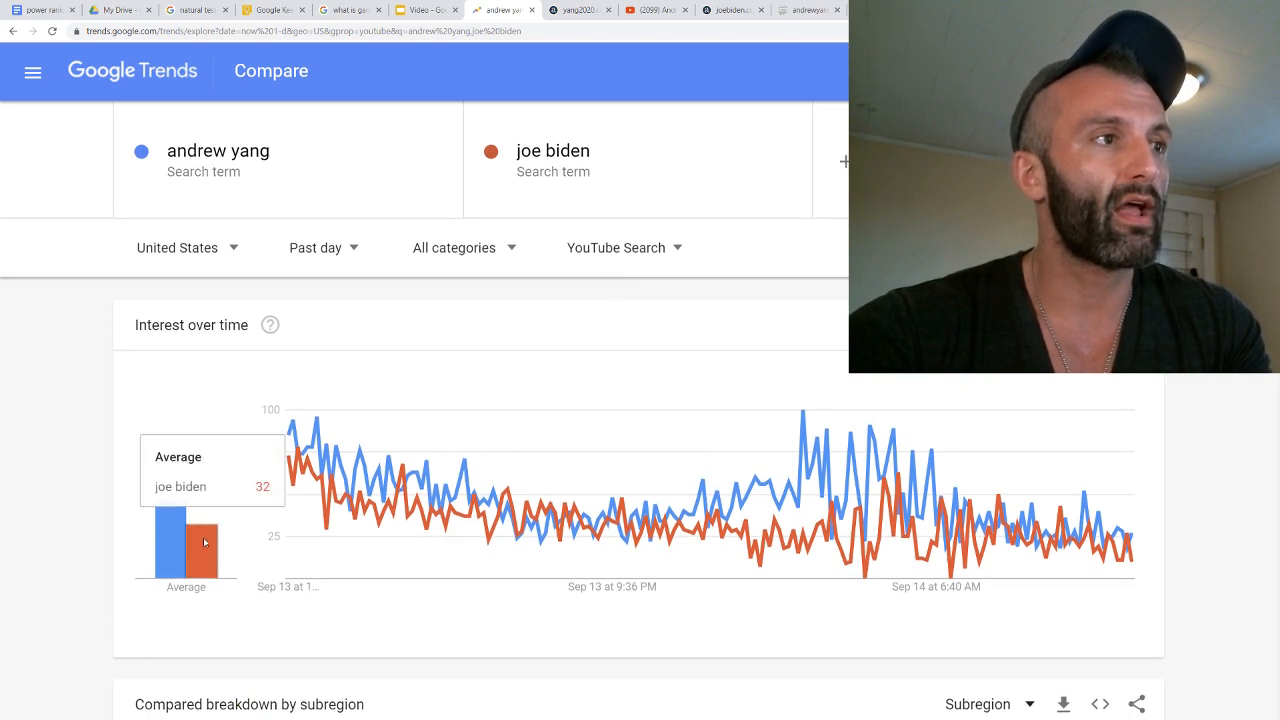
mouse_move(203, 553)
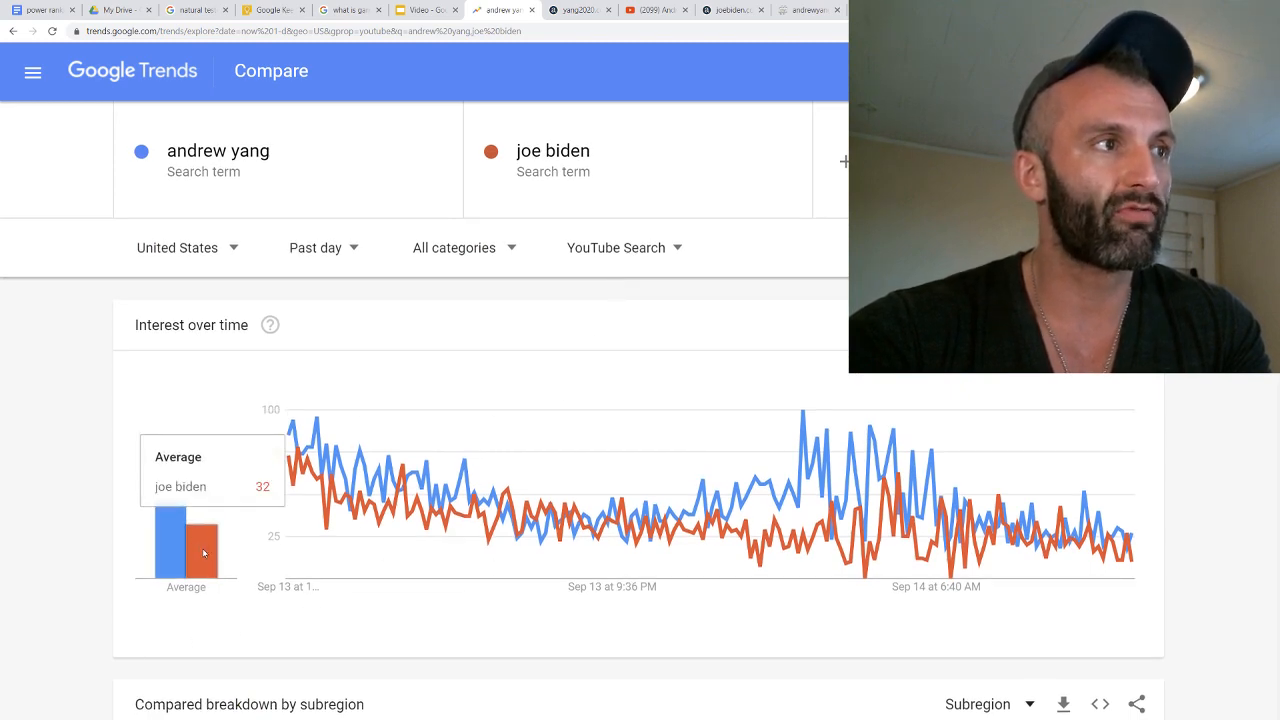
mouse_move(165, 530)
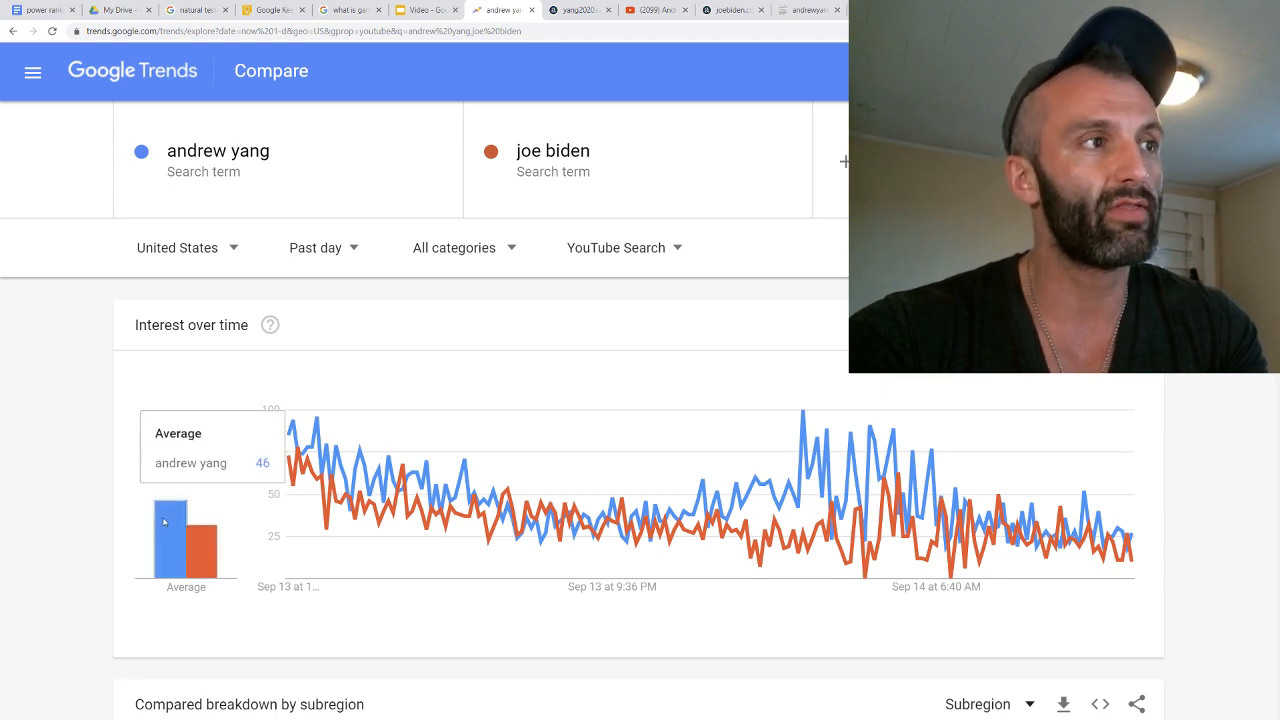
mouse_move(167, 606)
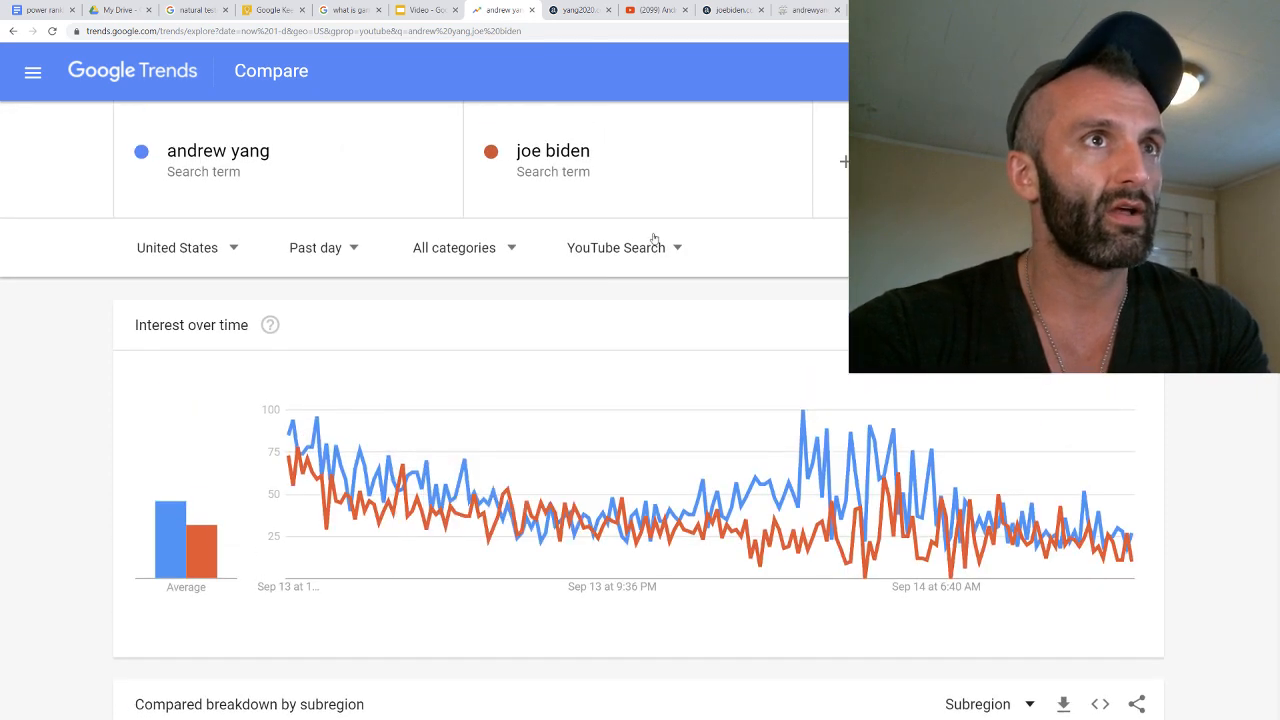
left_click(616, 247)
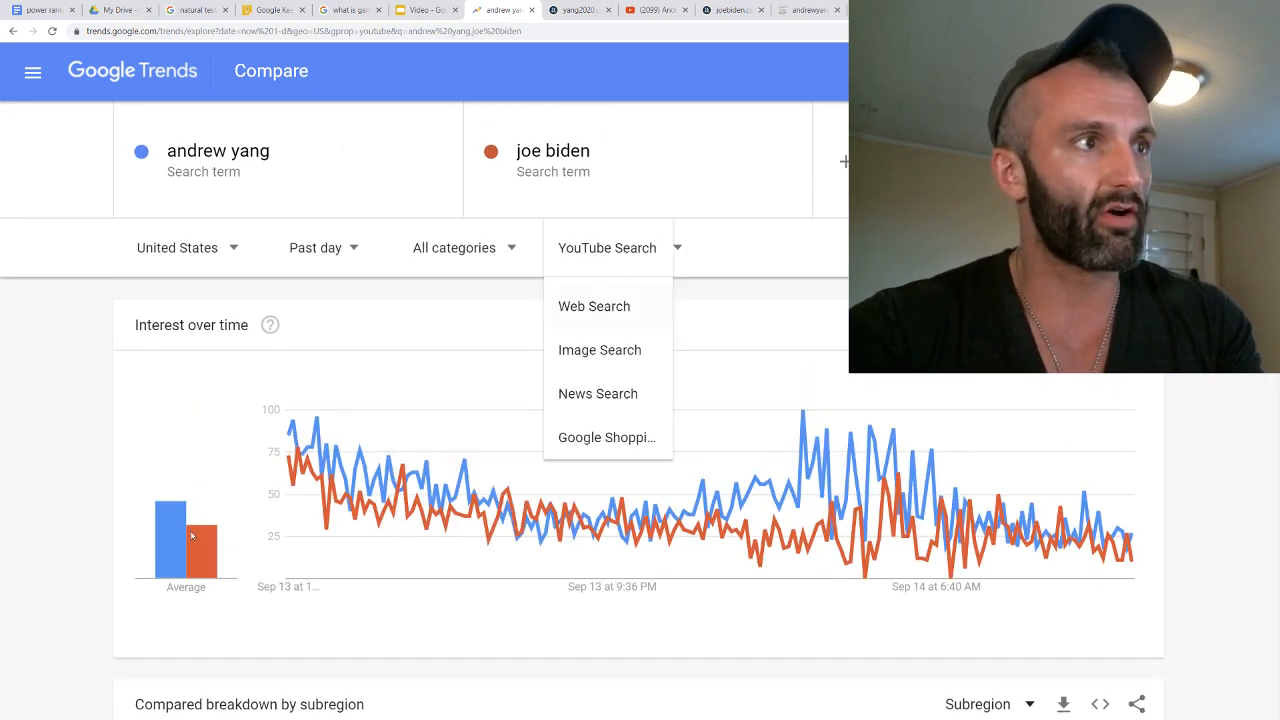
left_click(594, 306)
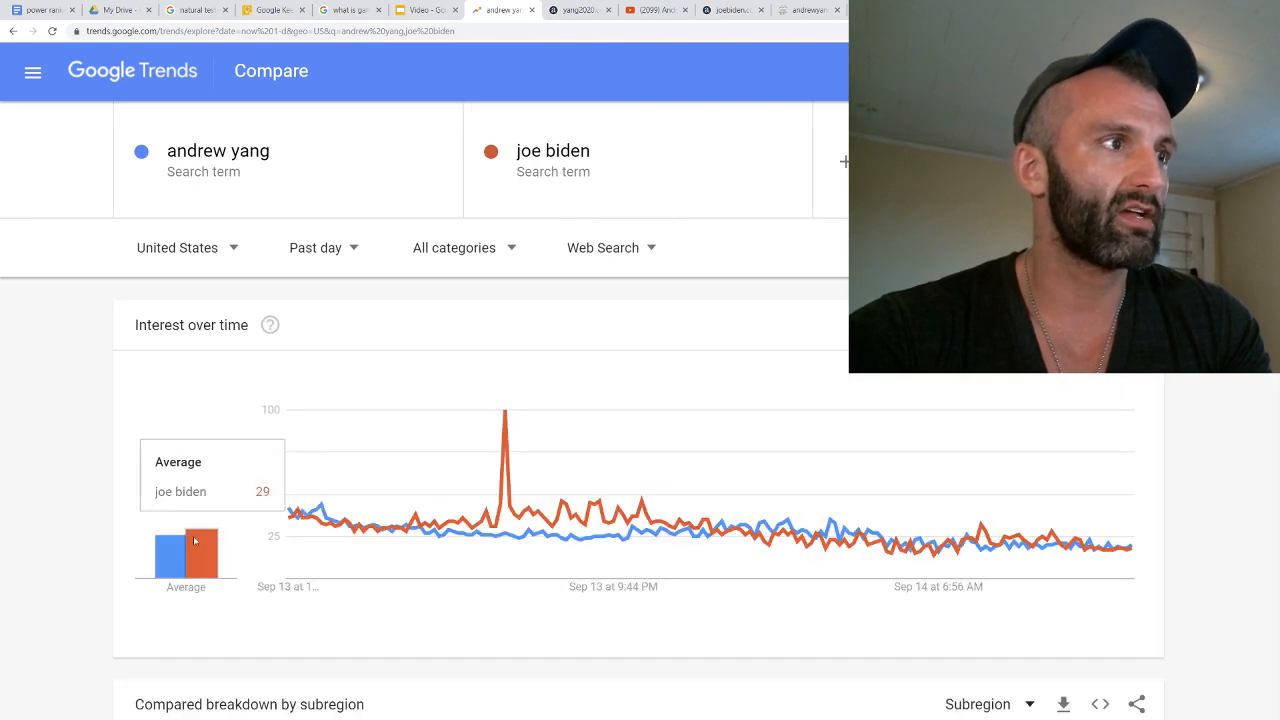
mouse_move(516, 302)
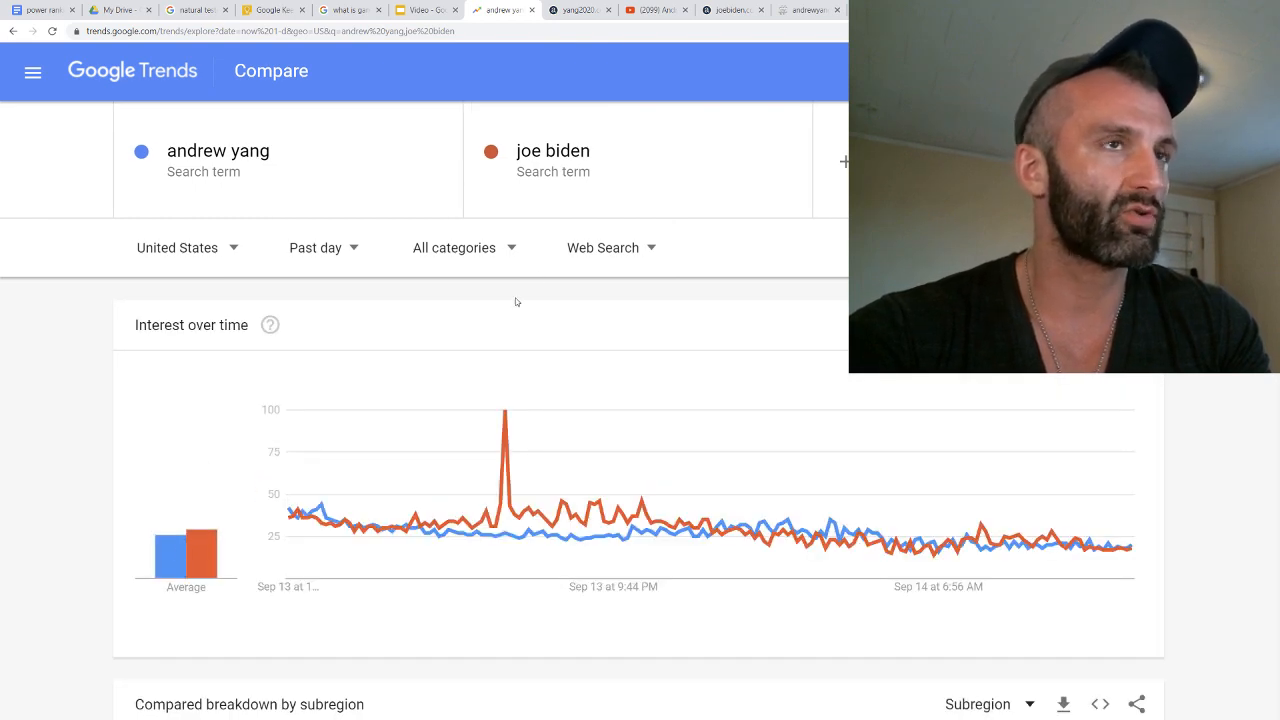
left_click(610, 247)
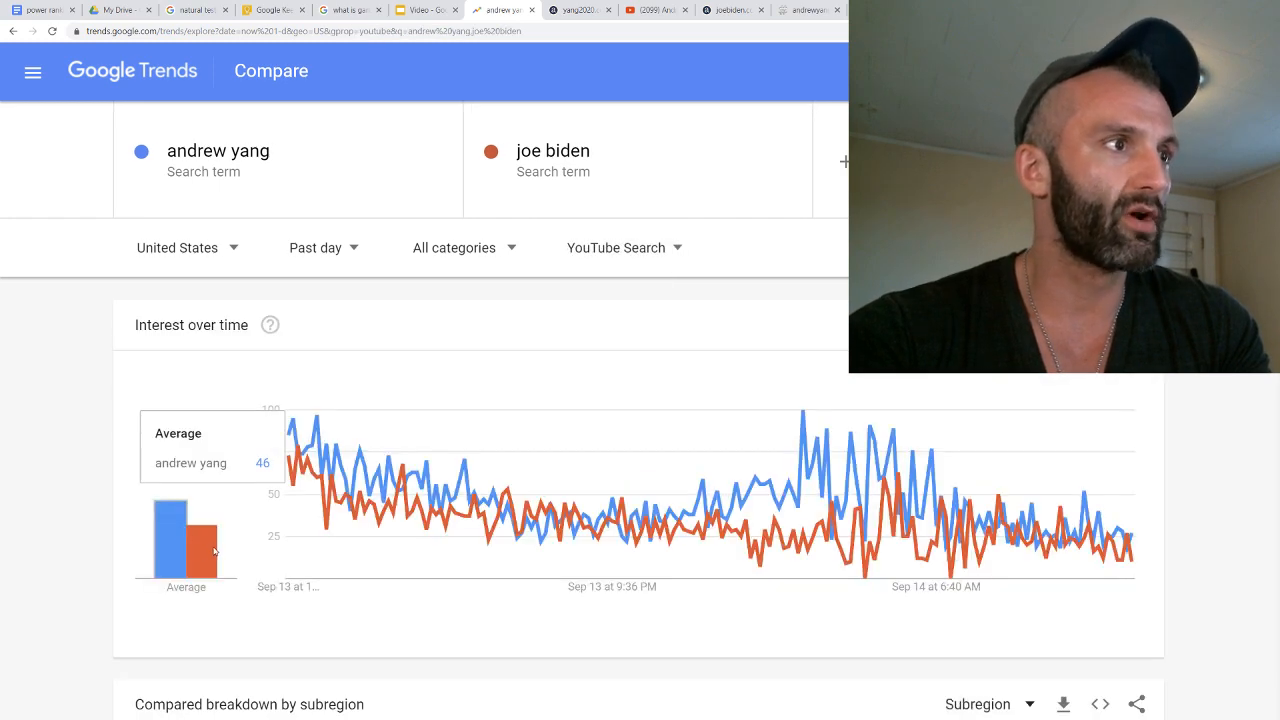
scroll("down", 3)
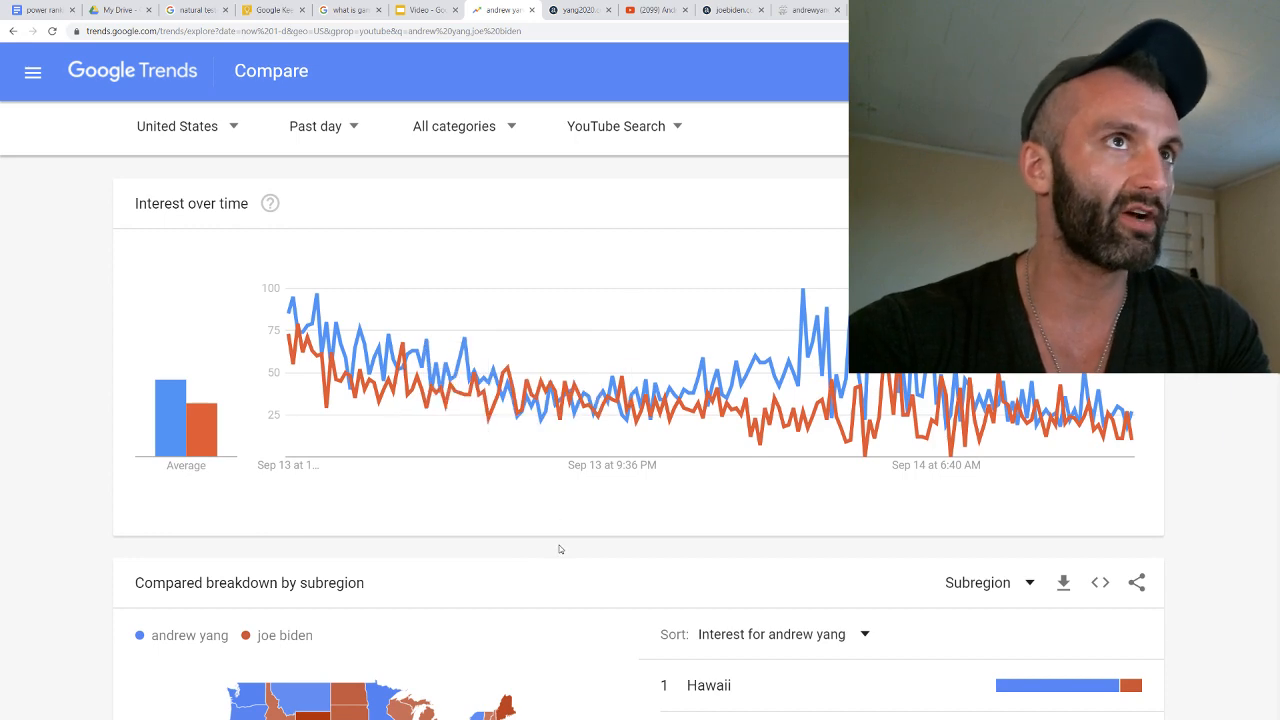
scroll("down", 3)
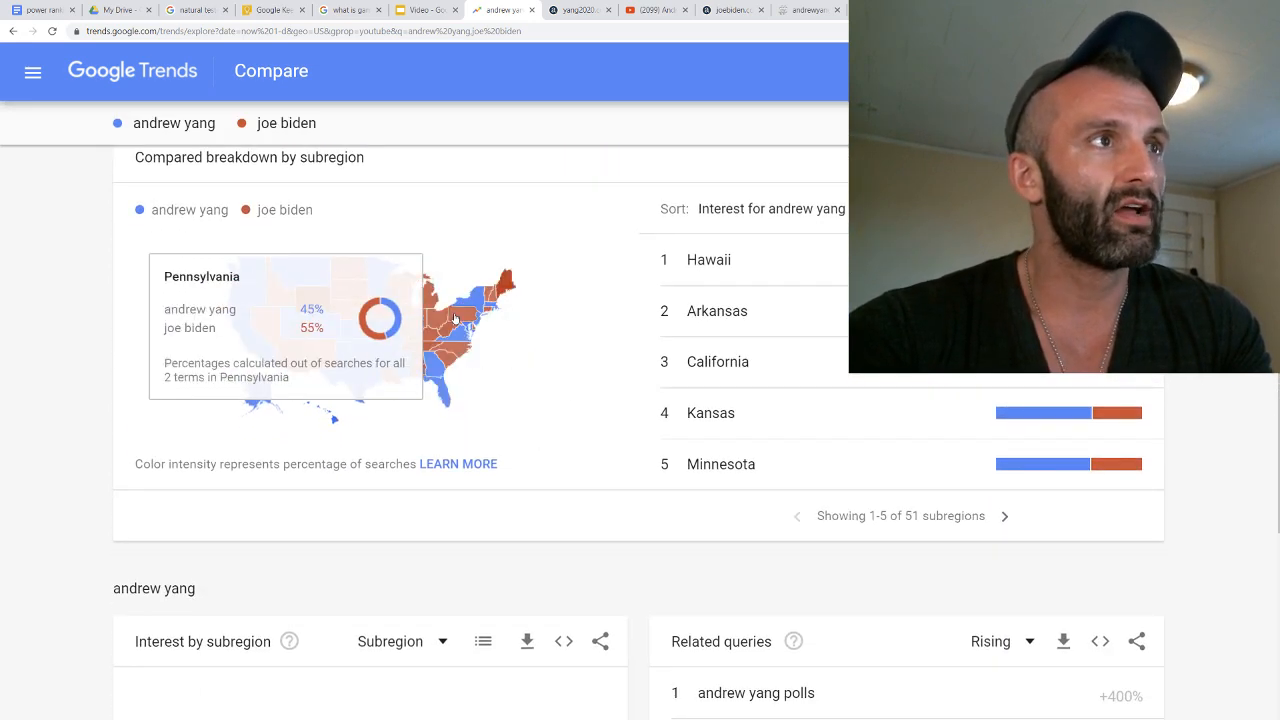
mouse_move(518, 405)
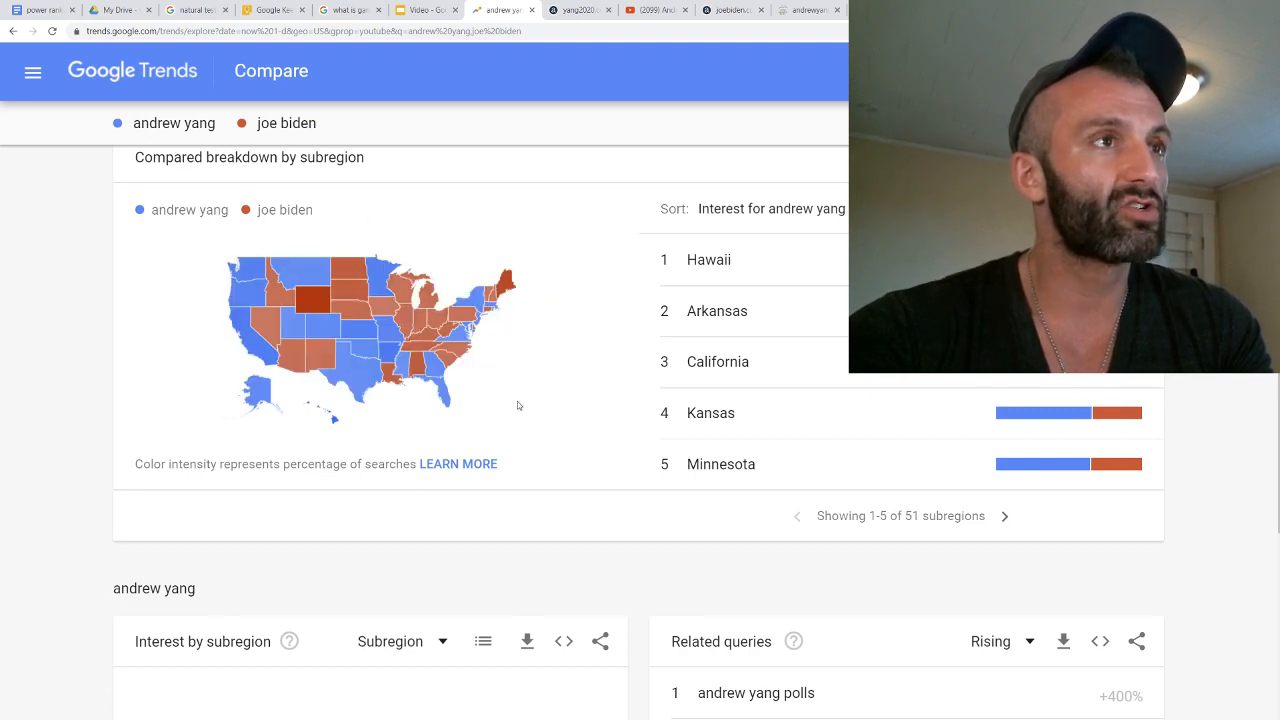
mouse_move(318, 295)
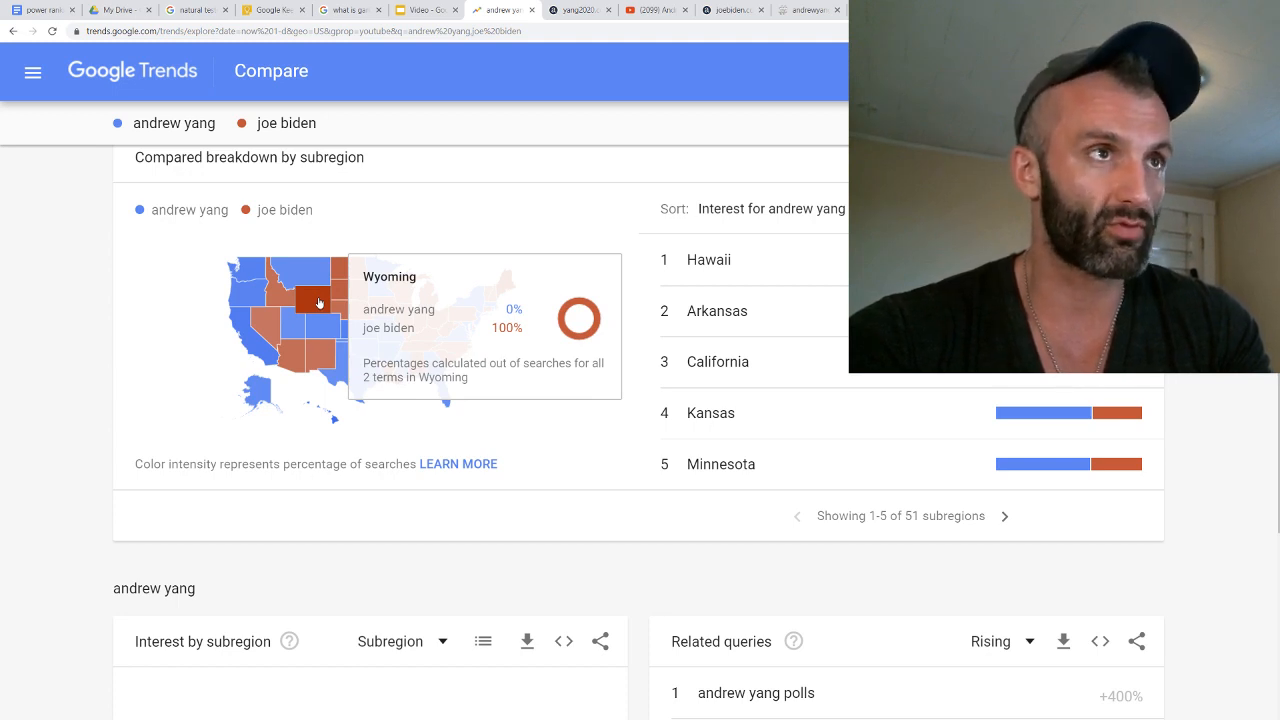
mouse_move(500, 290)
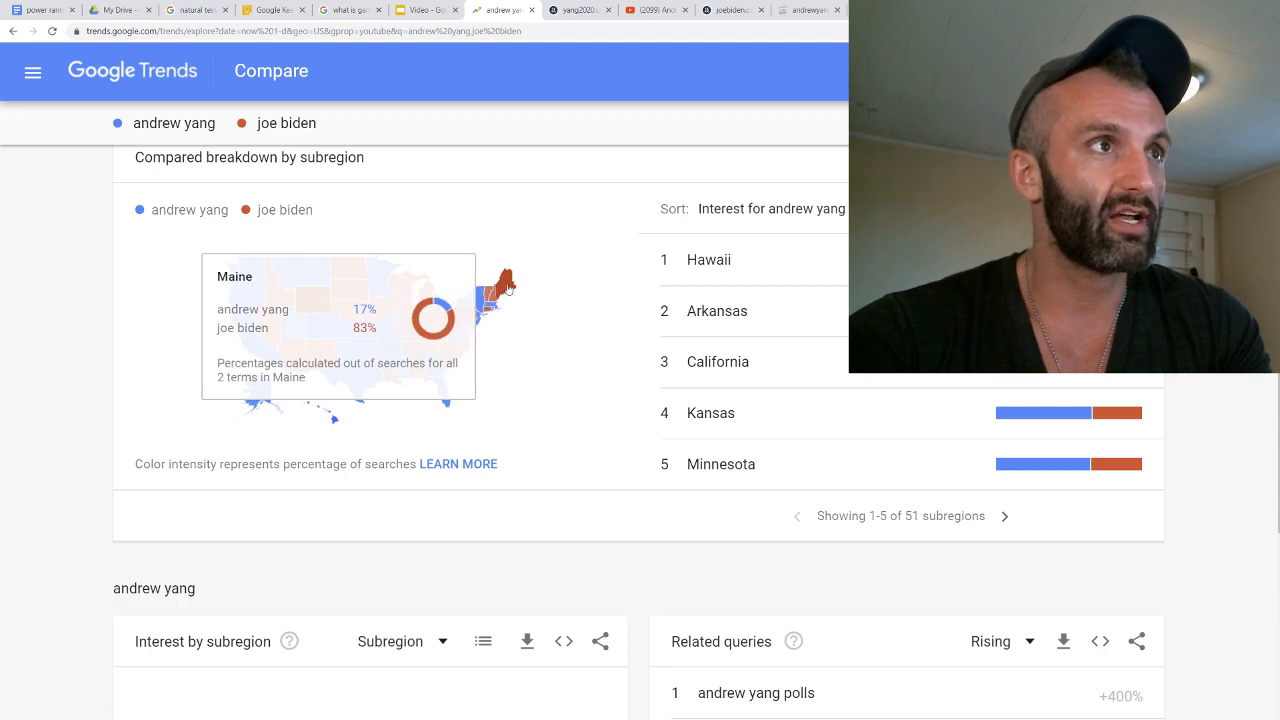
mouse_move(512, 400)
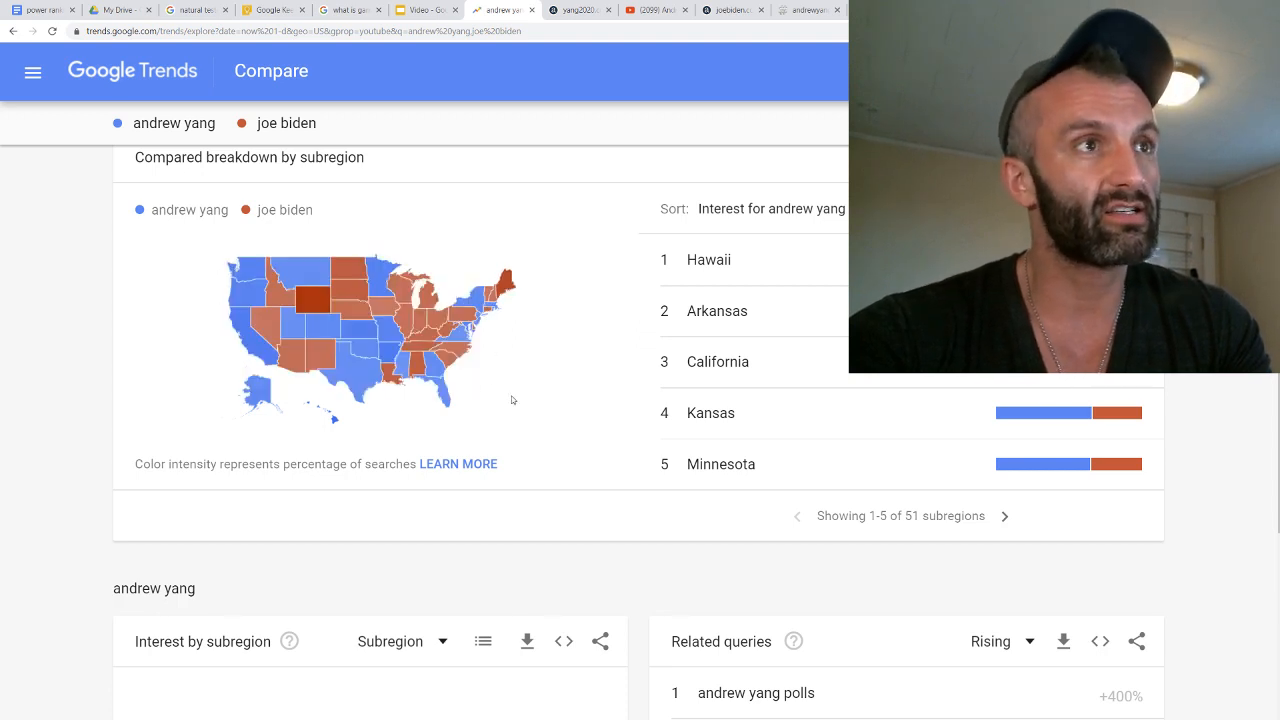
mouse_move(508, 285)
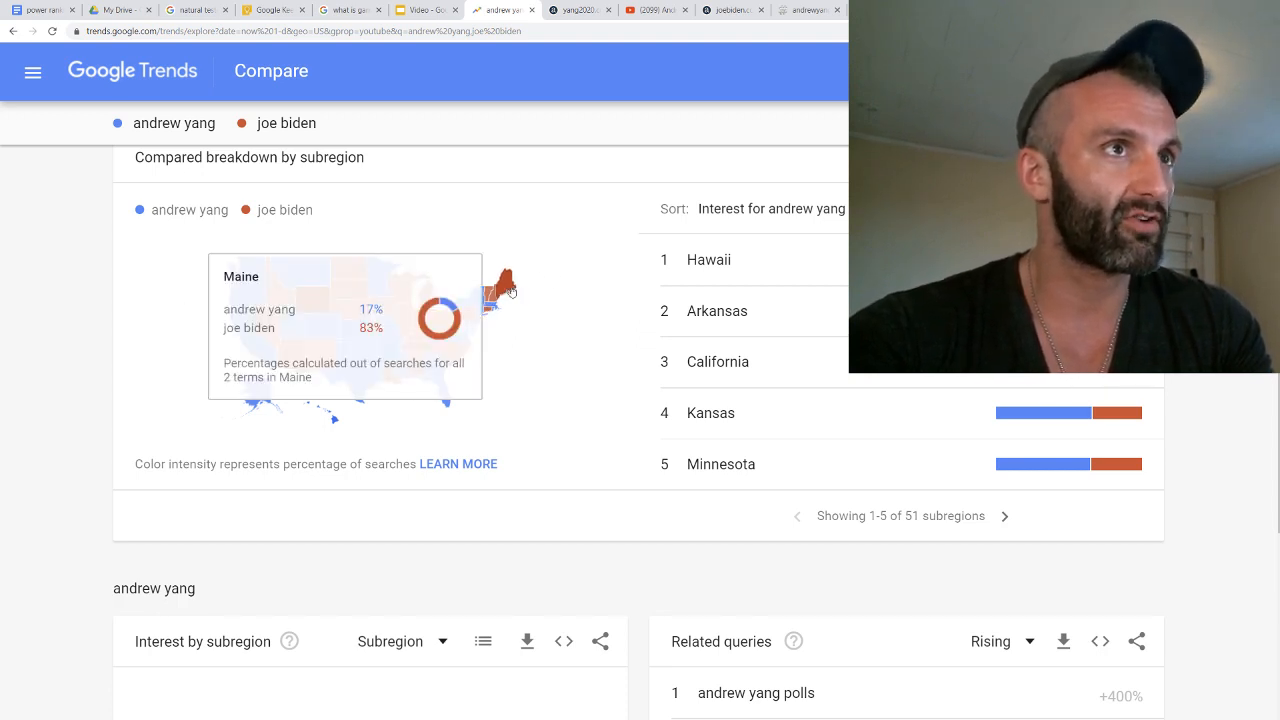
mouse_move(380, 320)
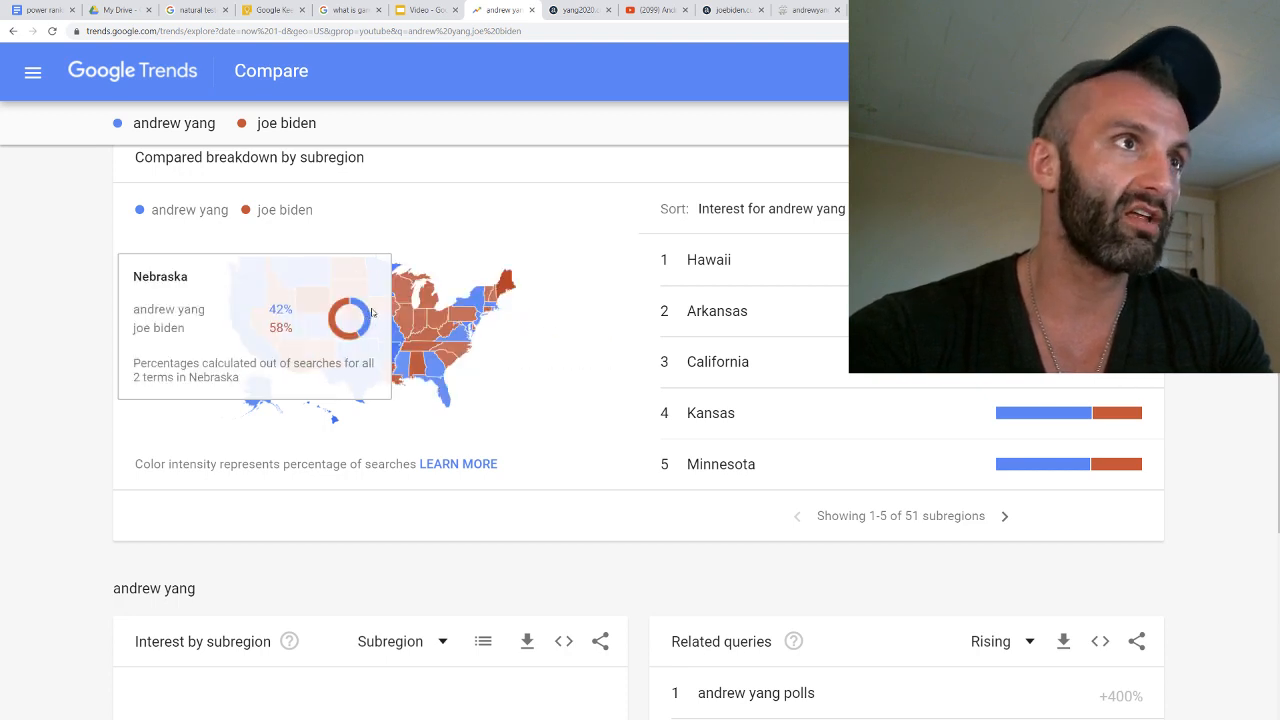
mouse_move(418, 368)
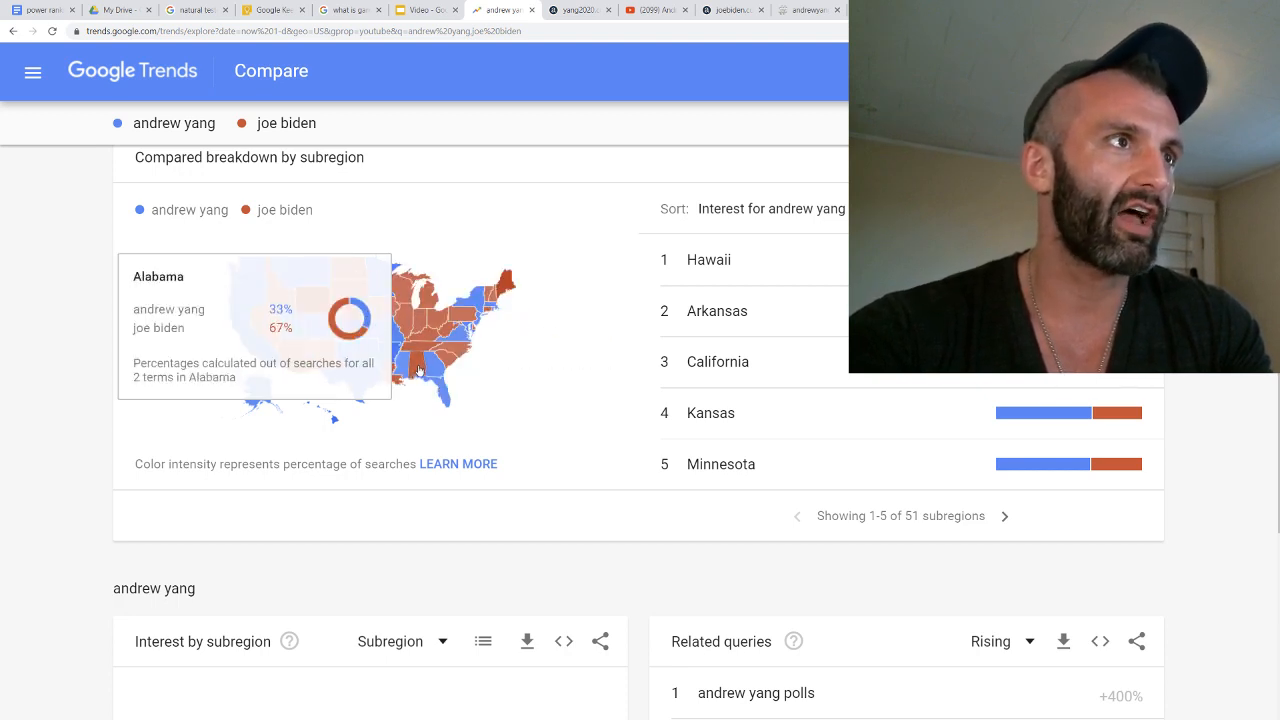
mouse_move(432, 385)
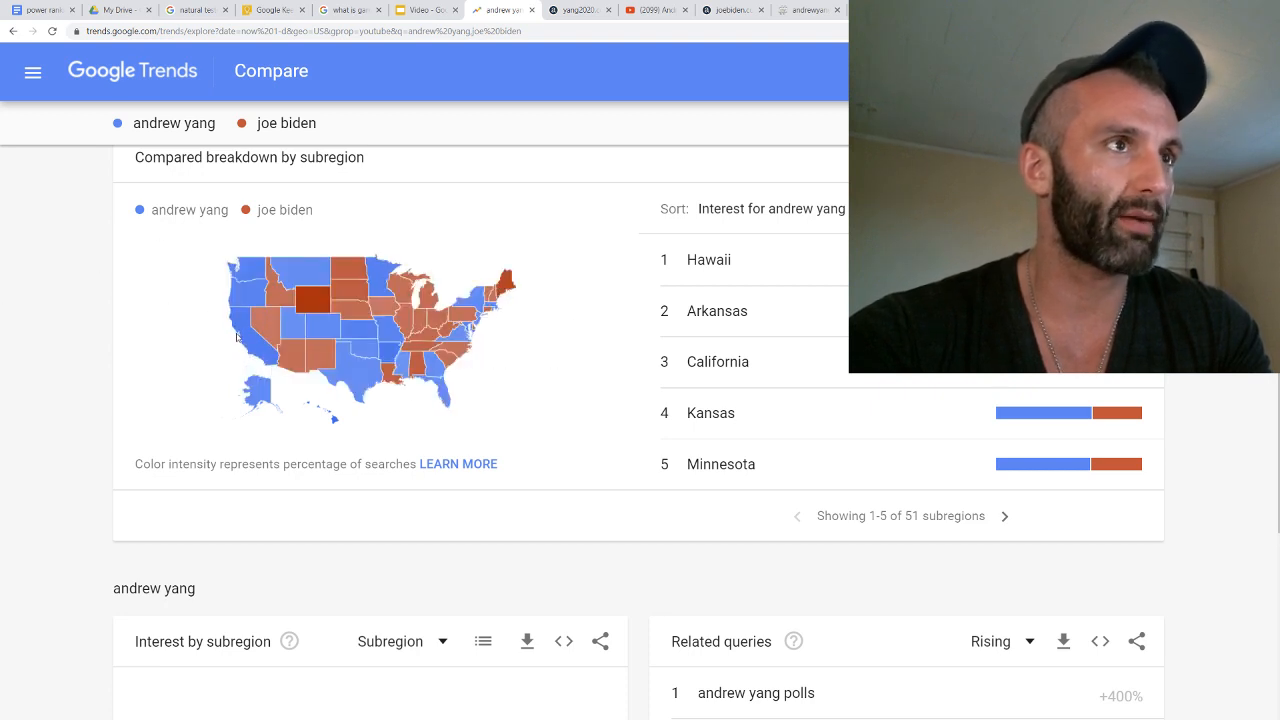
mouse_move(255, 355)
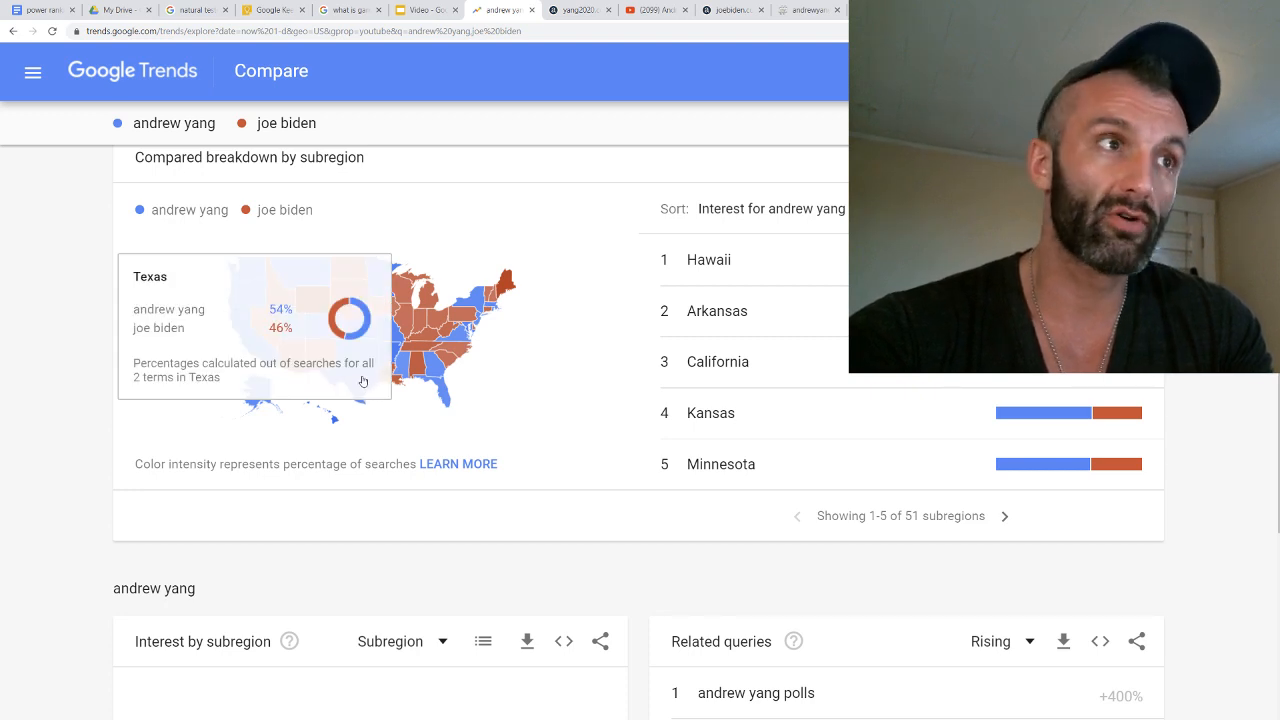
mouse_move(445, 395)
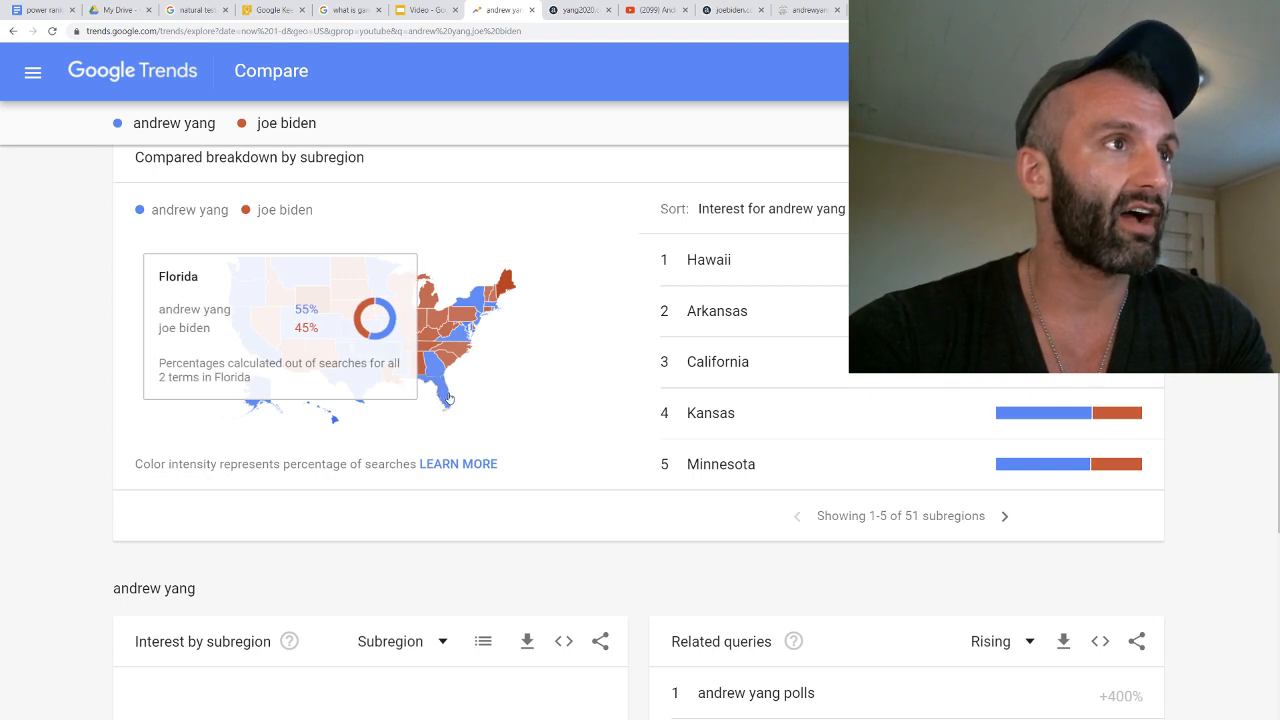
mouse_move(480, 300)
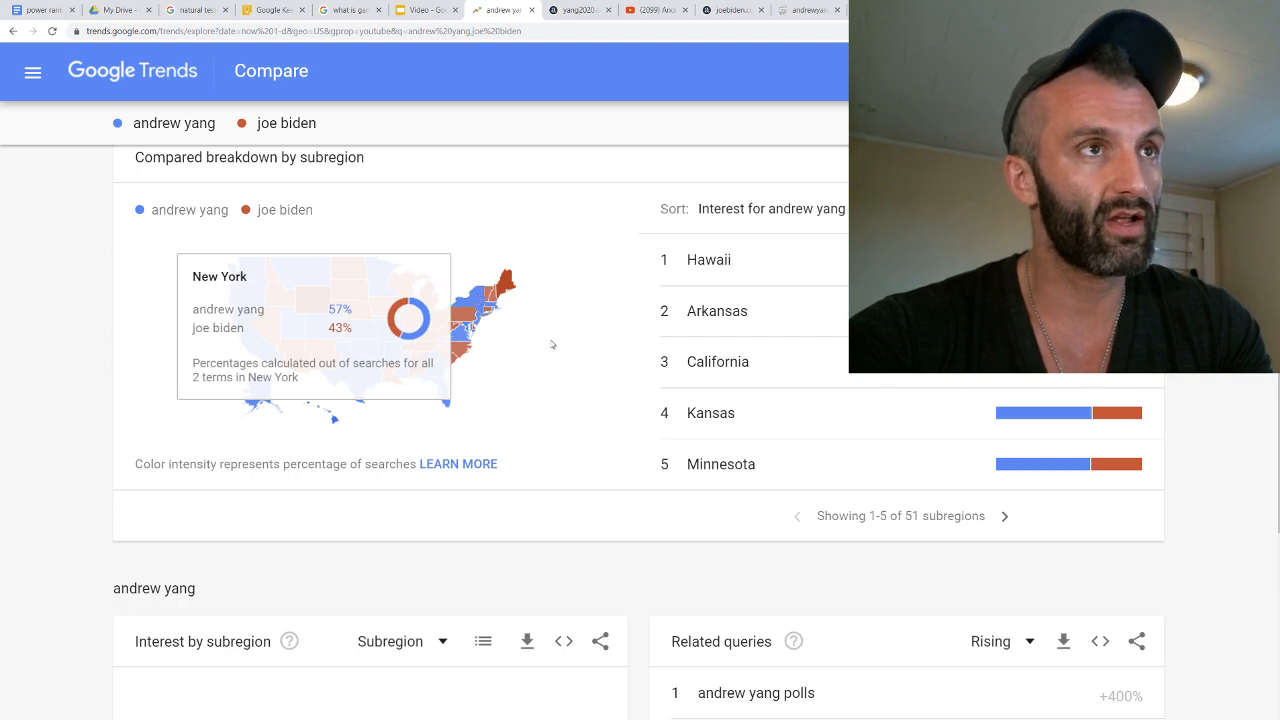
mouse_move(550, 344)
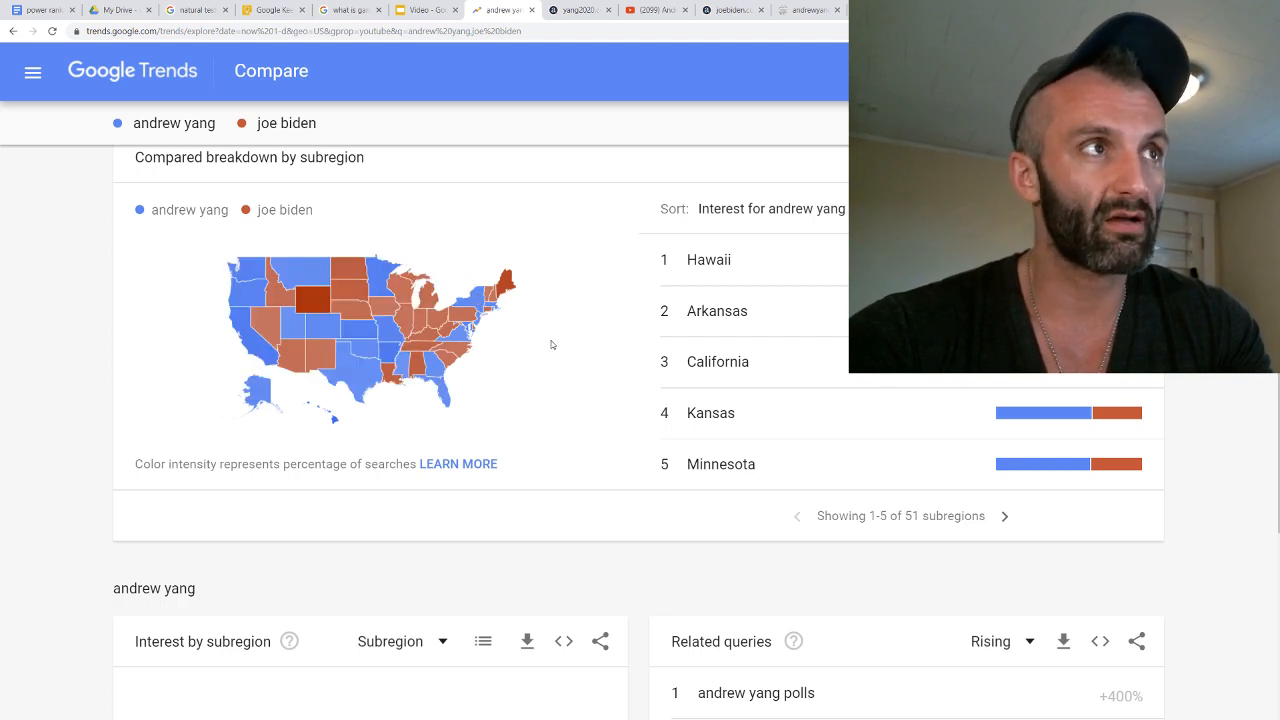
mouse_move(556, 382)
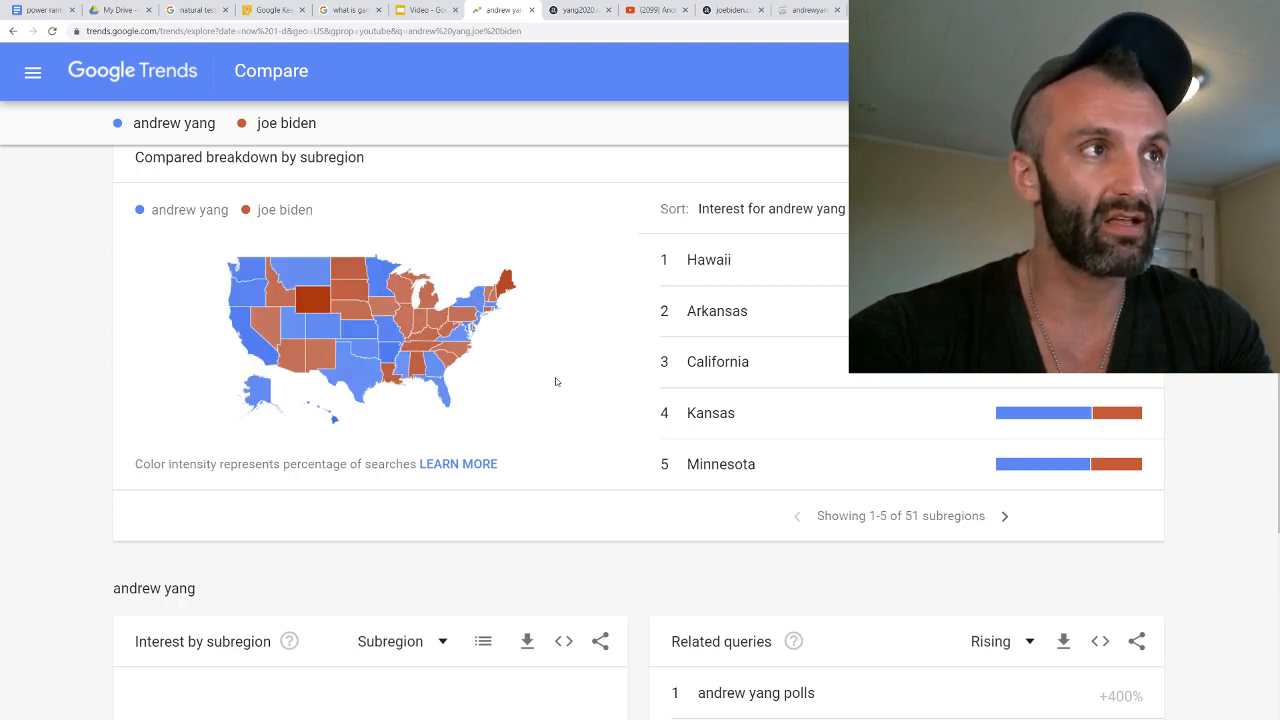
scroll("up", 3)
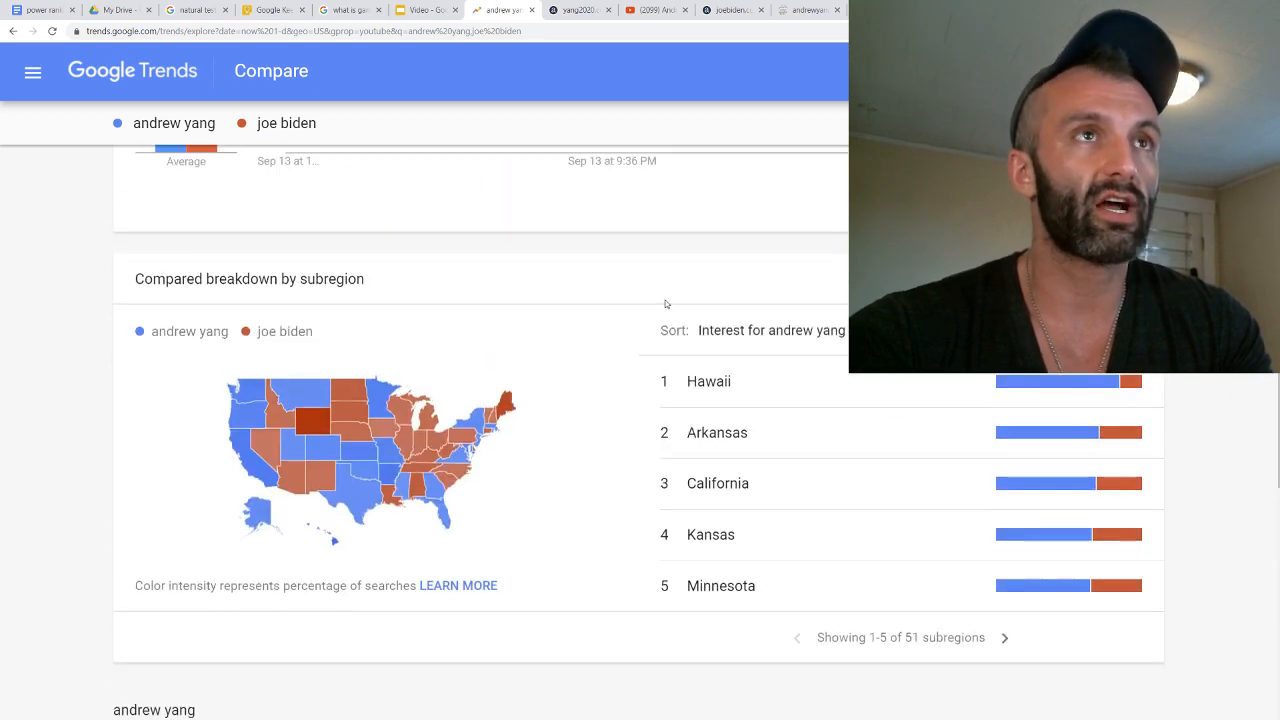
scroll("up", 3)
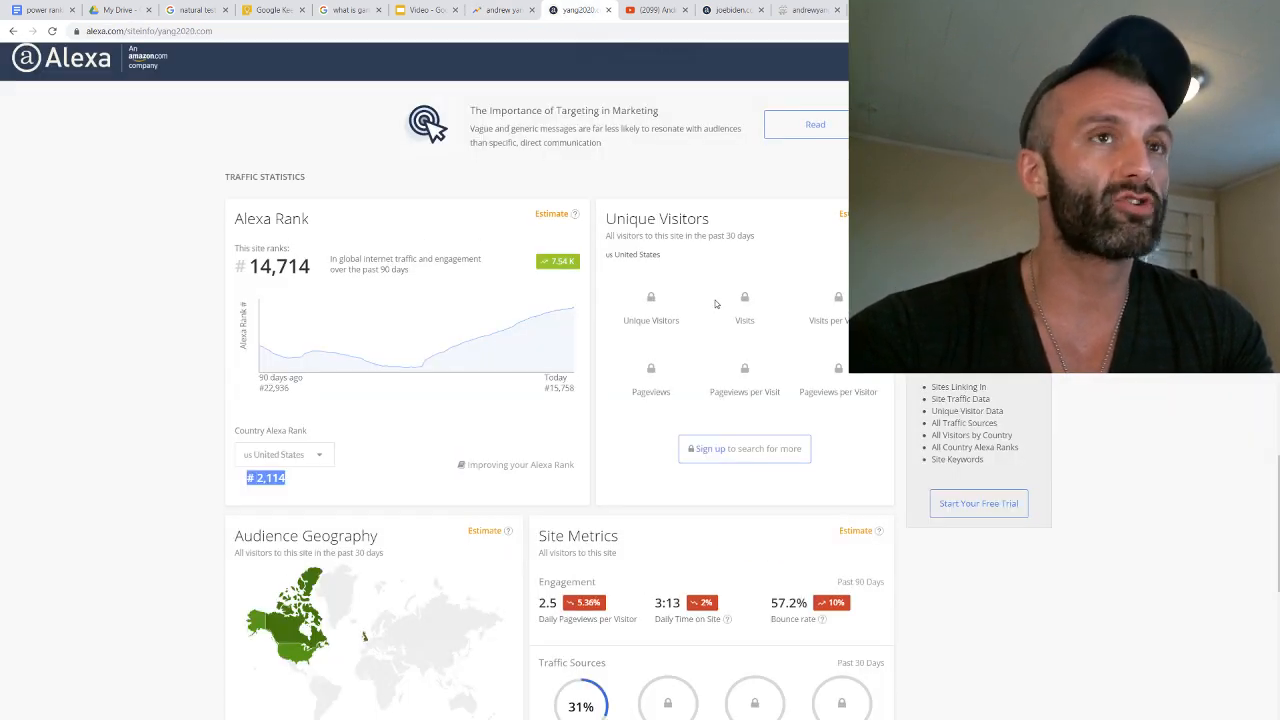
mouse_move(659, 307)
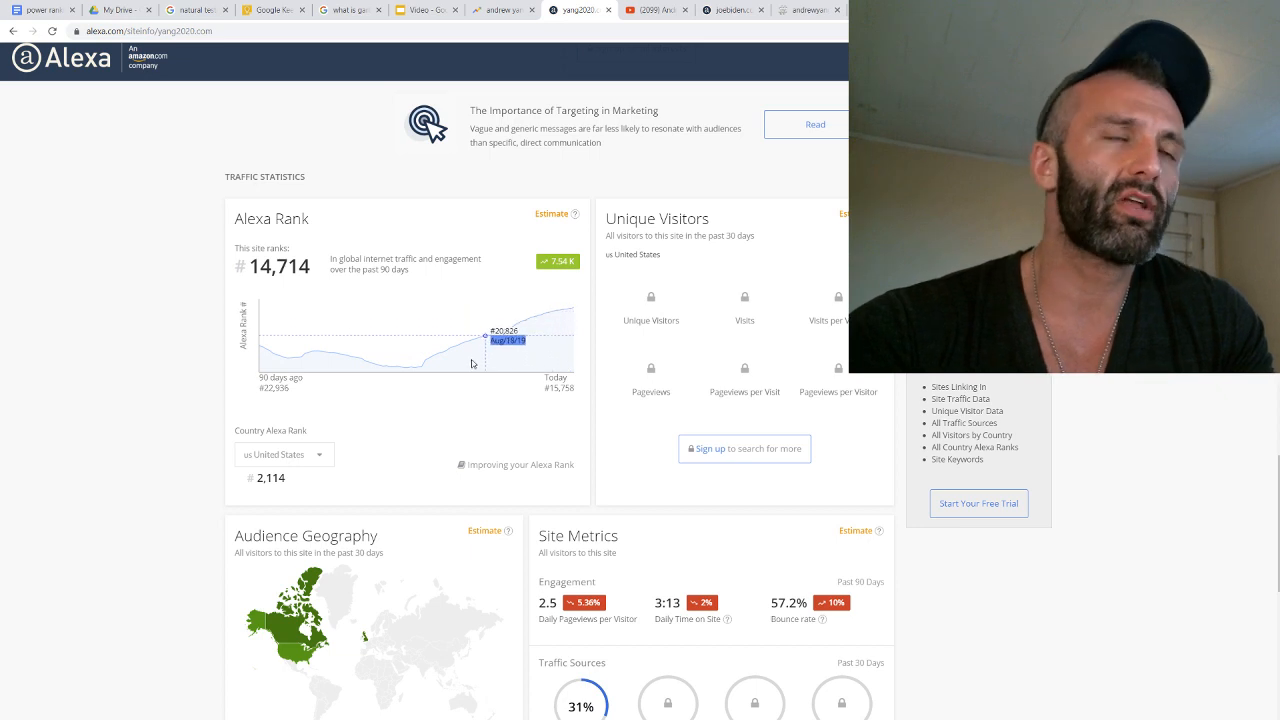
mouse_move(586, 323)
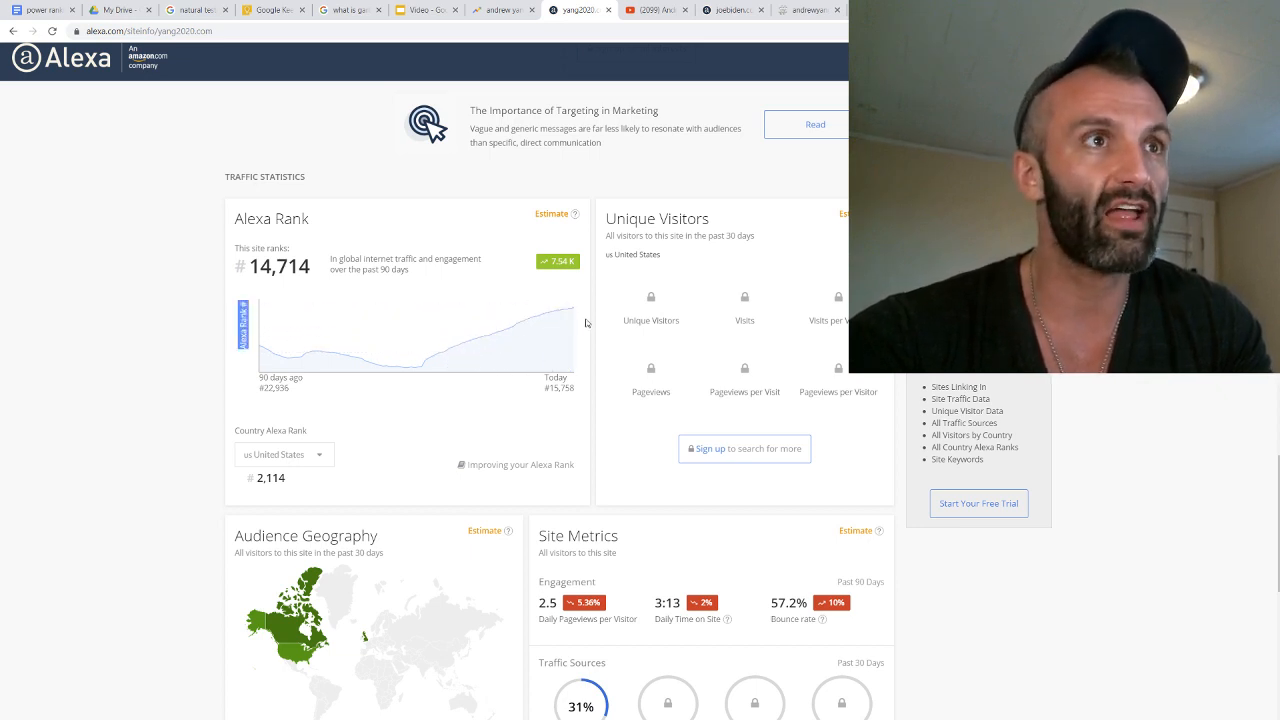
mouse_move(567, 322)
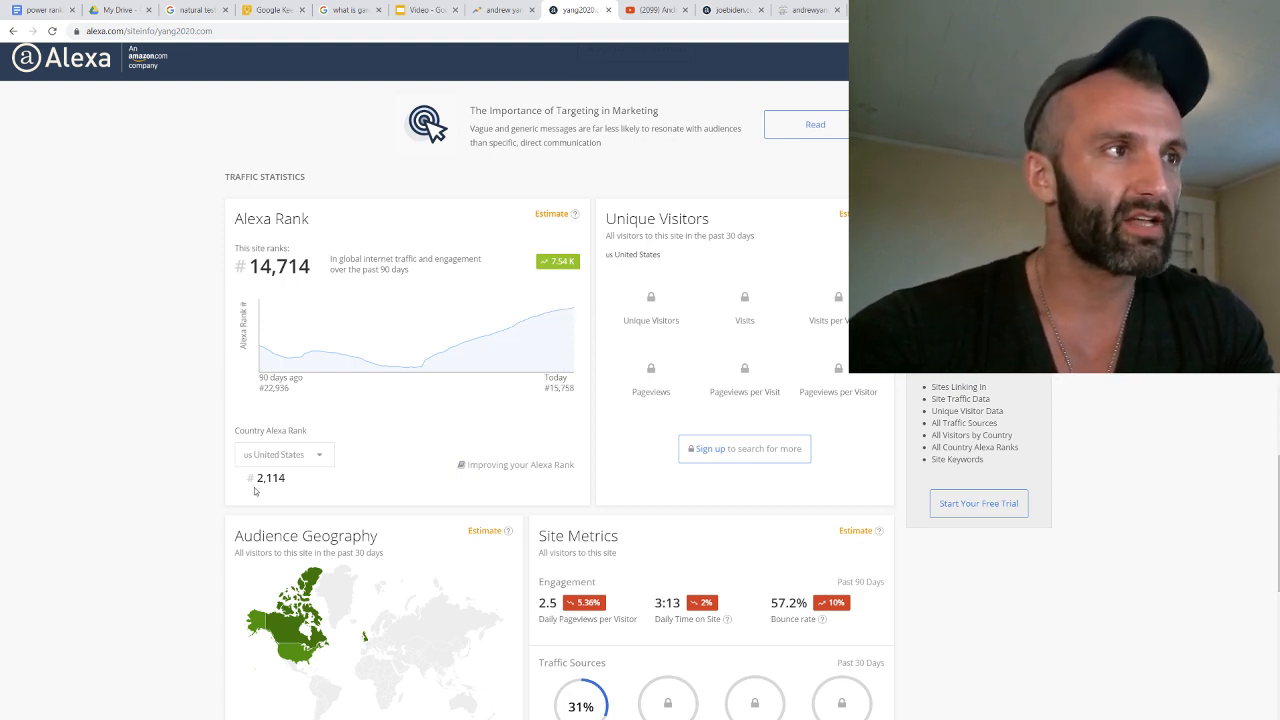
Highlight yang2020.com's global Alexa rank of 14,714 and scroll through its traffic report
double_click(270, 478)
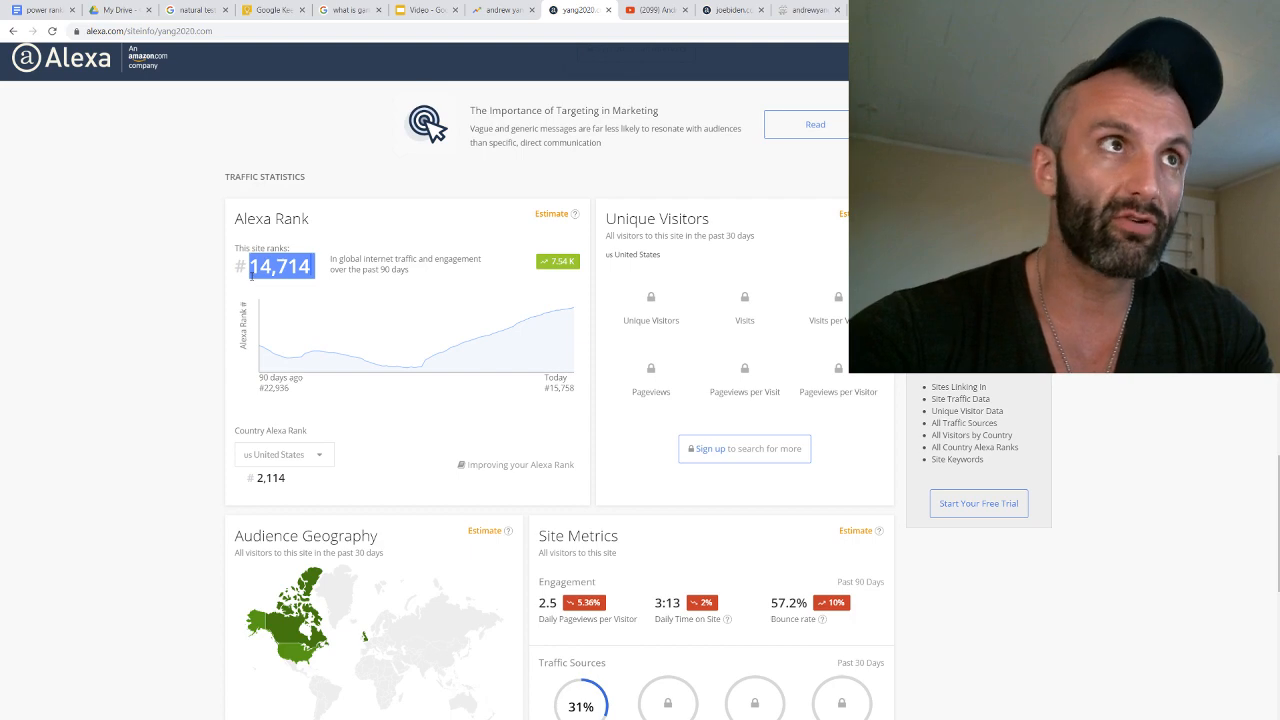
scroll("down", 3)
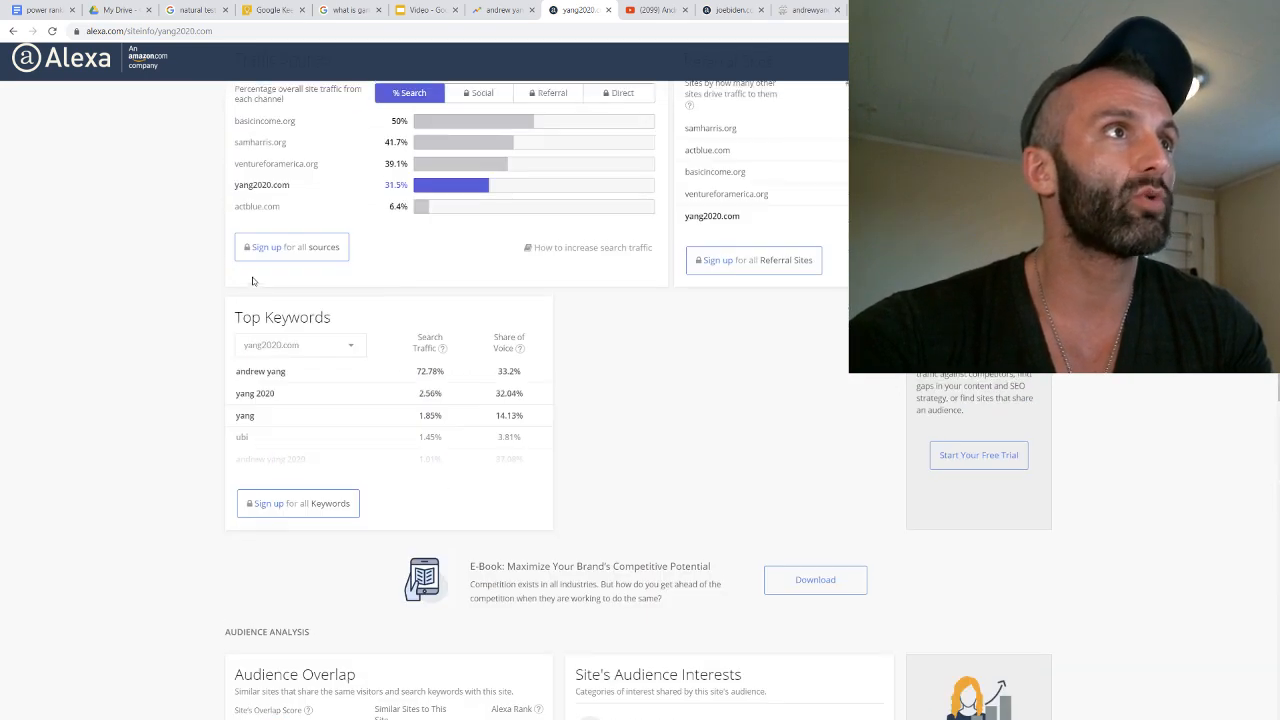
scroll("up", 3)
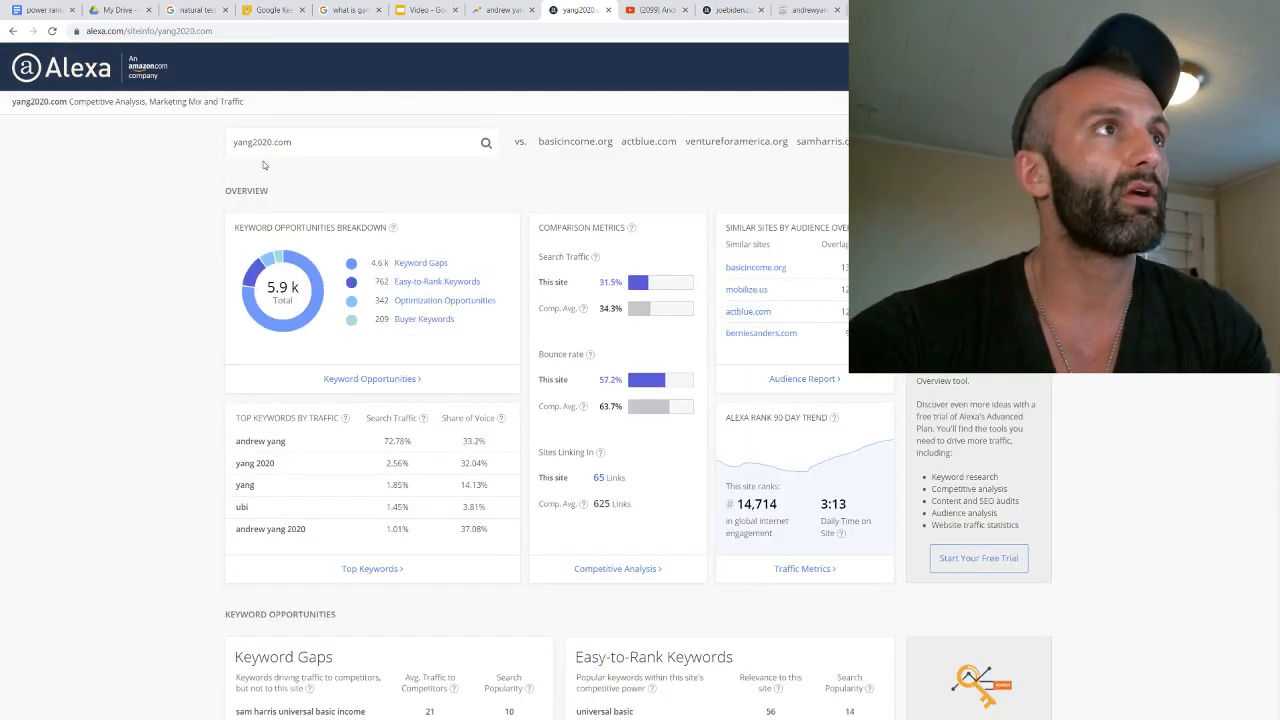
scroll("down", 3)
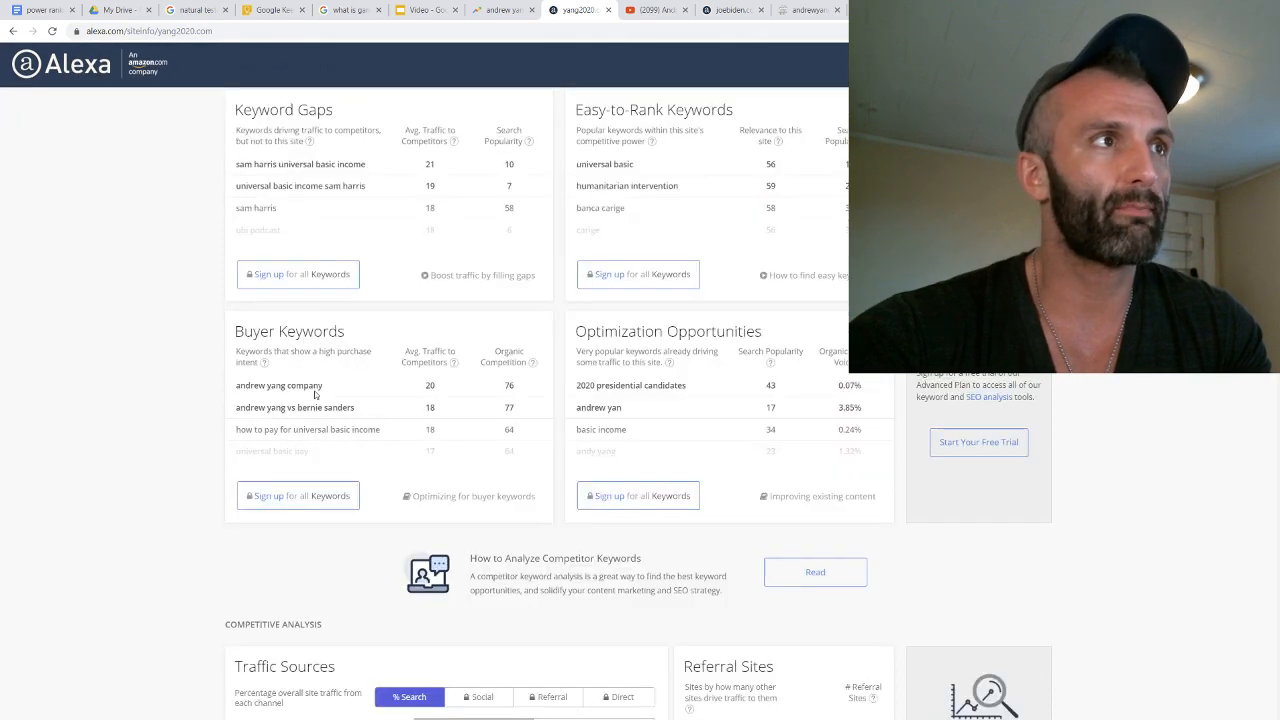
scroll("up", 3)
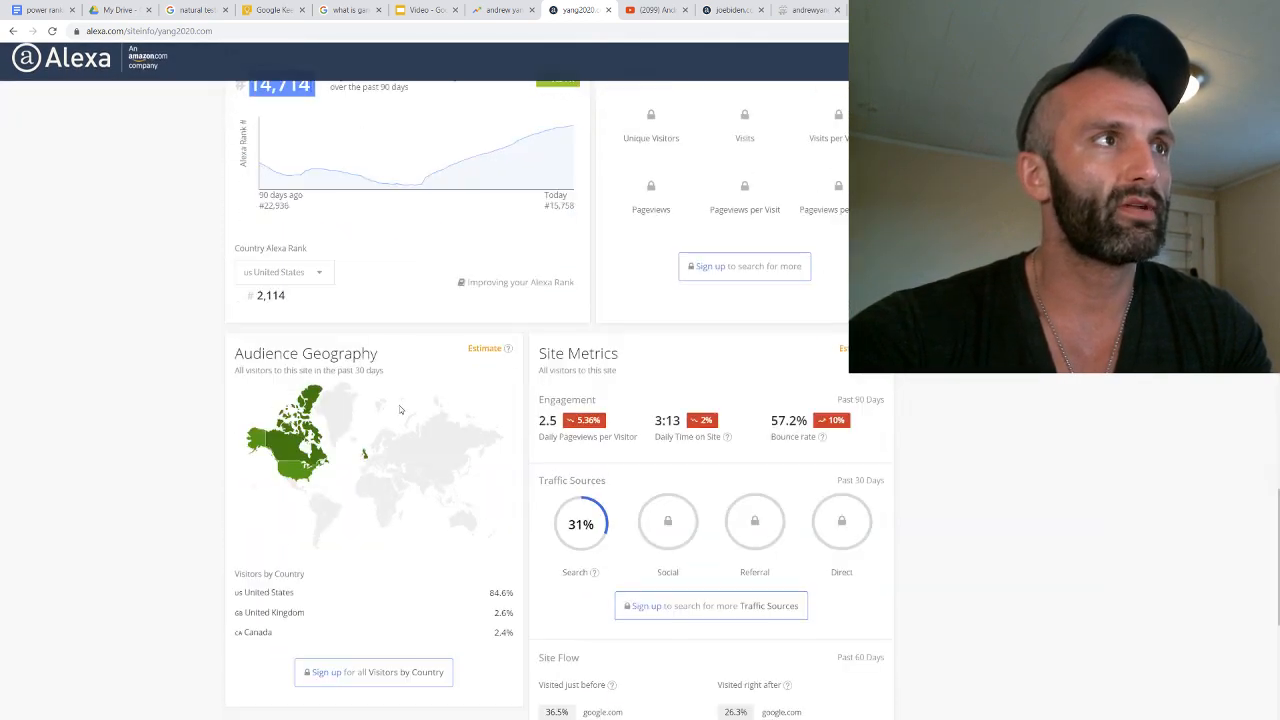
scroll("up", 3)
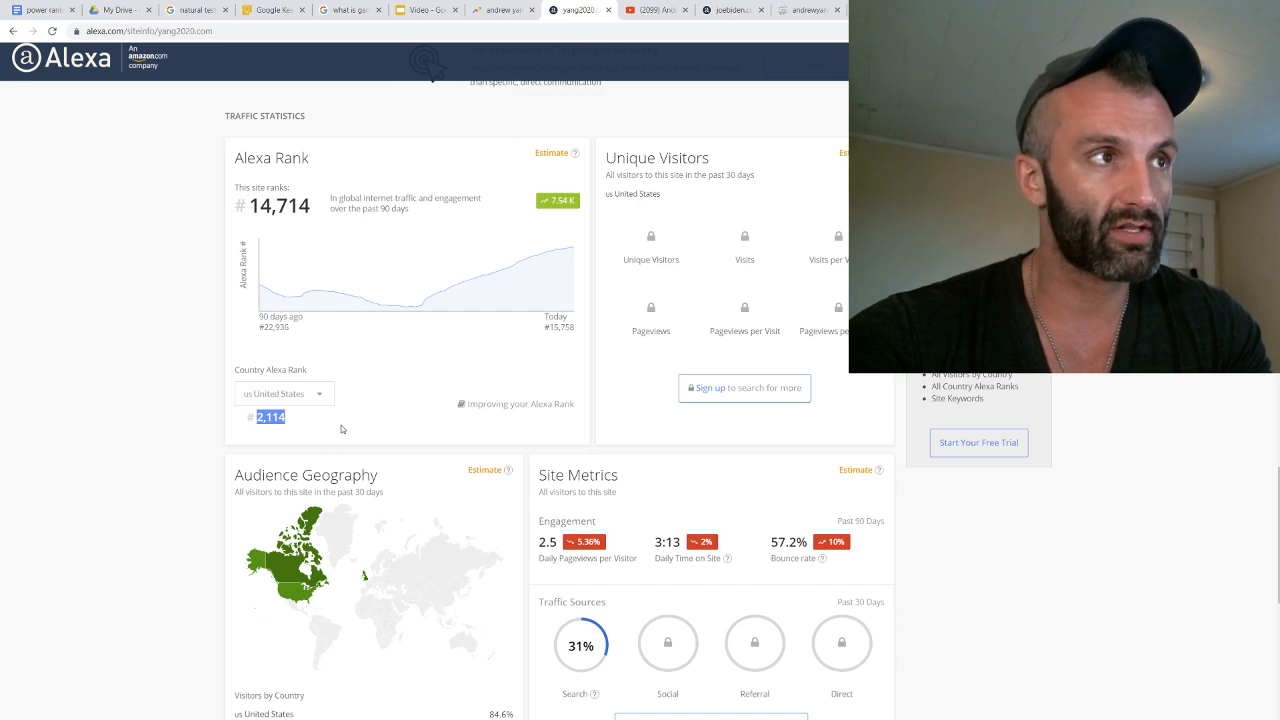
mouse_move(307, 430)
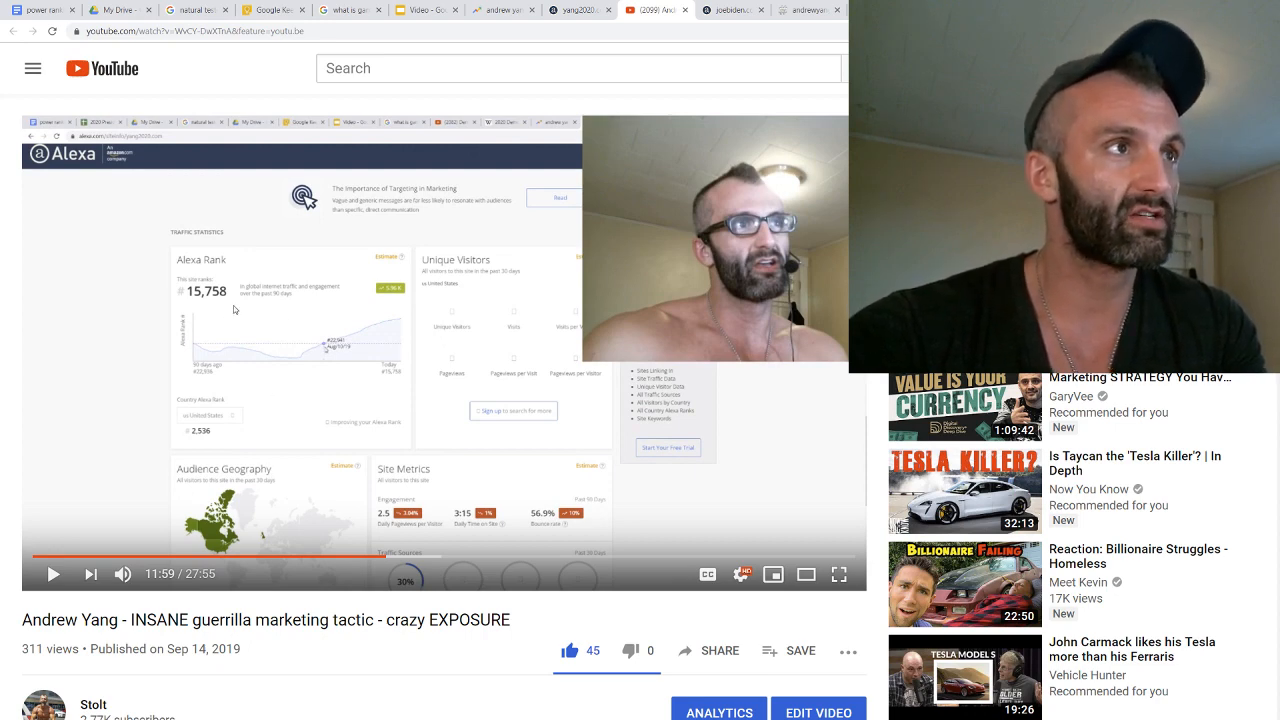
mouse_move(197, 308)
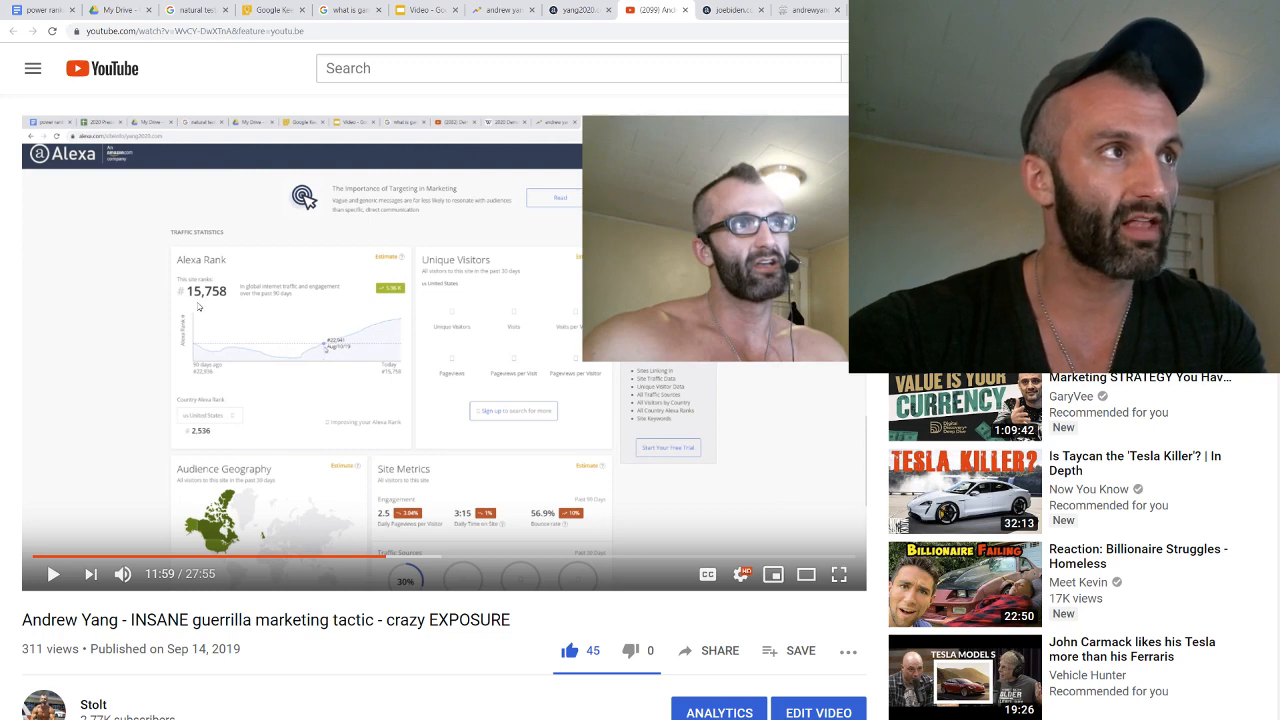
mouse_move(508, 160)
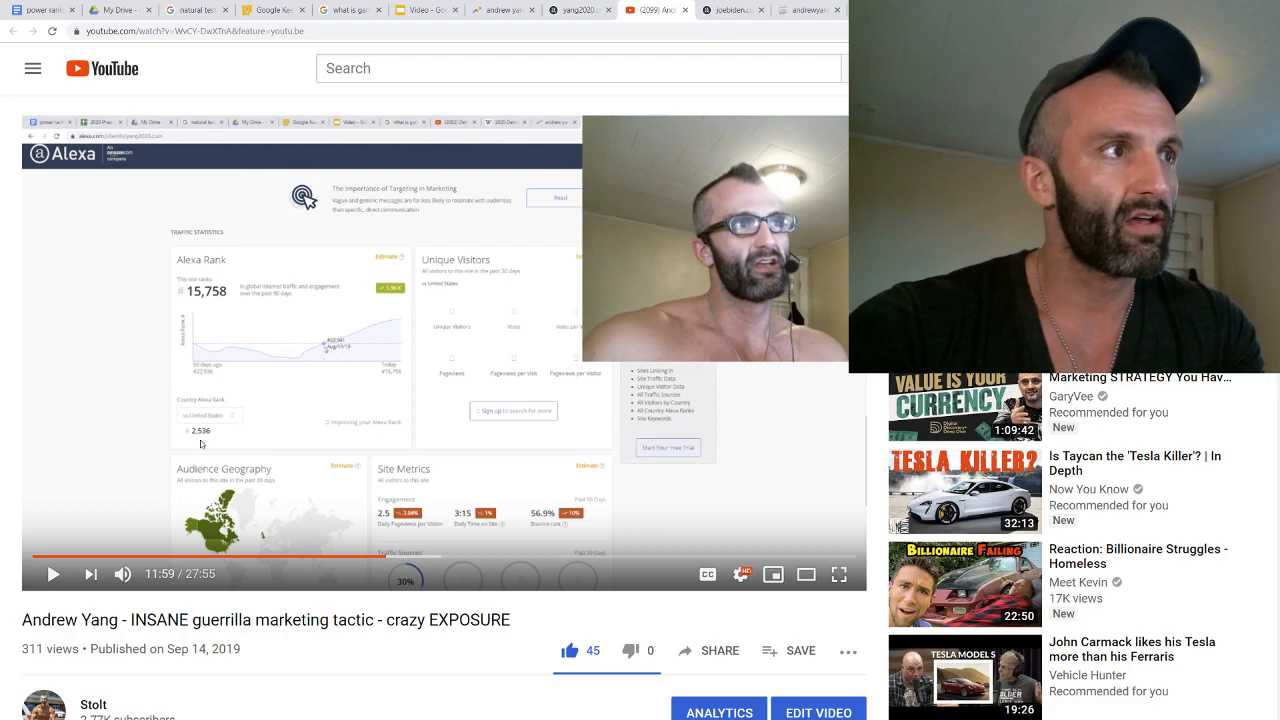
mouse_move(174, 387)
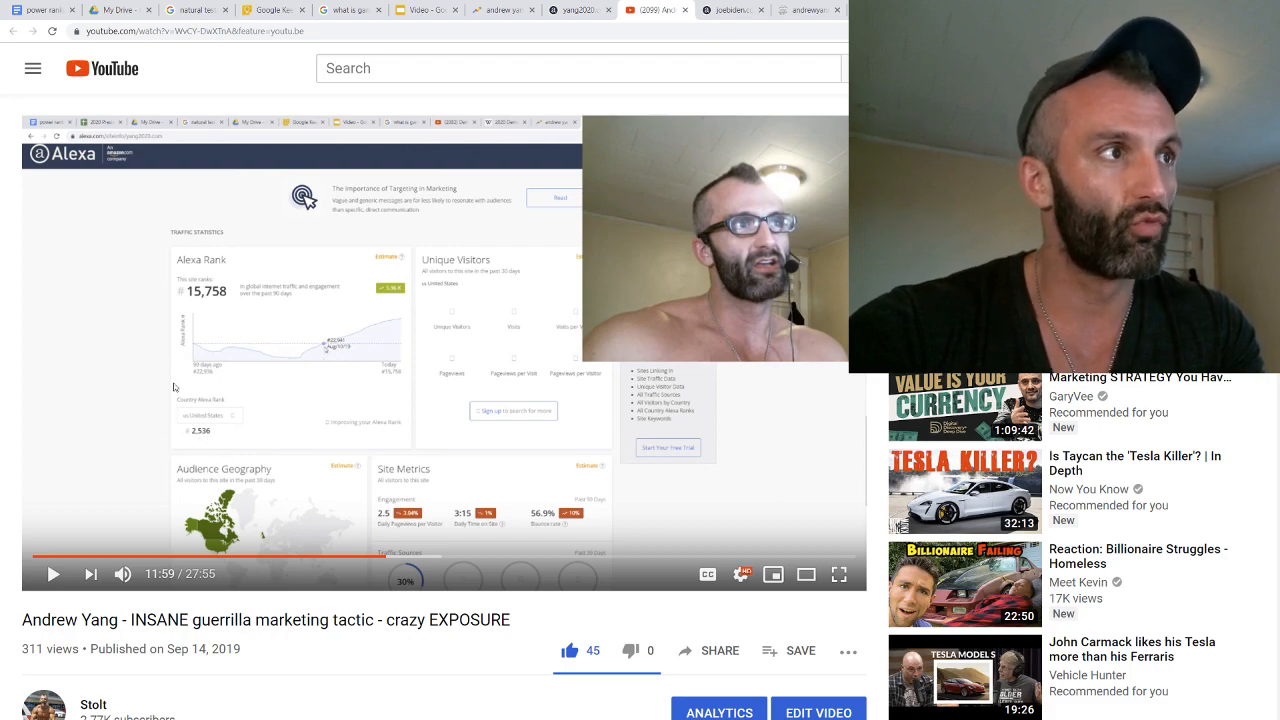
Scroll the YouTube page showing the video paused at 11:59 with older Alexa ranks
scroll("down", 3)
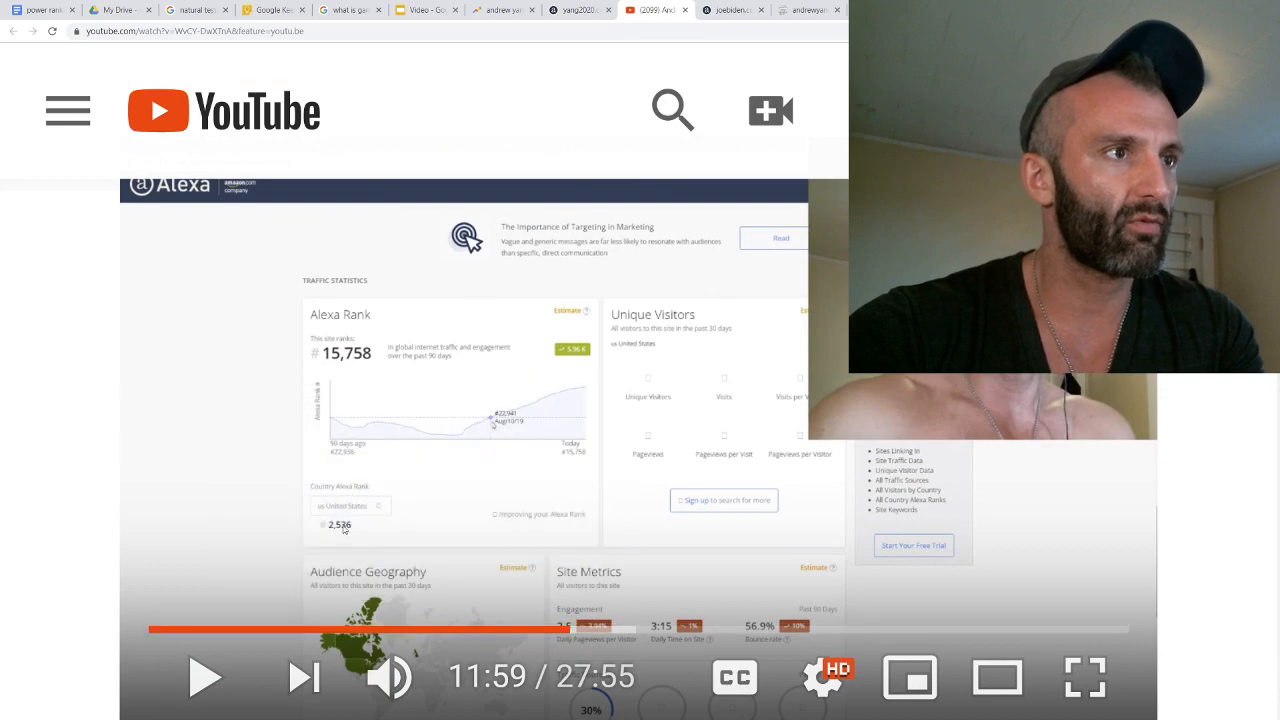
mouse_move(348, 533)
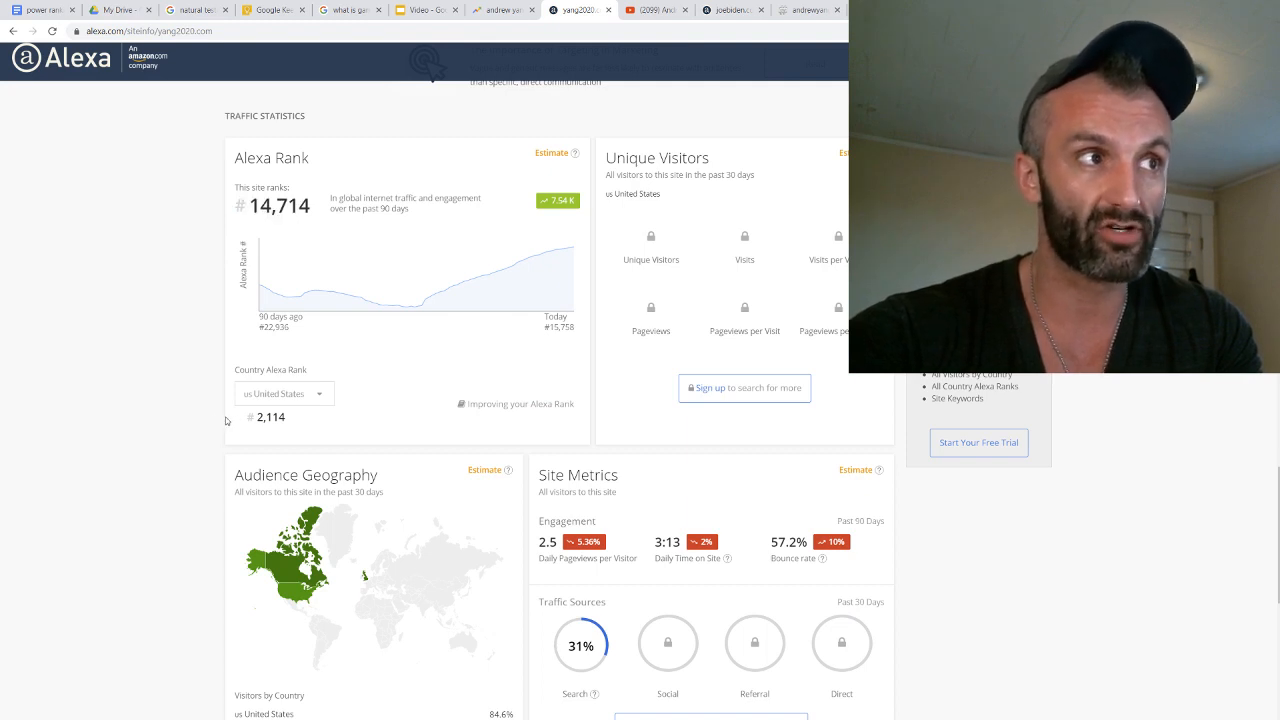
Highlight yang2020.com's US rank of 2,114, then switch to the joebiden.com Alexa report
double_click(270, 417)
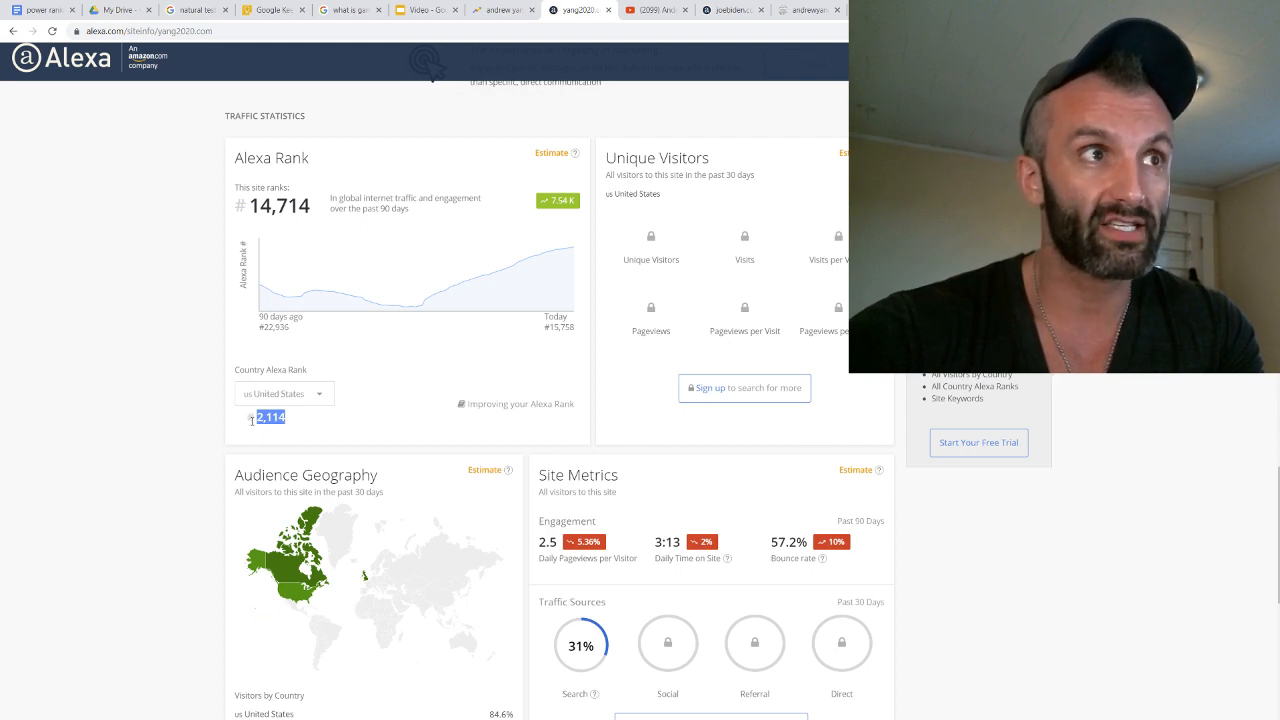
mouse_move(515, 265)
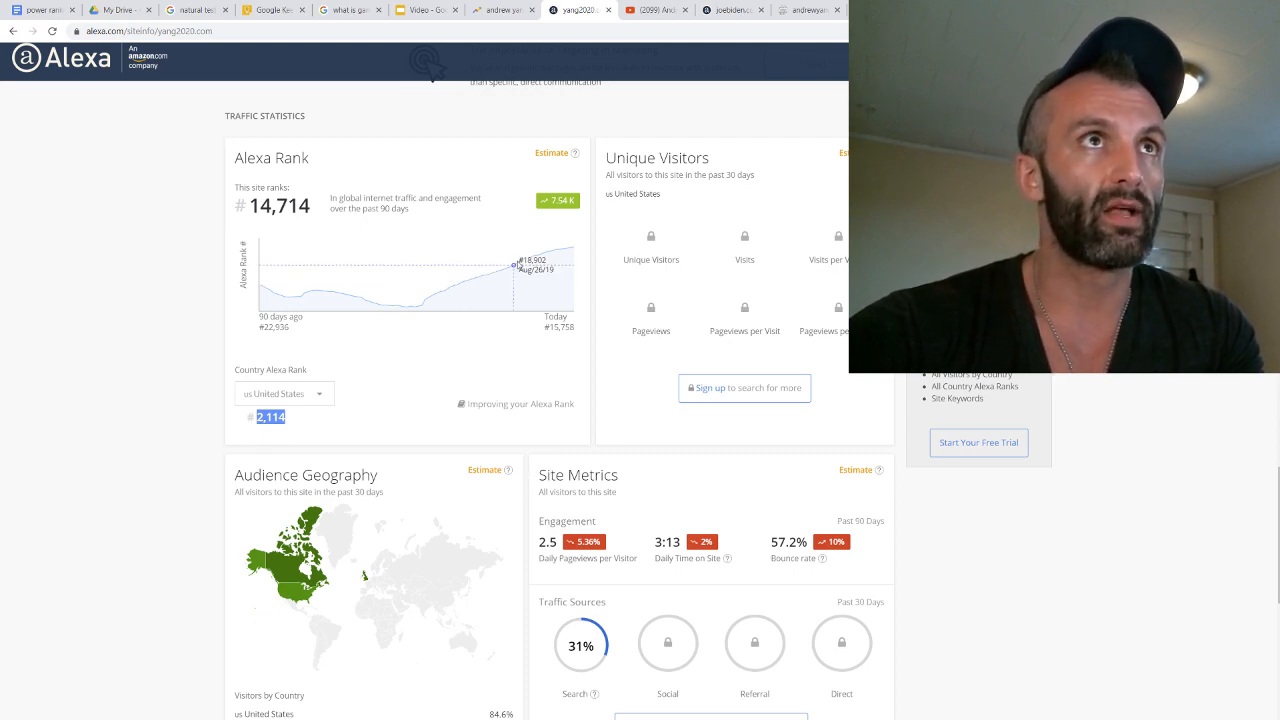
left_click(731, 10)
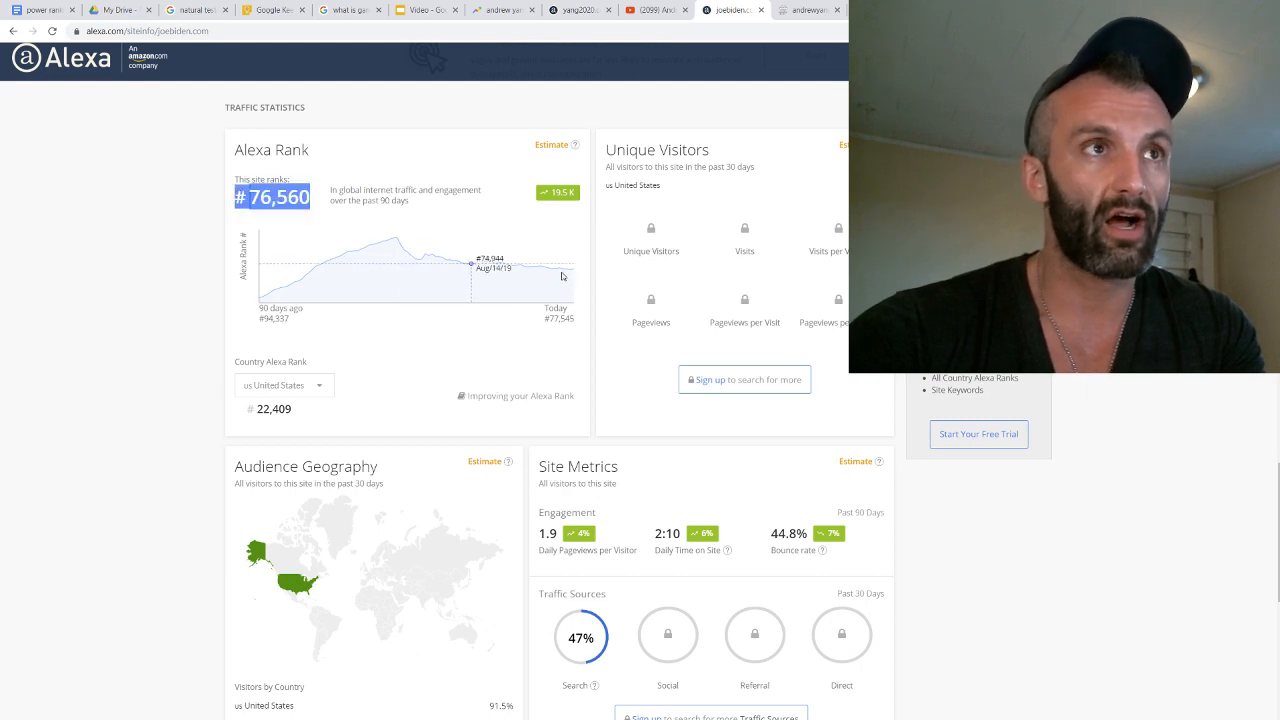
mouse_move(573, 275)
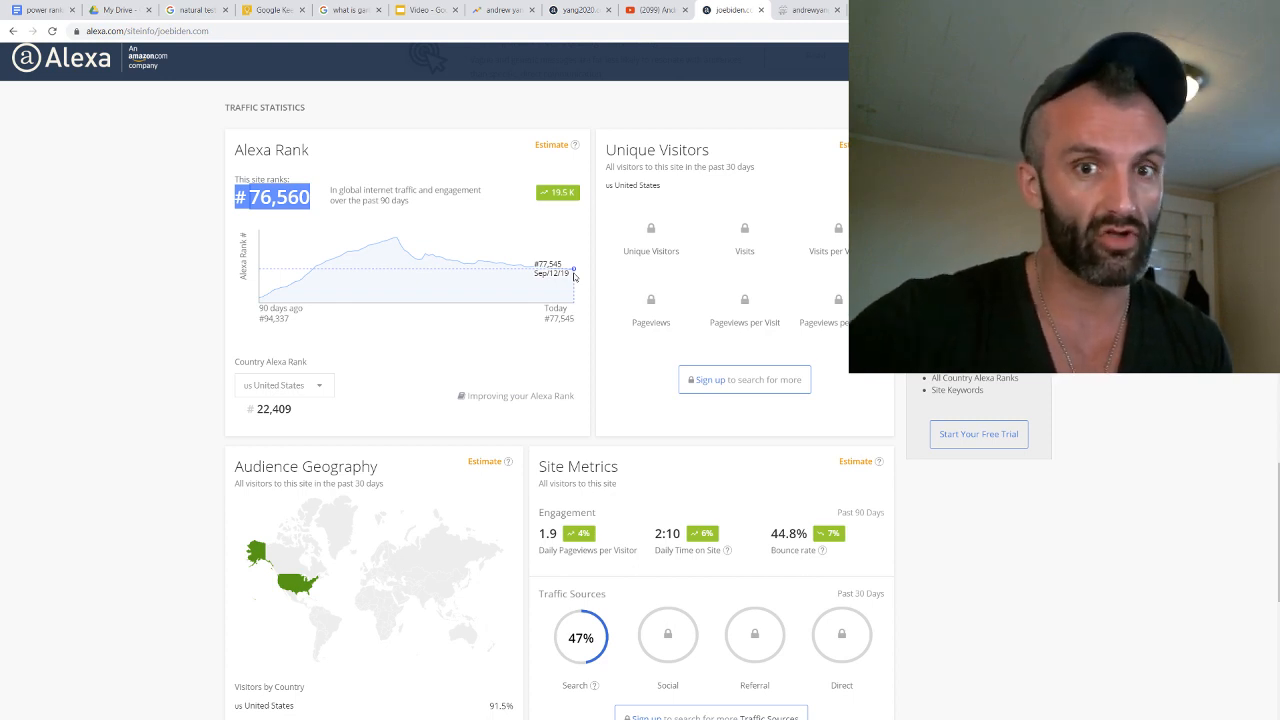
Highlight joebiden.com's Alexa US rank of 22,409, then scroll down the report
double_click(266, 409)
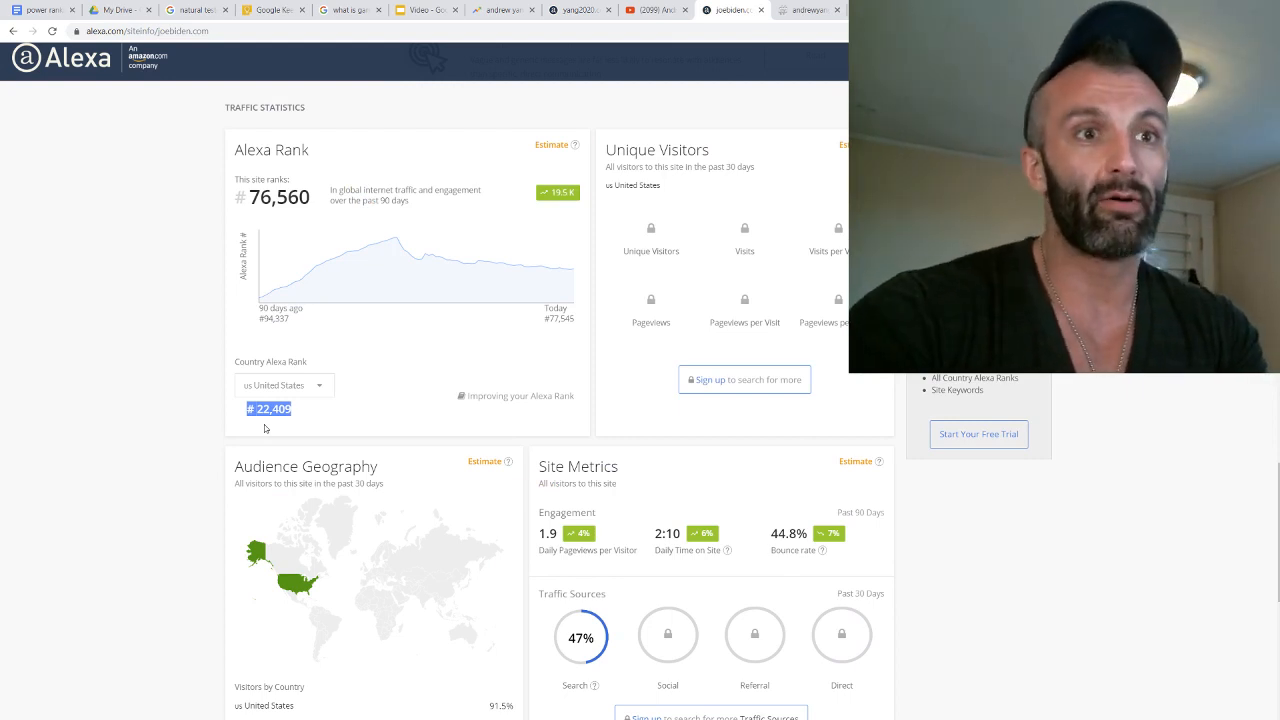
scroll("down", 3)
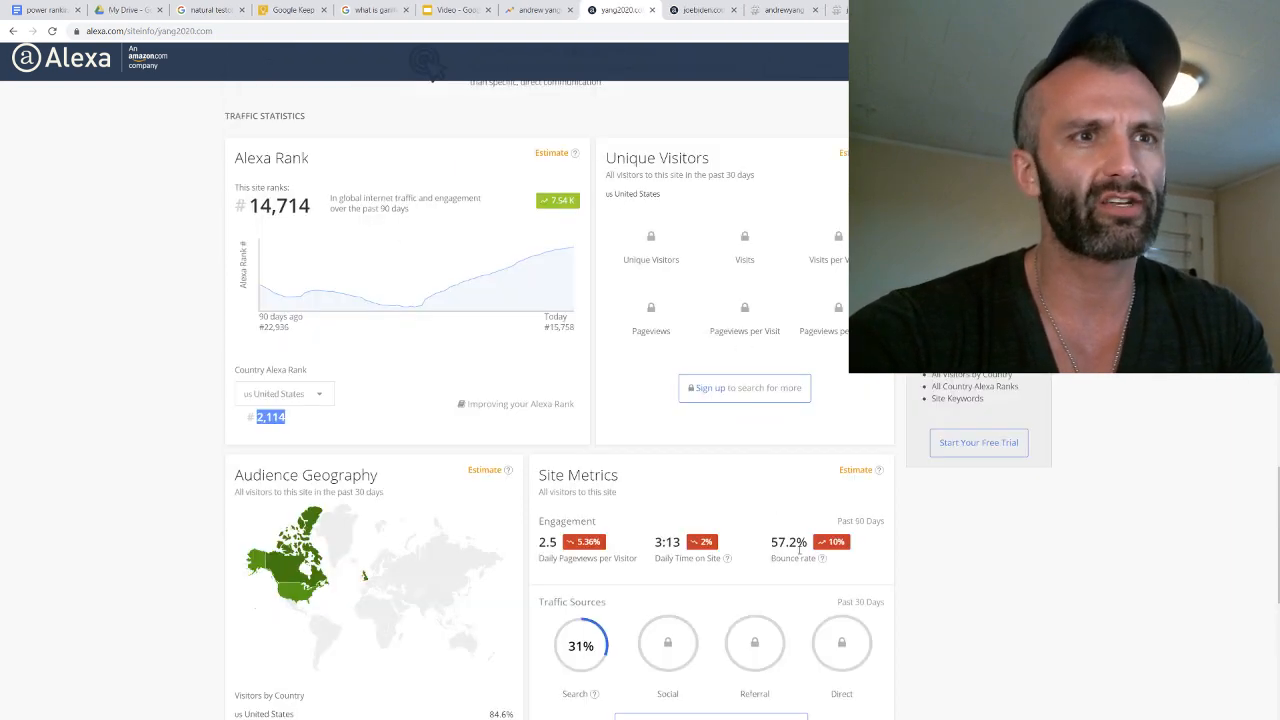
left_click(700, 10)
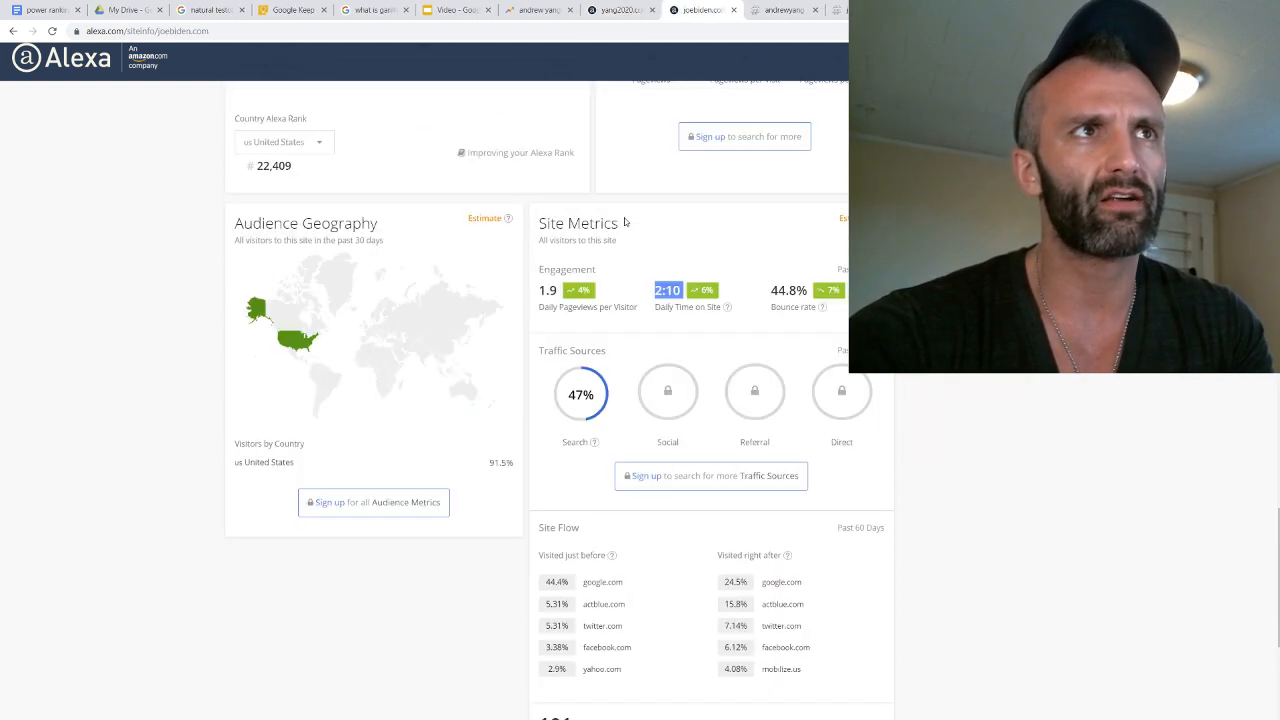
left_click(620, 10)
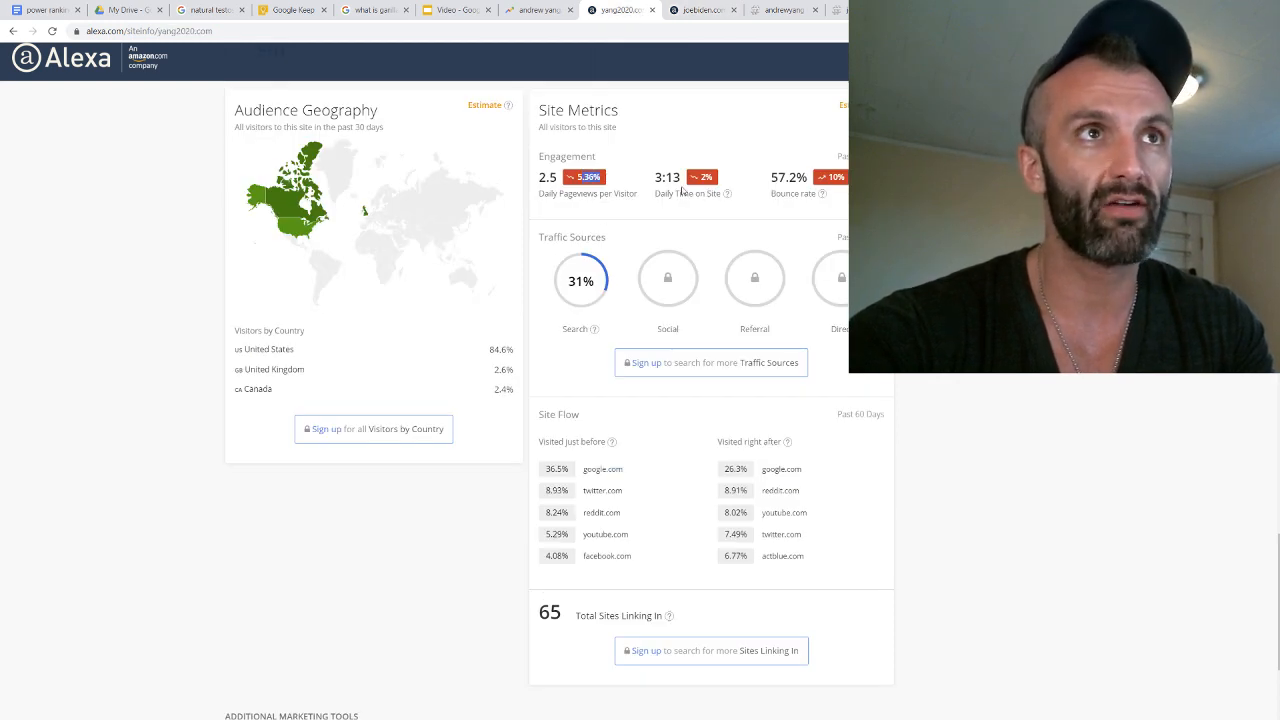
mouse_move(833, 199)
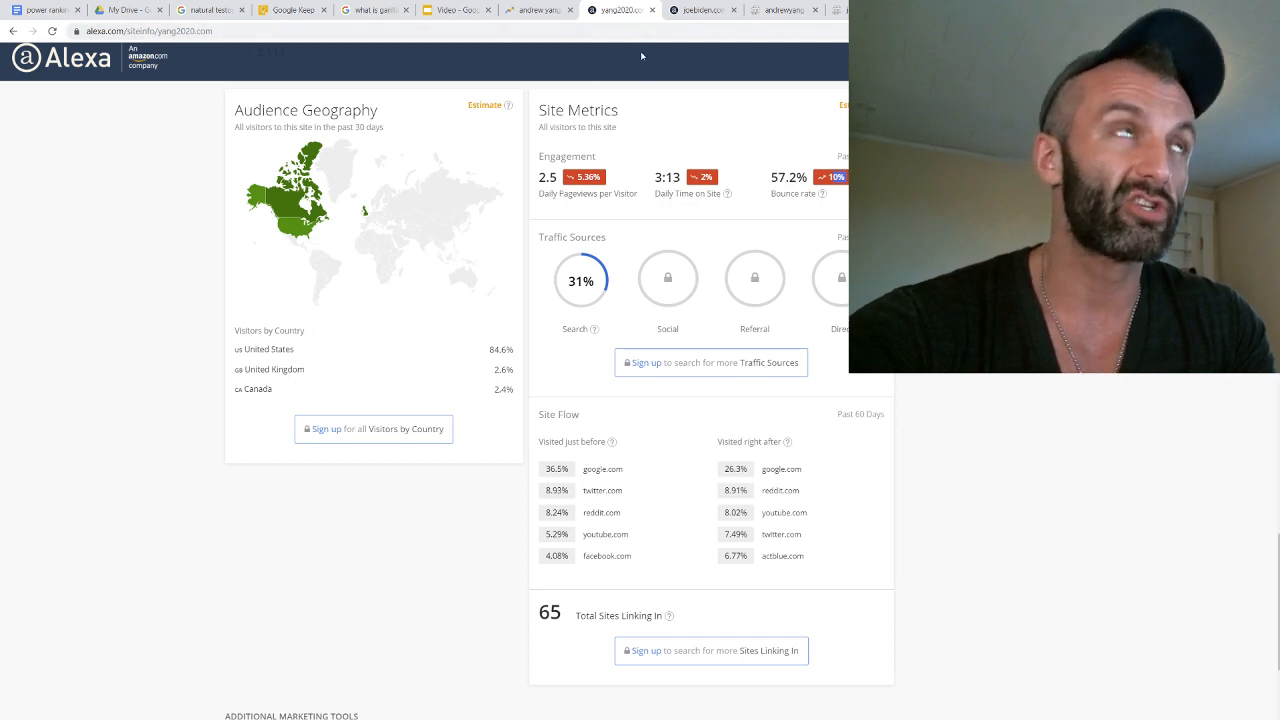
mouse_move(702, 231)
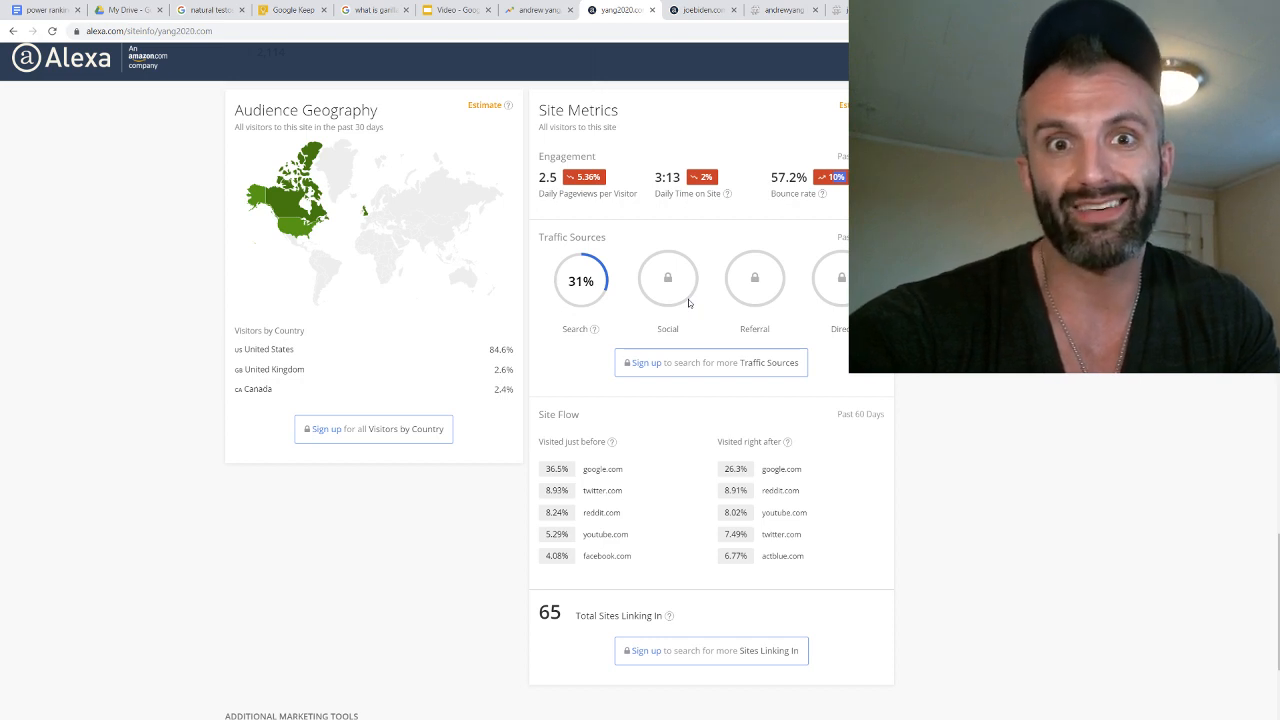
mouse_move(740, 84)
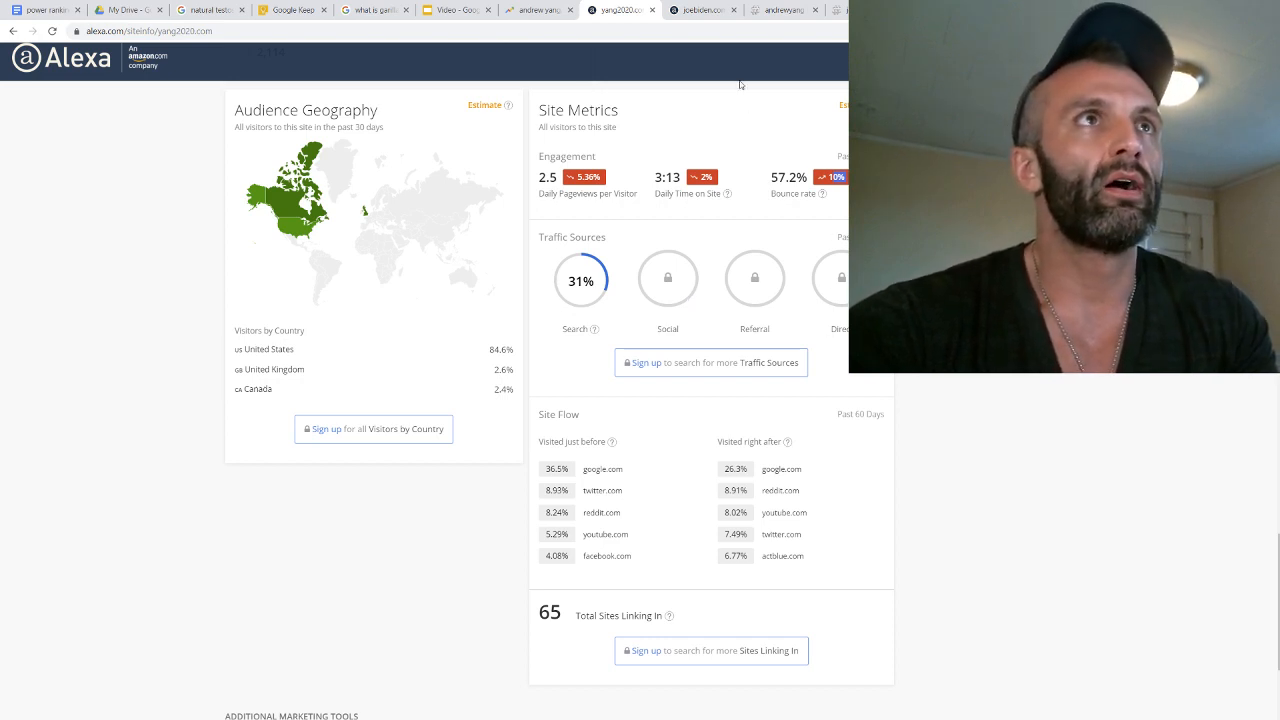
left_click(700, 10)
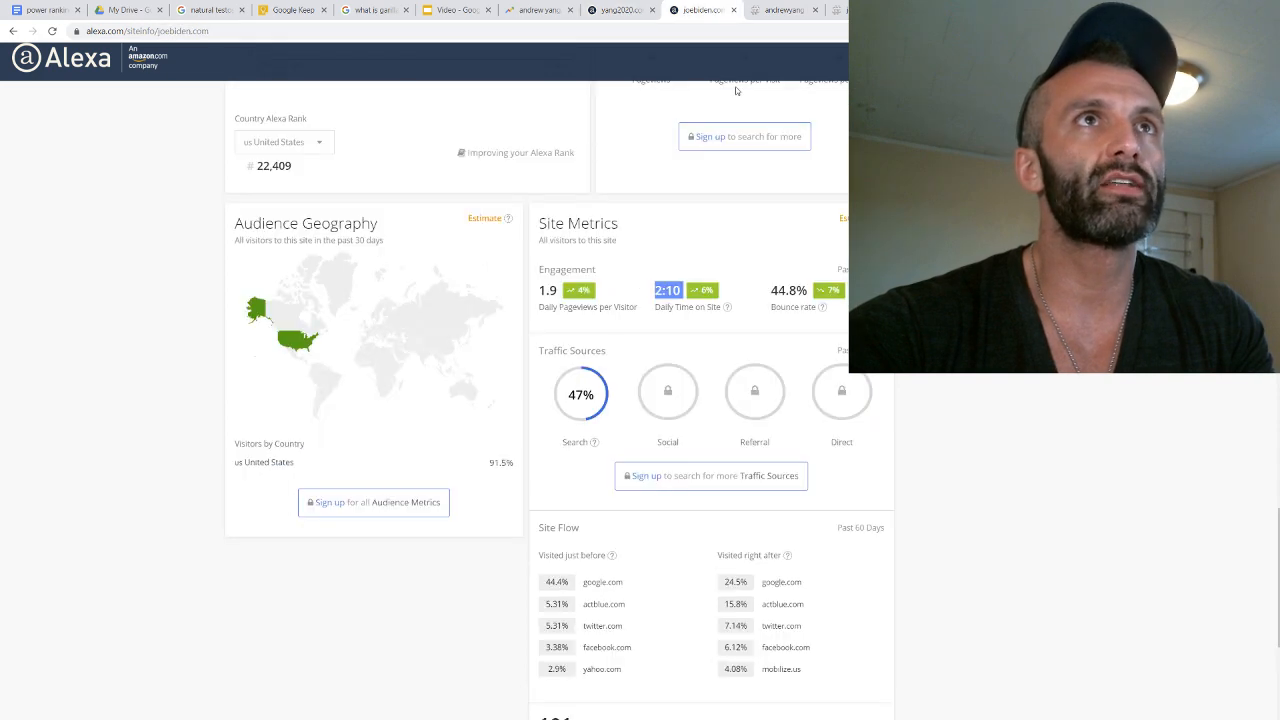
scroll("up", 3)
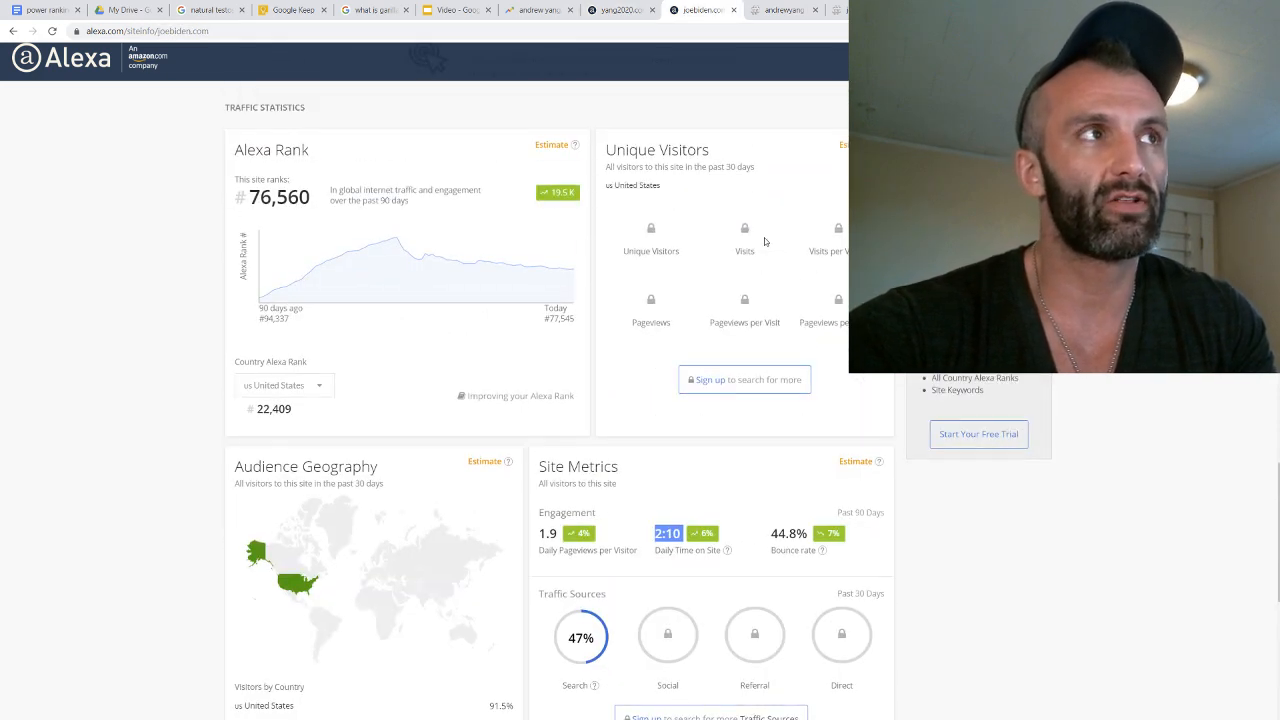
mouse_move(285, 423)
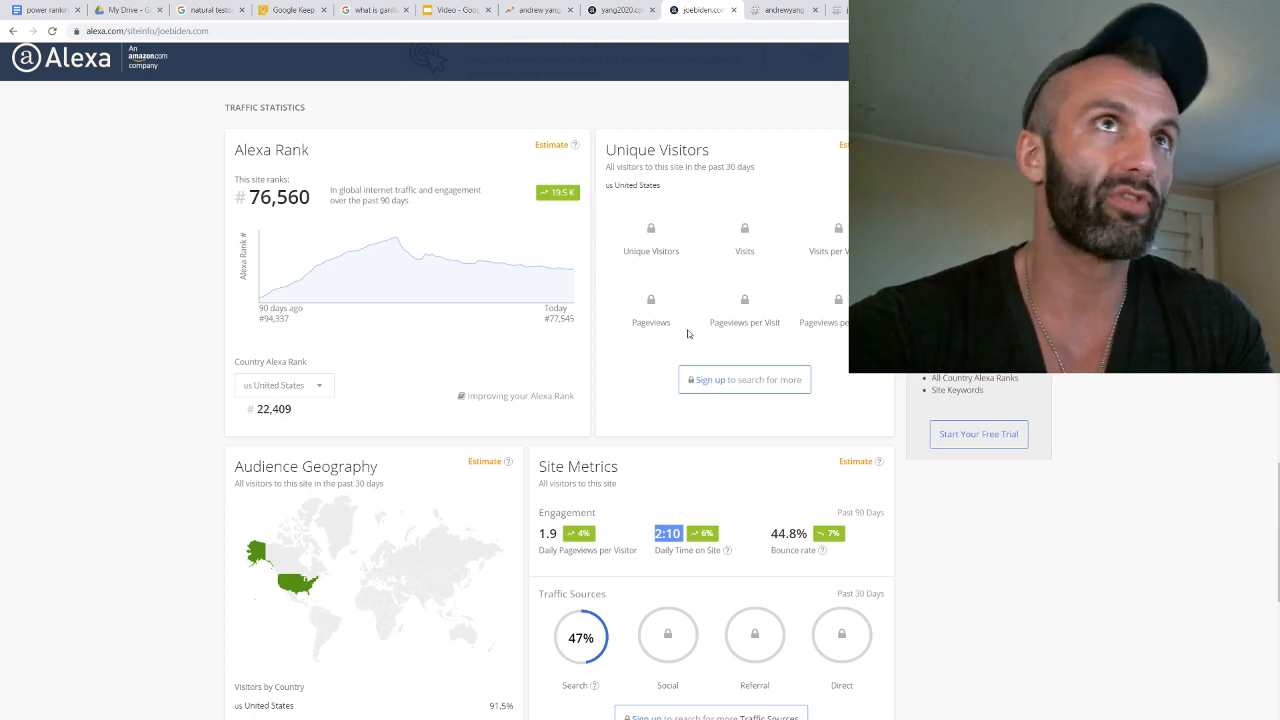
left_click(785, 9)
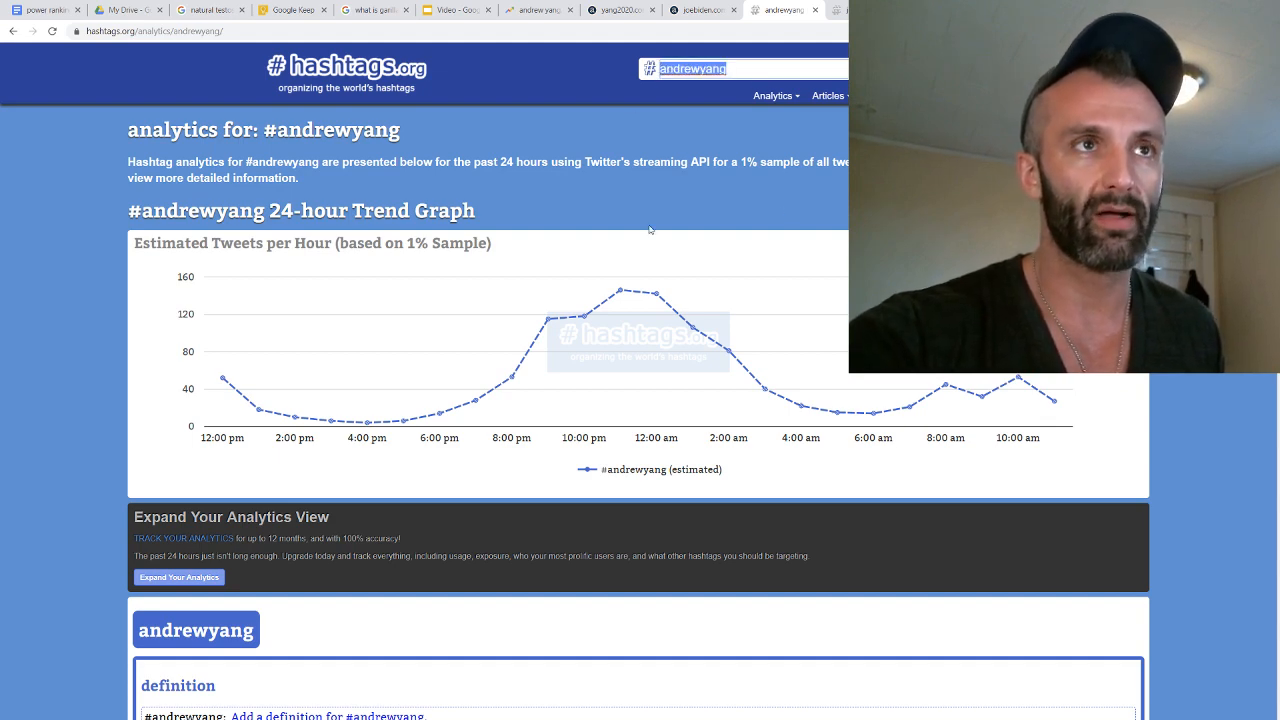
Scroll the #andrewyang analytics down to the hashtag entries and prolific users list
scroll("down", 3)
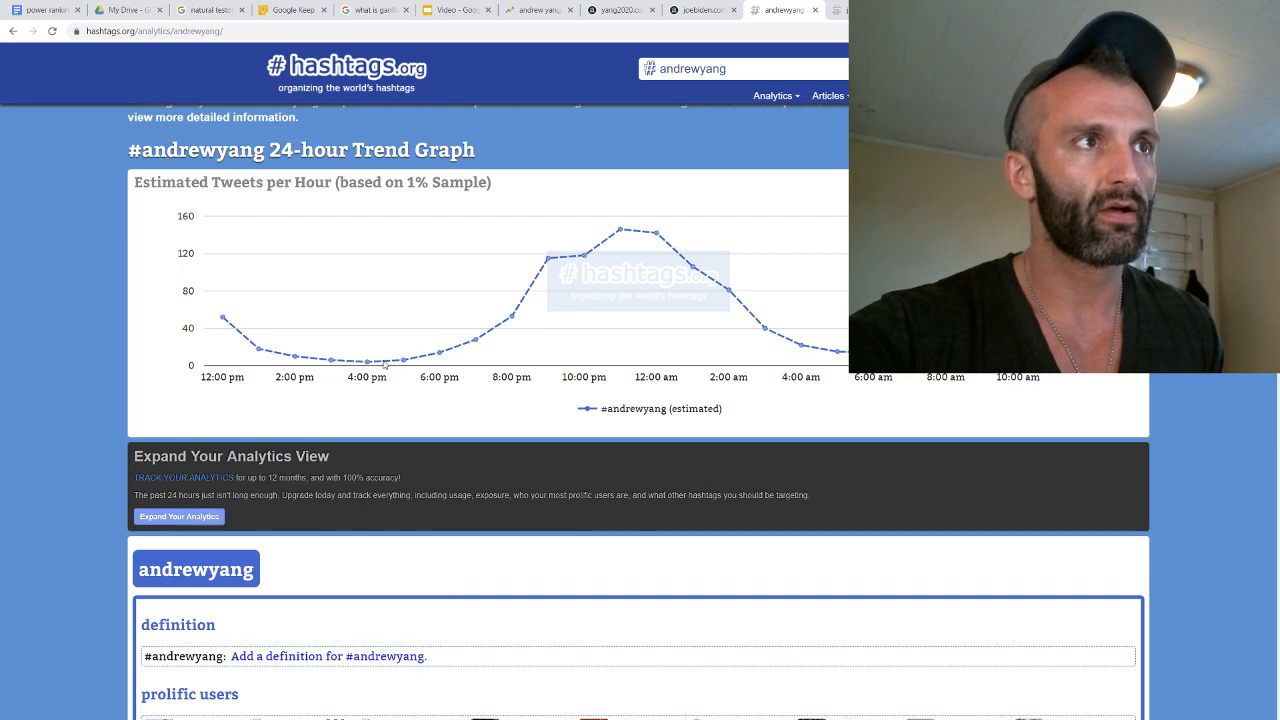
mouse_move(476, 345)
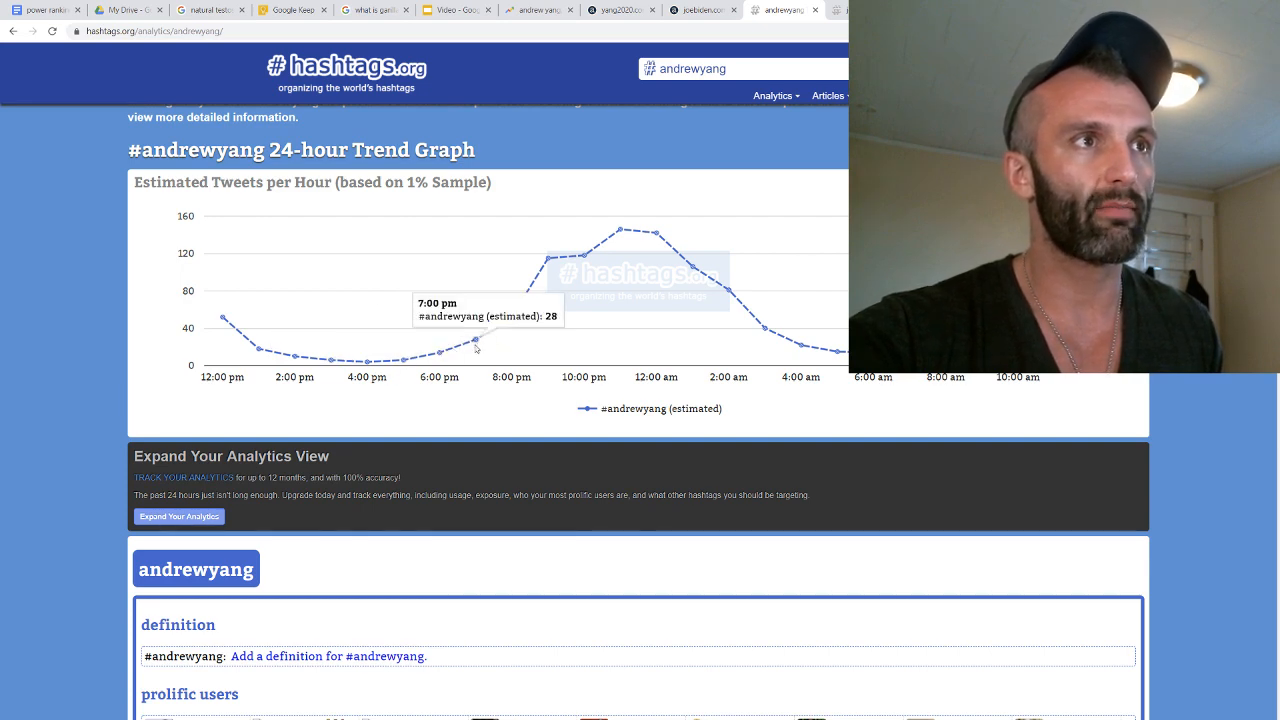
mouse_move(438, 360)
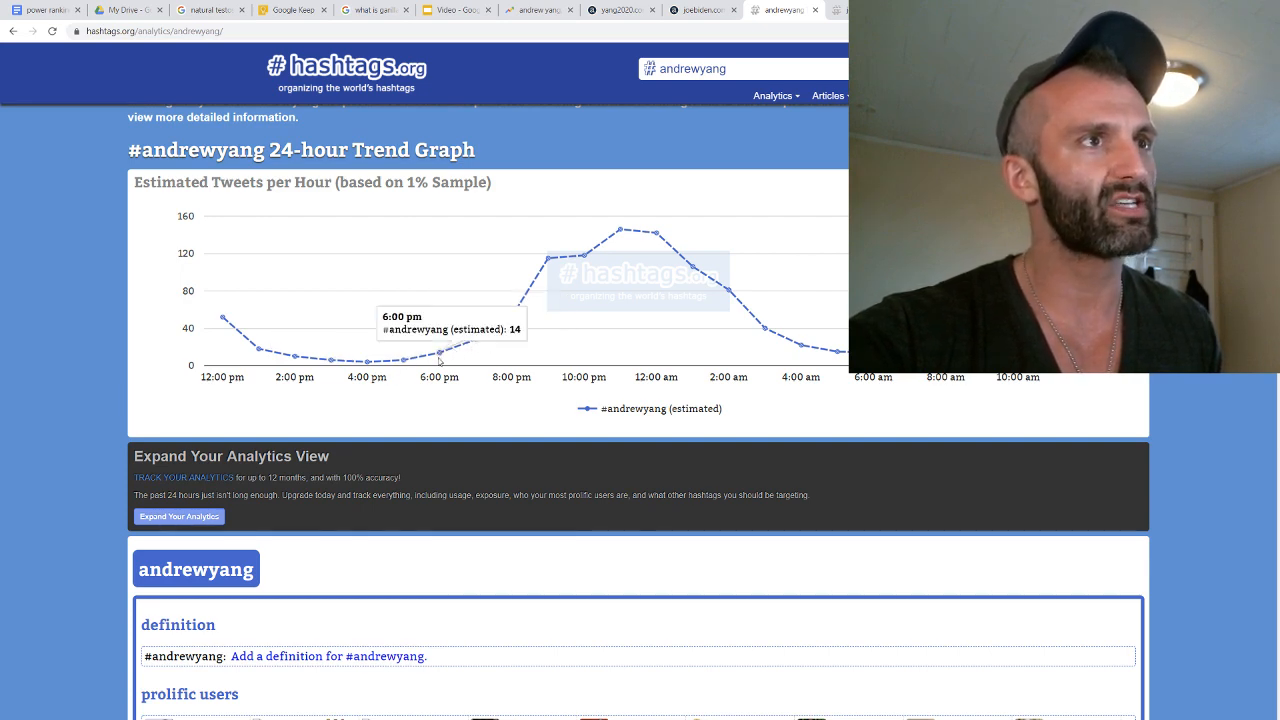
mouse_move(587, 258)
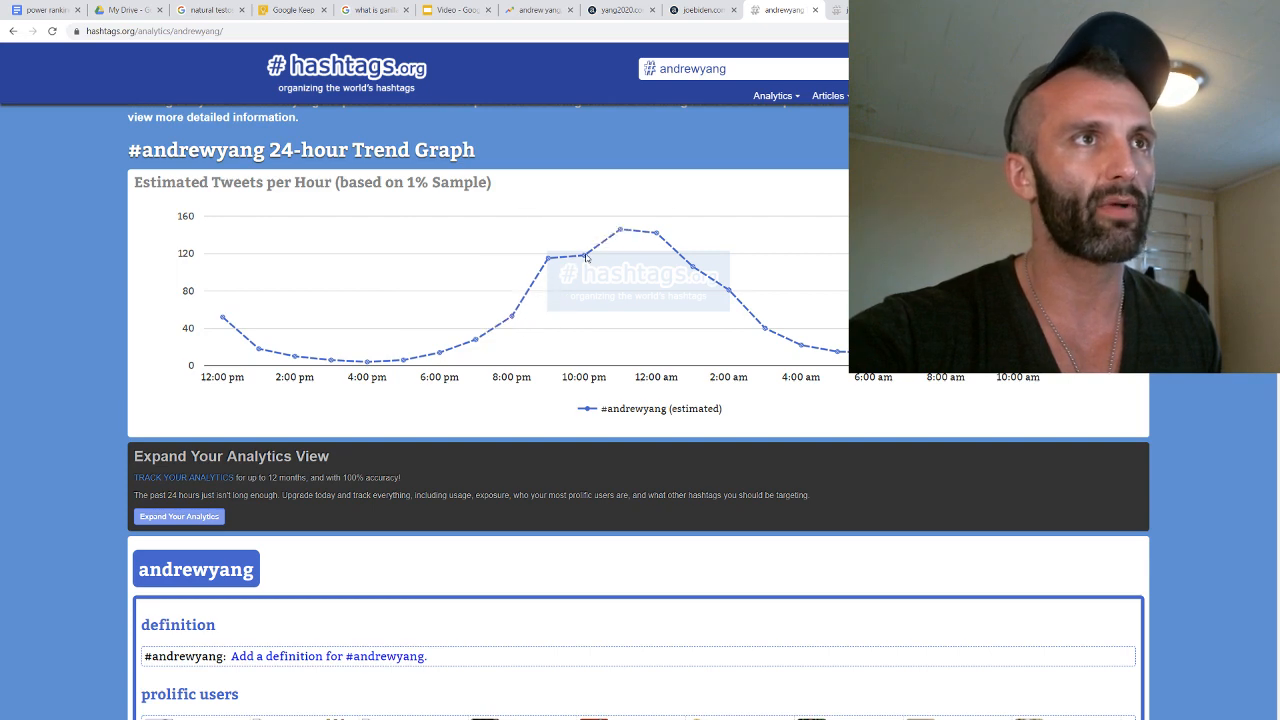
mouse_move(620, 232)
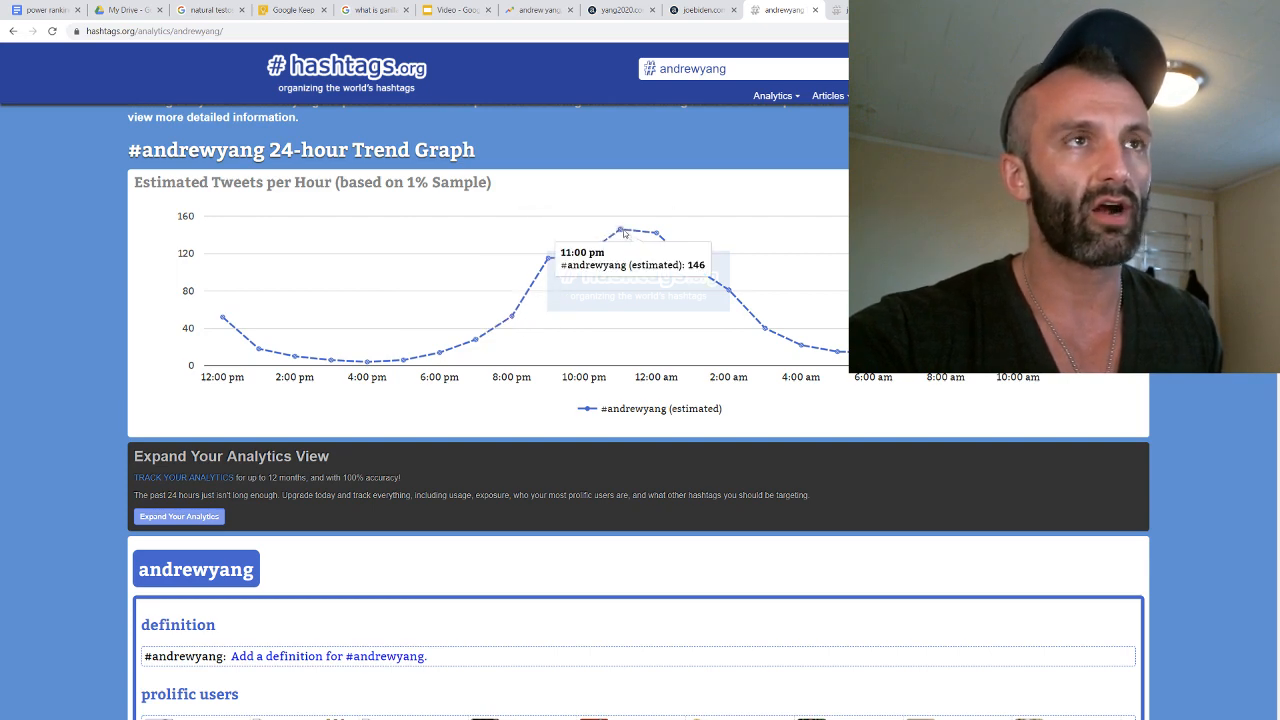
mouse_move(655, 235)
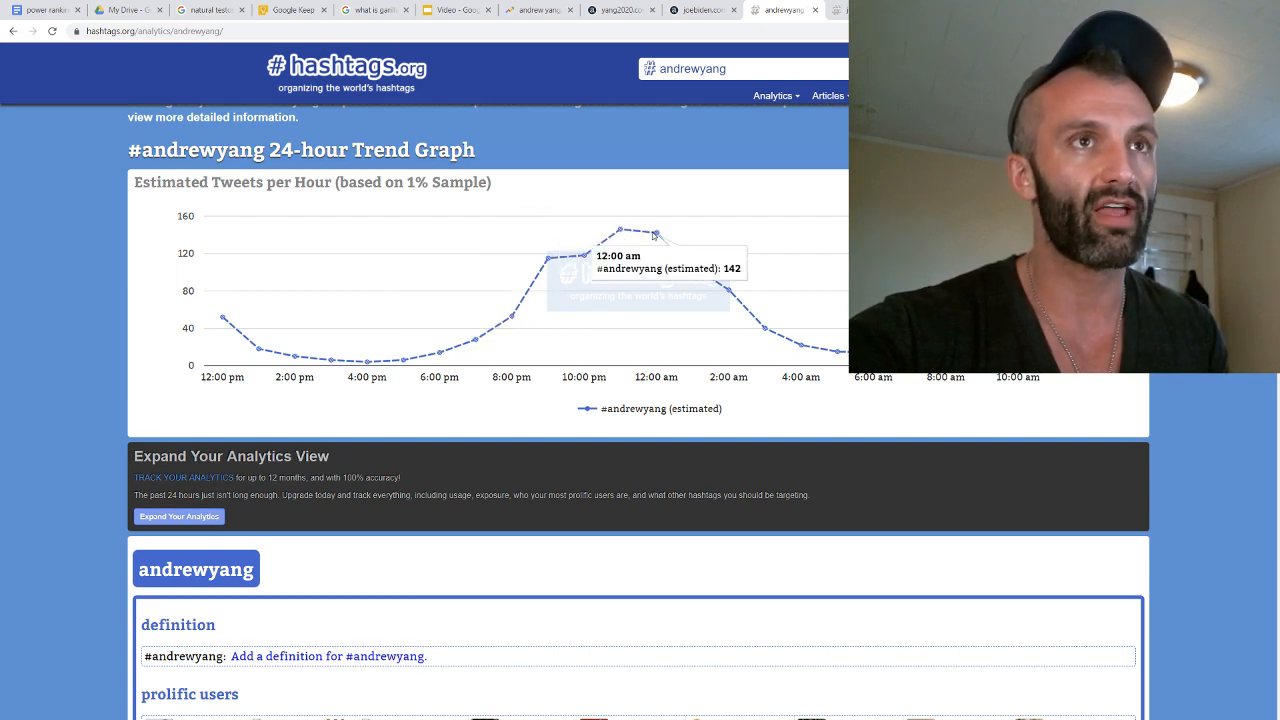
mouse_move(620, 228)
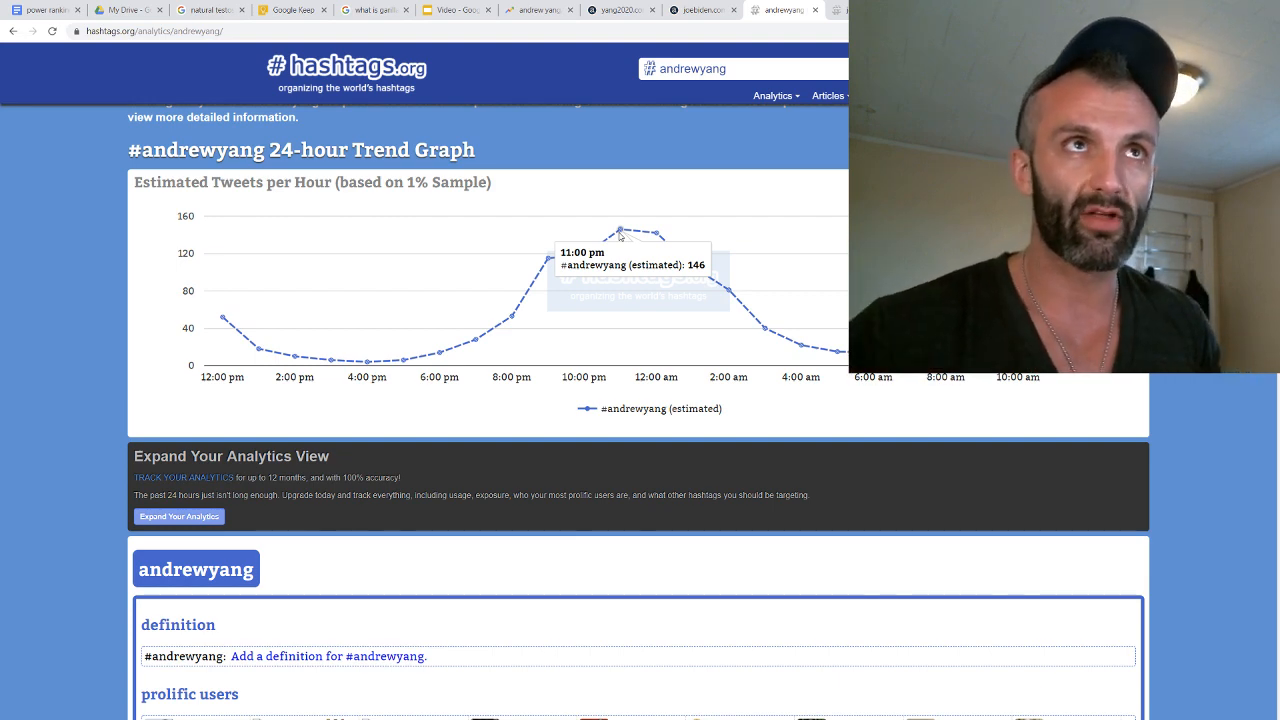
mouse_move(835, 344)
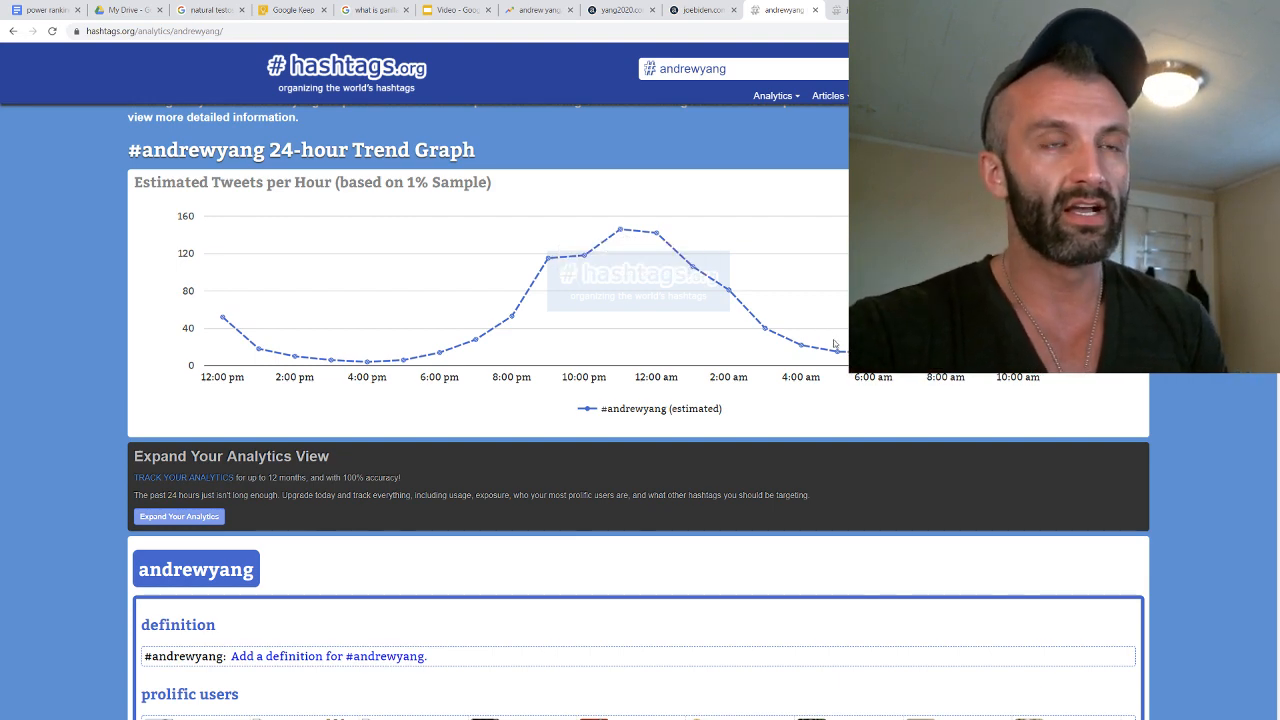
mouse_move(800, 350)
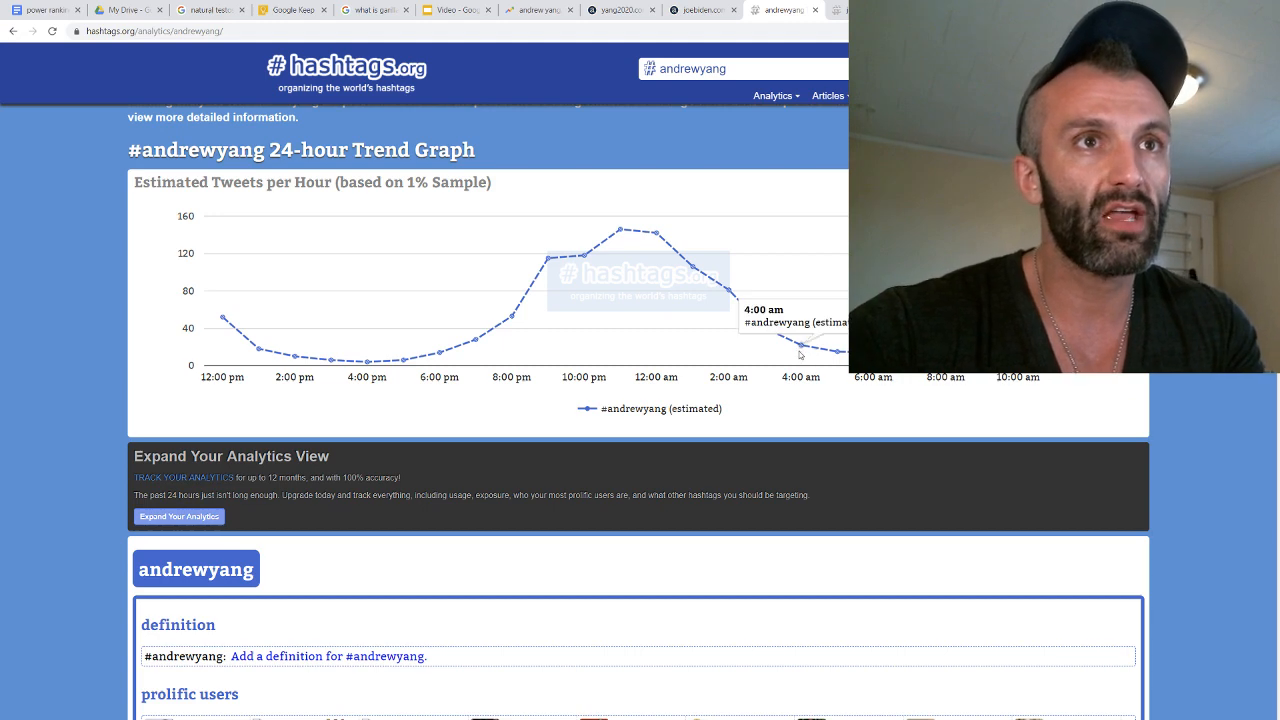
mouse_move(475, 345)
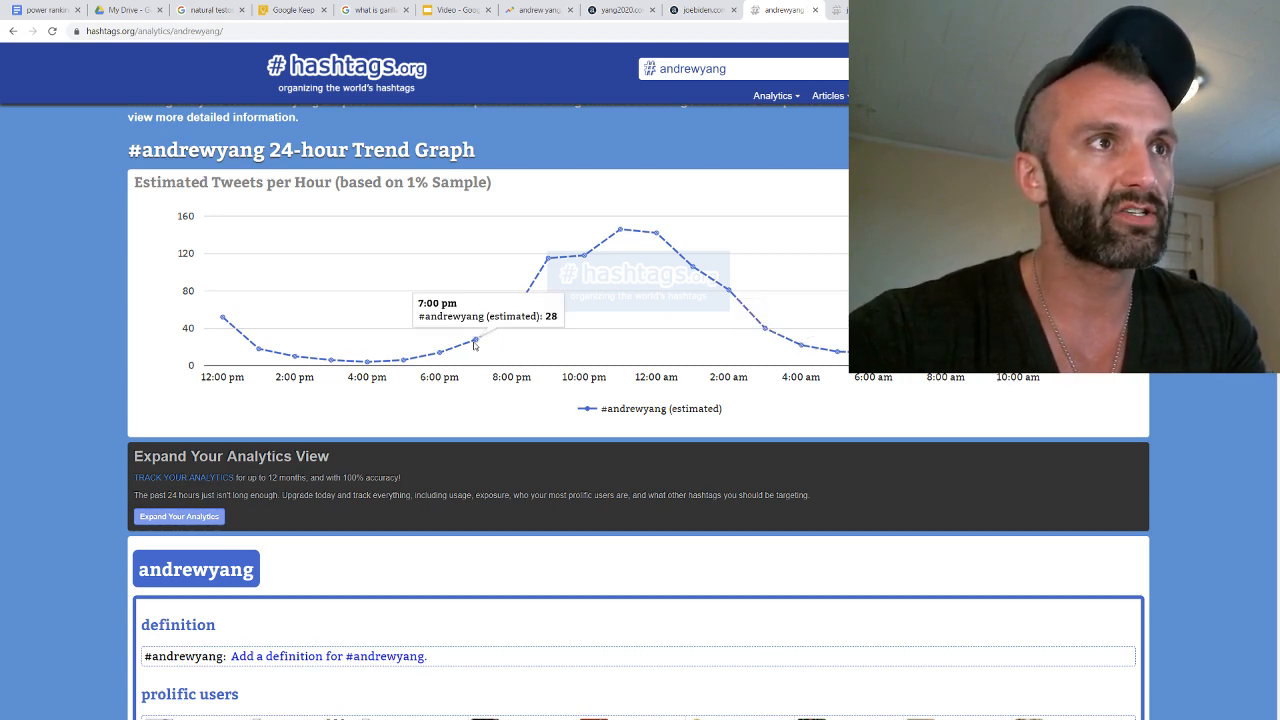
mouse_move(805, 351)
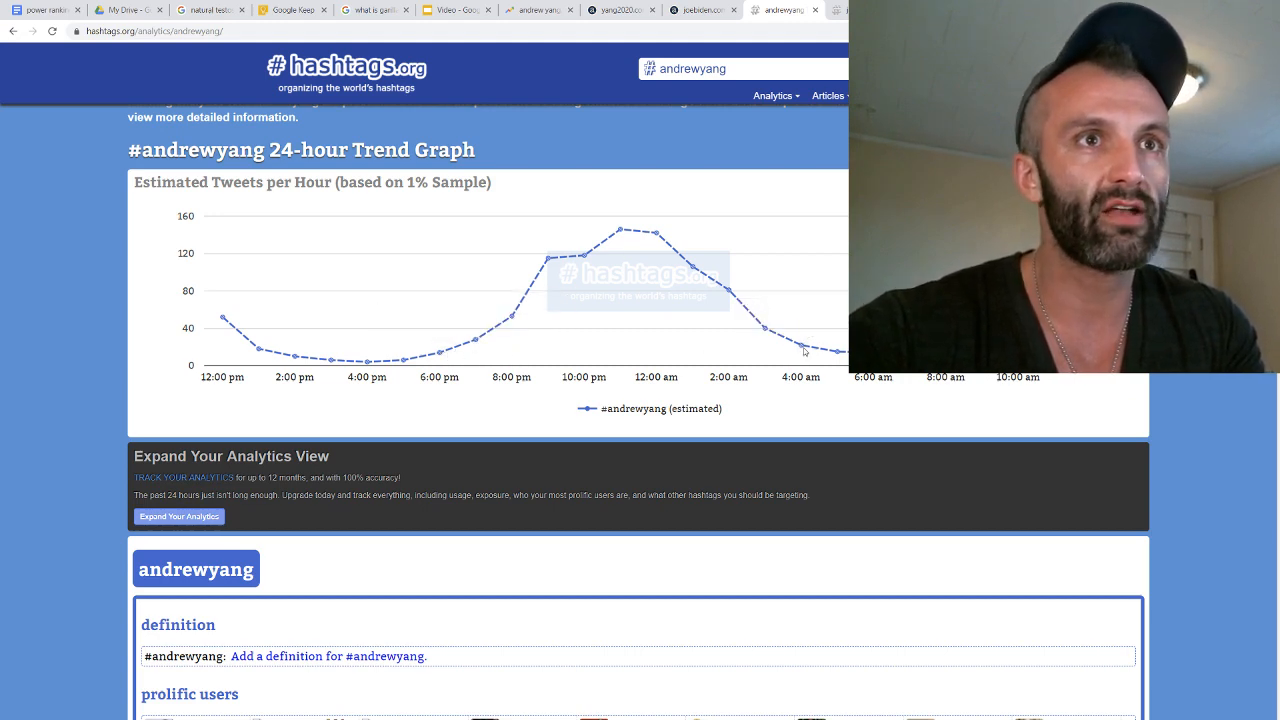
mouse_move(800, 350)
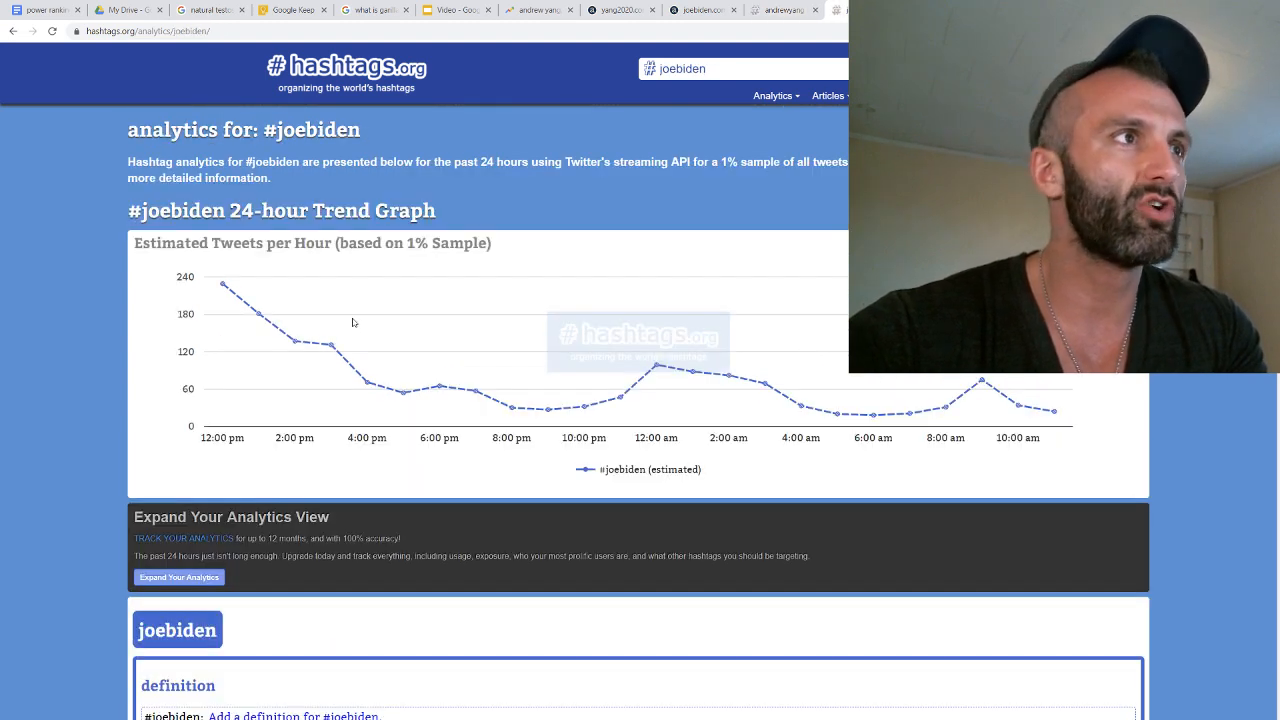
mouse_move(222, 285)
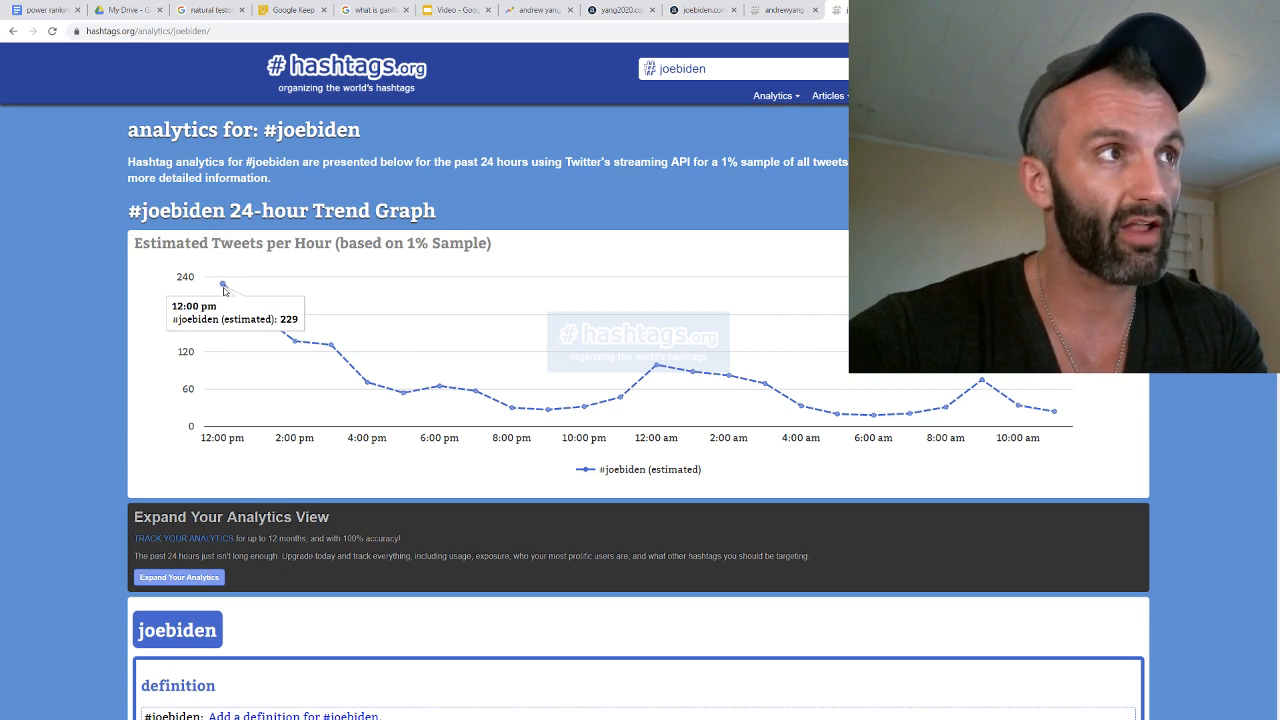
mouse_move(247, 305)
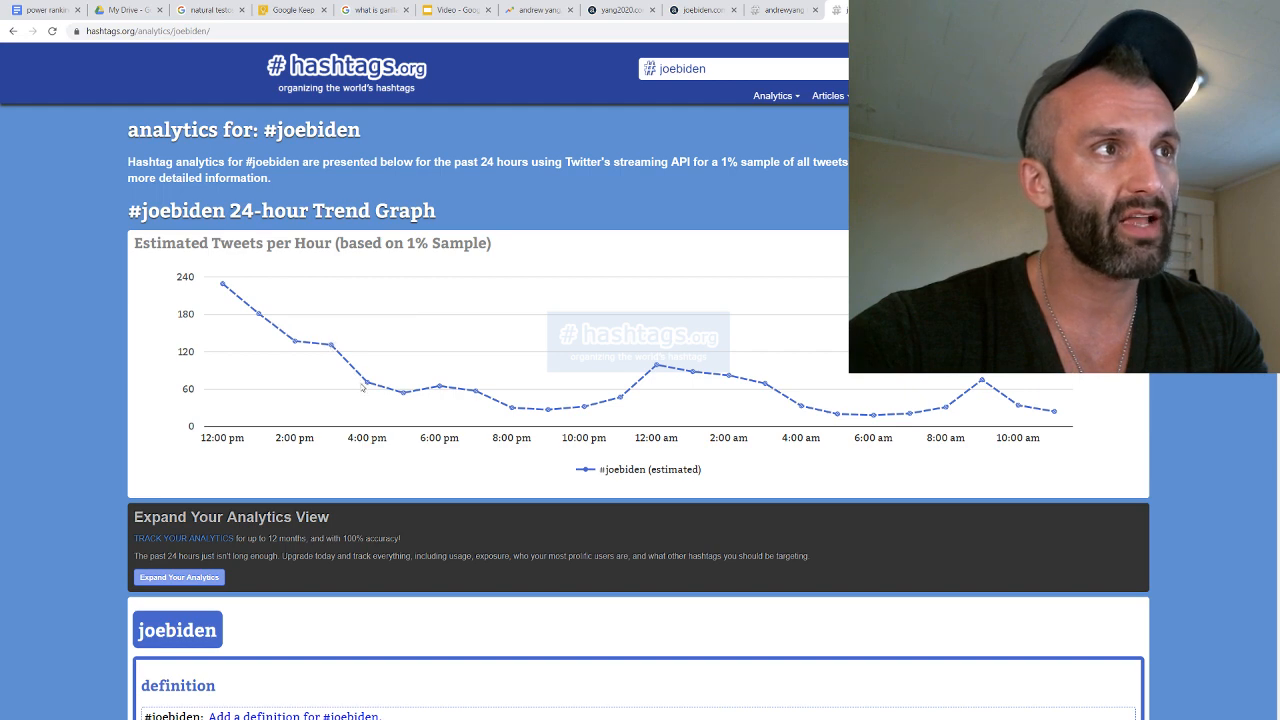
mouse_move(401, 400)
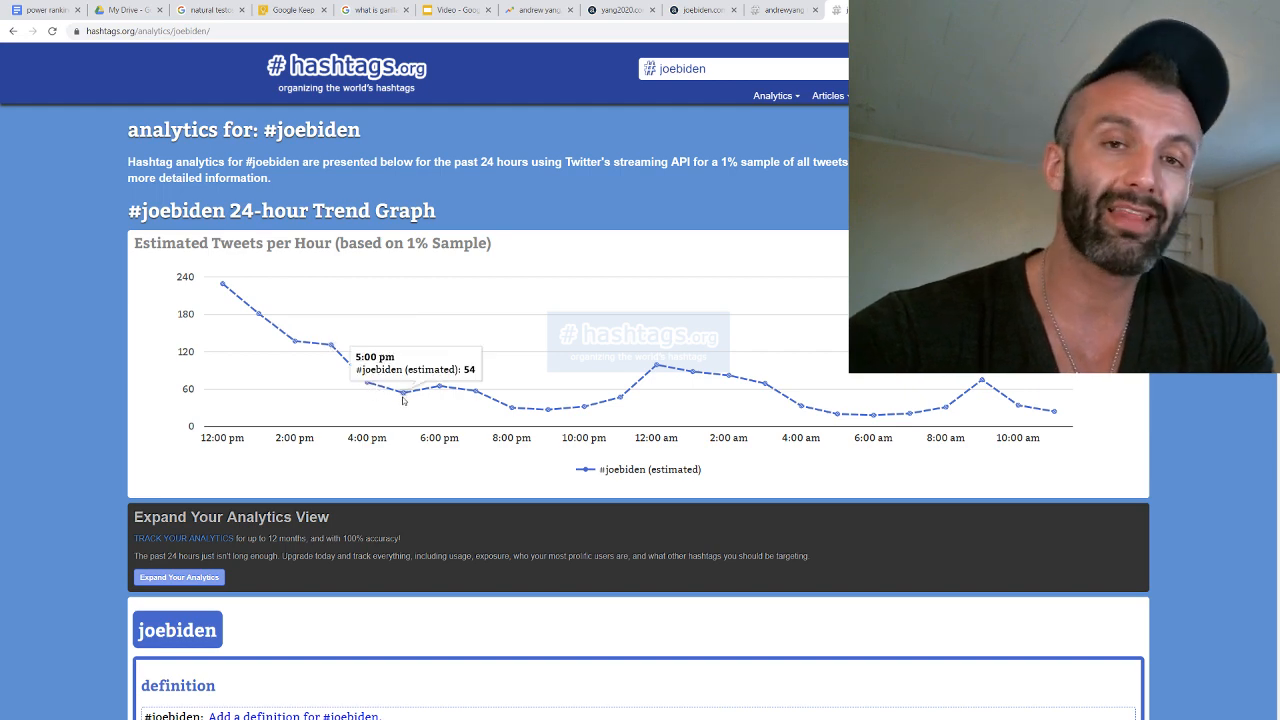
mouse_move(455, 391)
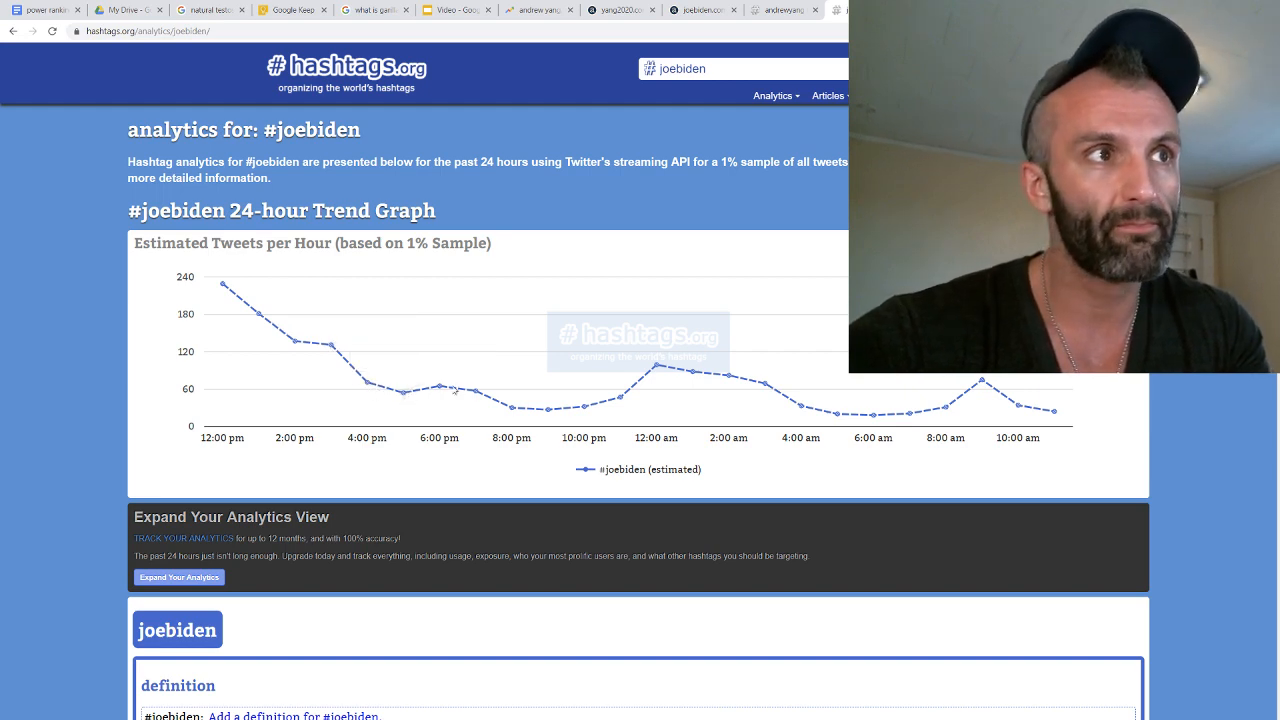
mouse_move(548, 408)
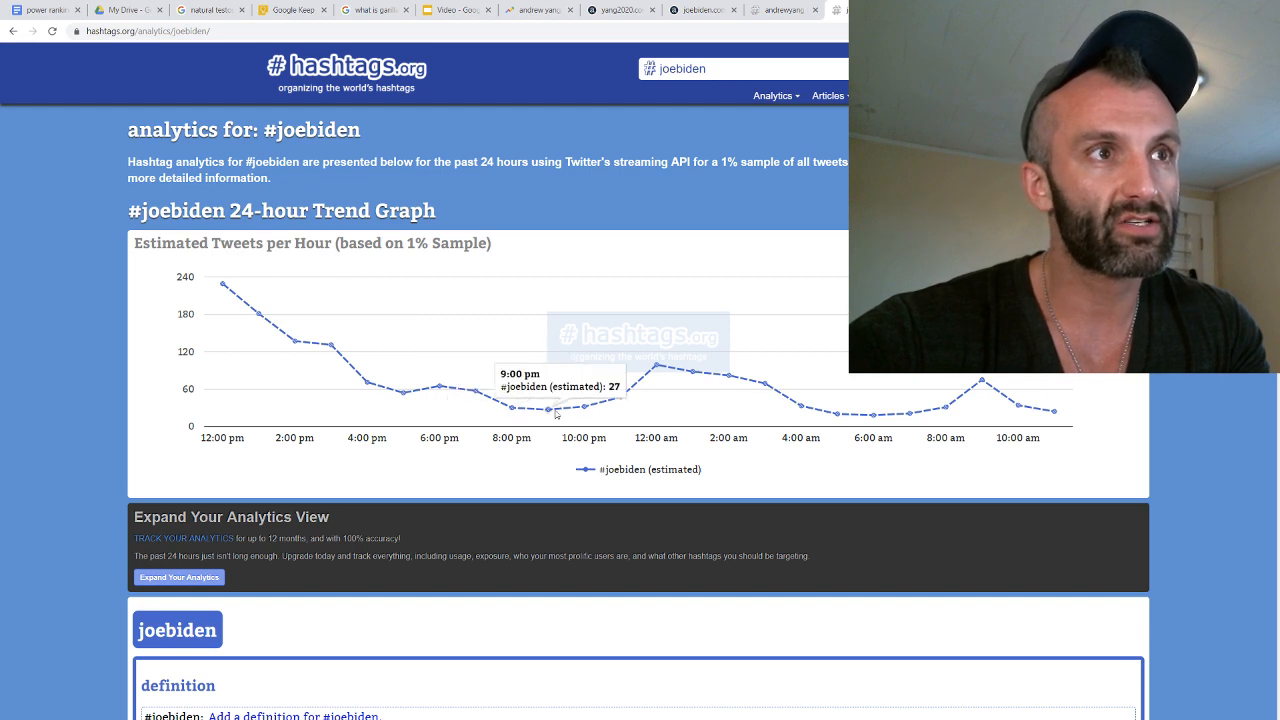
mouse_move(652, 388)
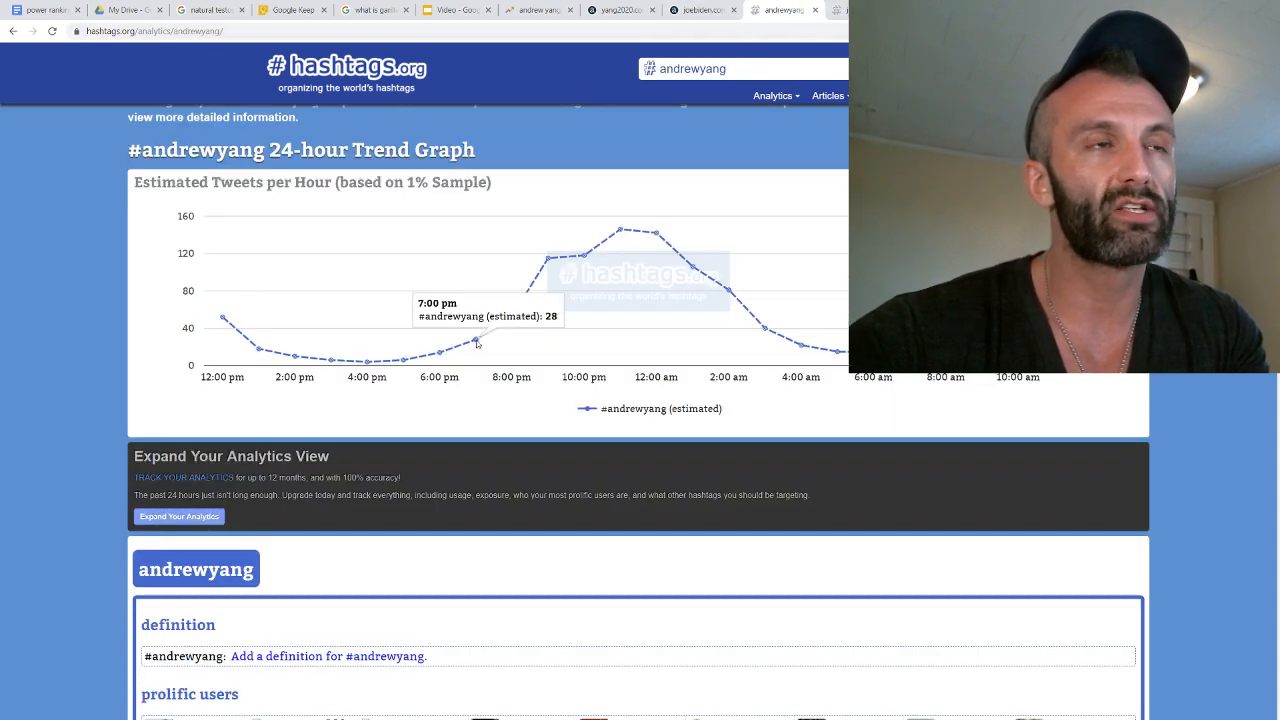
mouse_move(504, 360)
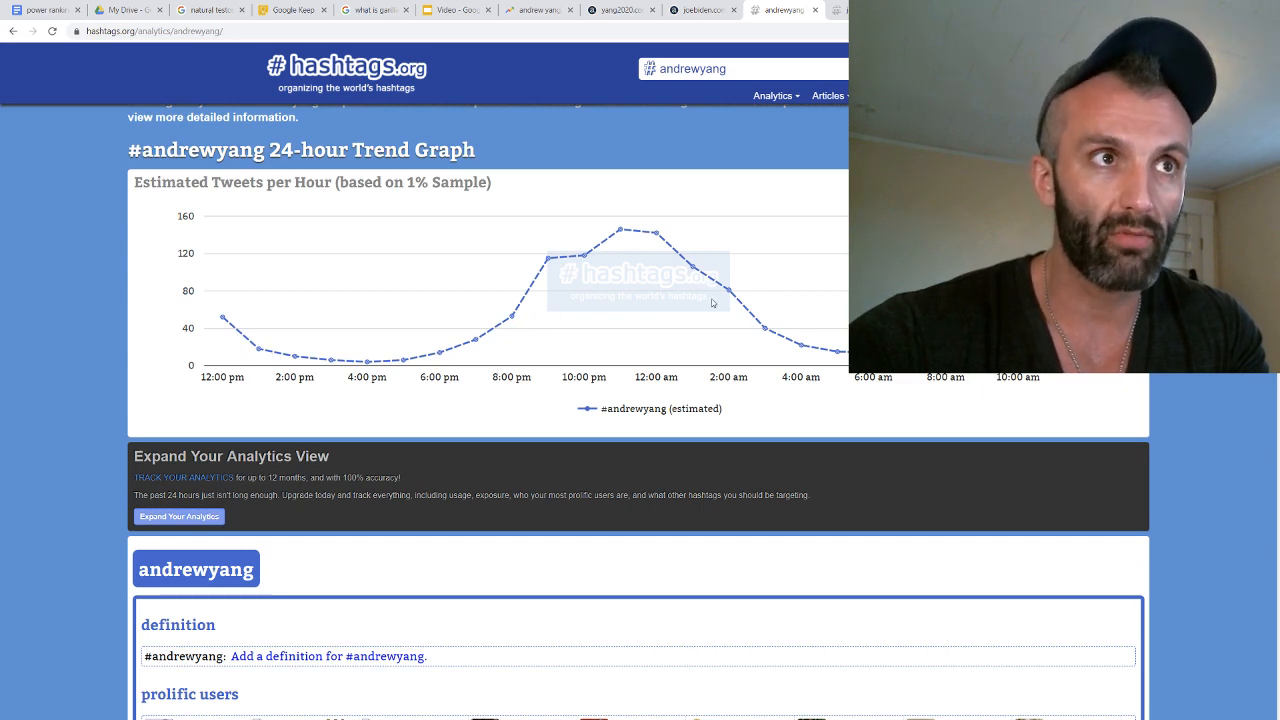
mouse_move(800, 349)
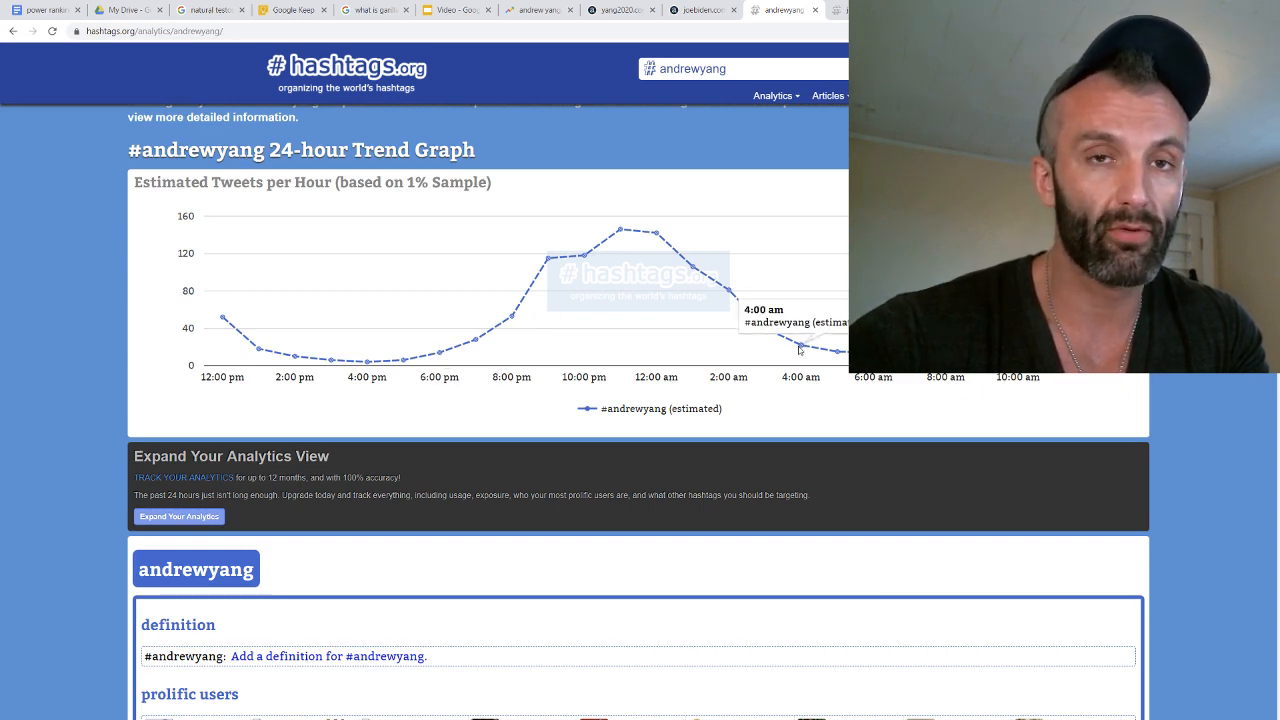
mouse_move(437, 360)
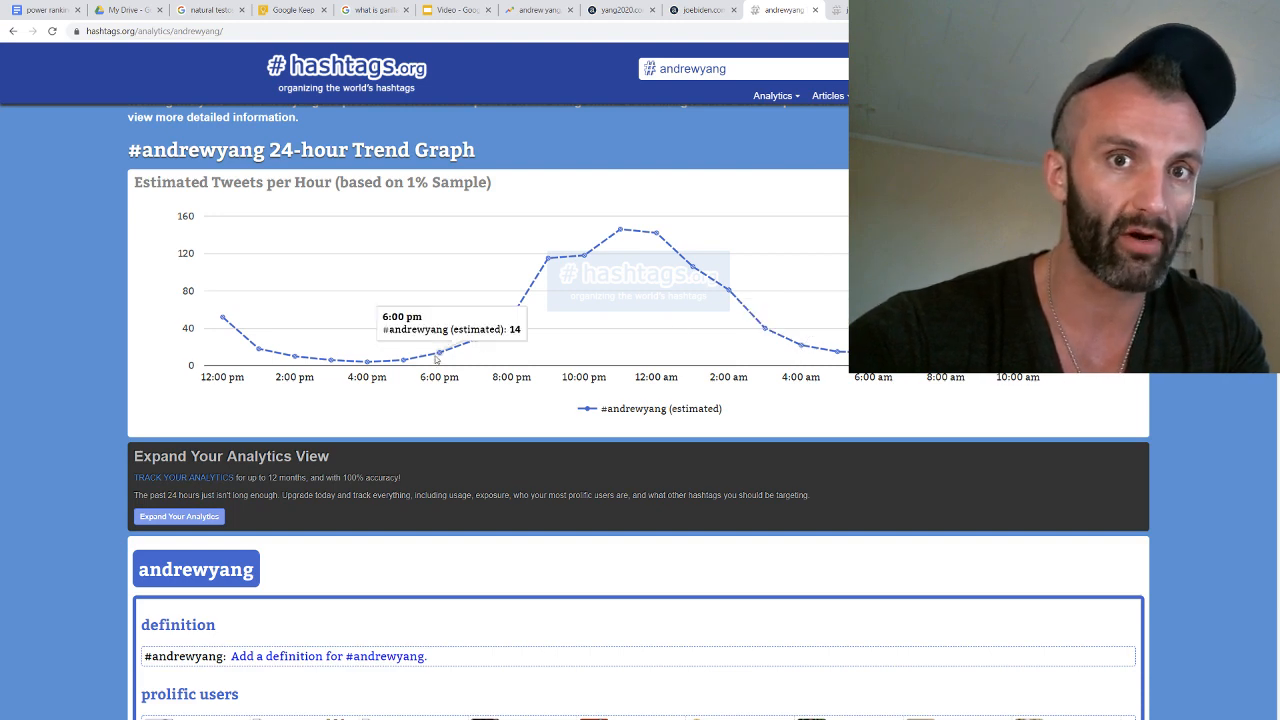
mouse_move(756, 347)
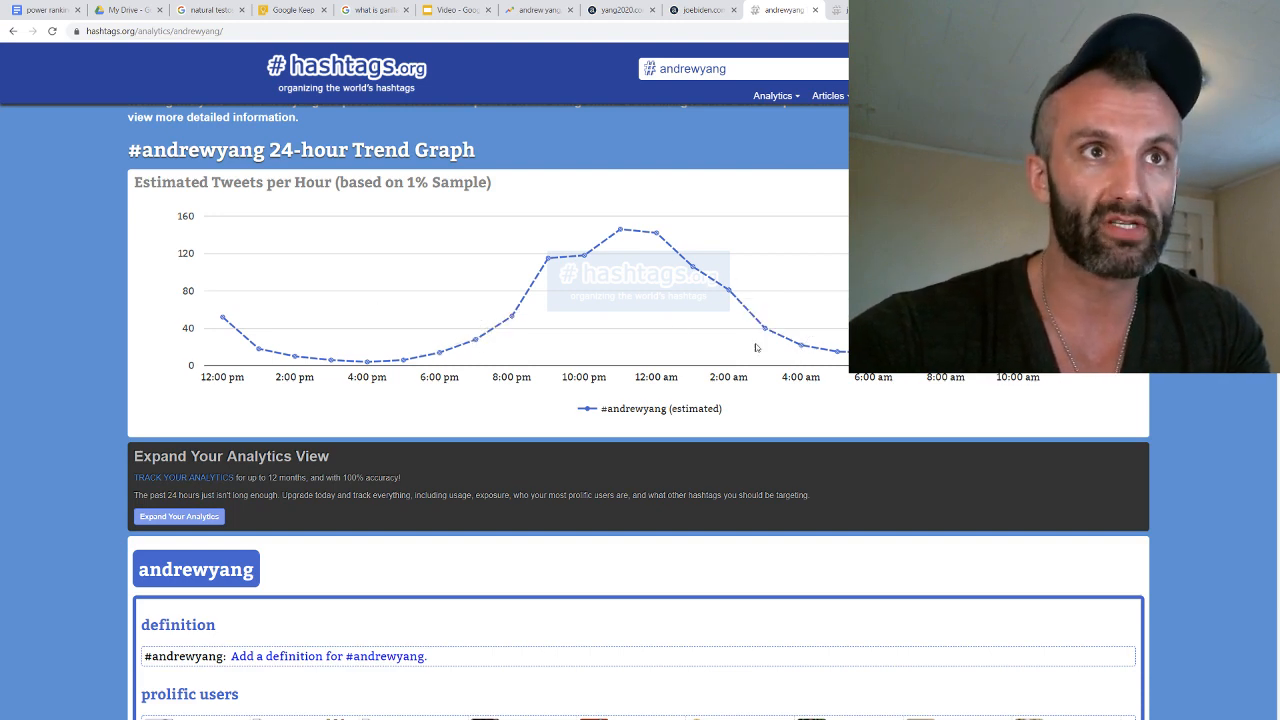
mouse_move(807, 349)
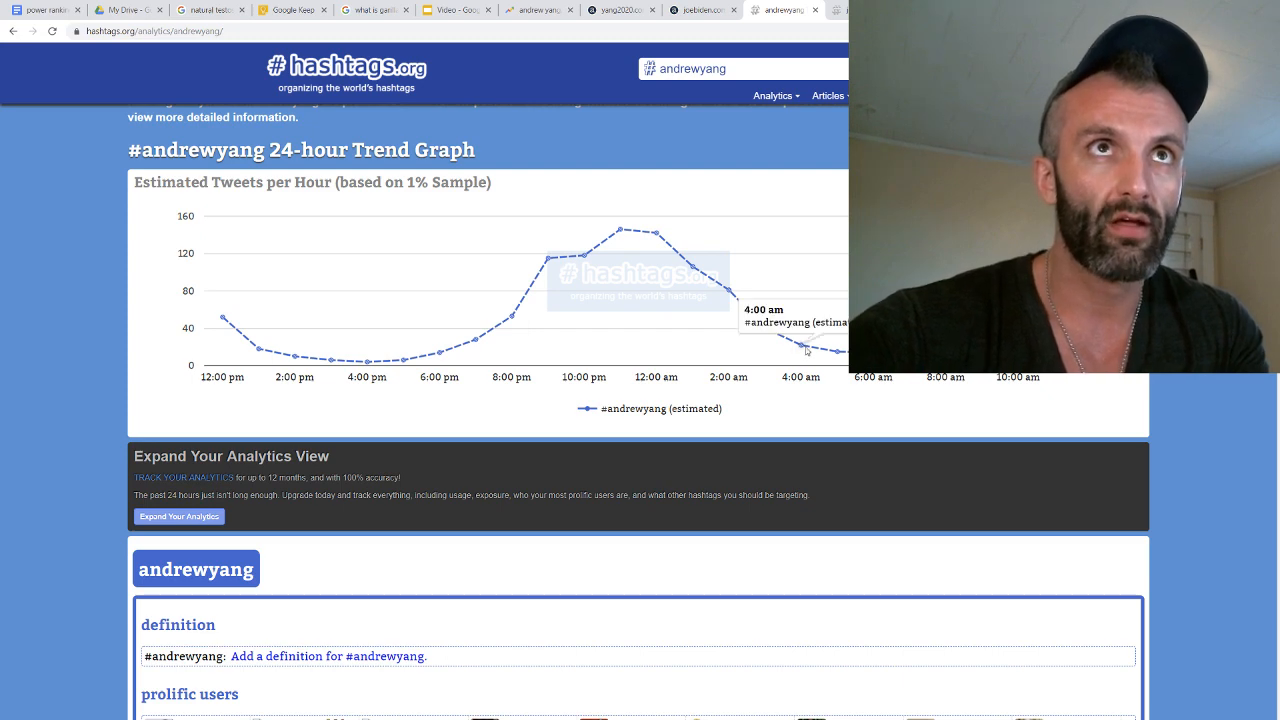
Switch to the #joebiden hashtags.org tab showing its 24-hour trend graph
left_click(702, 9)
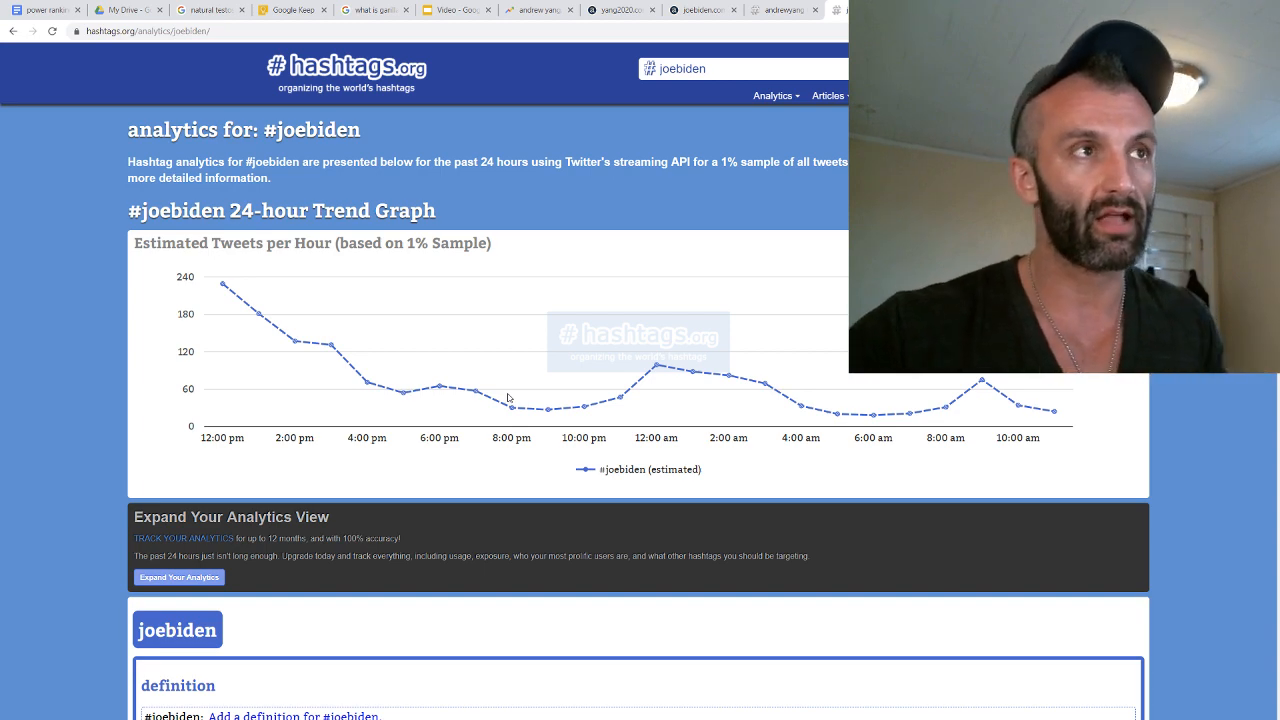
mouse_move(222, 283)
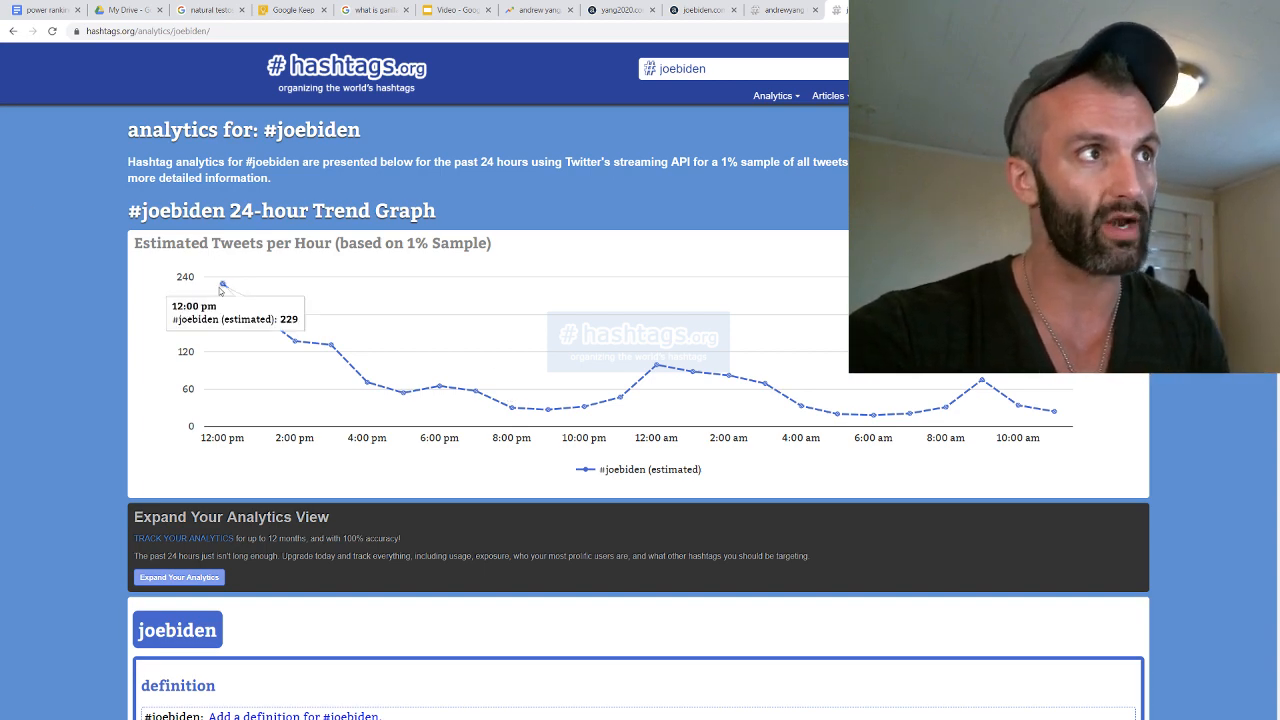
mouse_move(248, 305)
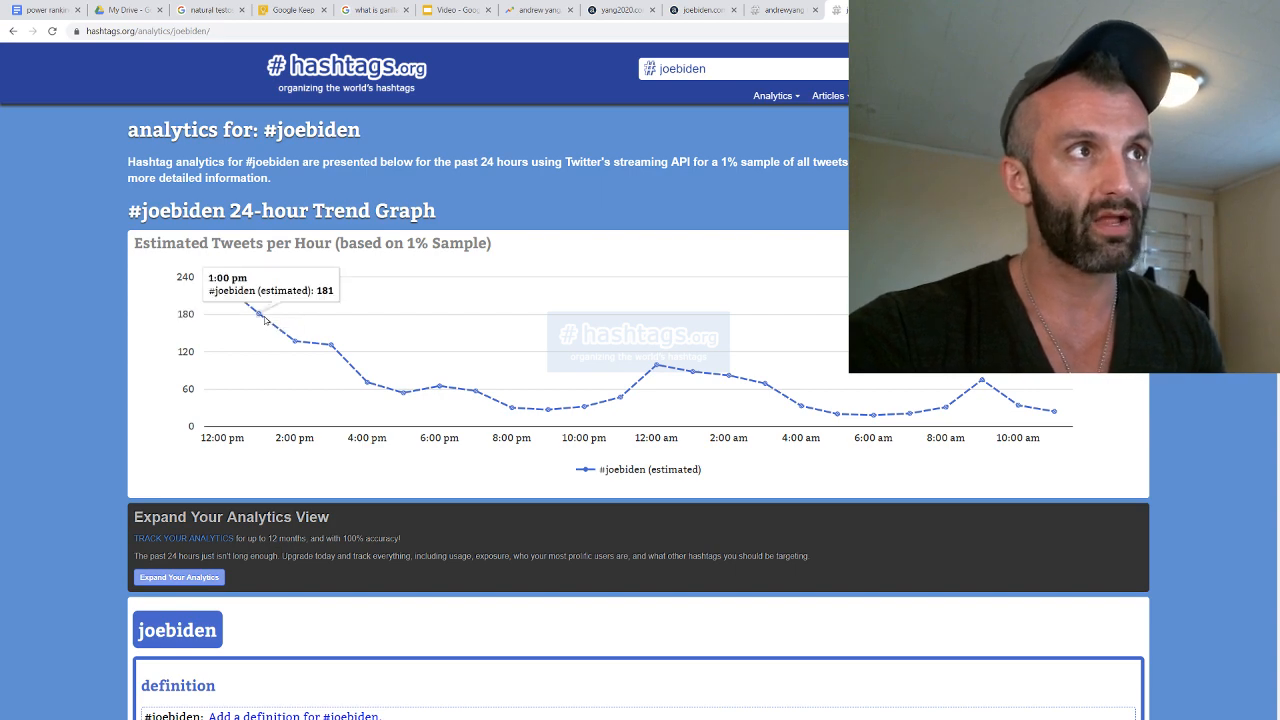
mouse_move(333, 352)
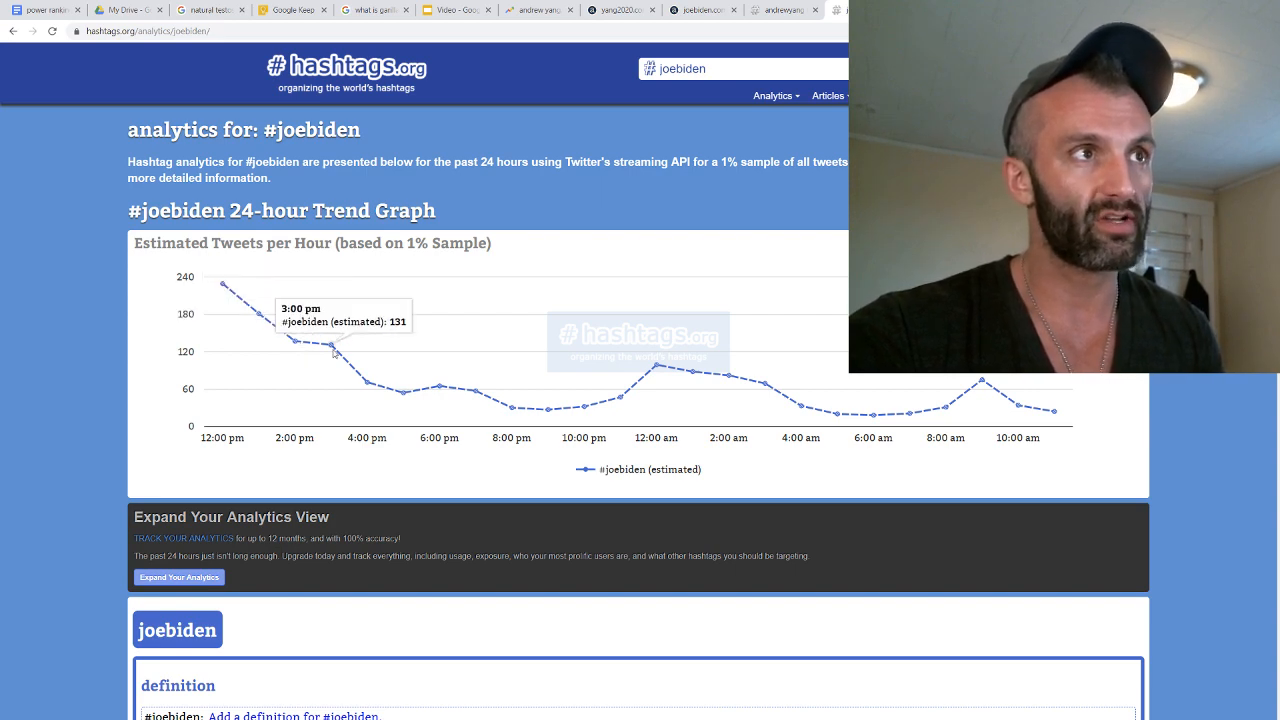
left_click(783, 10)
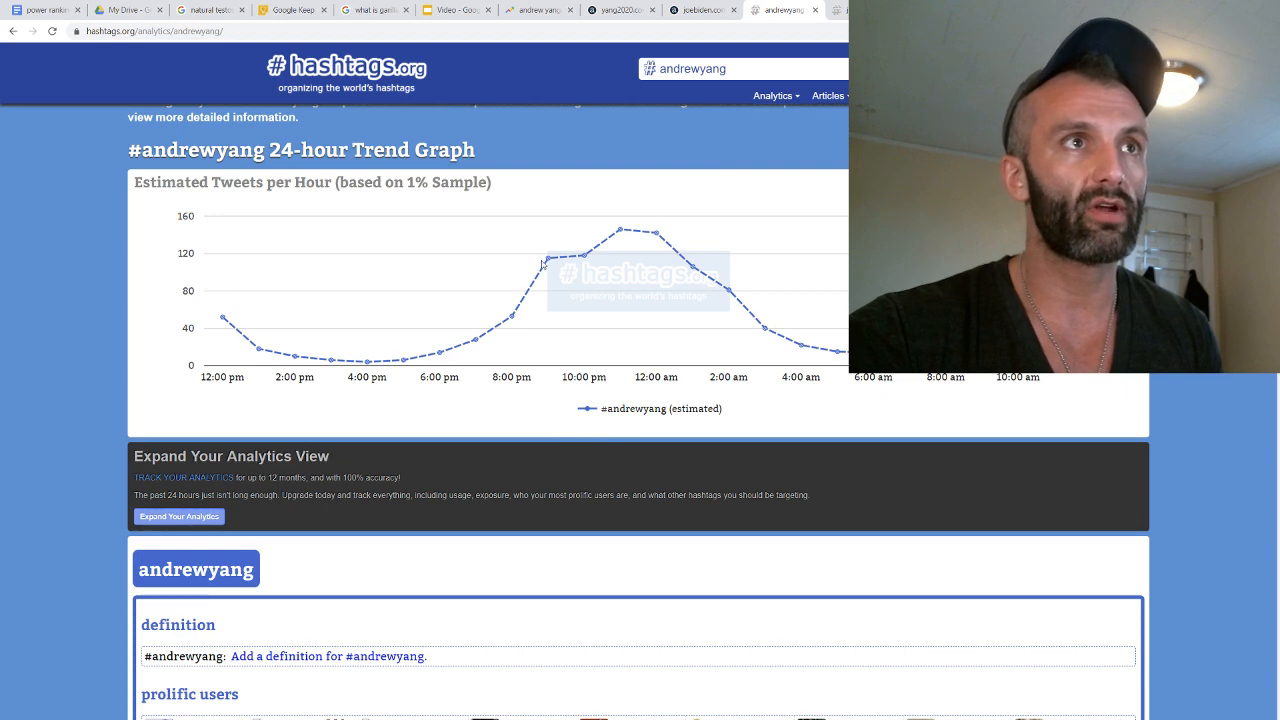
mouse_move(586, 257)
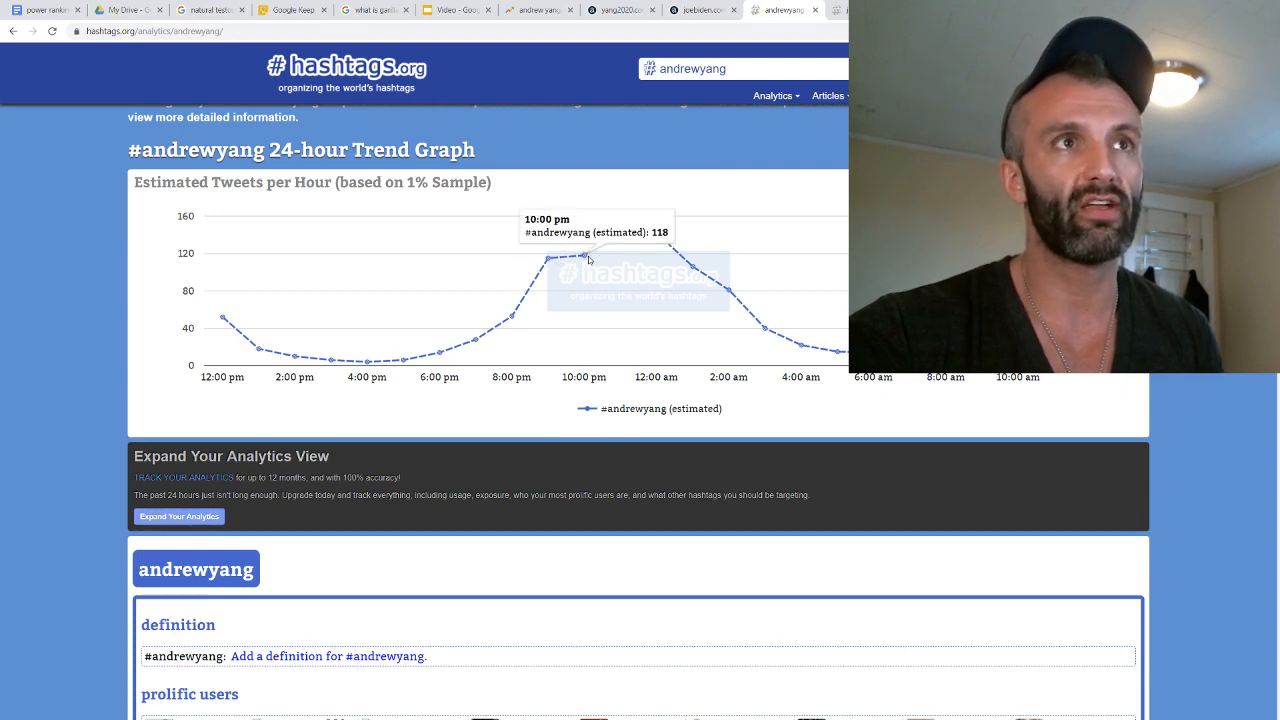
mouse_move(652, 245)
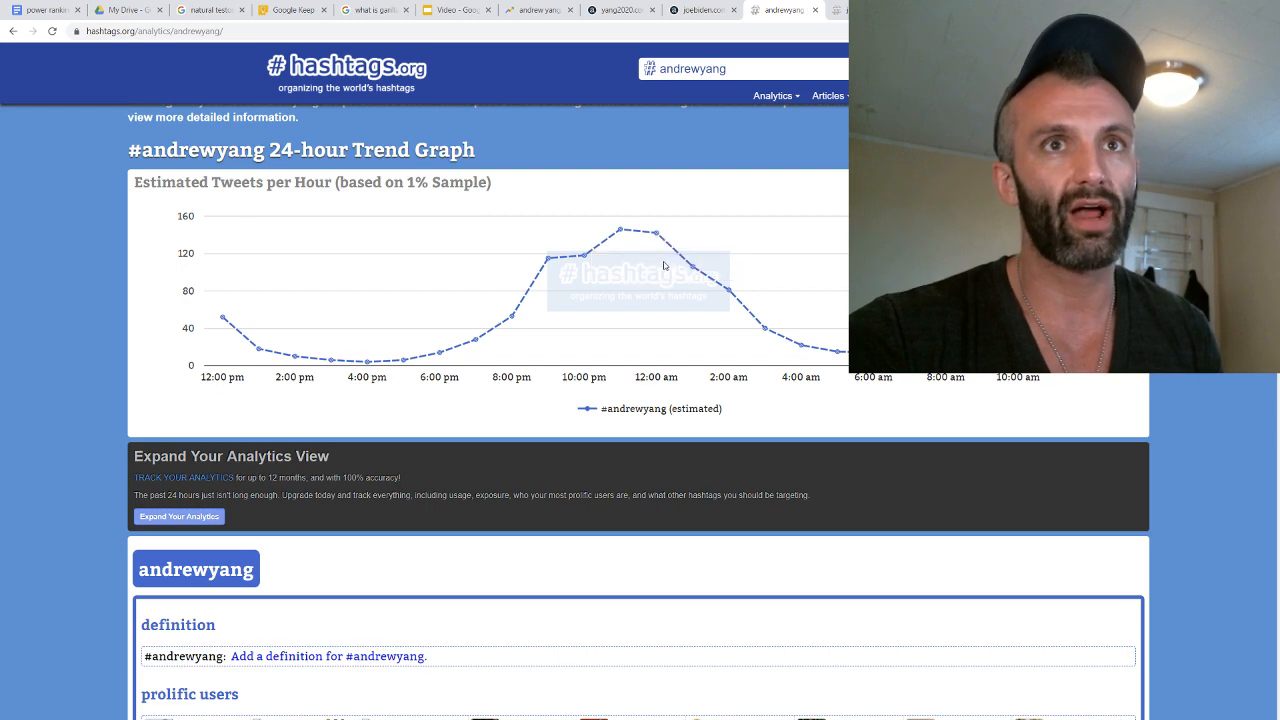
left_click(703, 10)
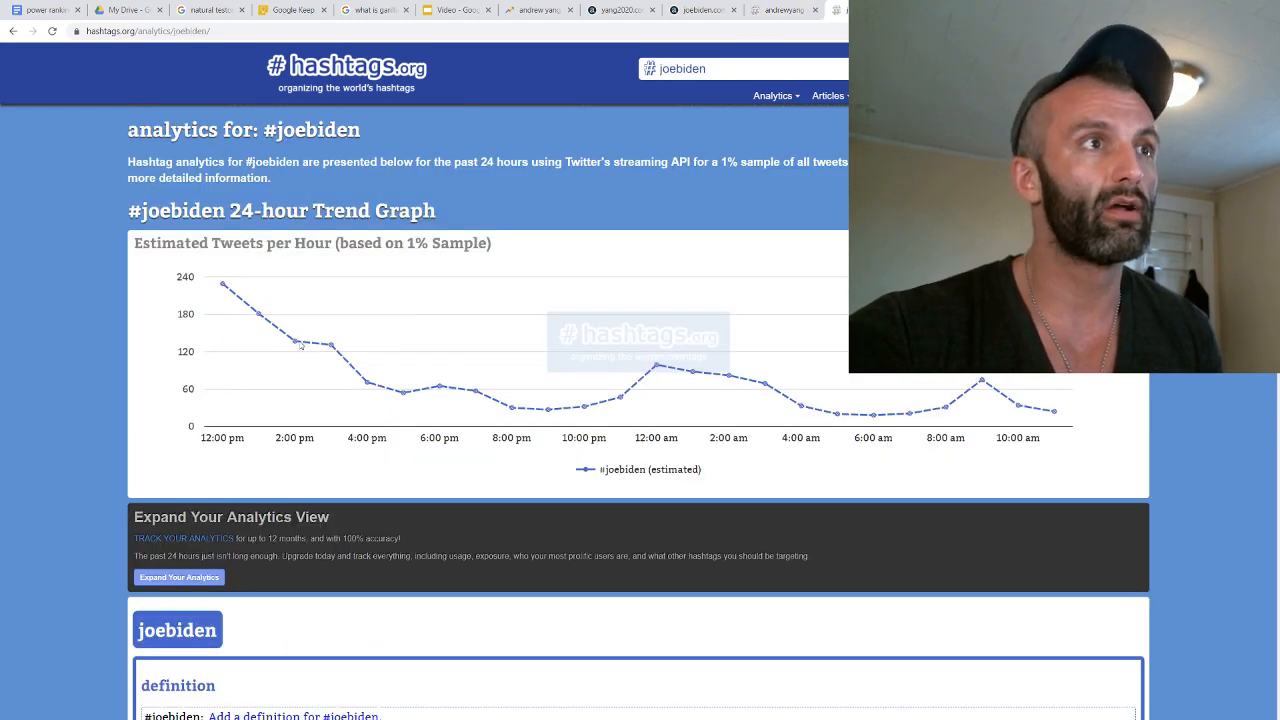
mouse_move(248, 305)
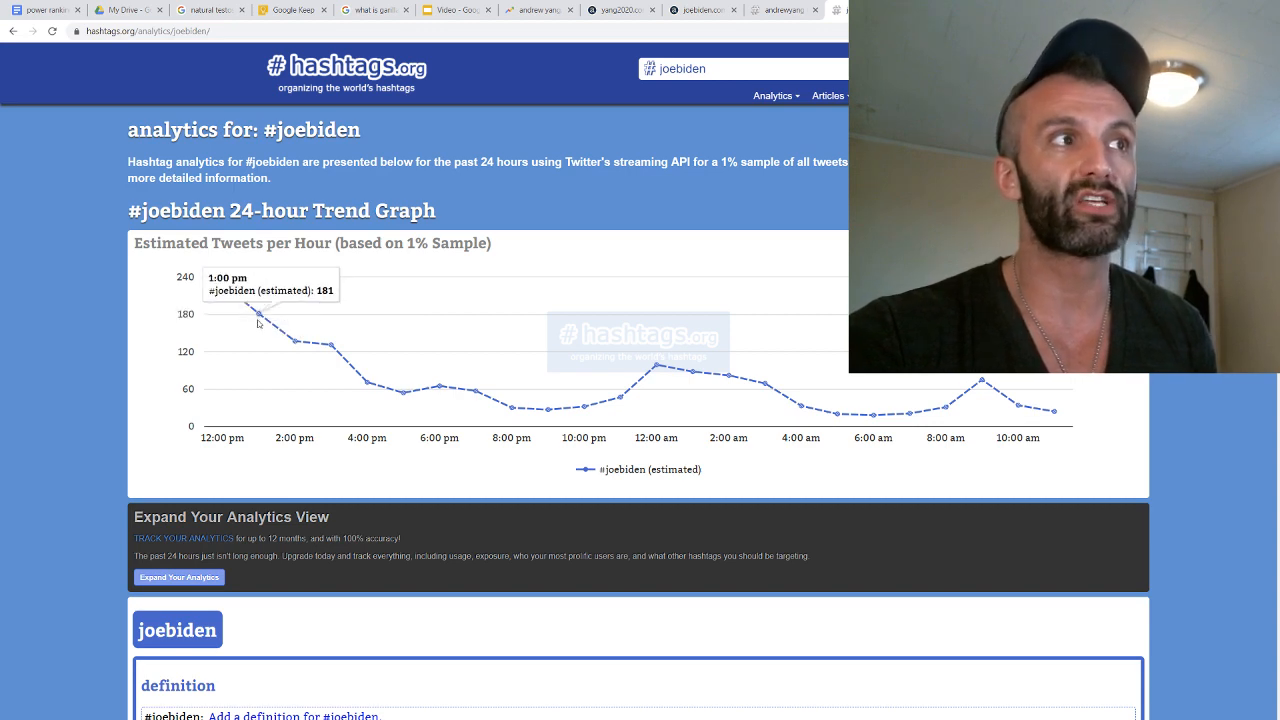
mouse_move(222, 285)
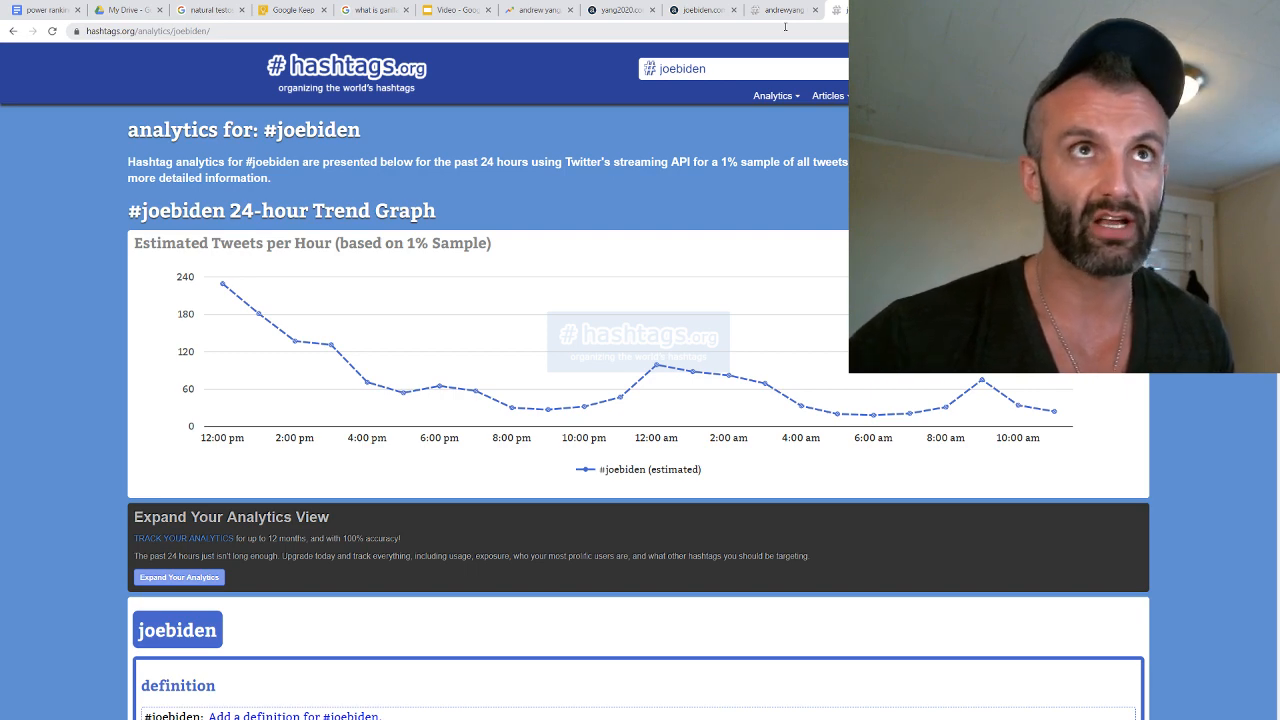
left_click(783, 9)
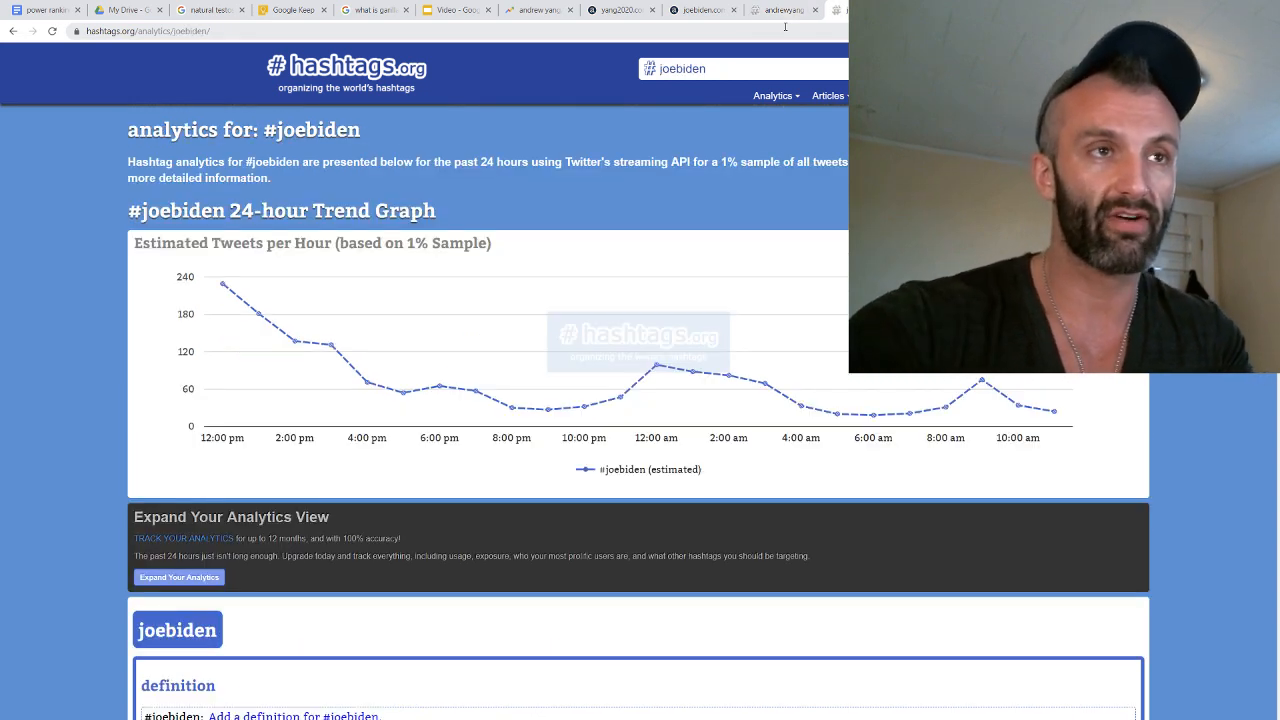
mouse_move(547, 410)
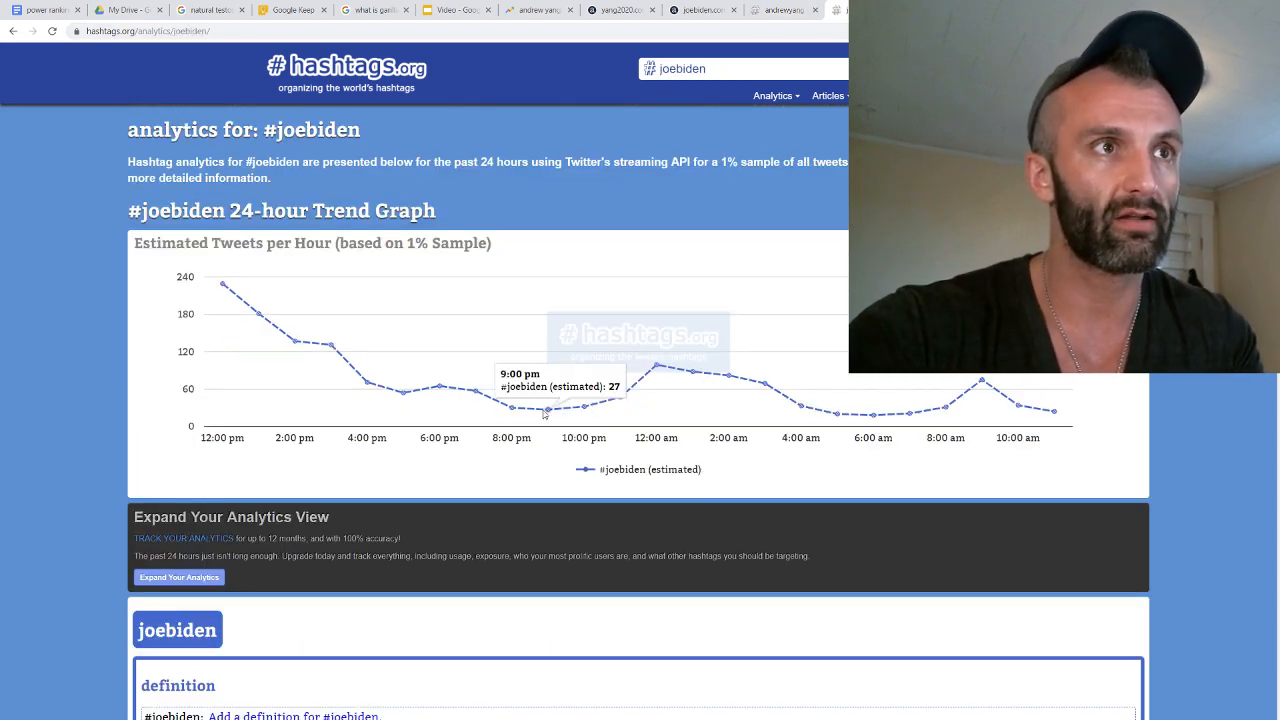
mouse_move(655, 372)
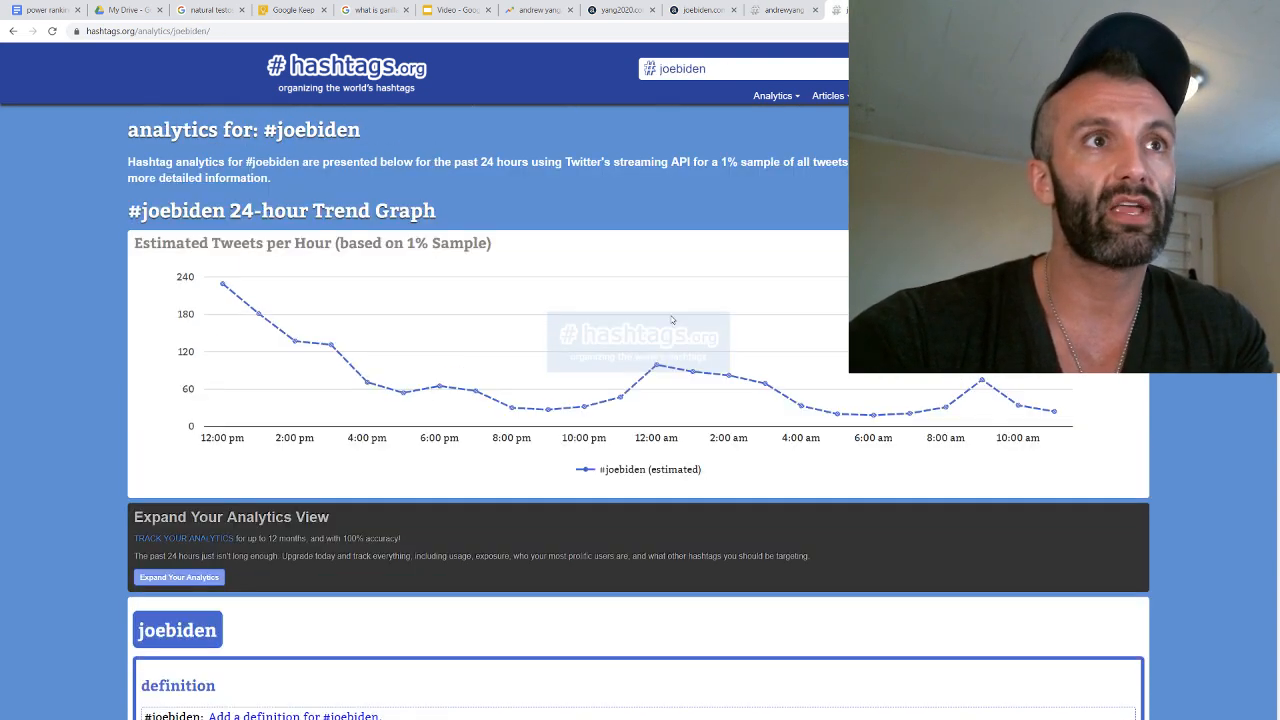
mouse_move(730, 380)
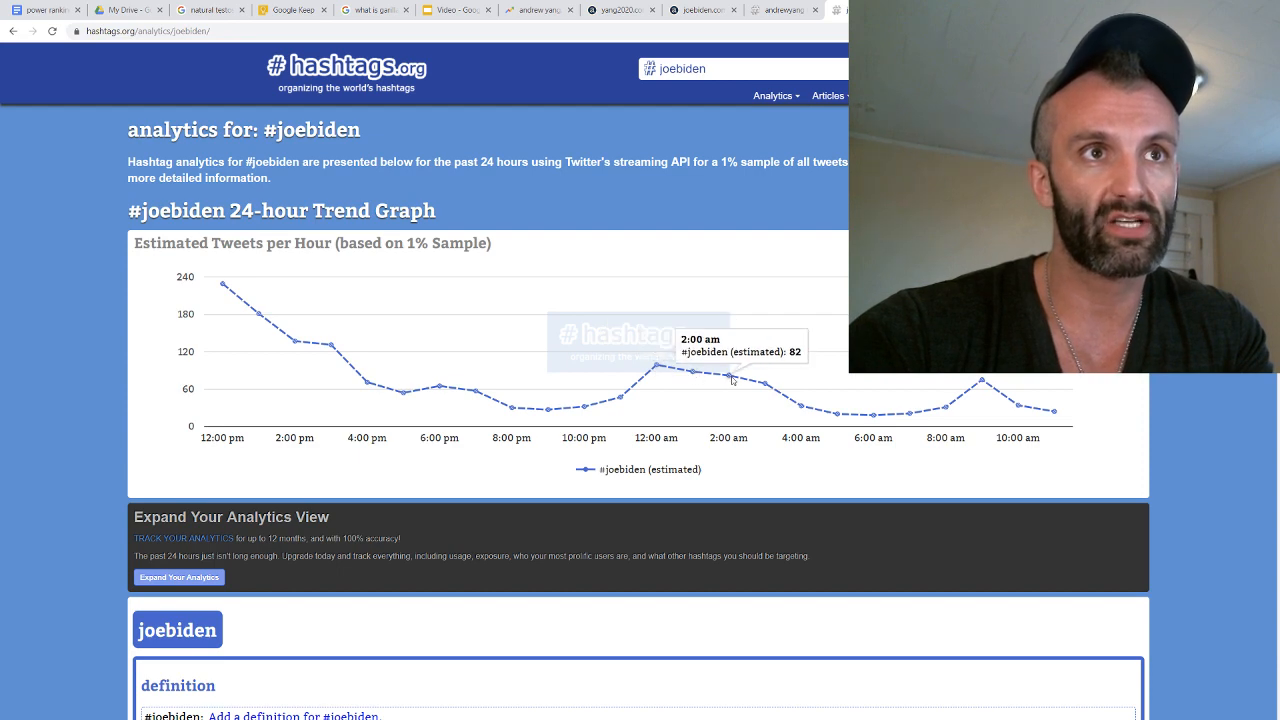
mouse_move(653, 375)
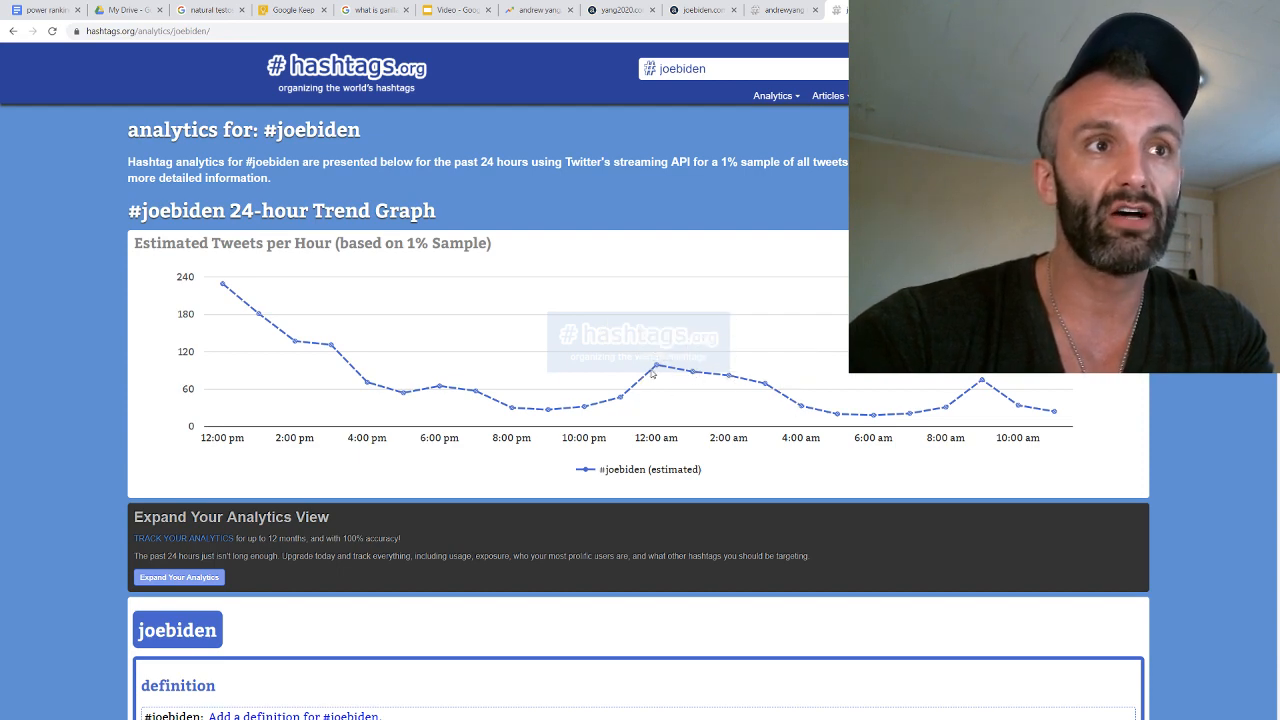
mouse_move(772, 390)
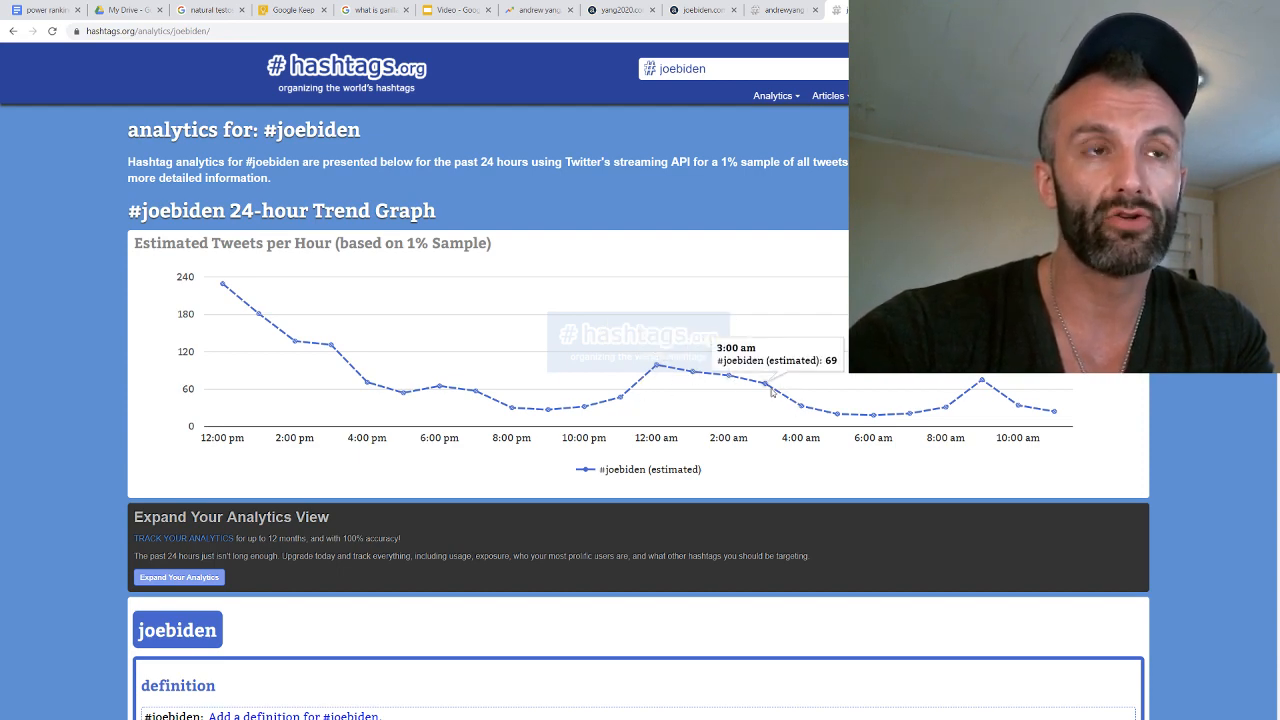
mouse_move(172, 285)
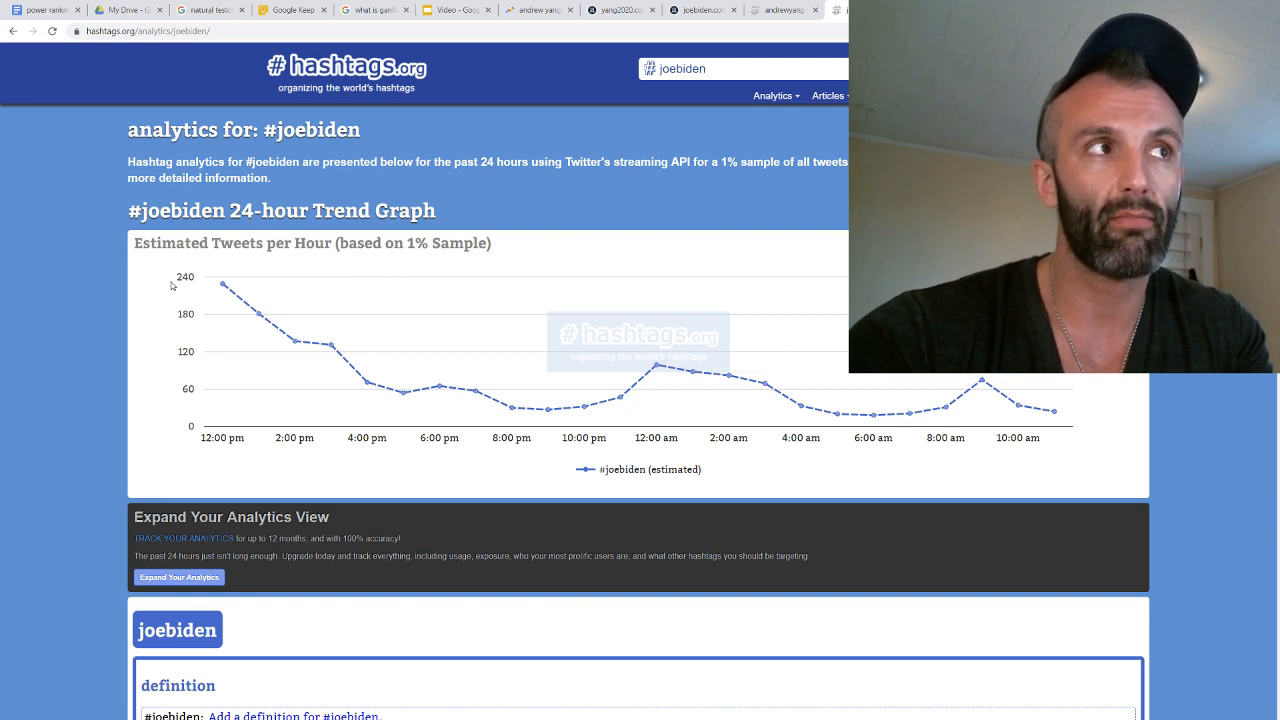
mouse_move(341, 378)
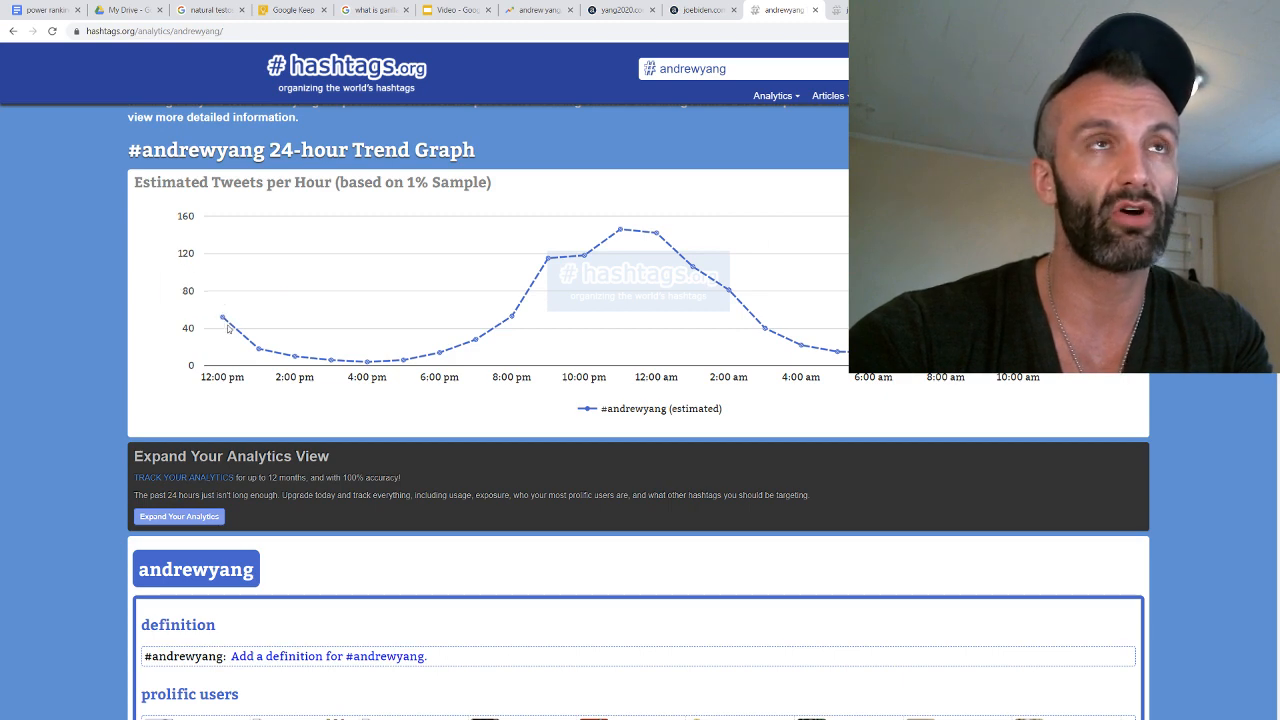
mouse_move(588, 271)
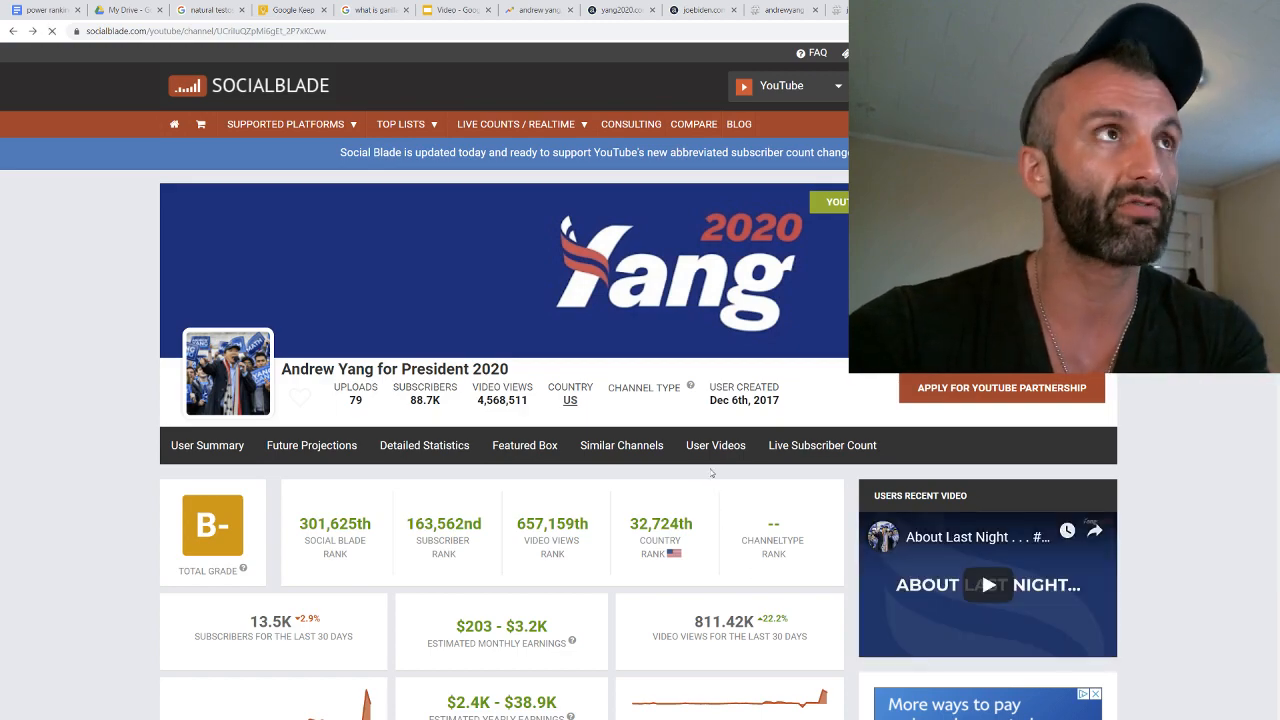
Scroll to Yang's daily stats table and highlight September 14's +33,698 views
scroll("down", 3)
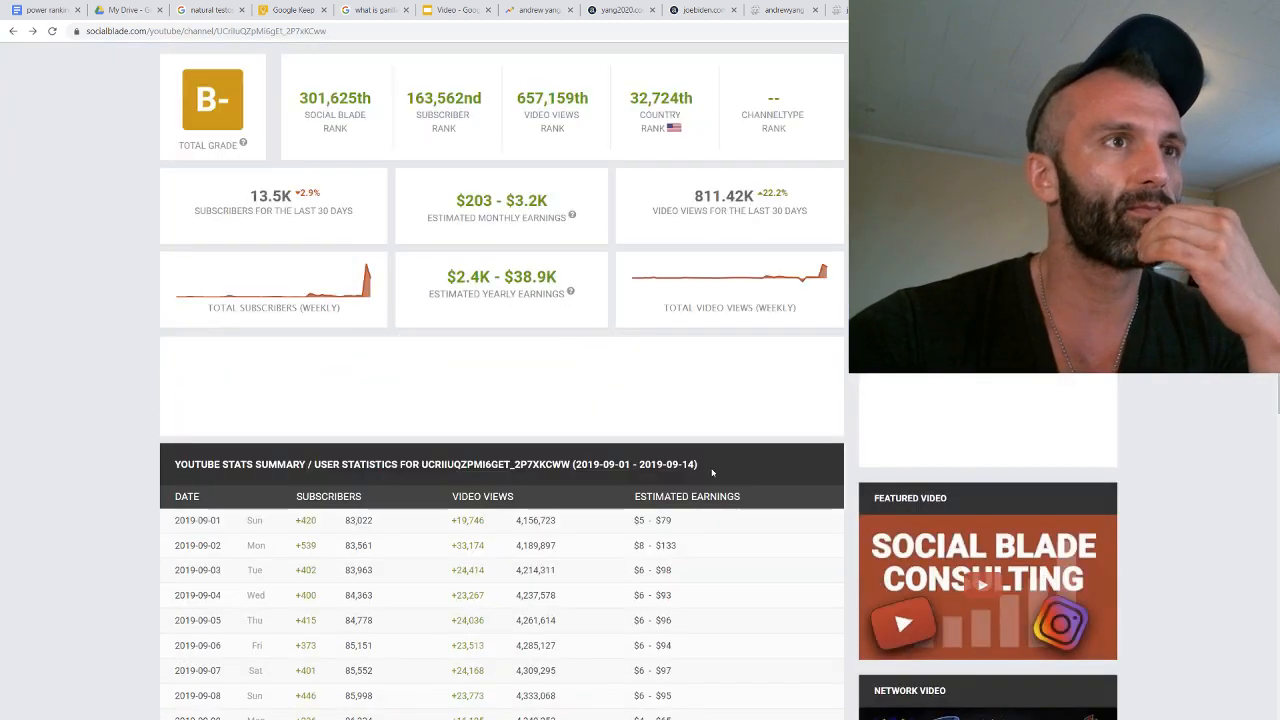
scroll("down", 3)
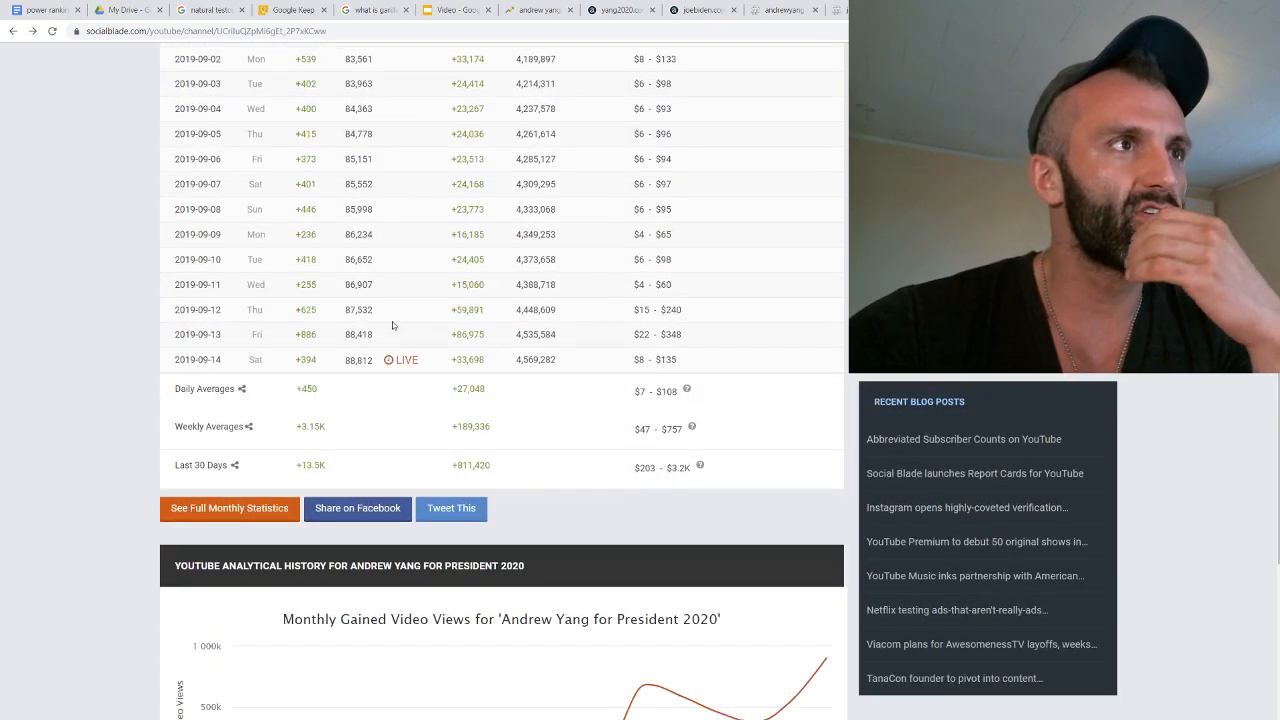
double_click(196, 309)
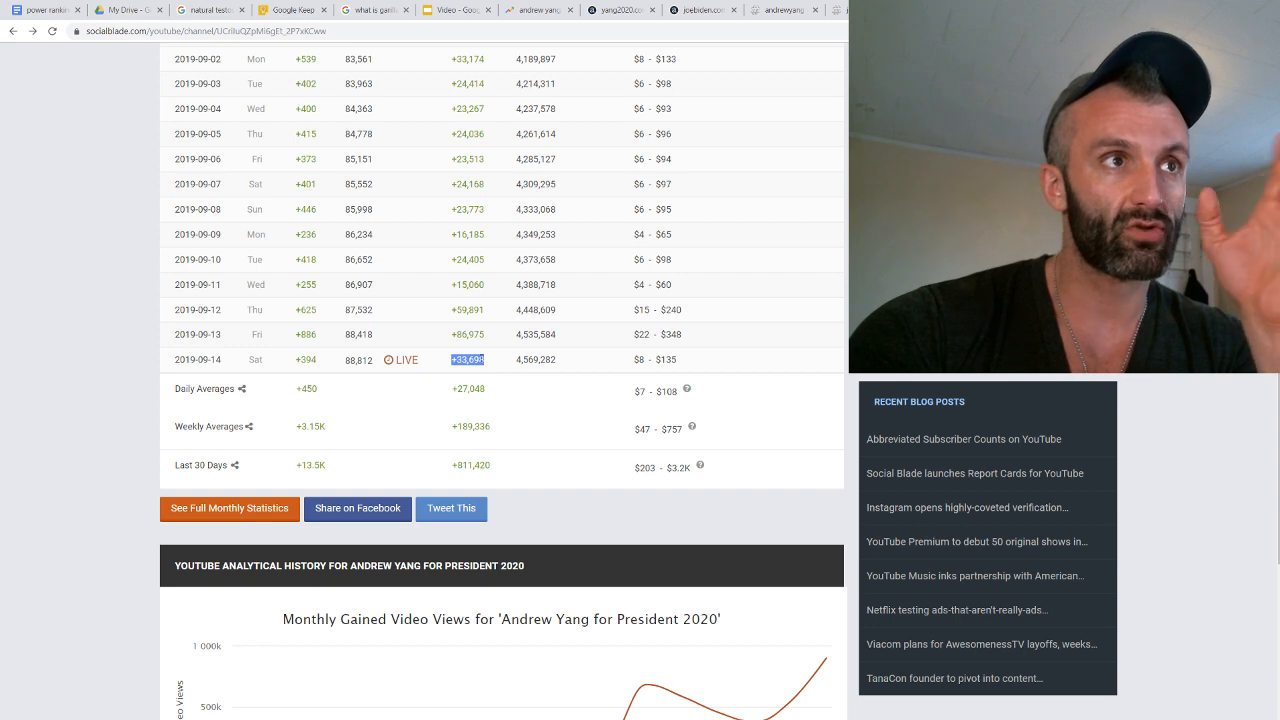
mouse_move(475, 378)
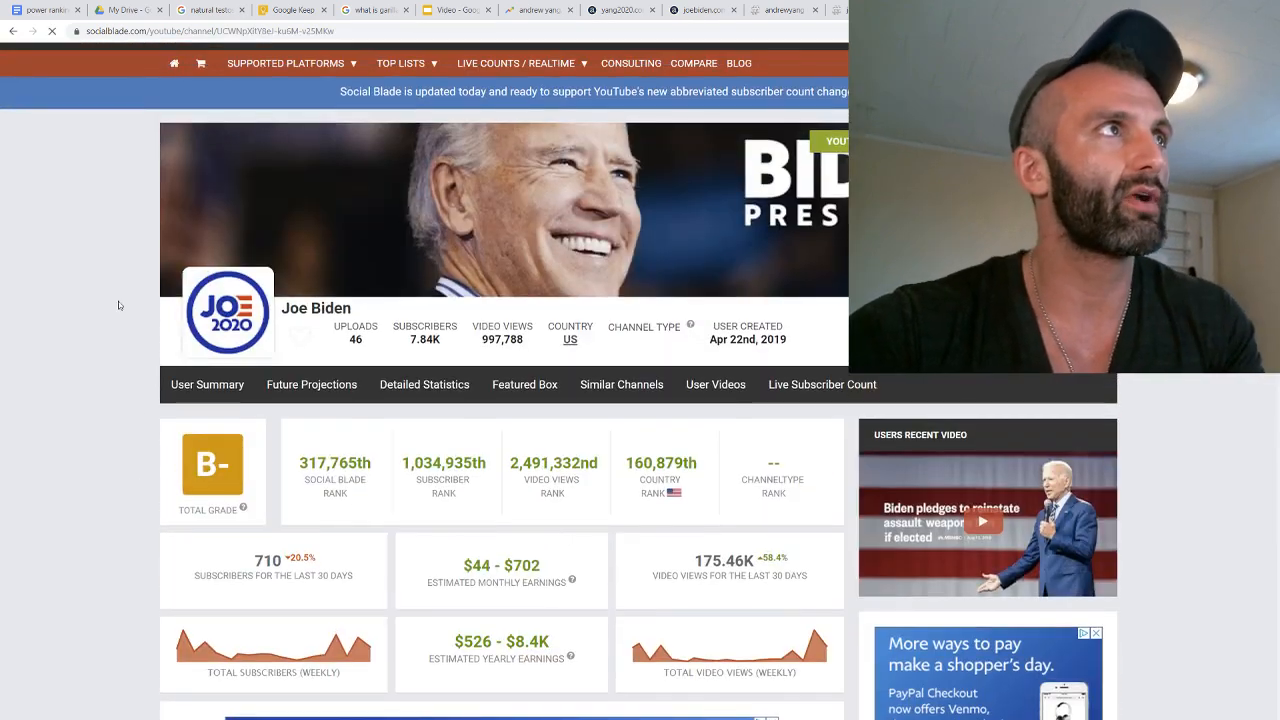
scroll("down", 3)
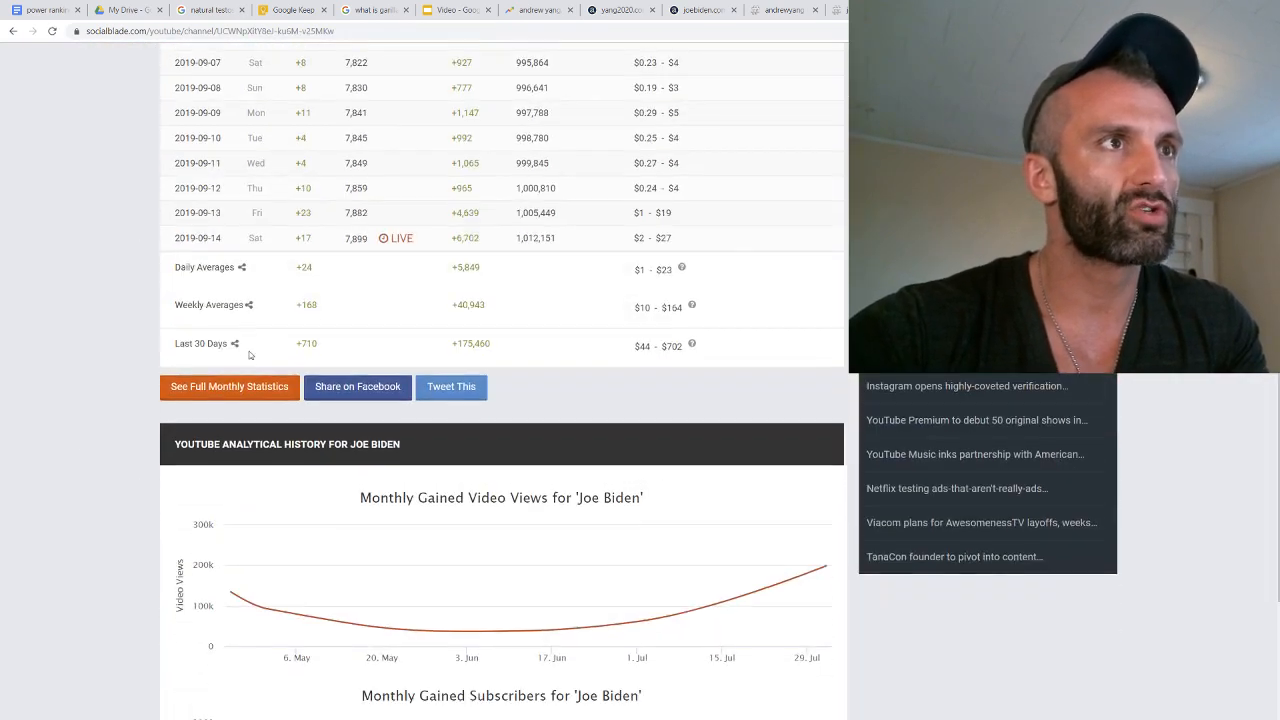
double_click(465, 267)
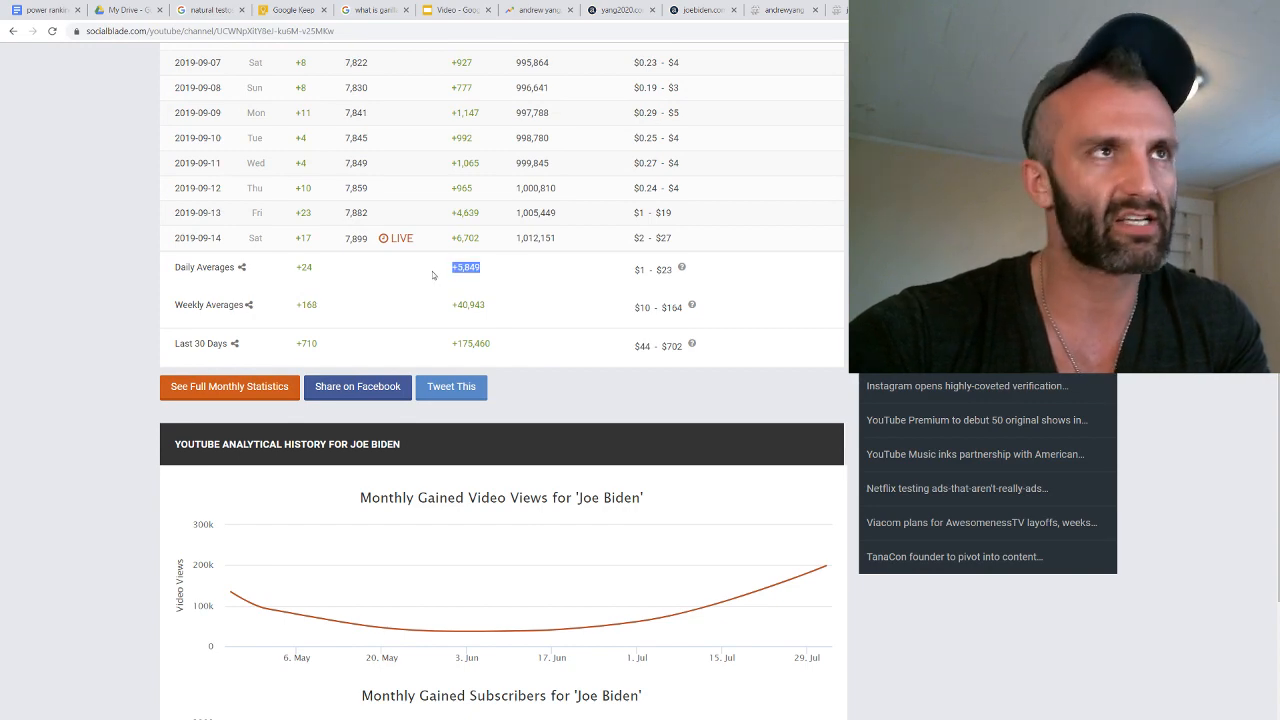
scroll("up", 3)
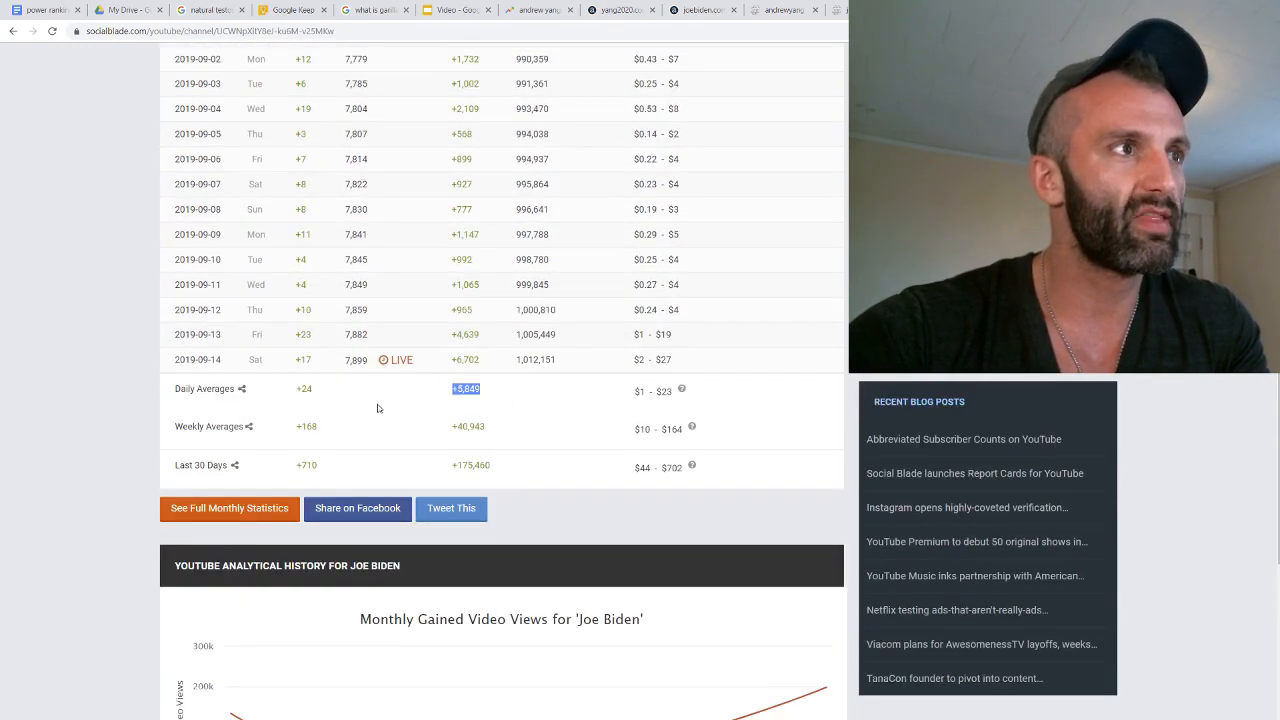
scroll("up", 3)
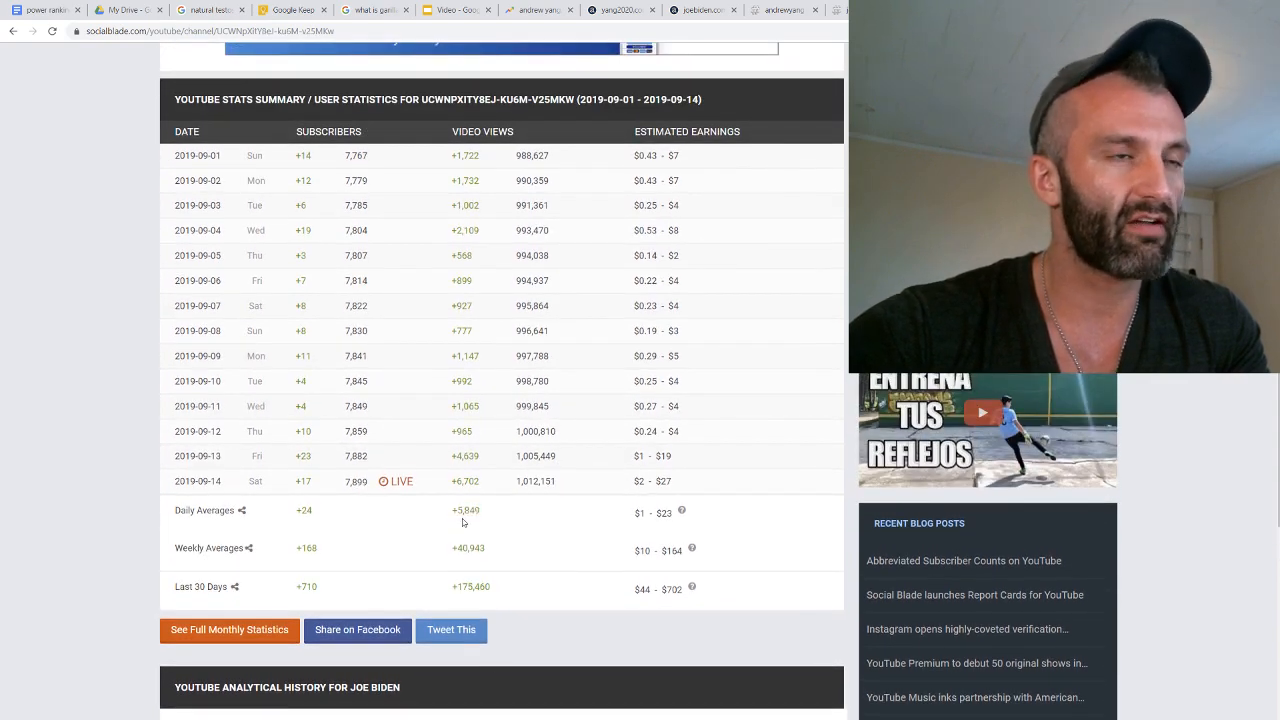
double_click(464, 510)
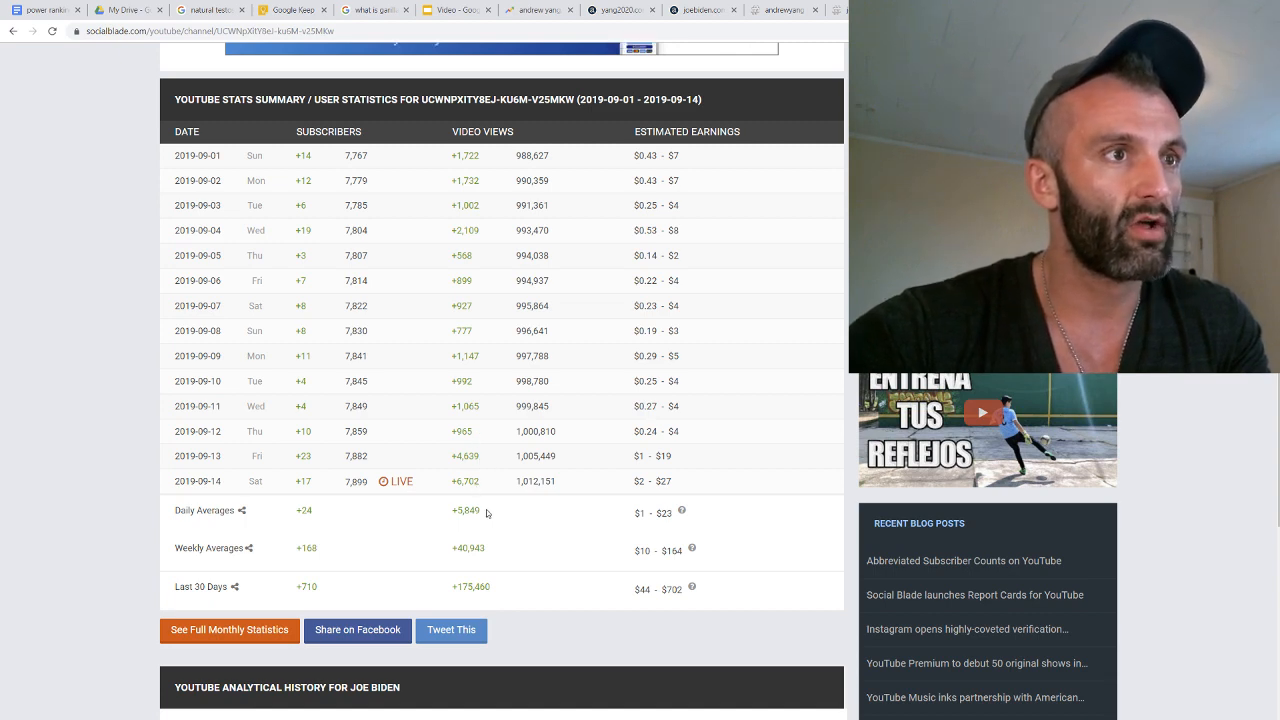
double_click(464, 510)
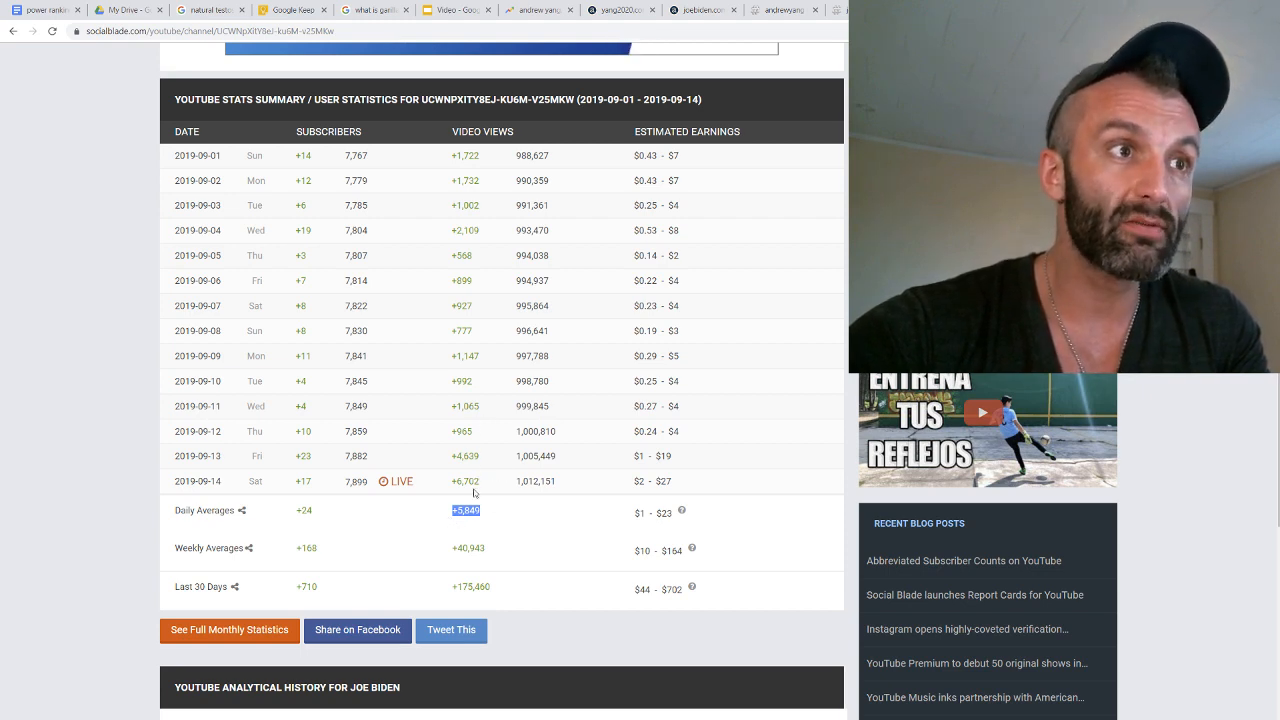
mouse_move(476, 455)
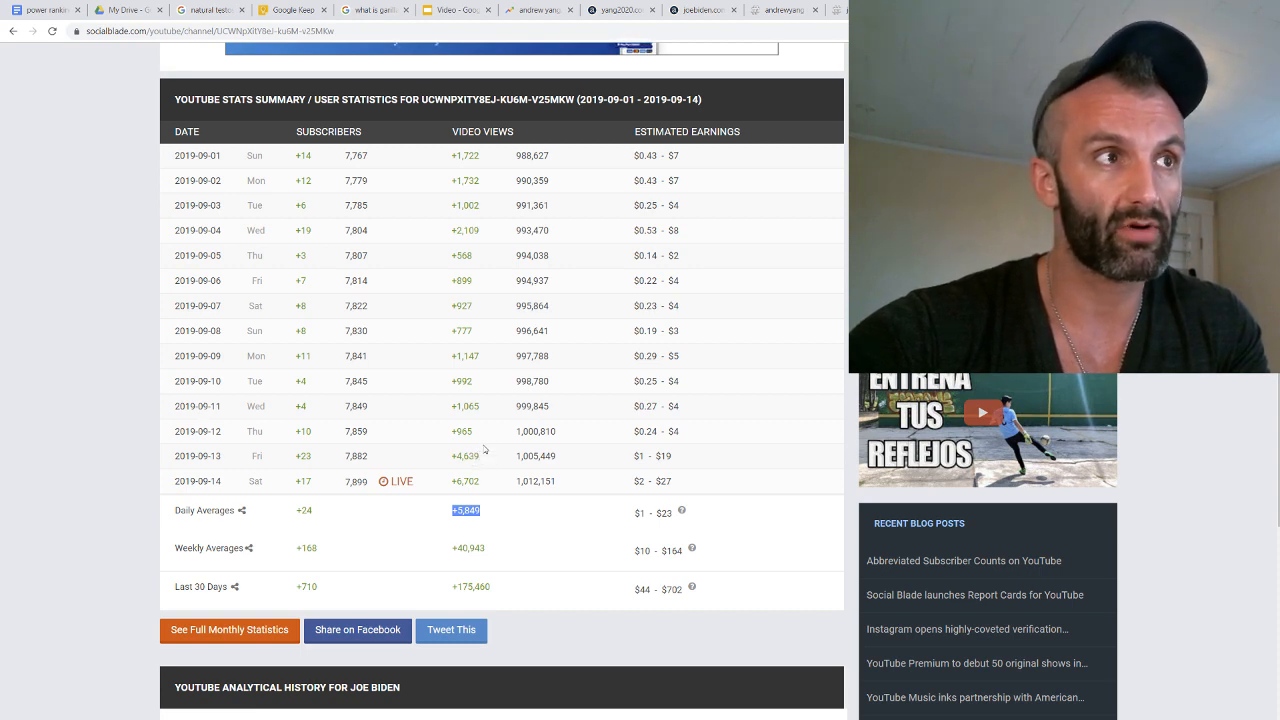
mouse_move(477, 406)
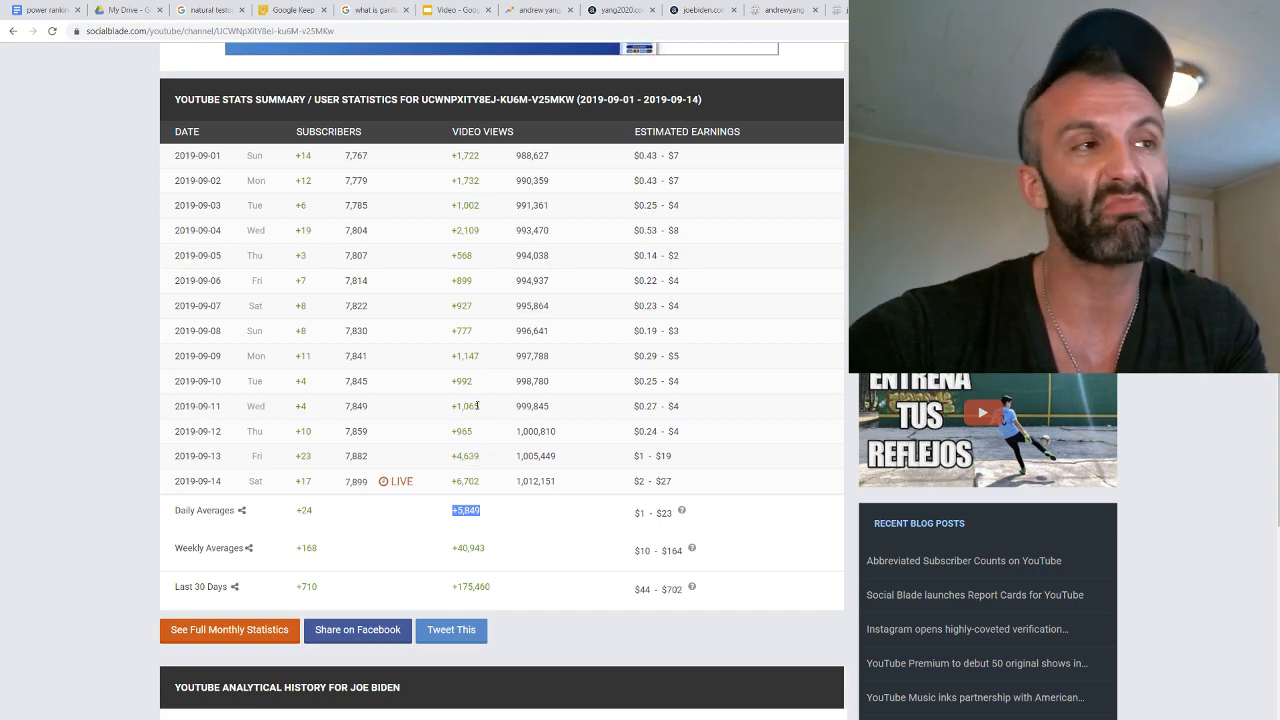
mouse_move(491, 424)
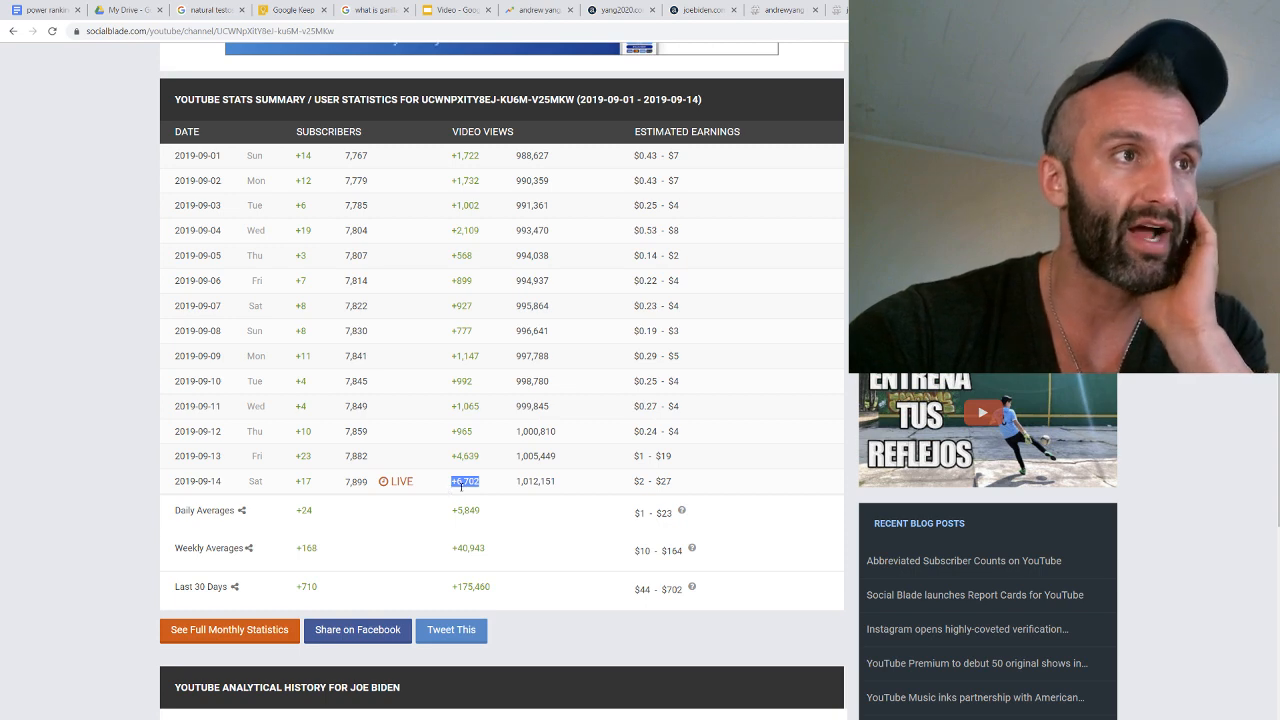
mouse_move(463, 496)
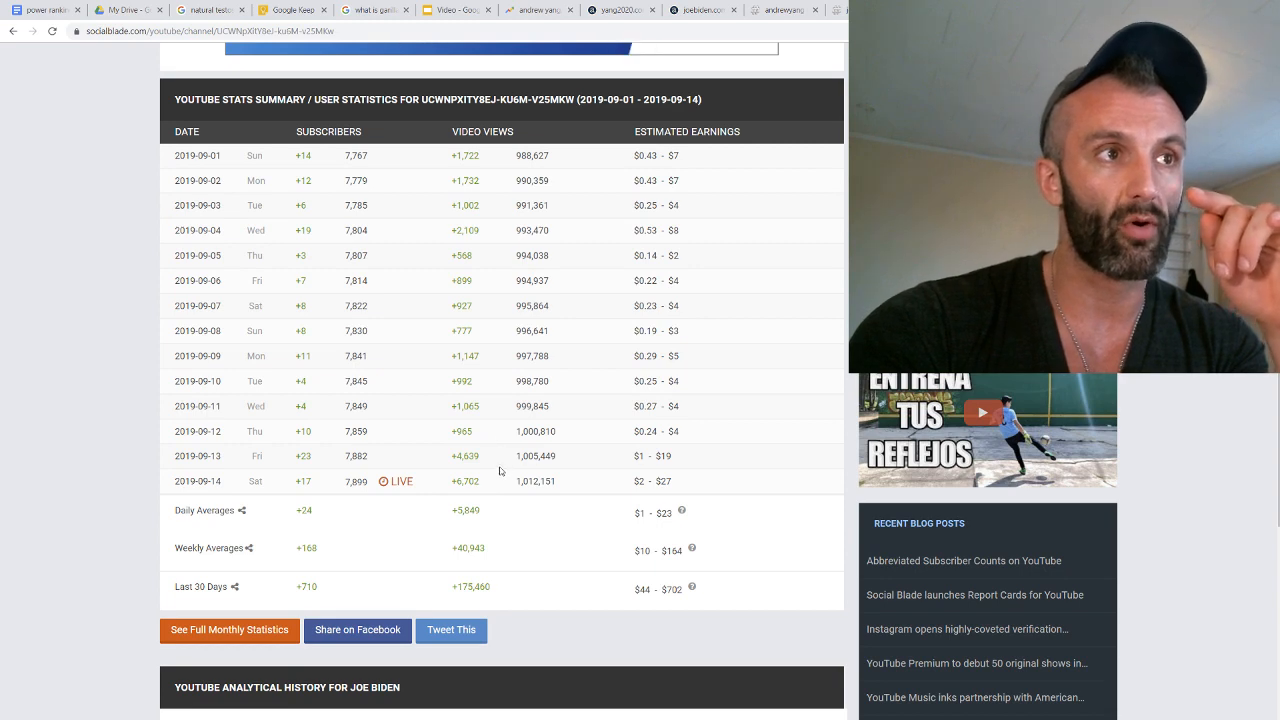
double_click(463, 456)
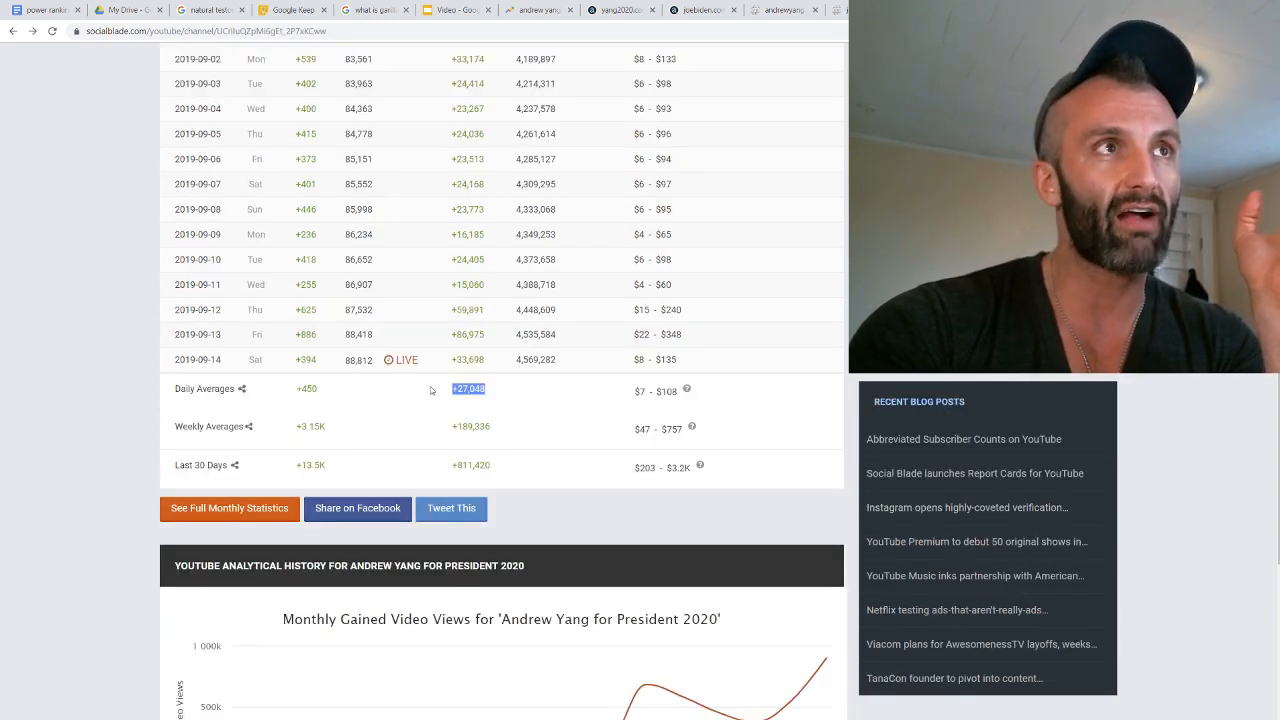
scroll("up", 3)
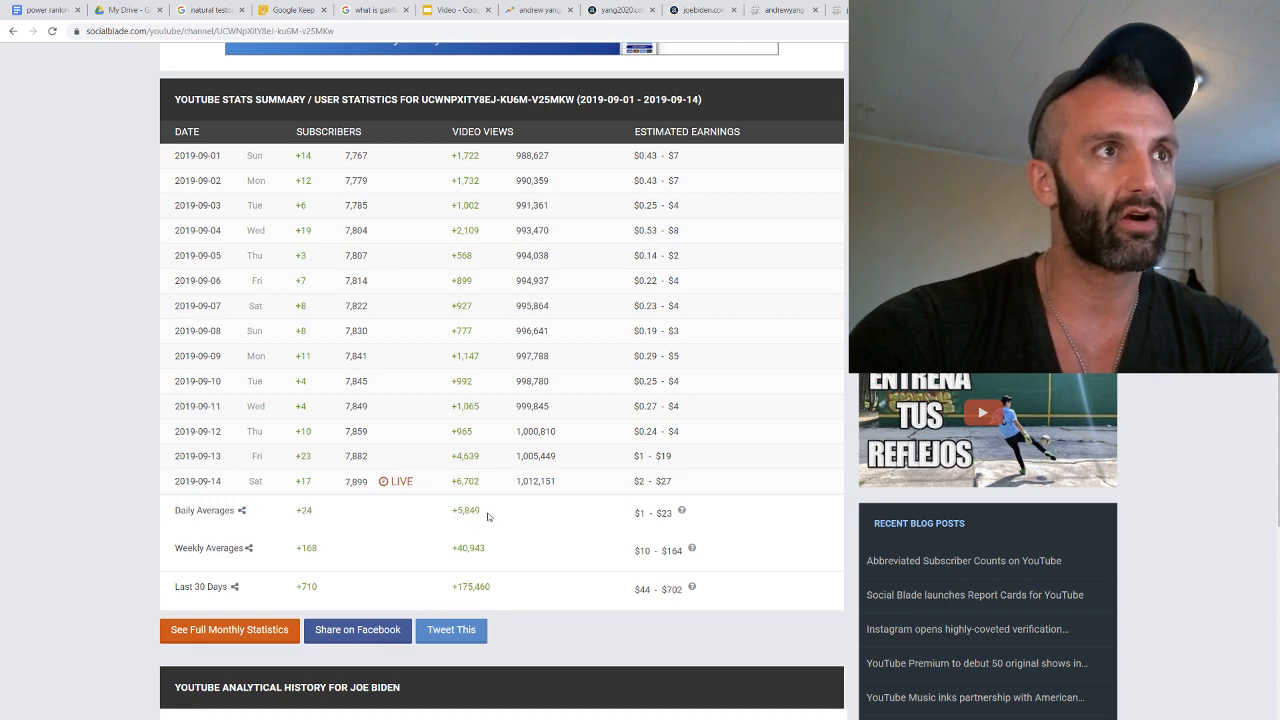
double_click(465, 510)
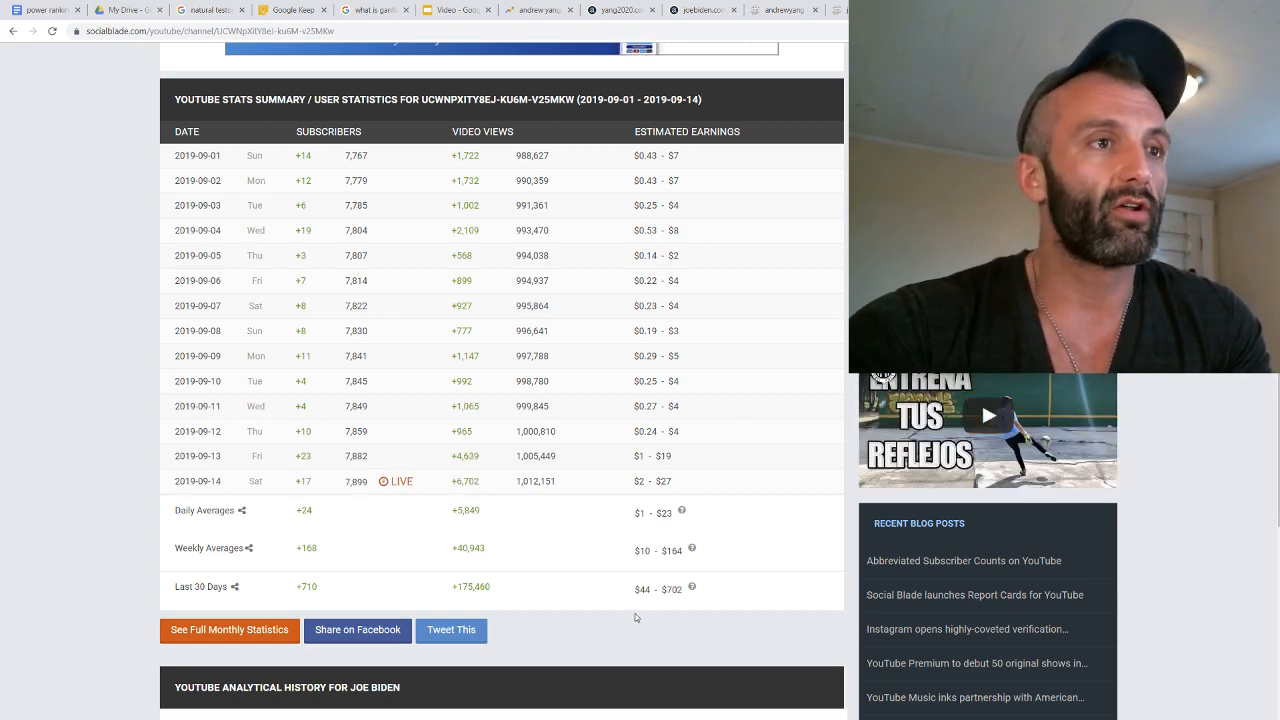
double_click(467, 548)
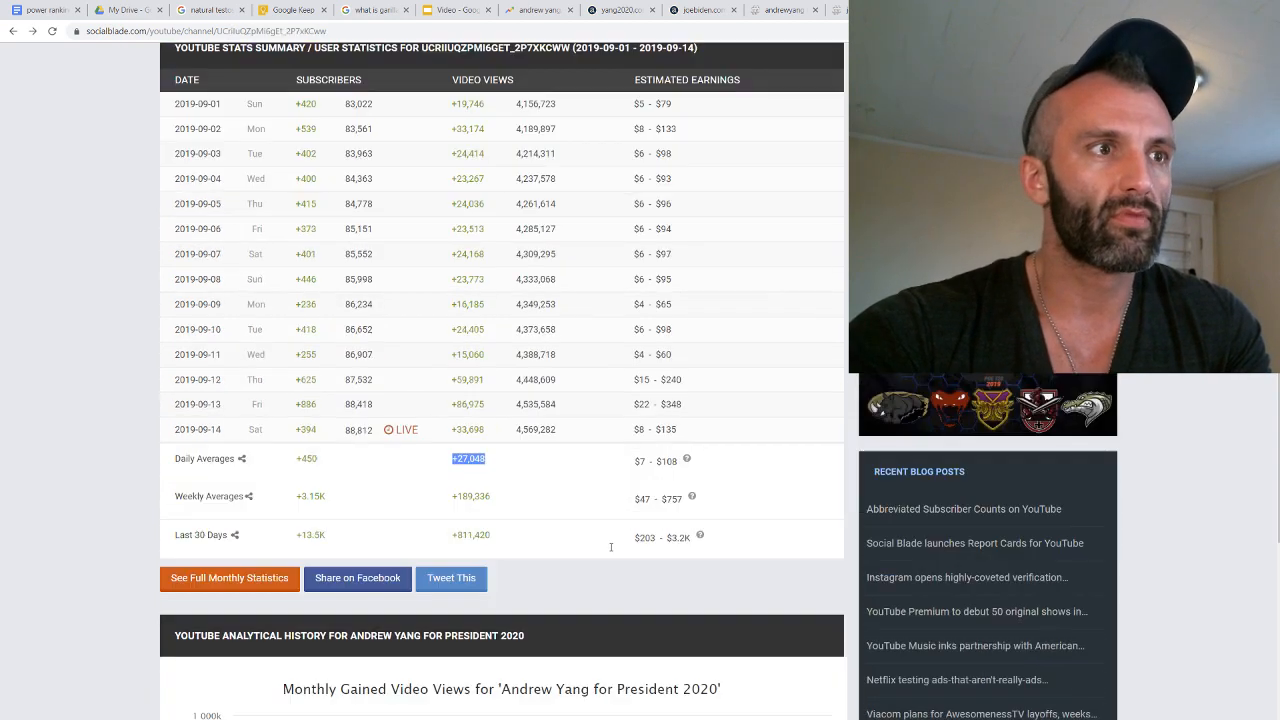
scroll("down", 3)
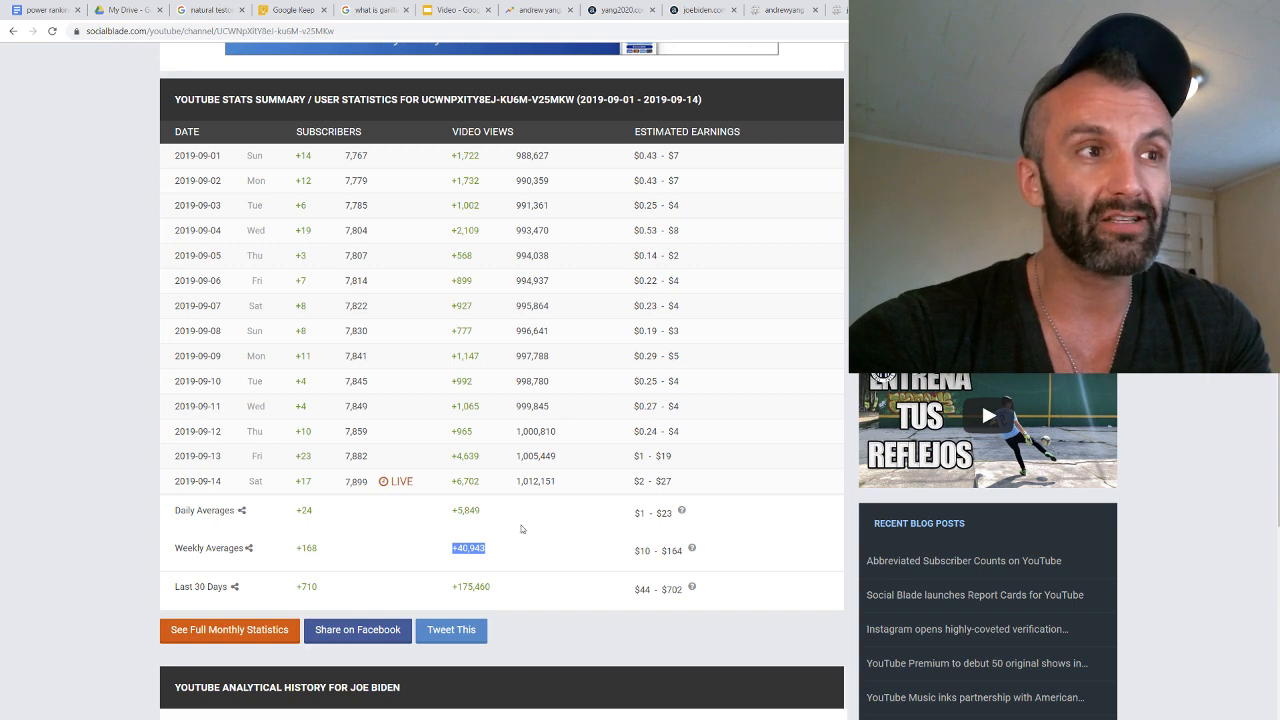
scroll("down", 3)
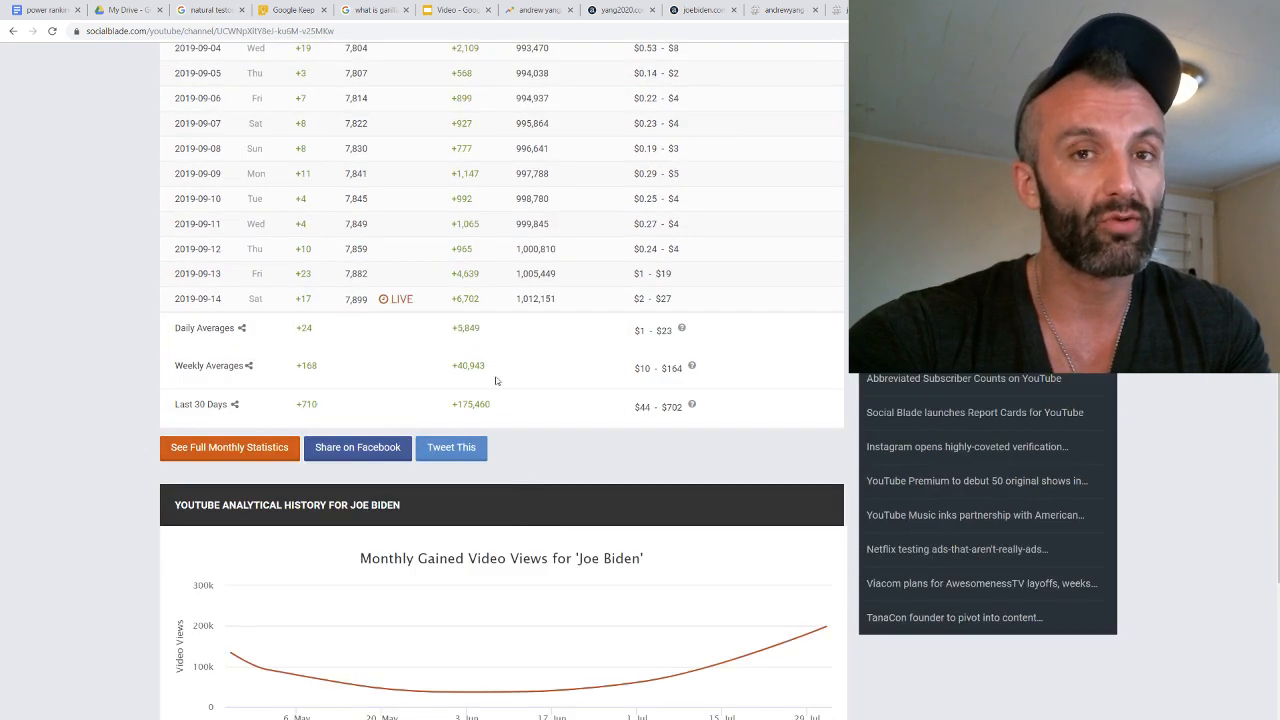
double_click(468, 365)
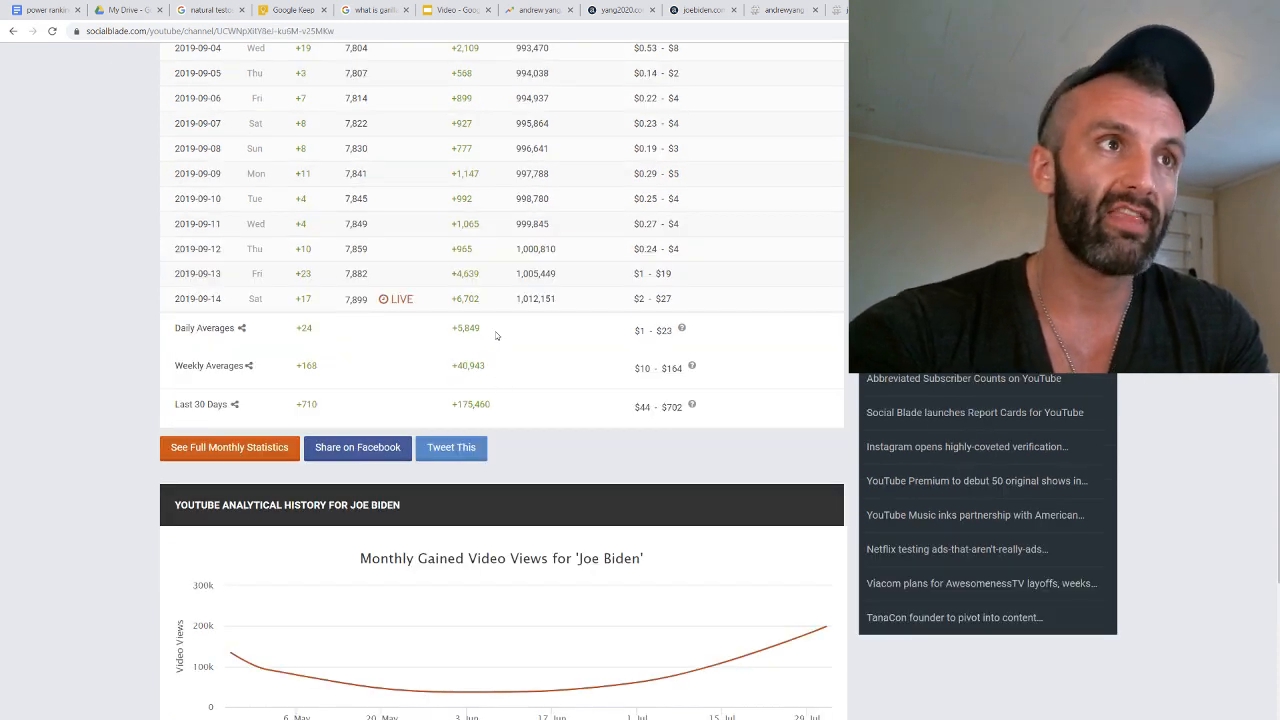
scroll("up", 3)
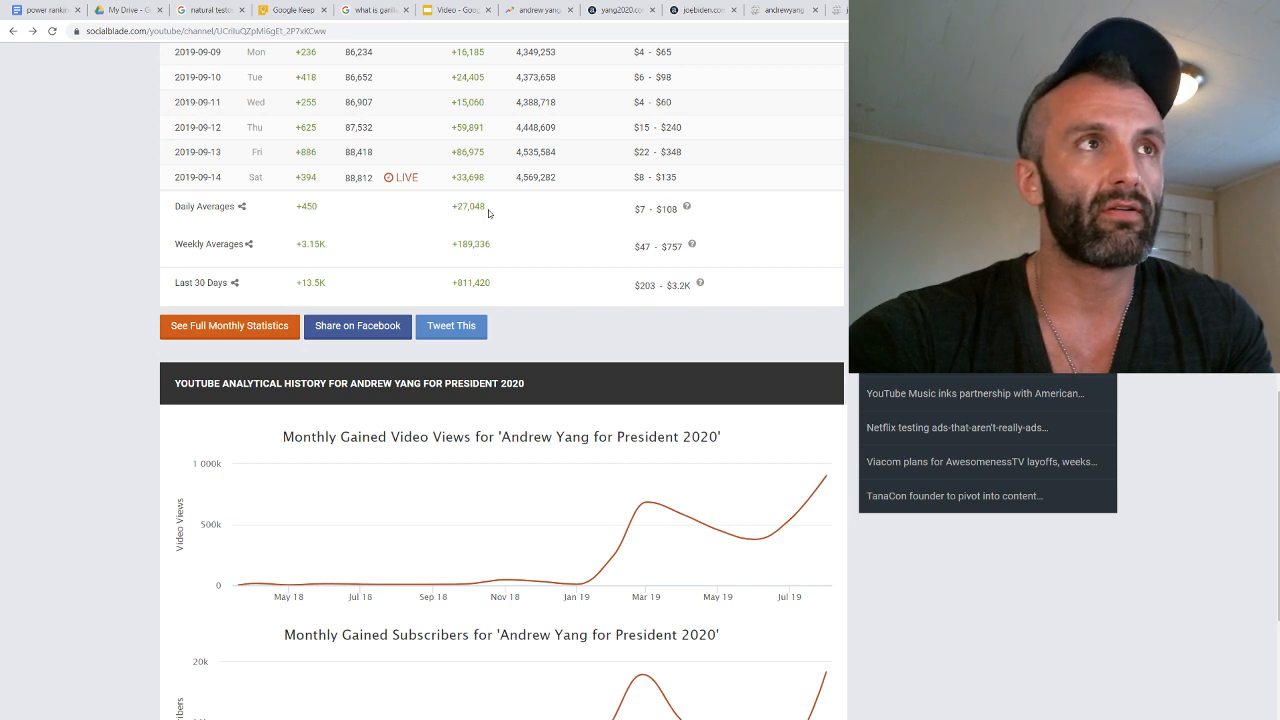
double_click(469, 207)
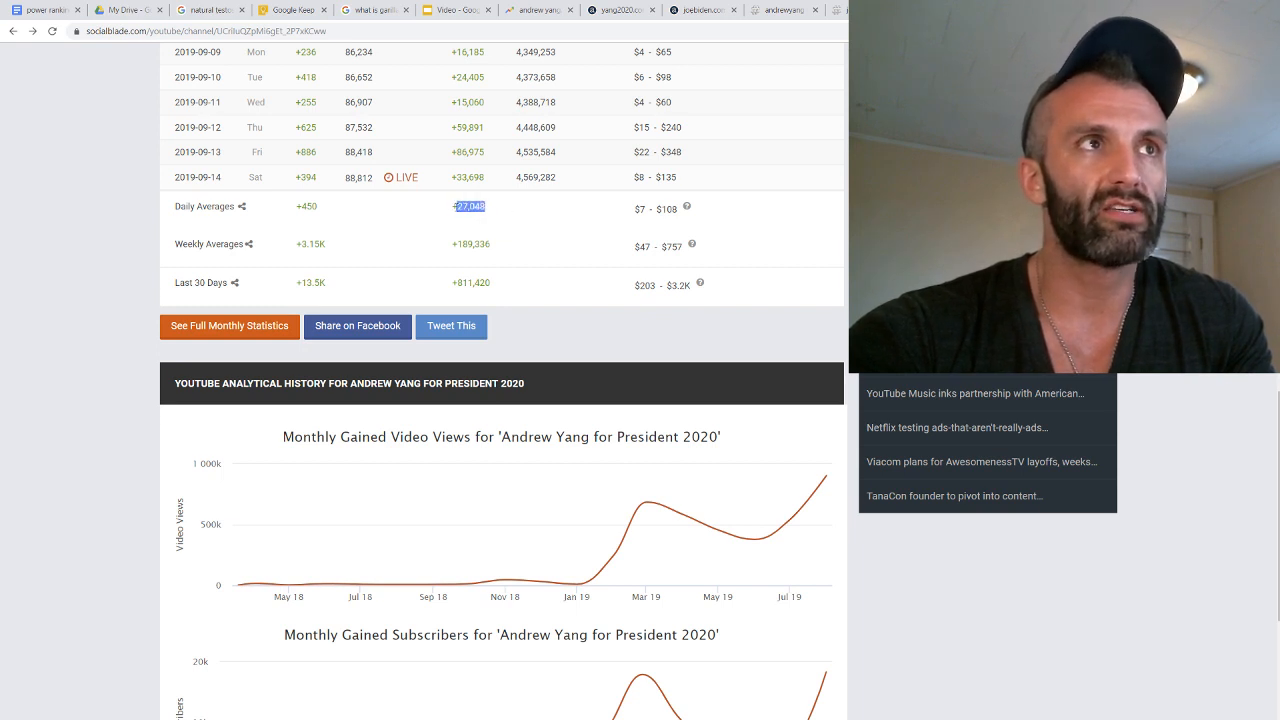
scroll("up", 3)
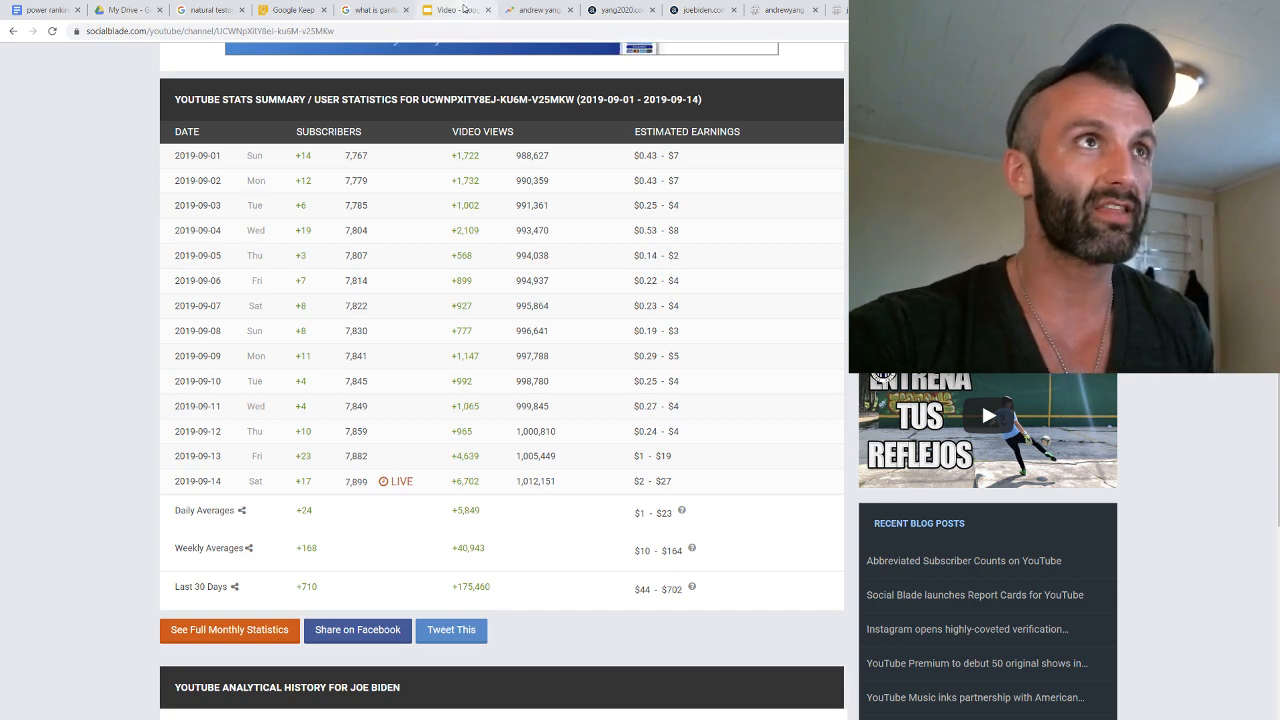
mouse_move(460, 9)
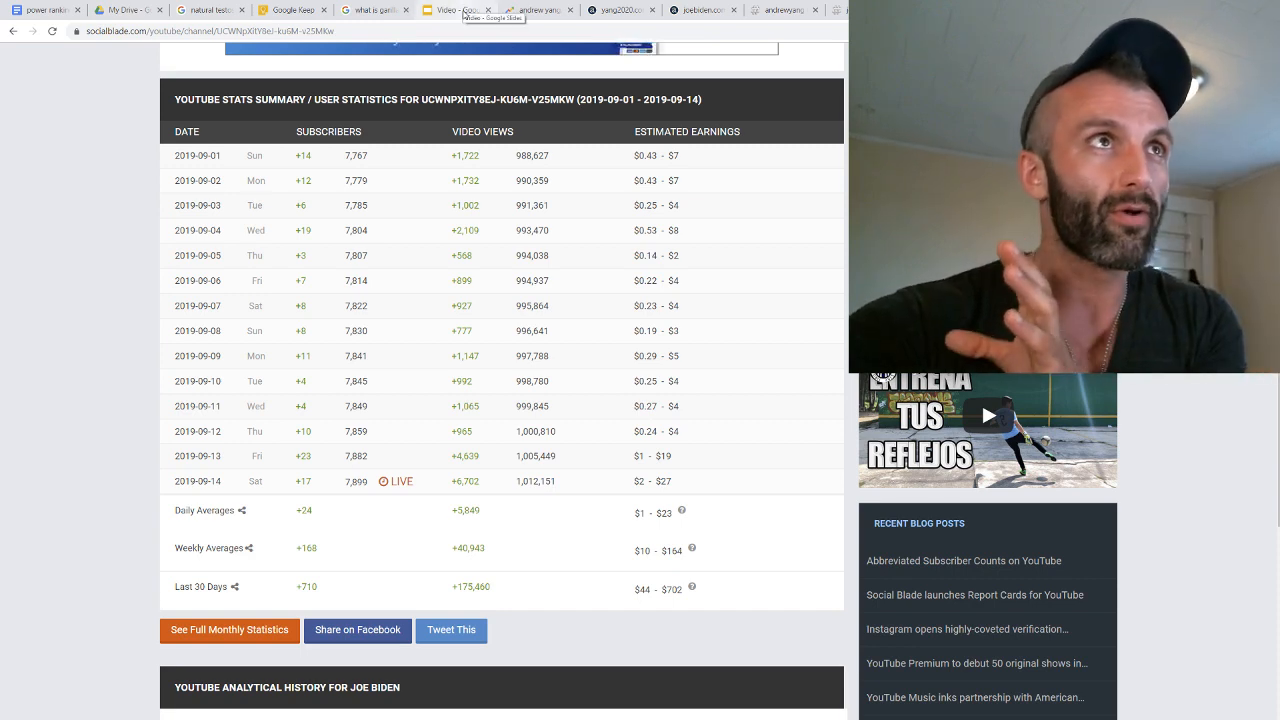
Type 'Andrew yang' after the final 'WHO WON?' line in the Video outline
left_click(456, 9)
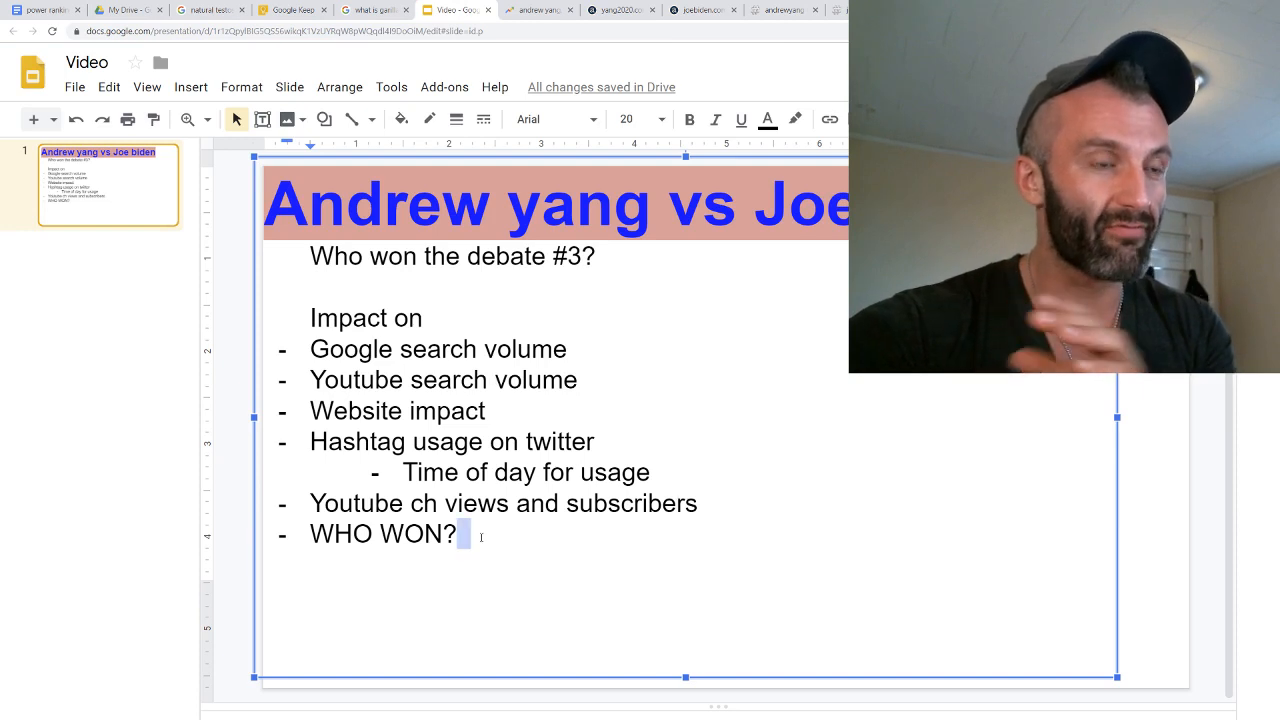
type("N")
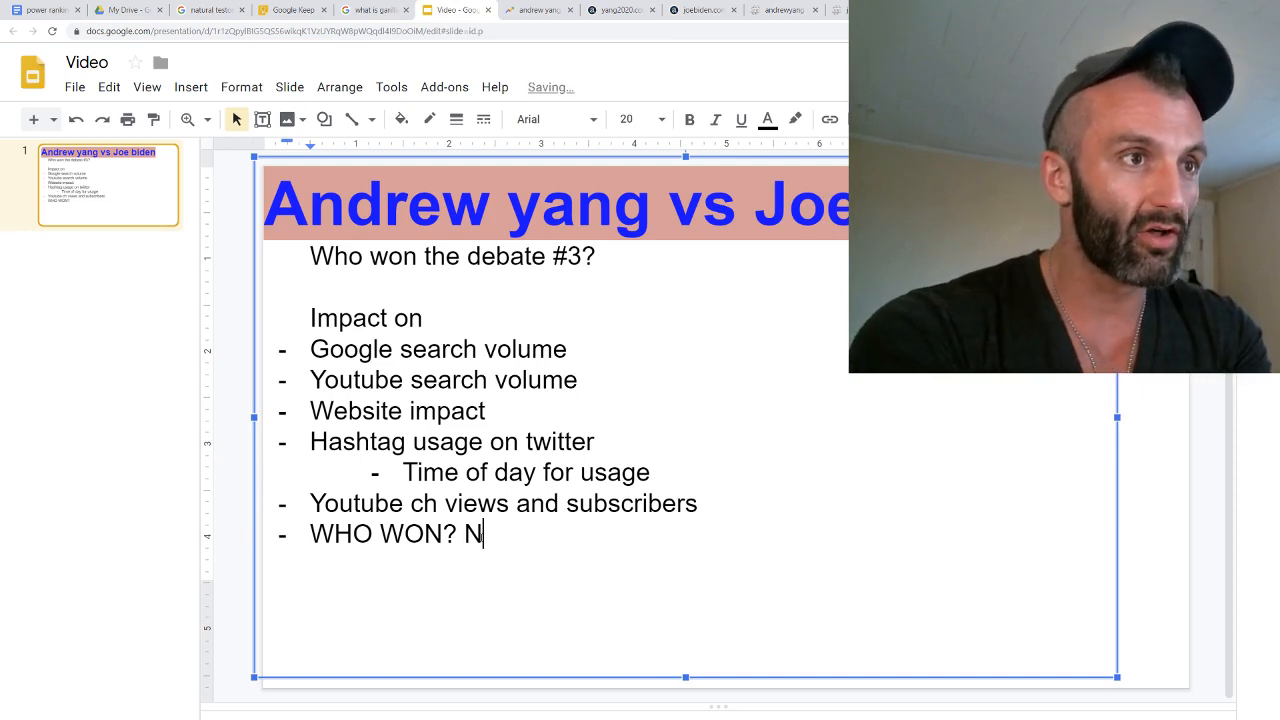
type("Andrew y")
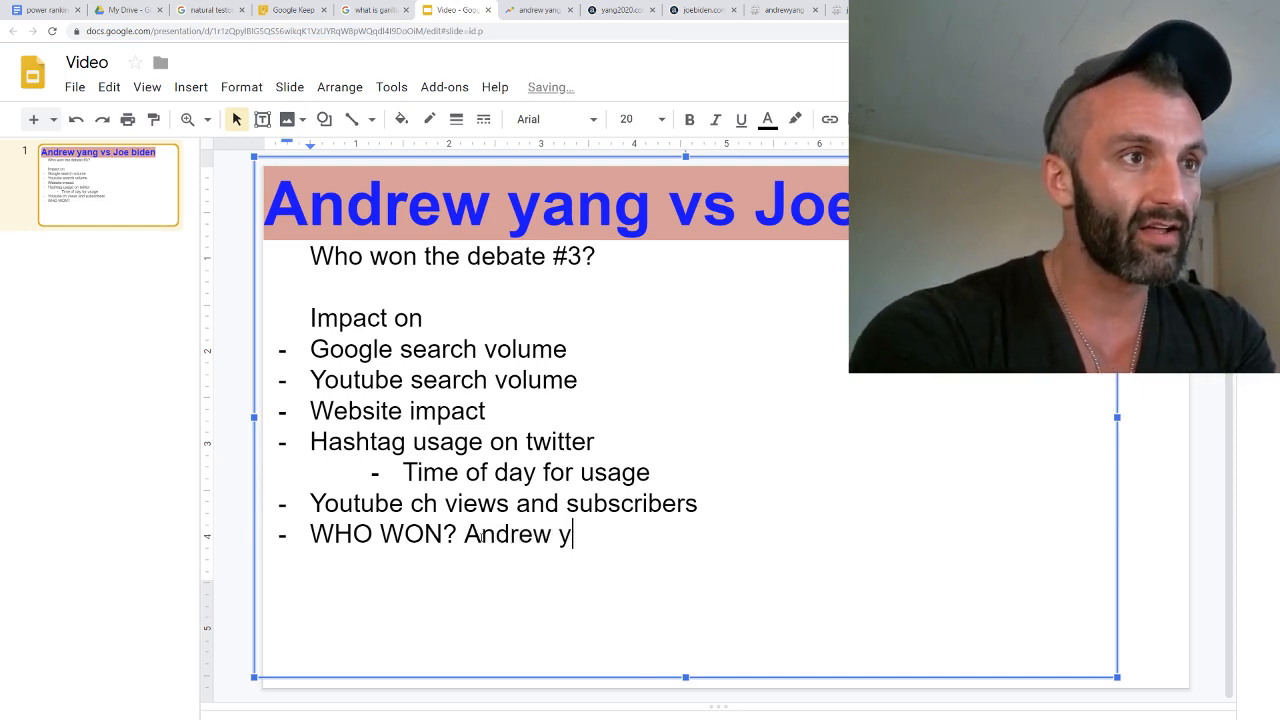
type("ang")
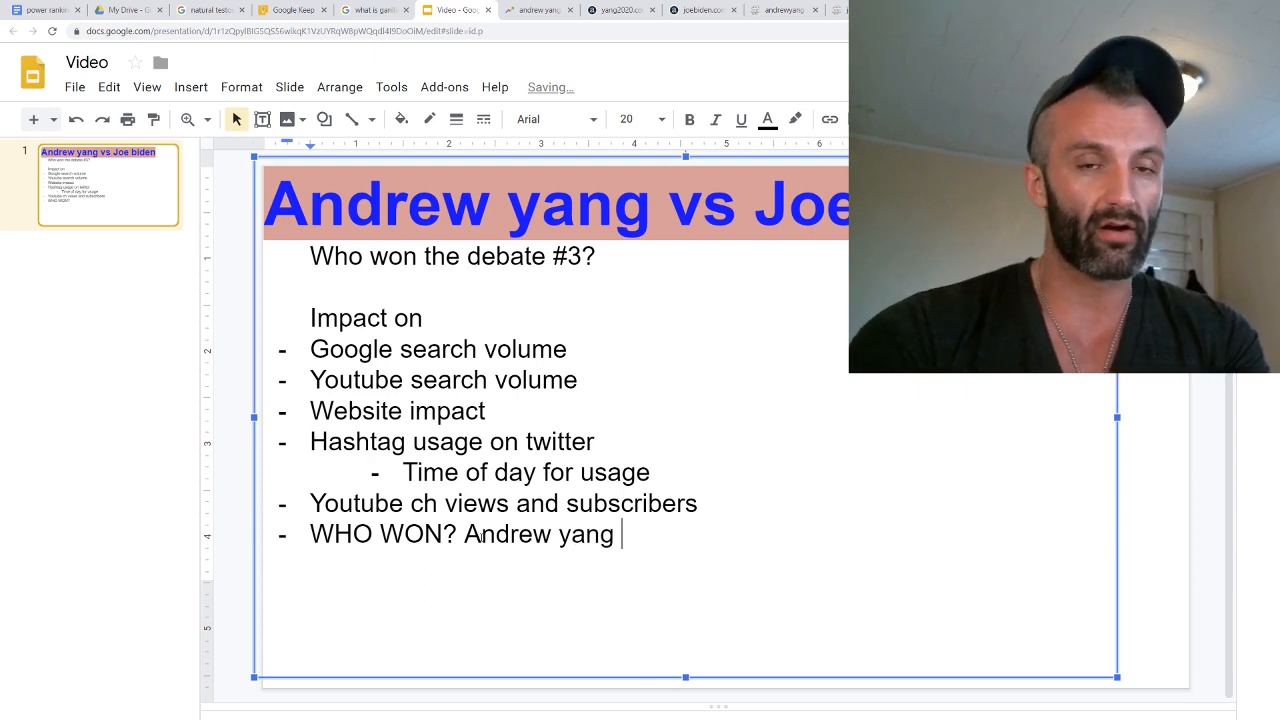